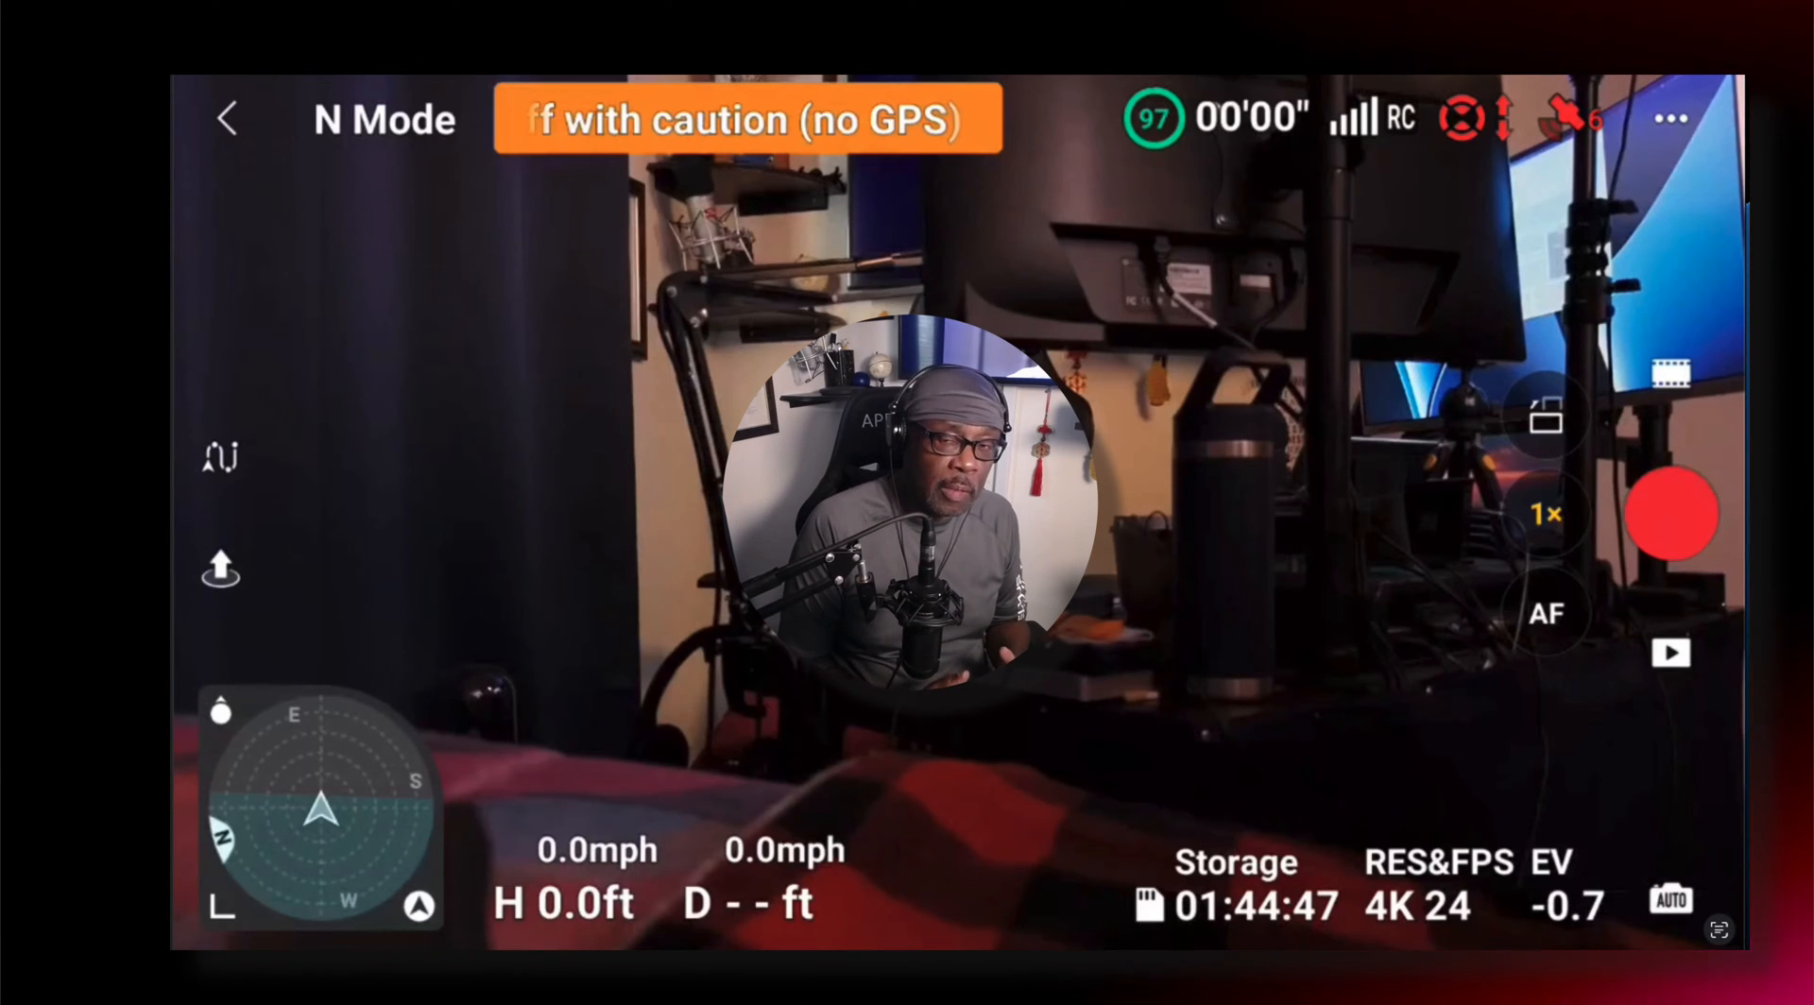
- In DJI Fly, verify HLG colour and H.265, then set recording to 4K 50fps
click(1671, 118)
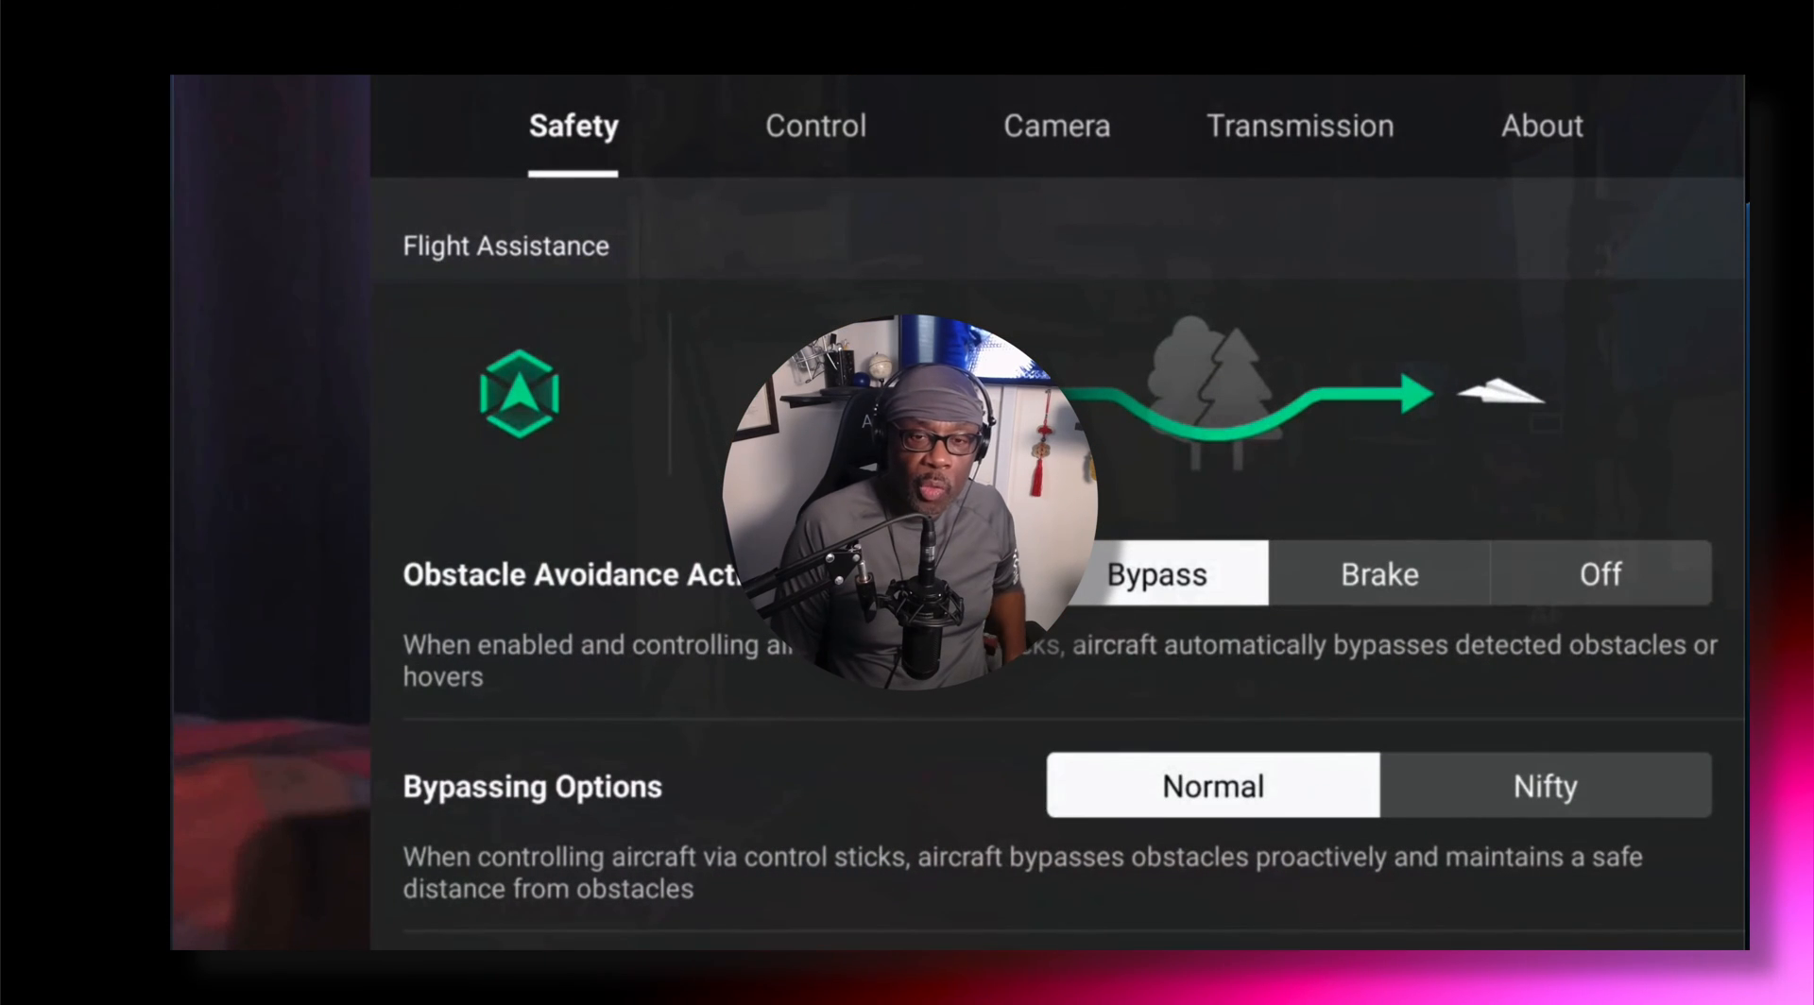
click(1055, 125)
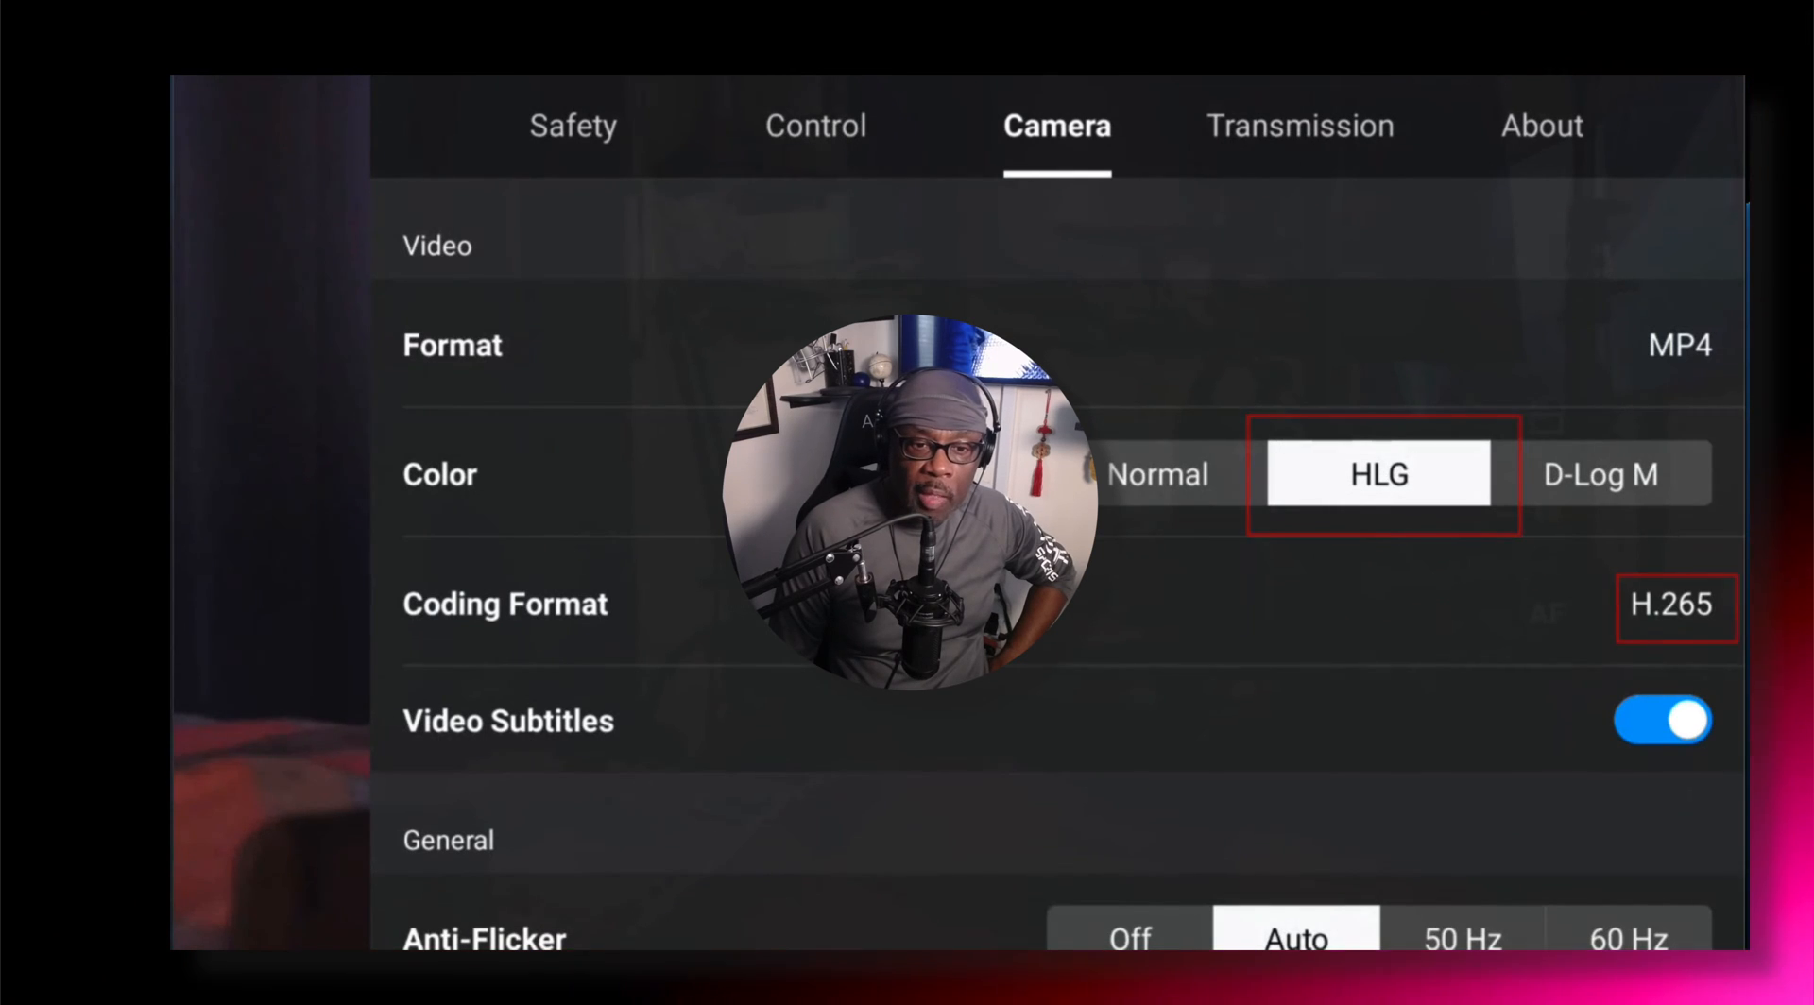
click(228, 119)
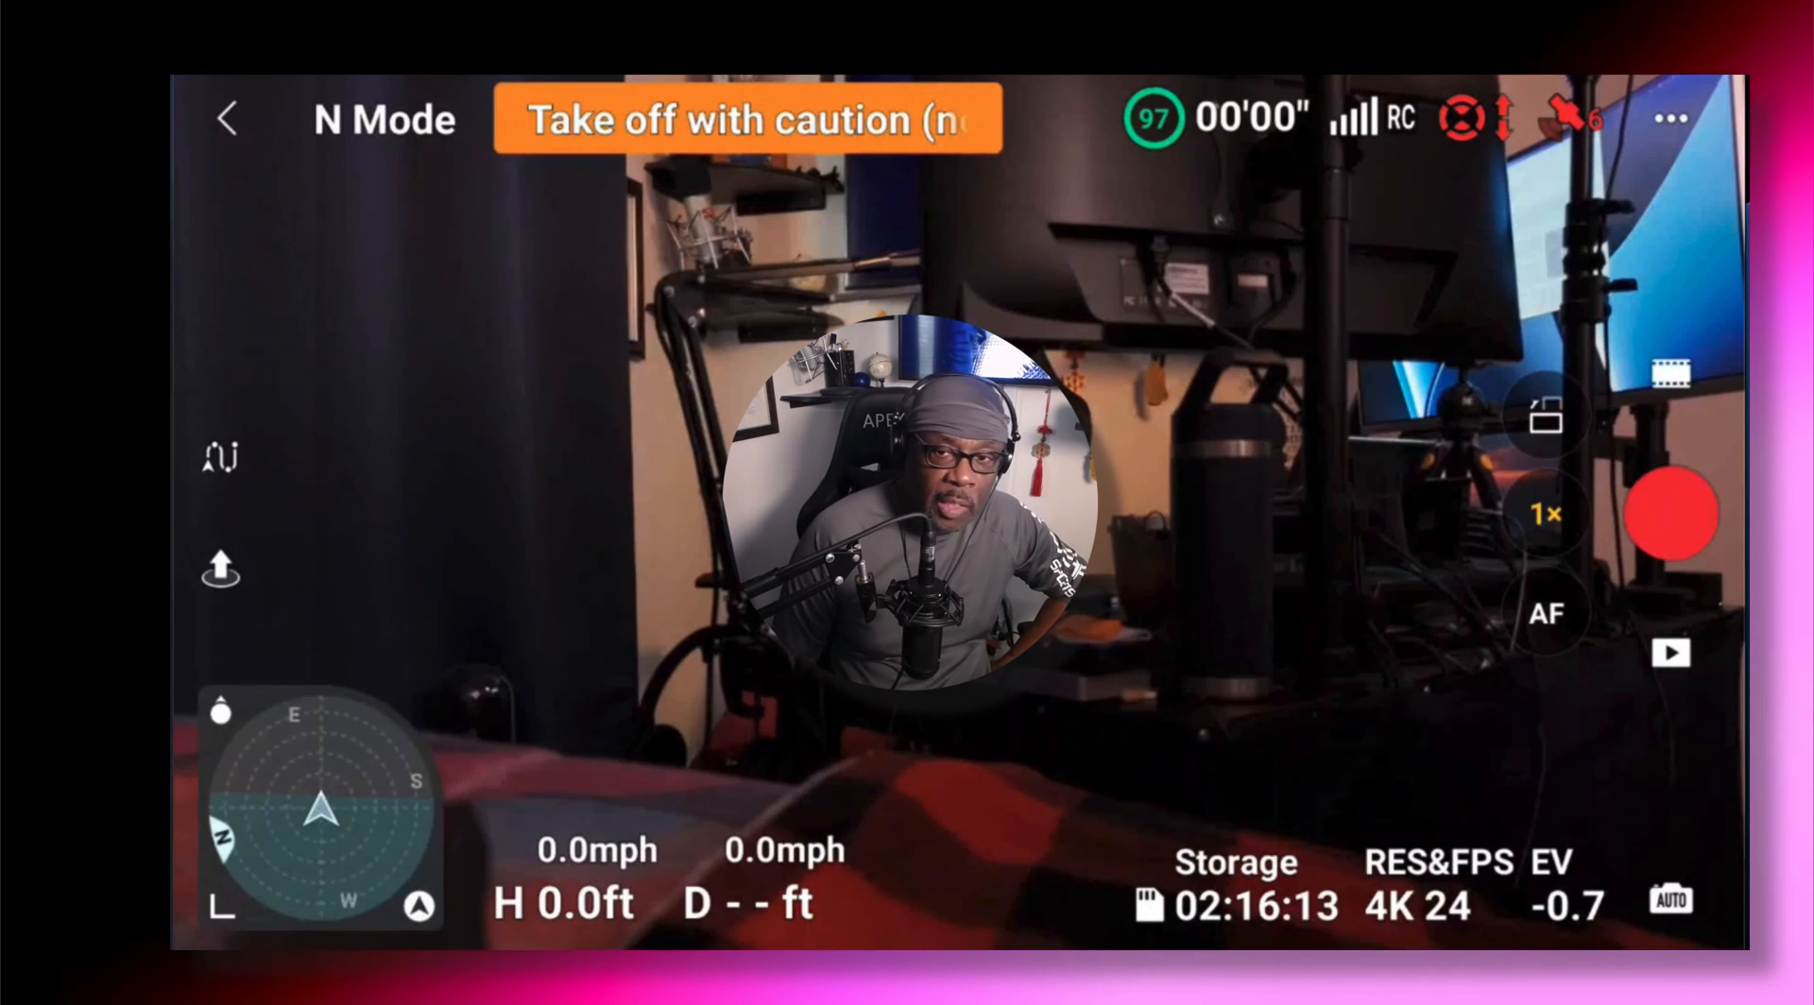
click(1439, 880)
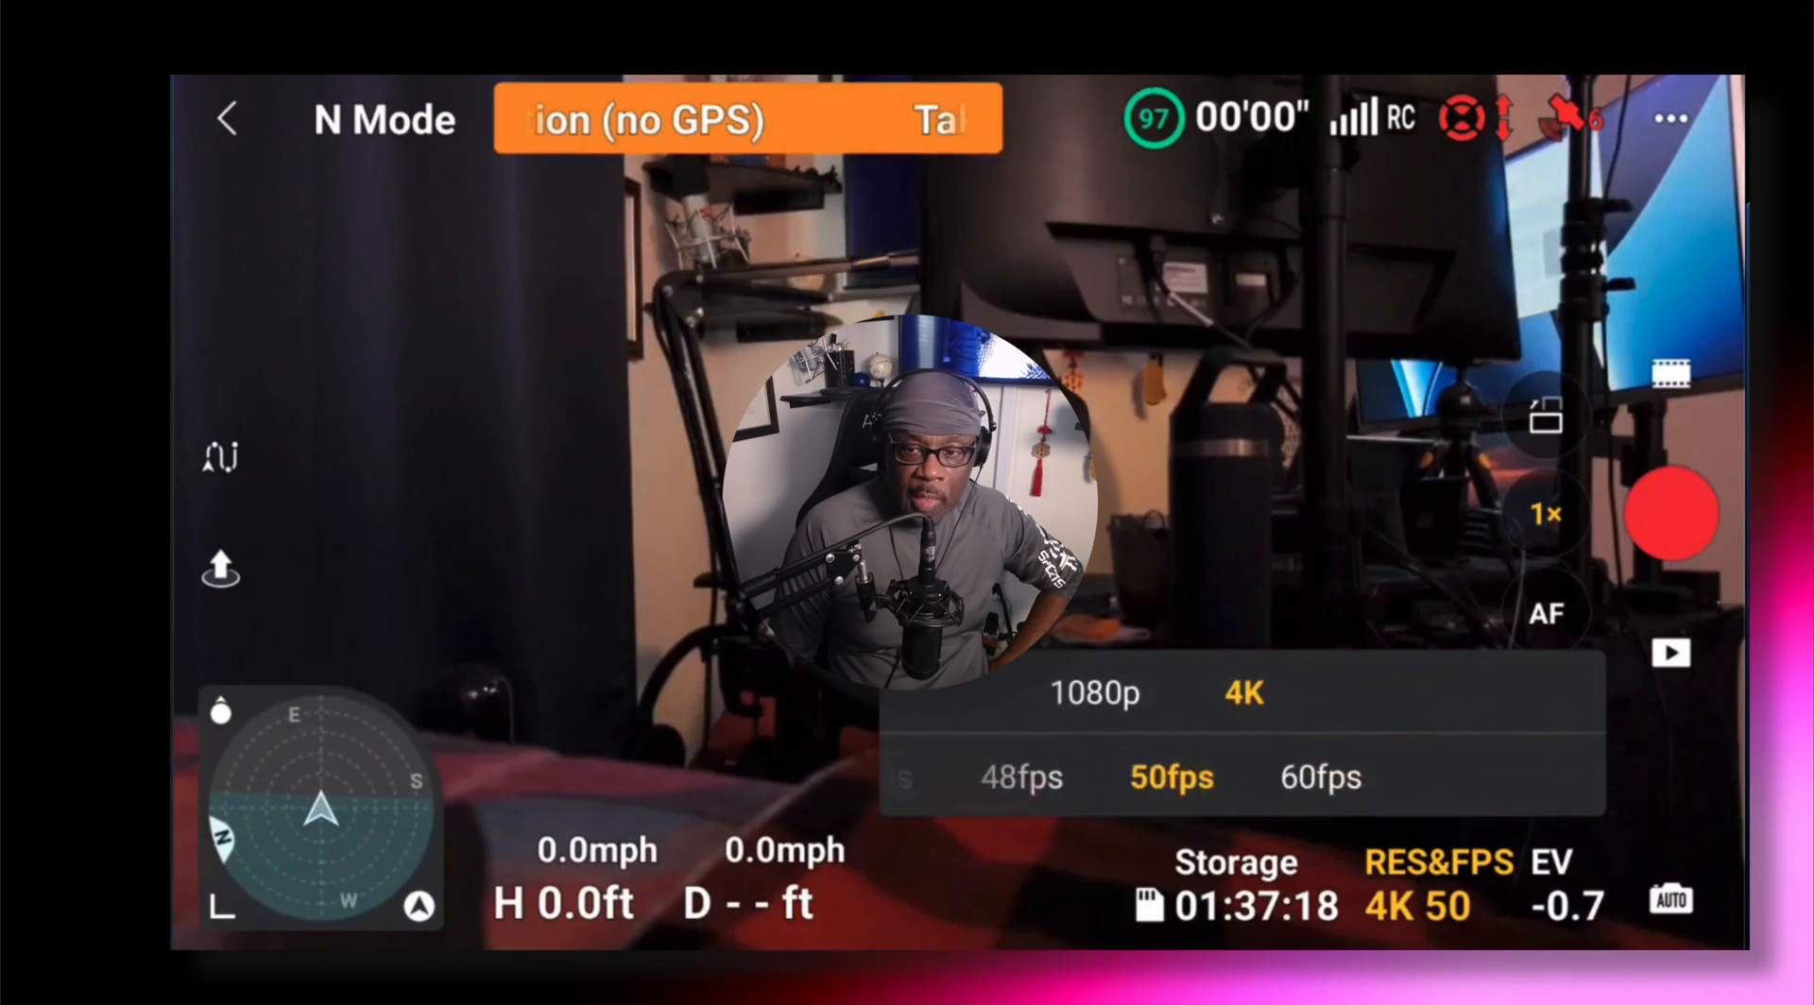
click(1320, 778)
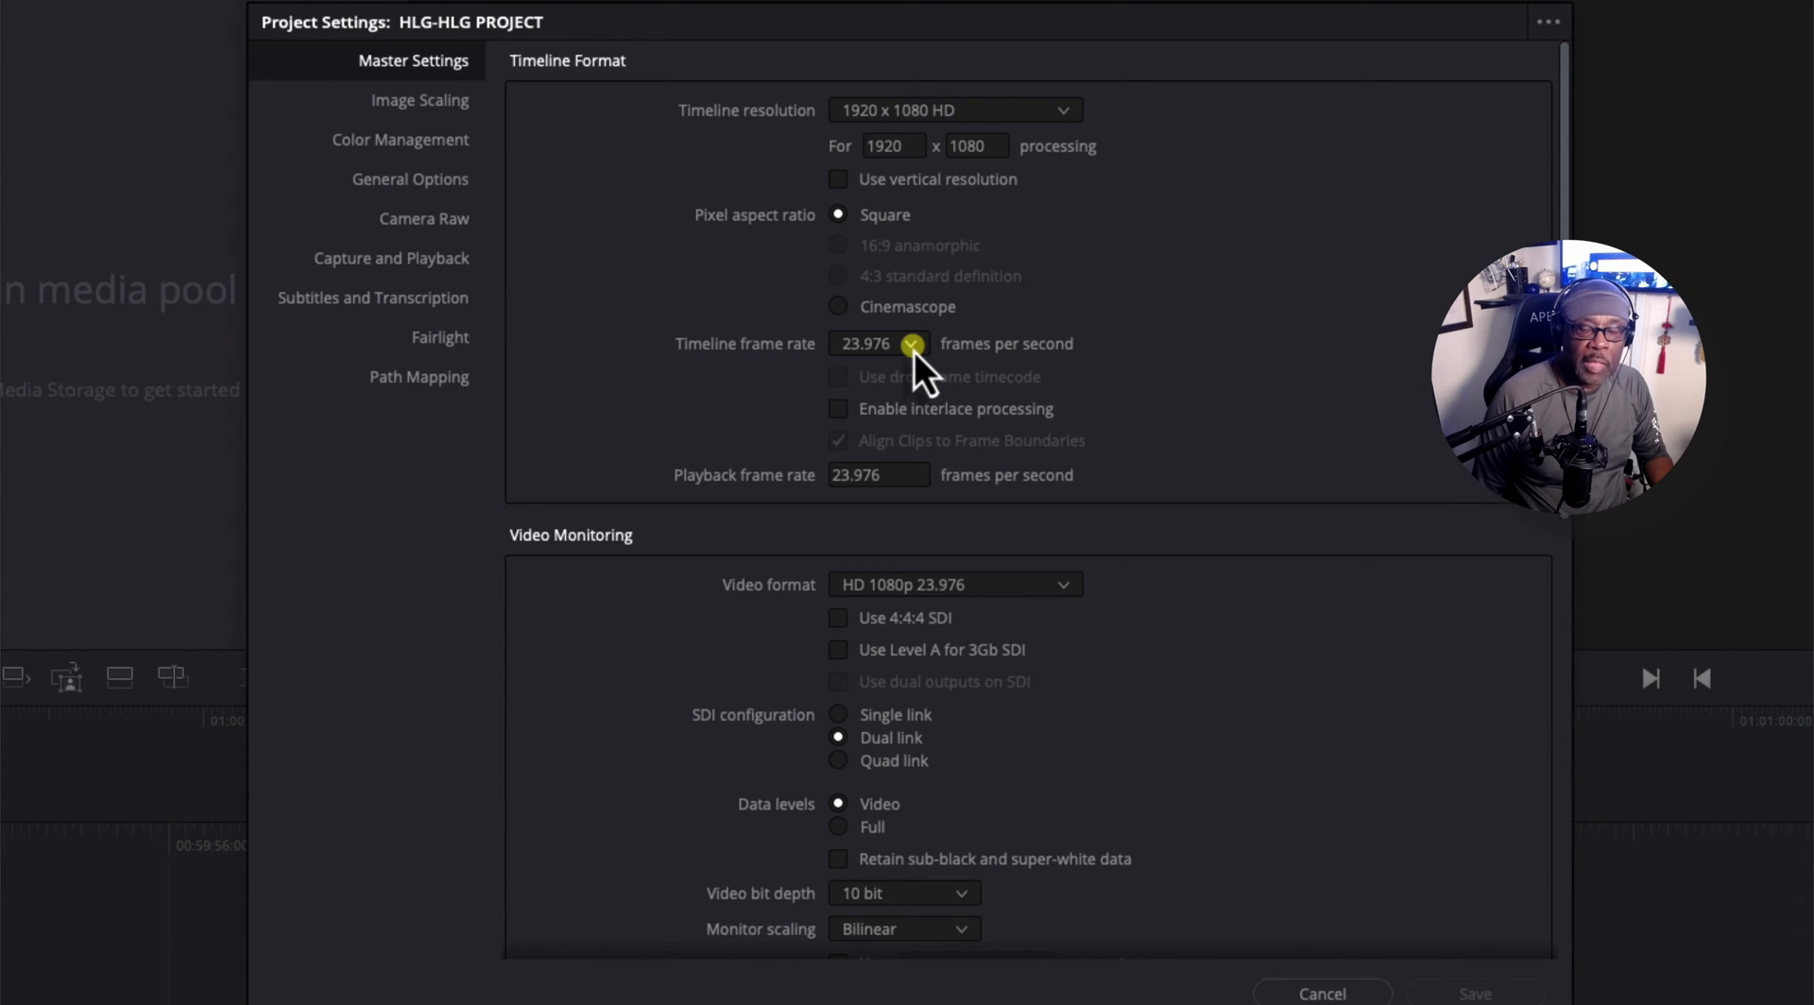
- Choose 60 from the Master Settings timeline frame rate dropdown
click(913, 344)
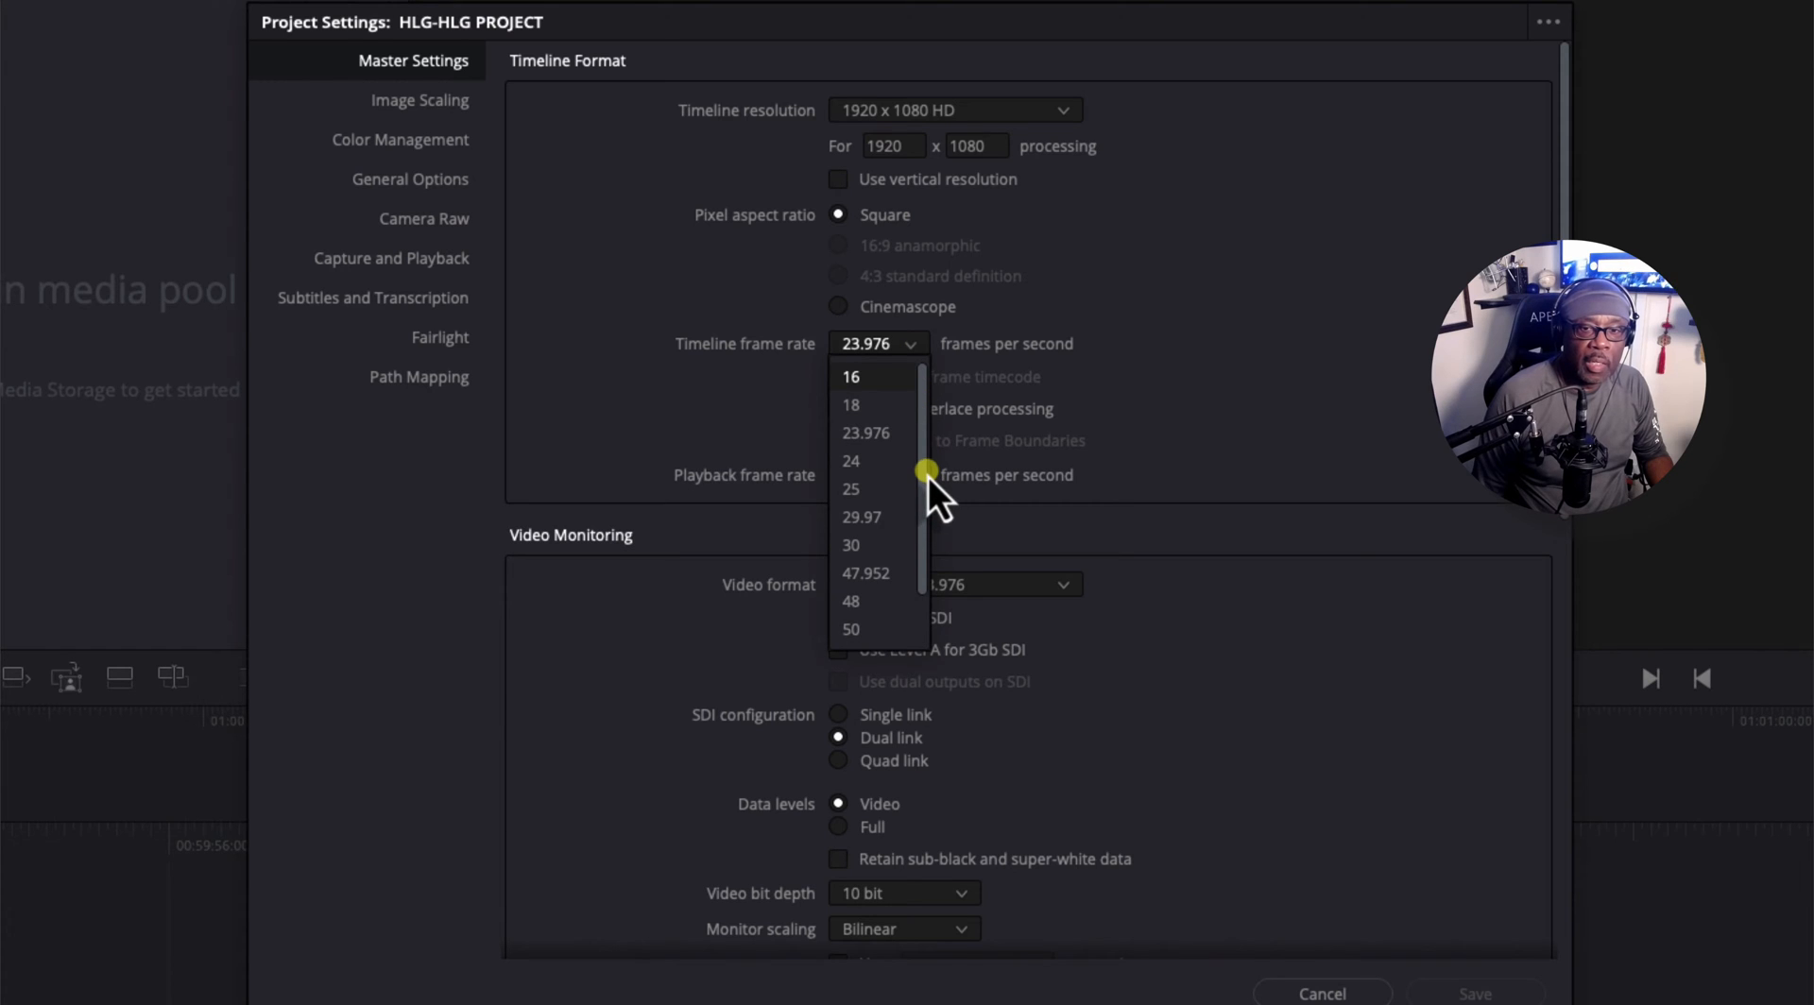
scroll(down, 3)
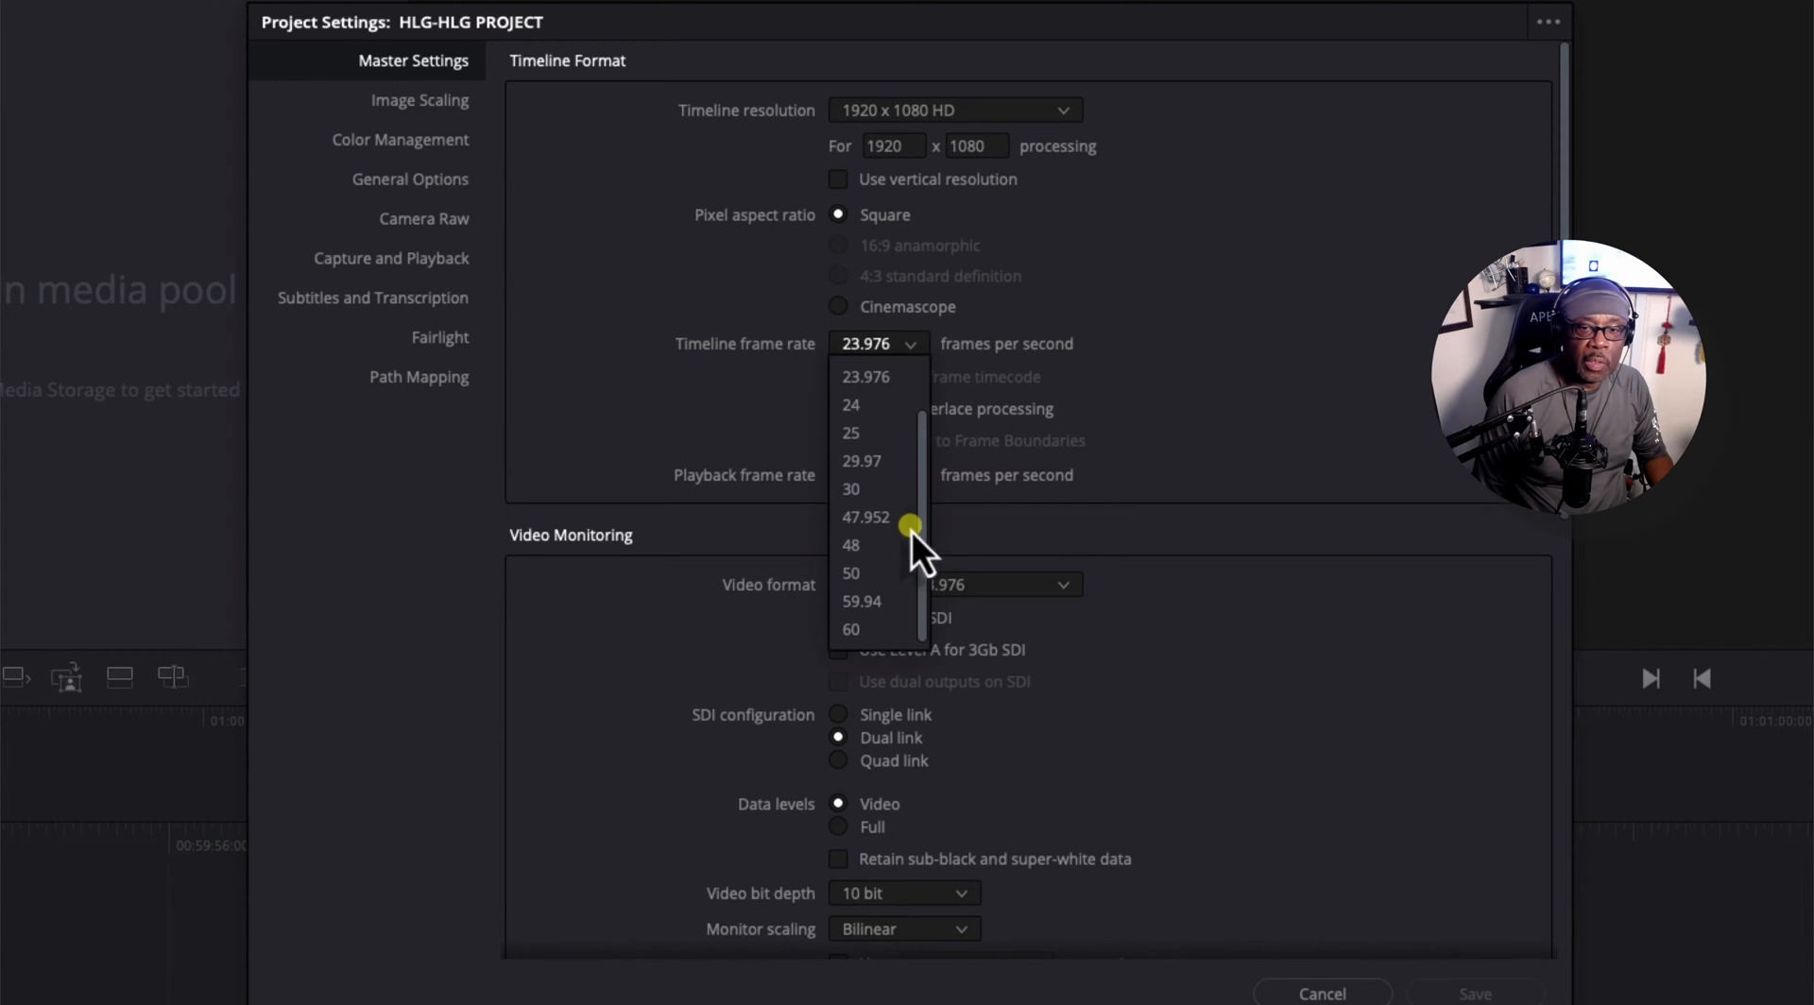
click(851, 629)
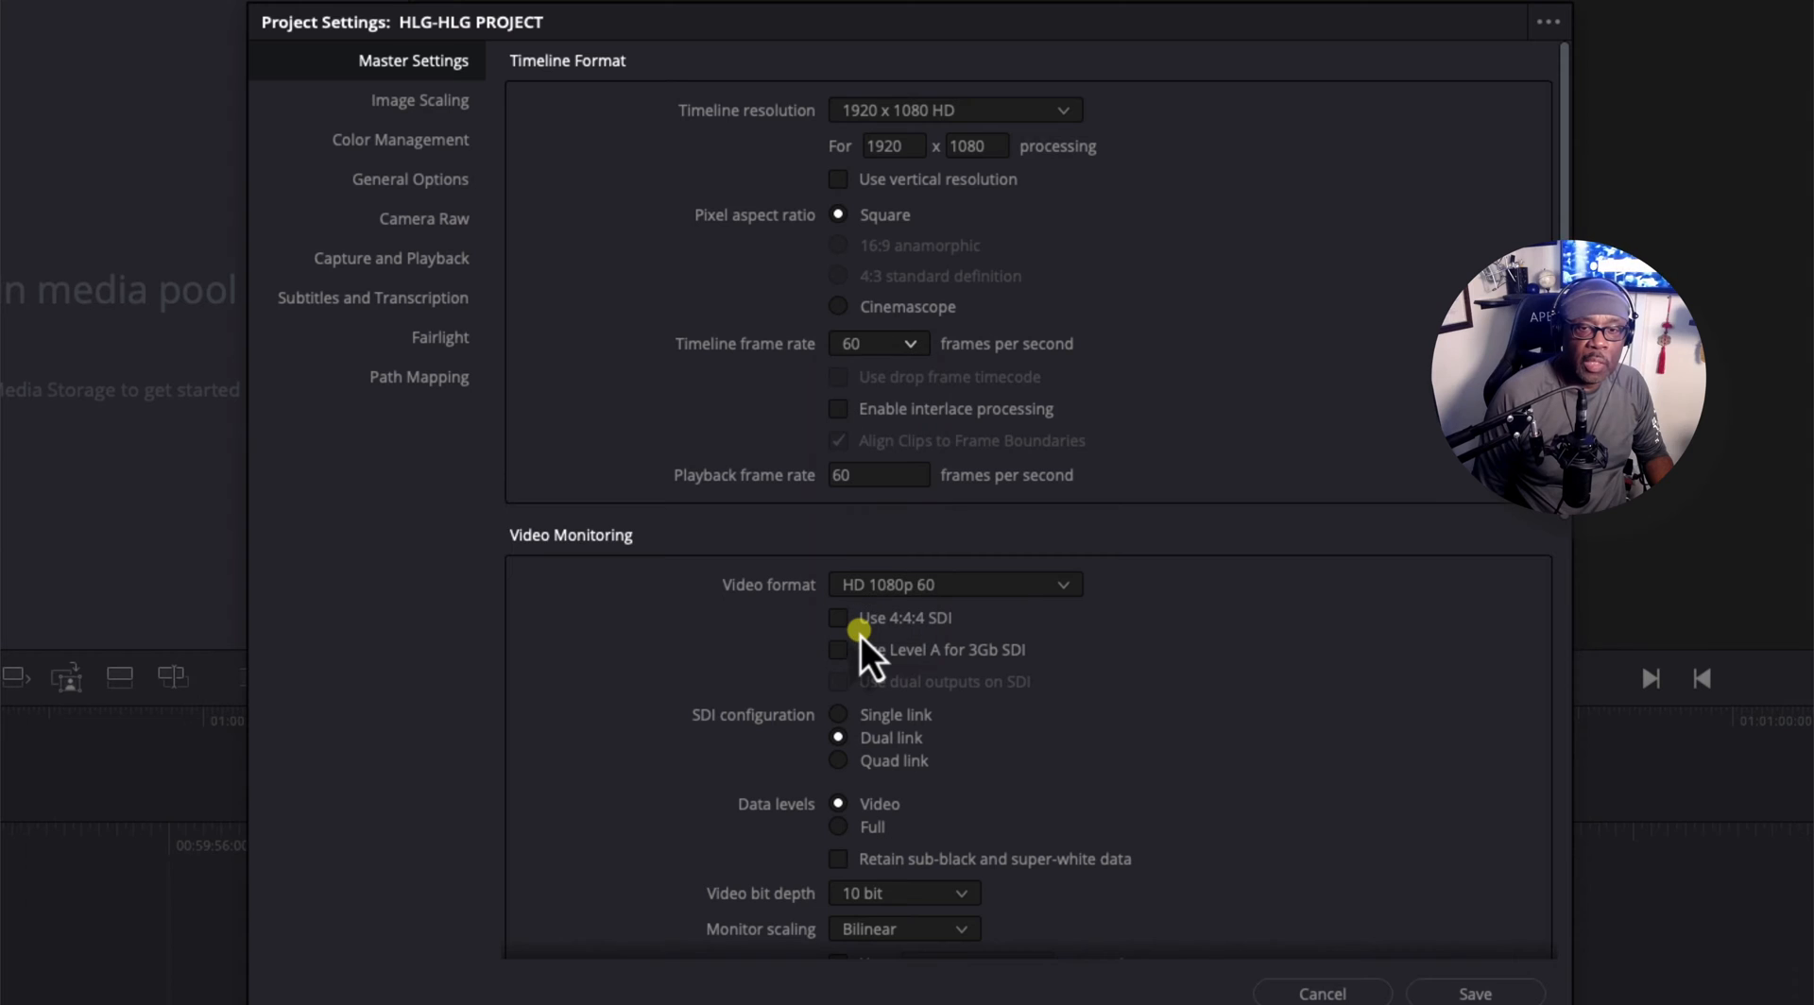
mouse_move(370, 480)
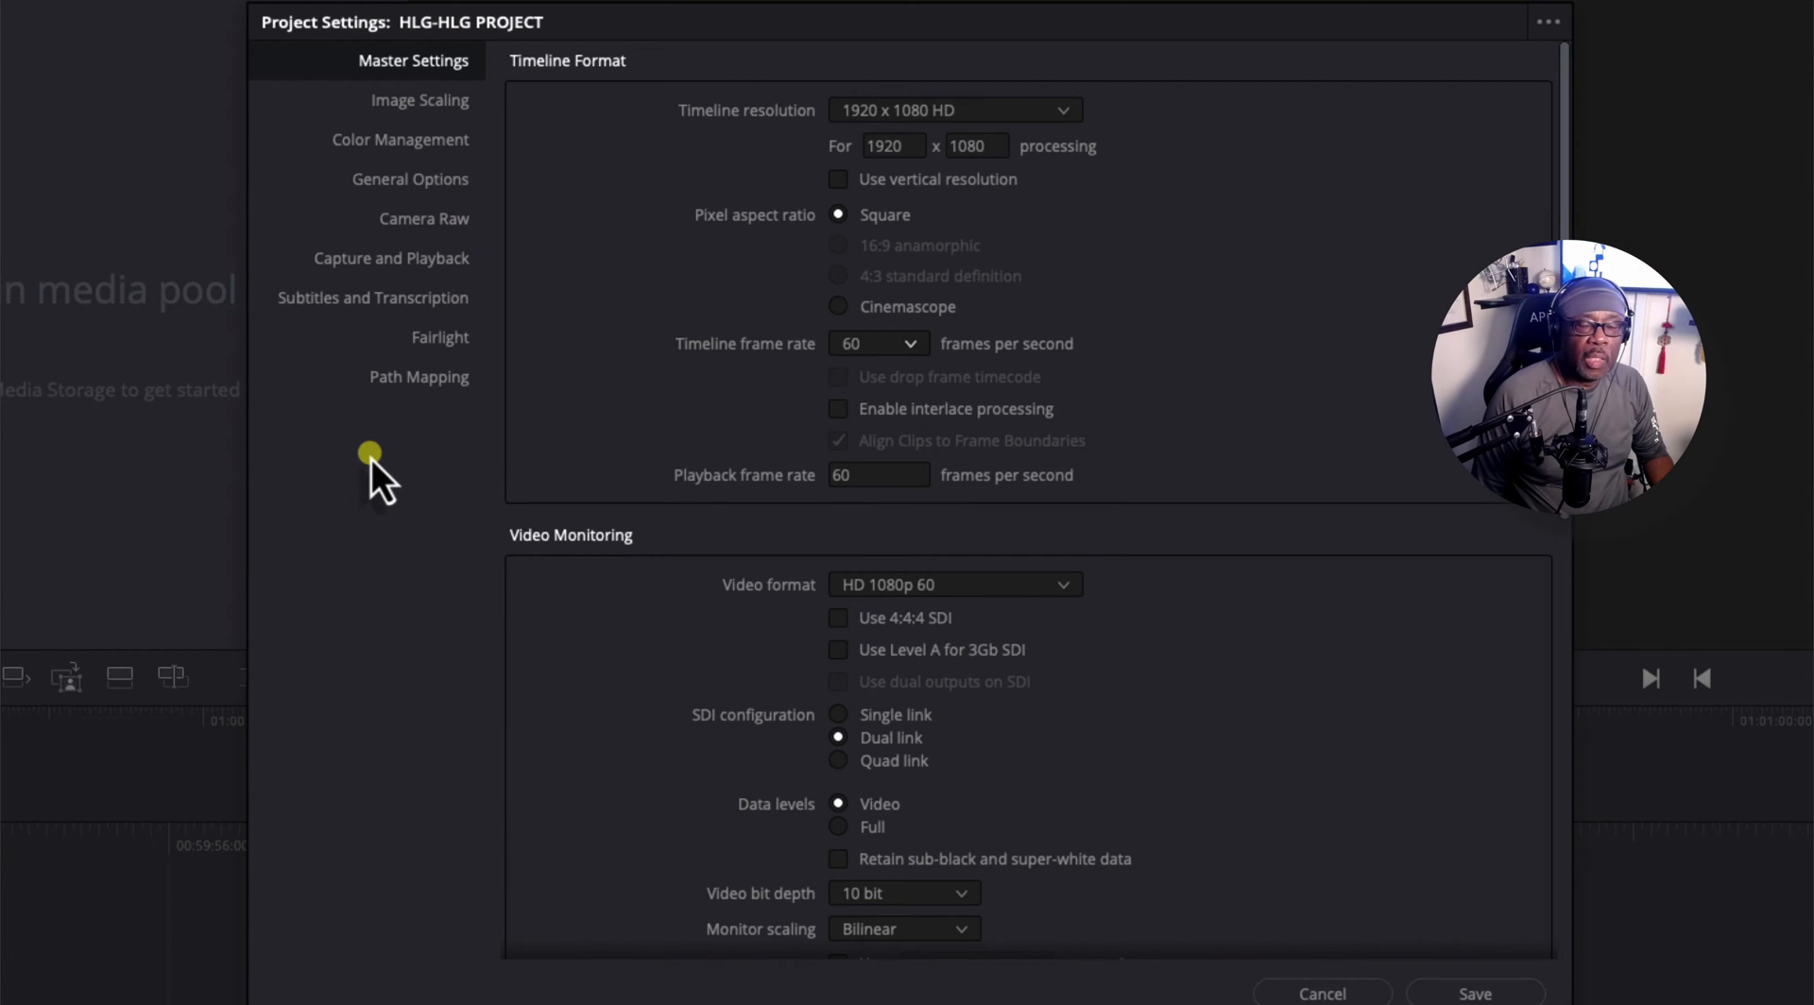
- Set DaVinci YRGB Color Managed, disable automatic color management, and list processing modes
click(399, 139)
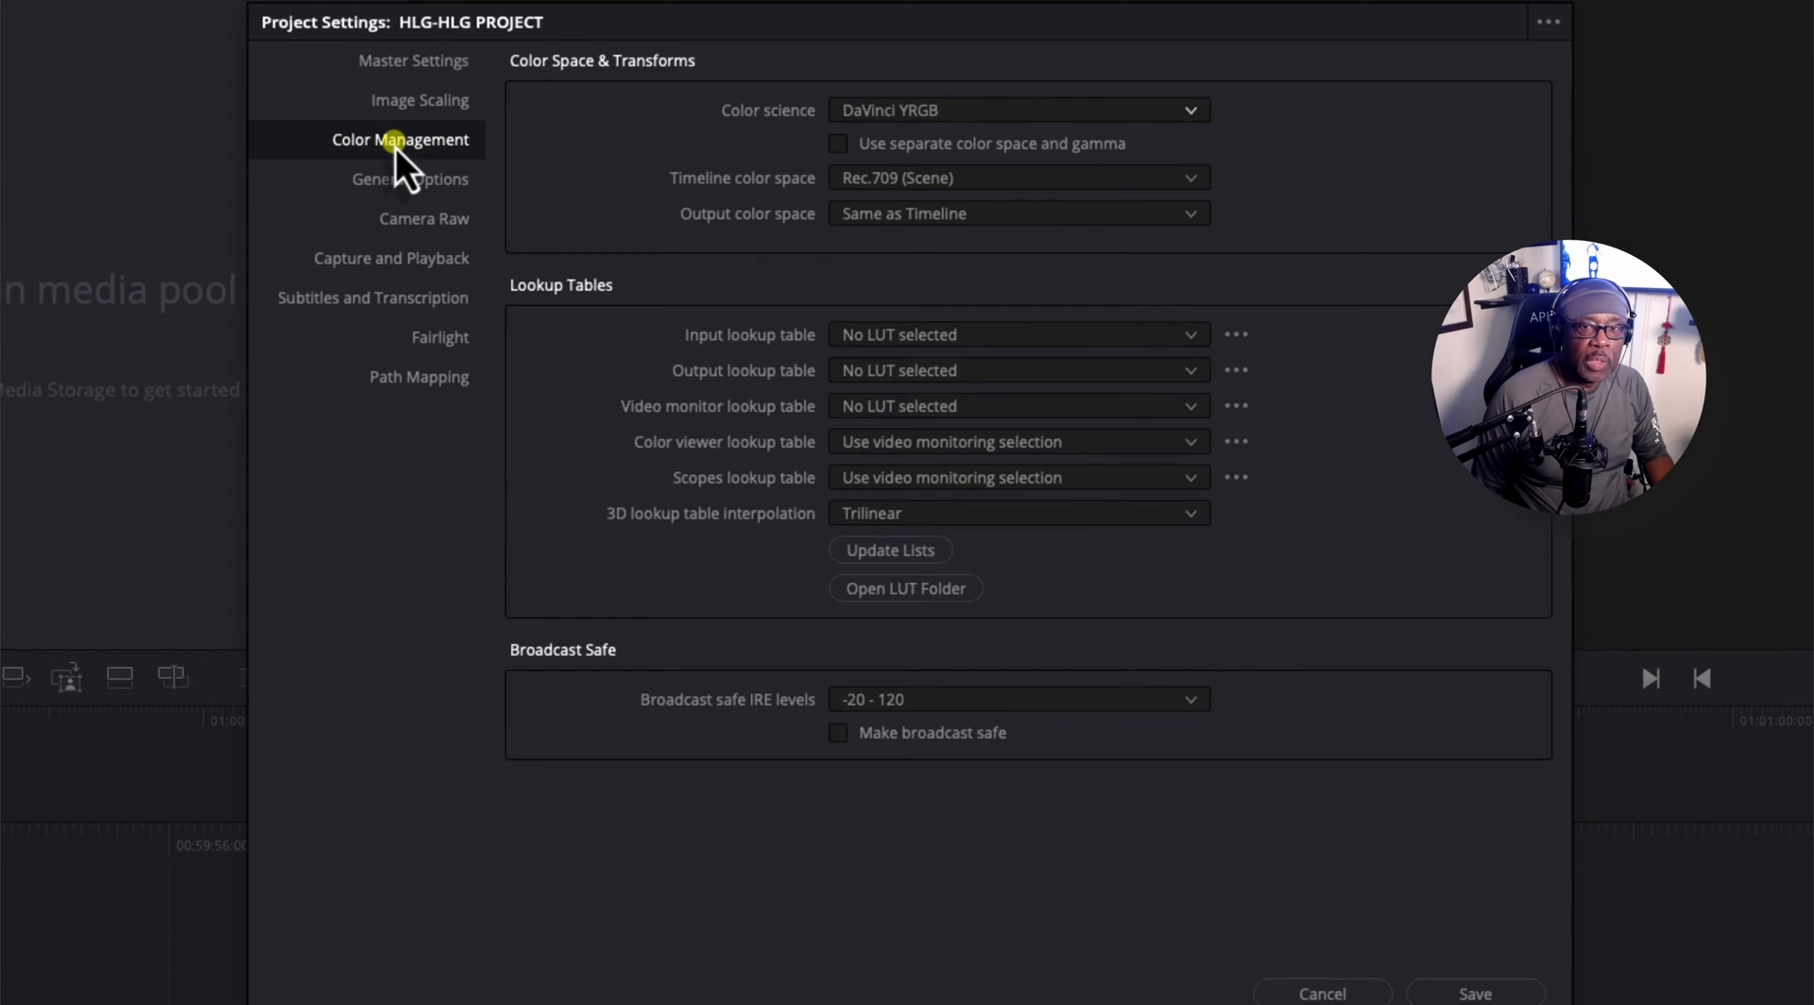
mouse_move(773, 122)
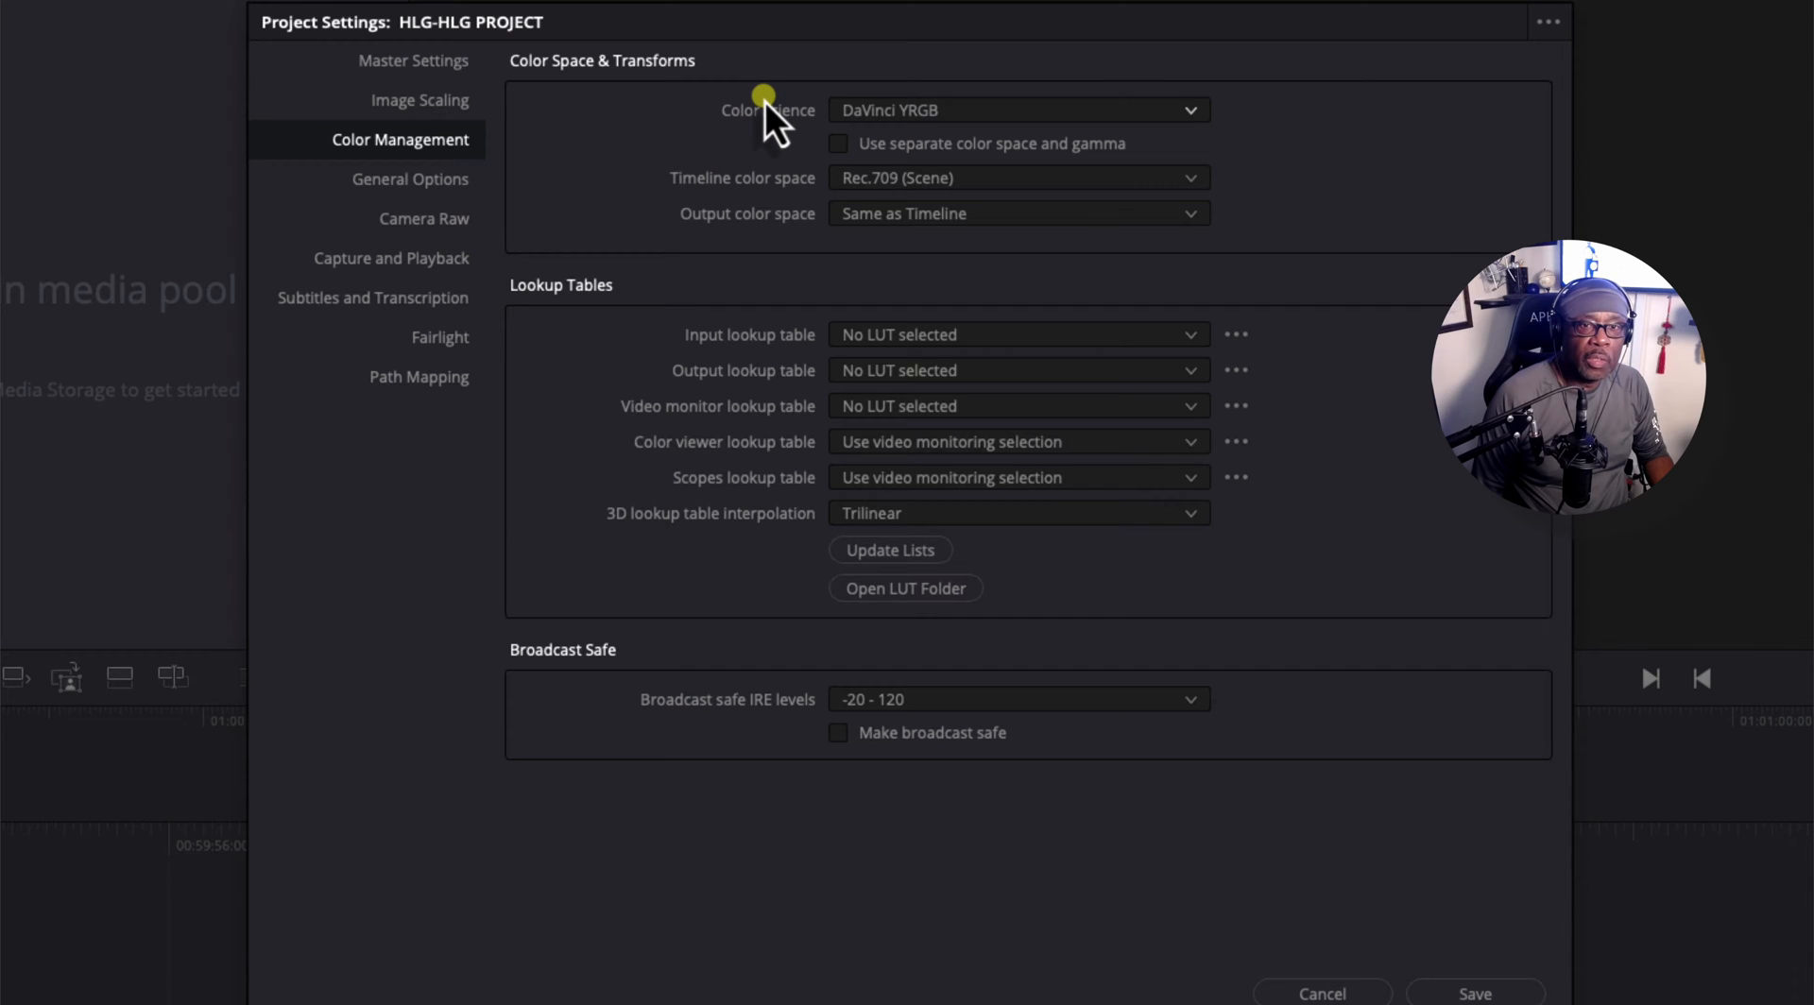
mouse_move(1197, 113)
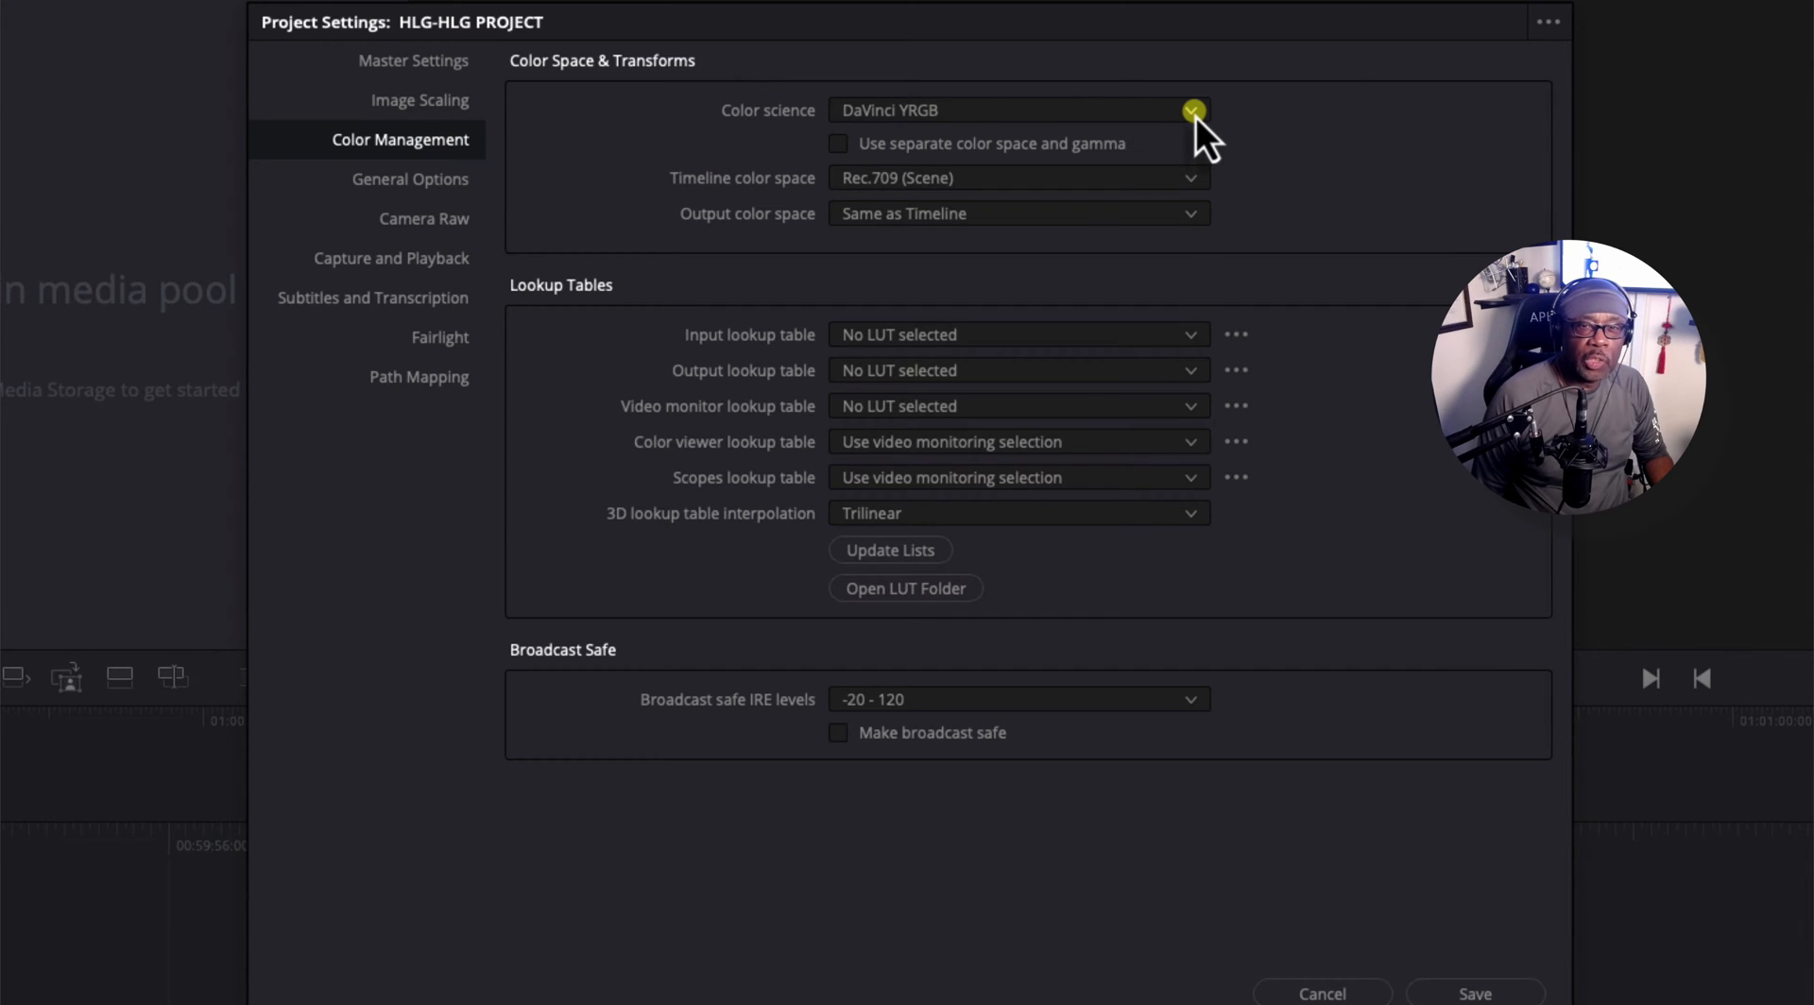
click(1191, 109)
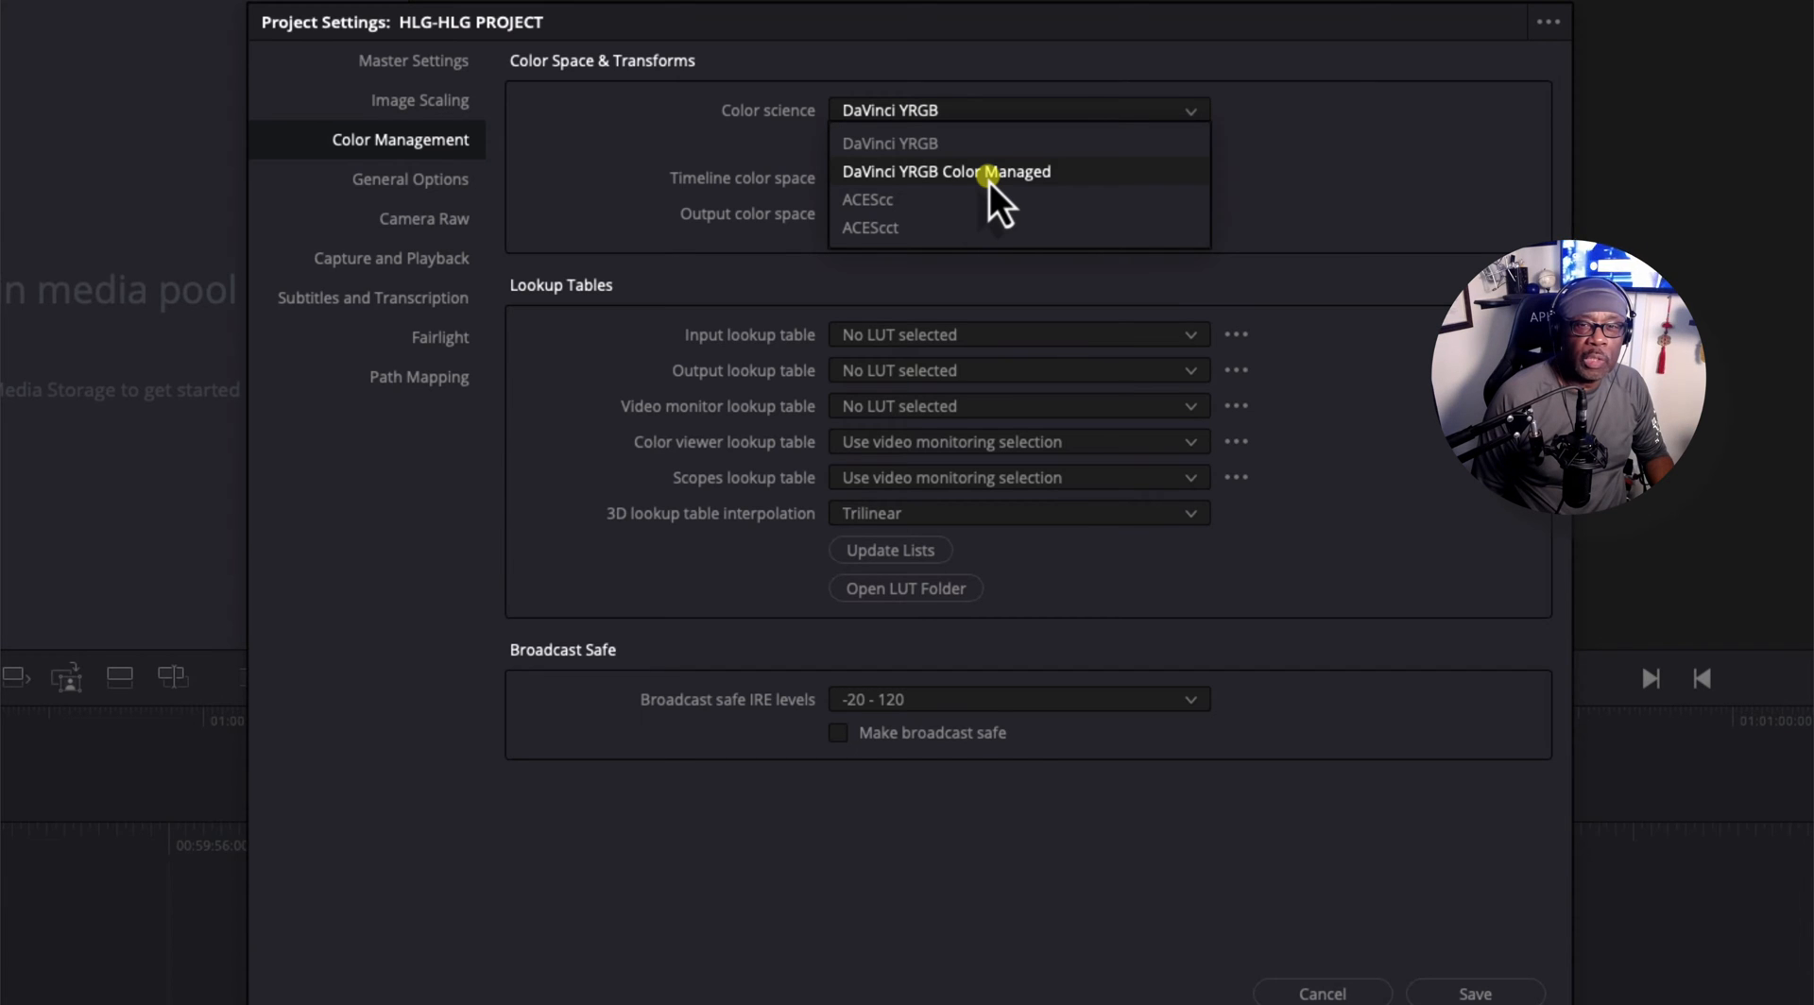
click(945, 171)
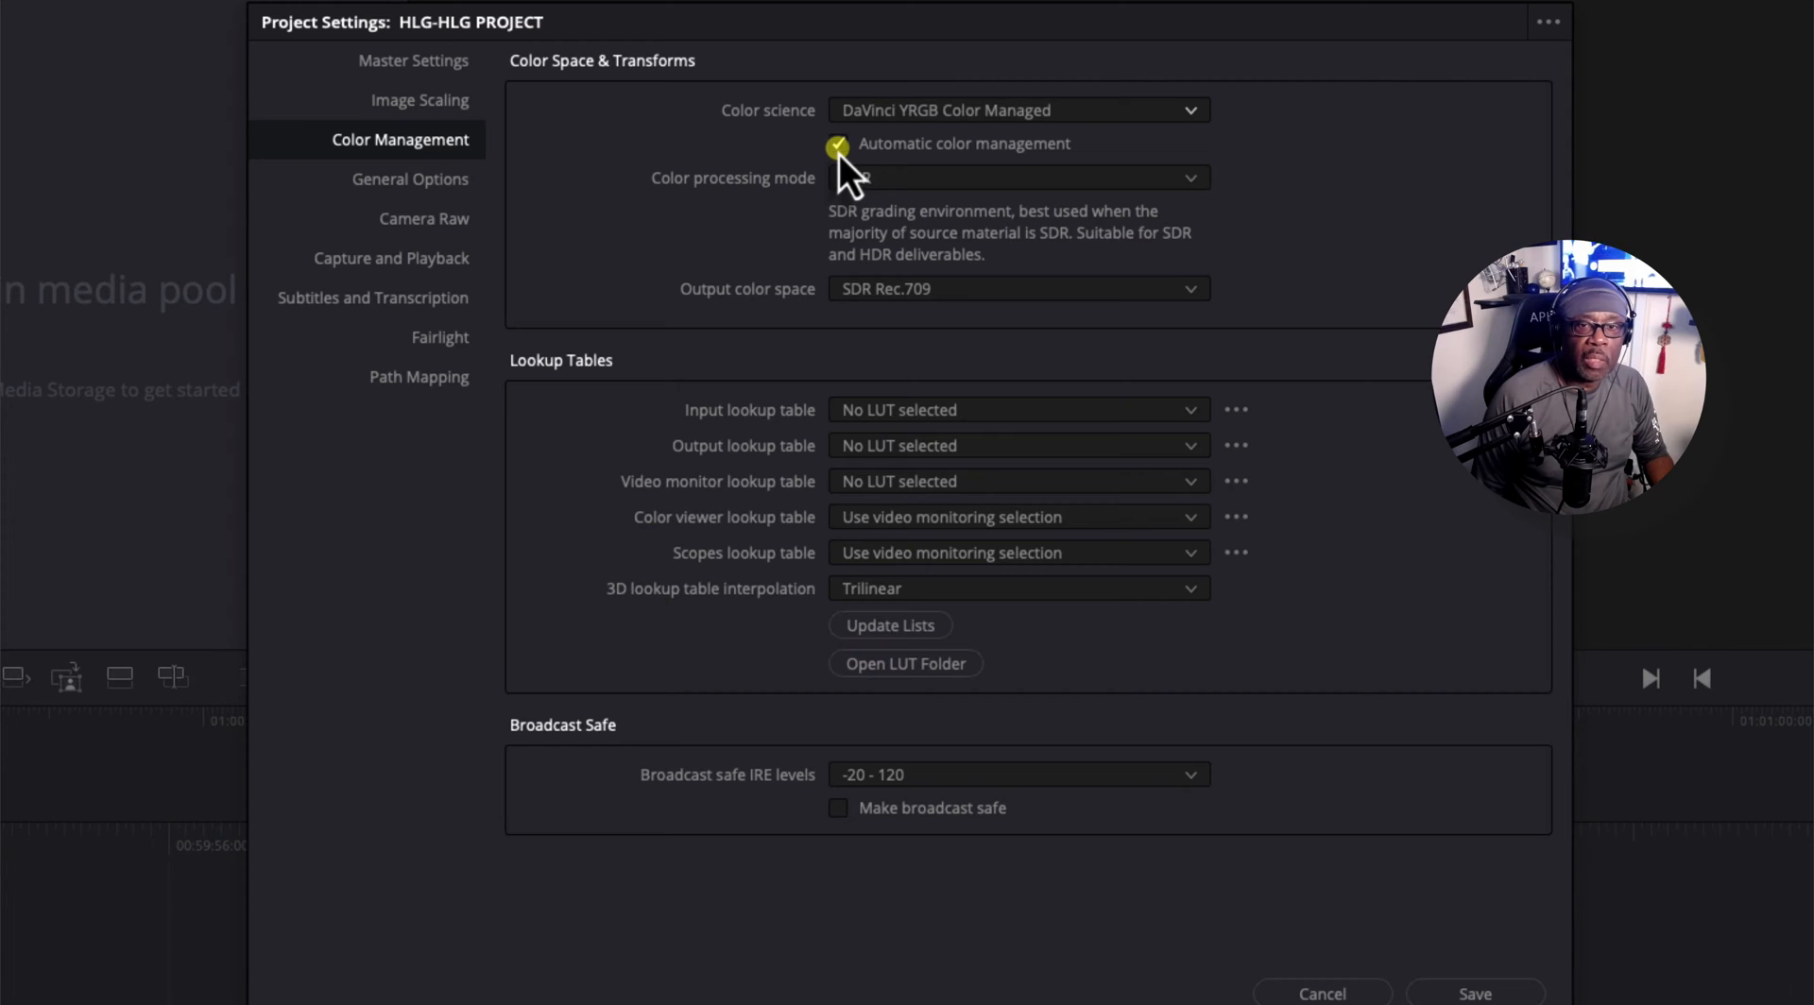
click(839, 143)
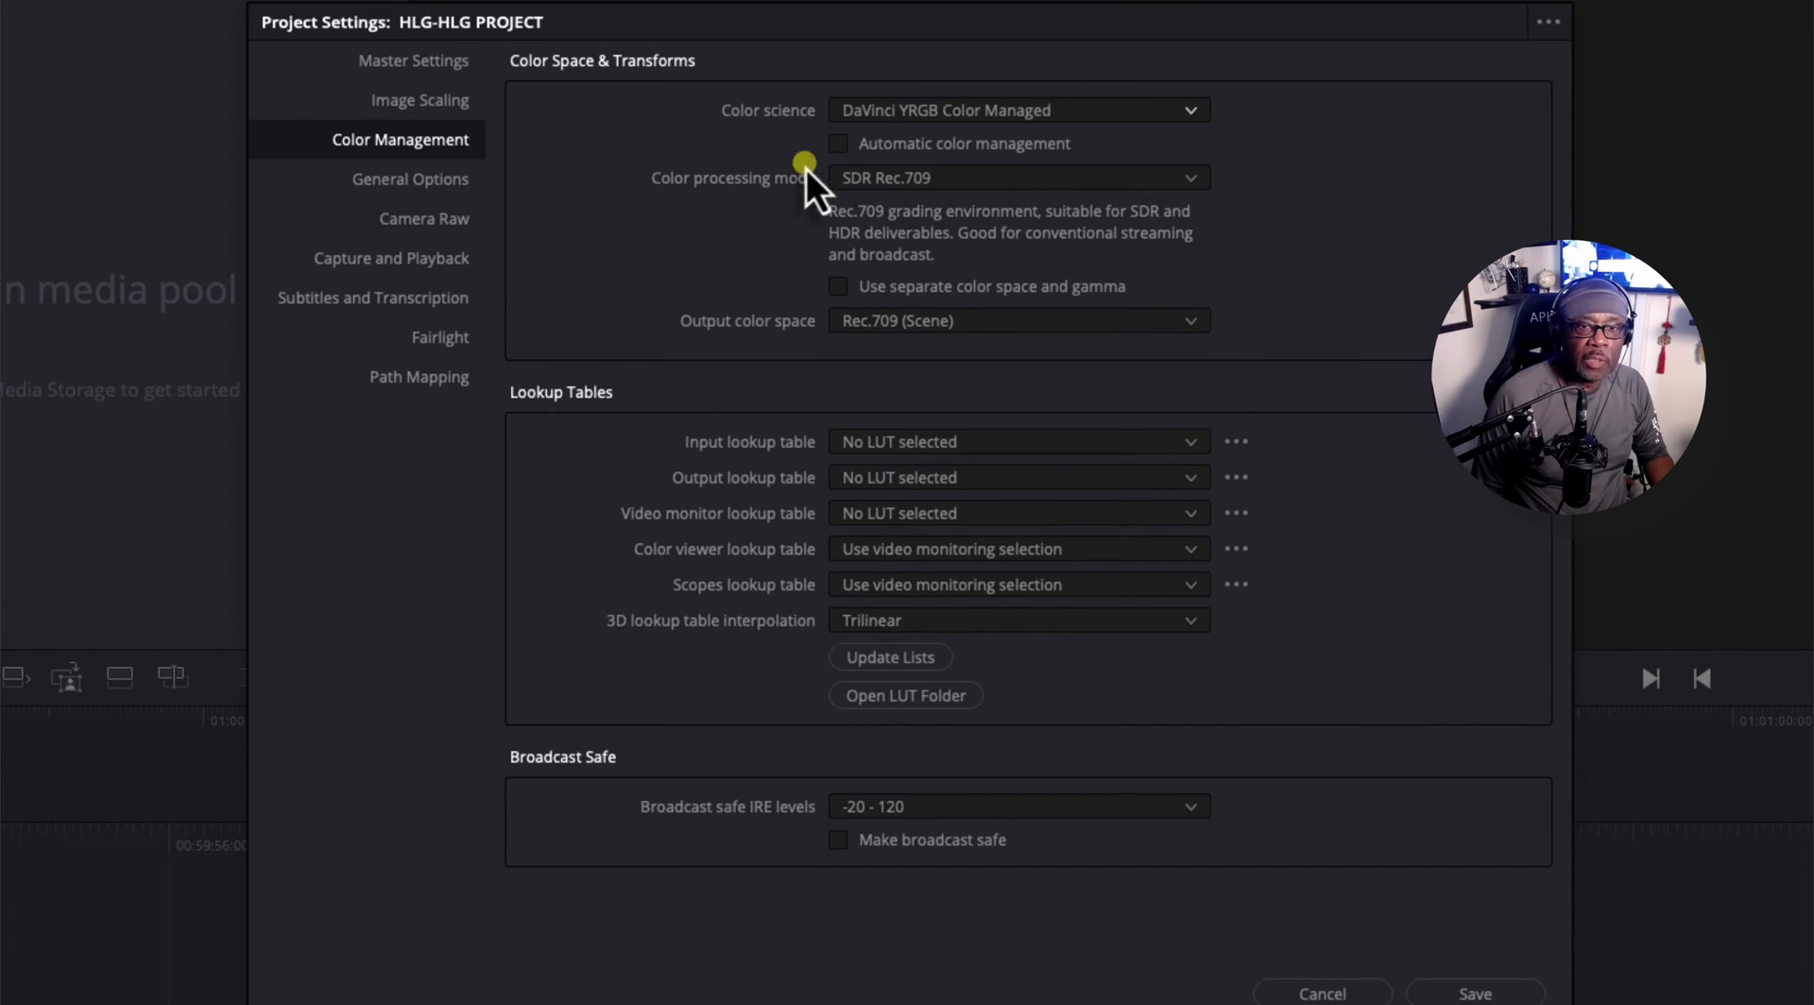
mouse_move(756, 226)
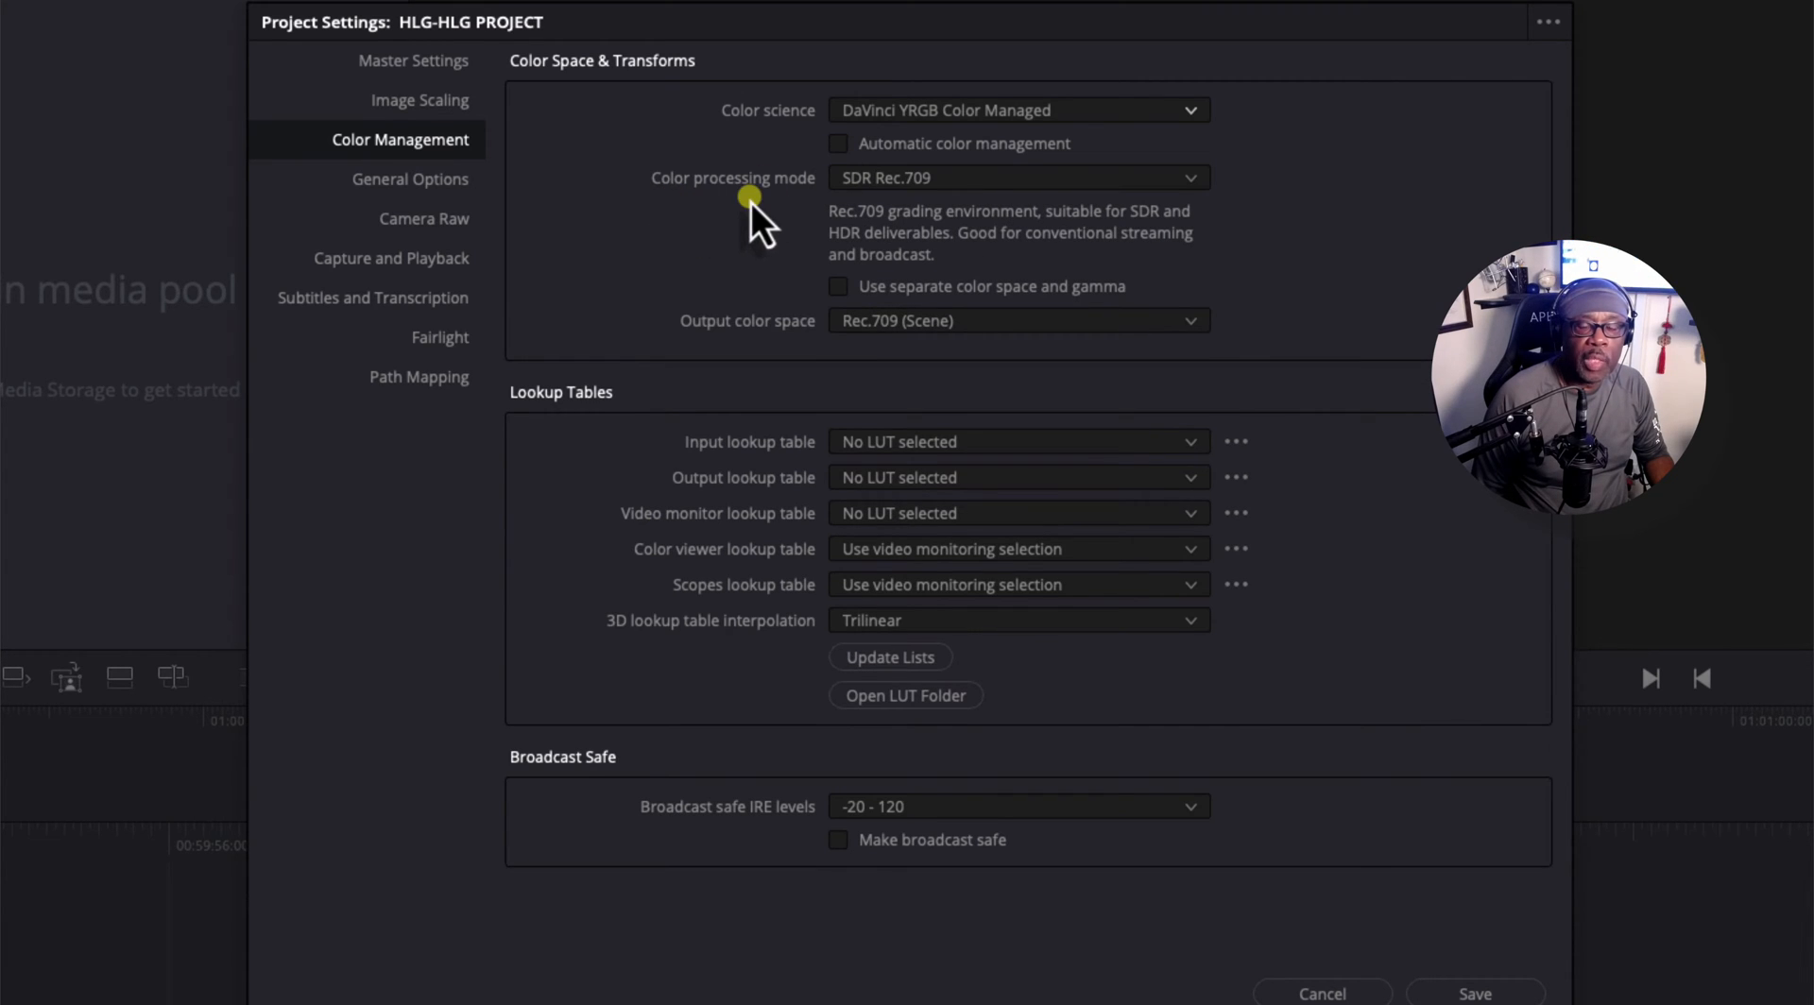
click(1192, 177)
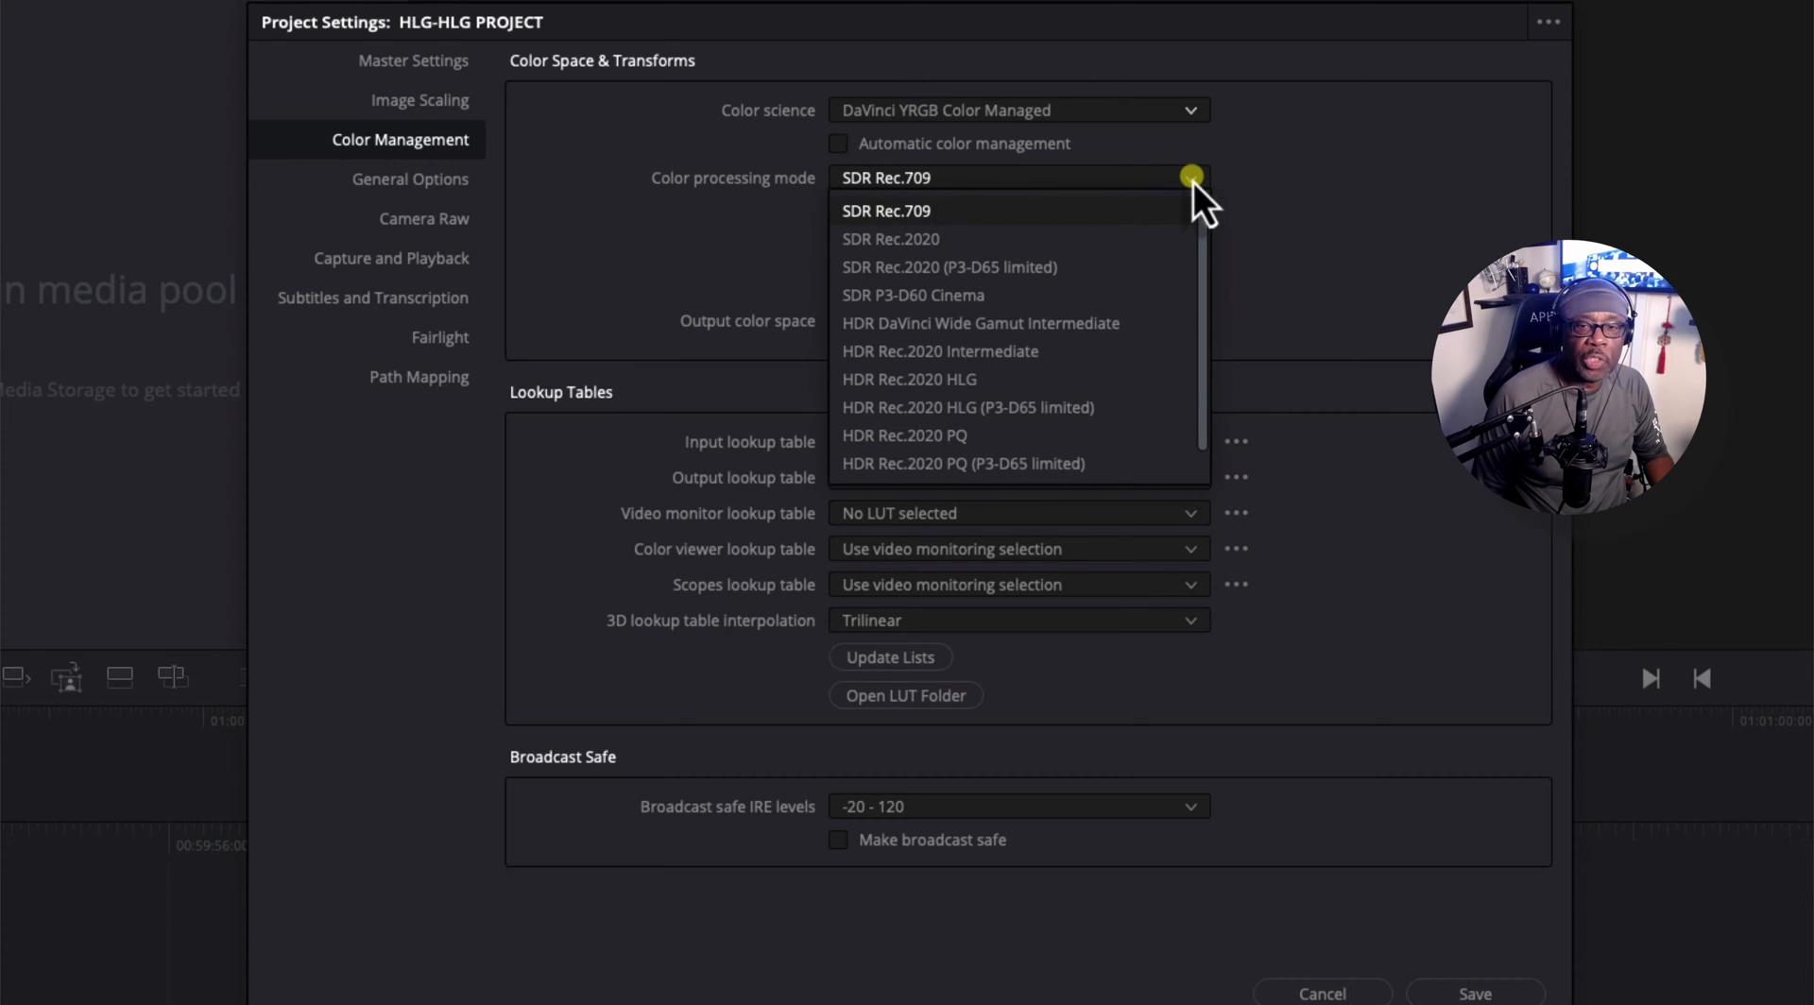
mouse_move(1006, 435)
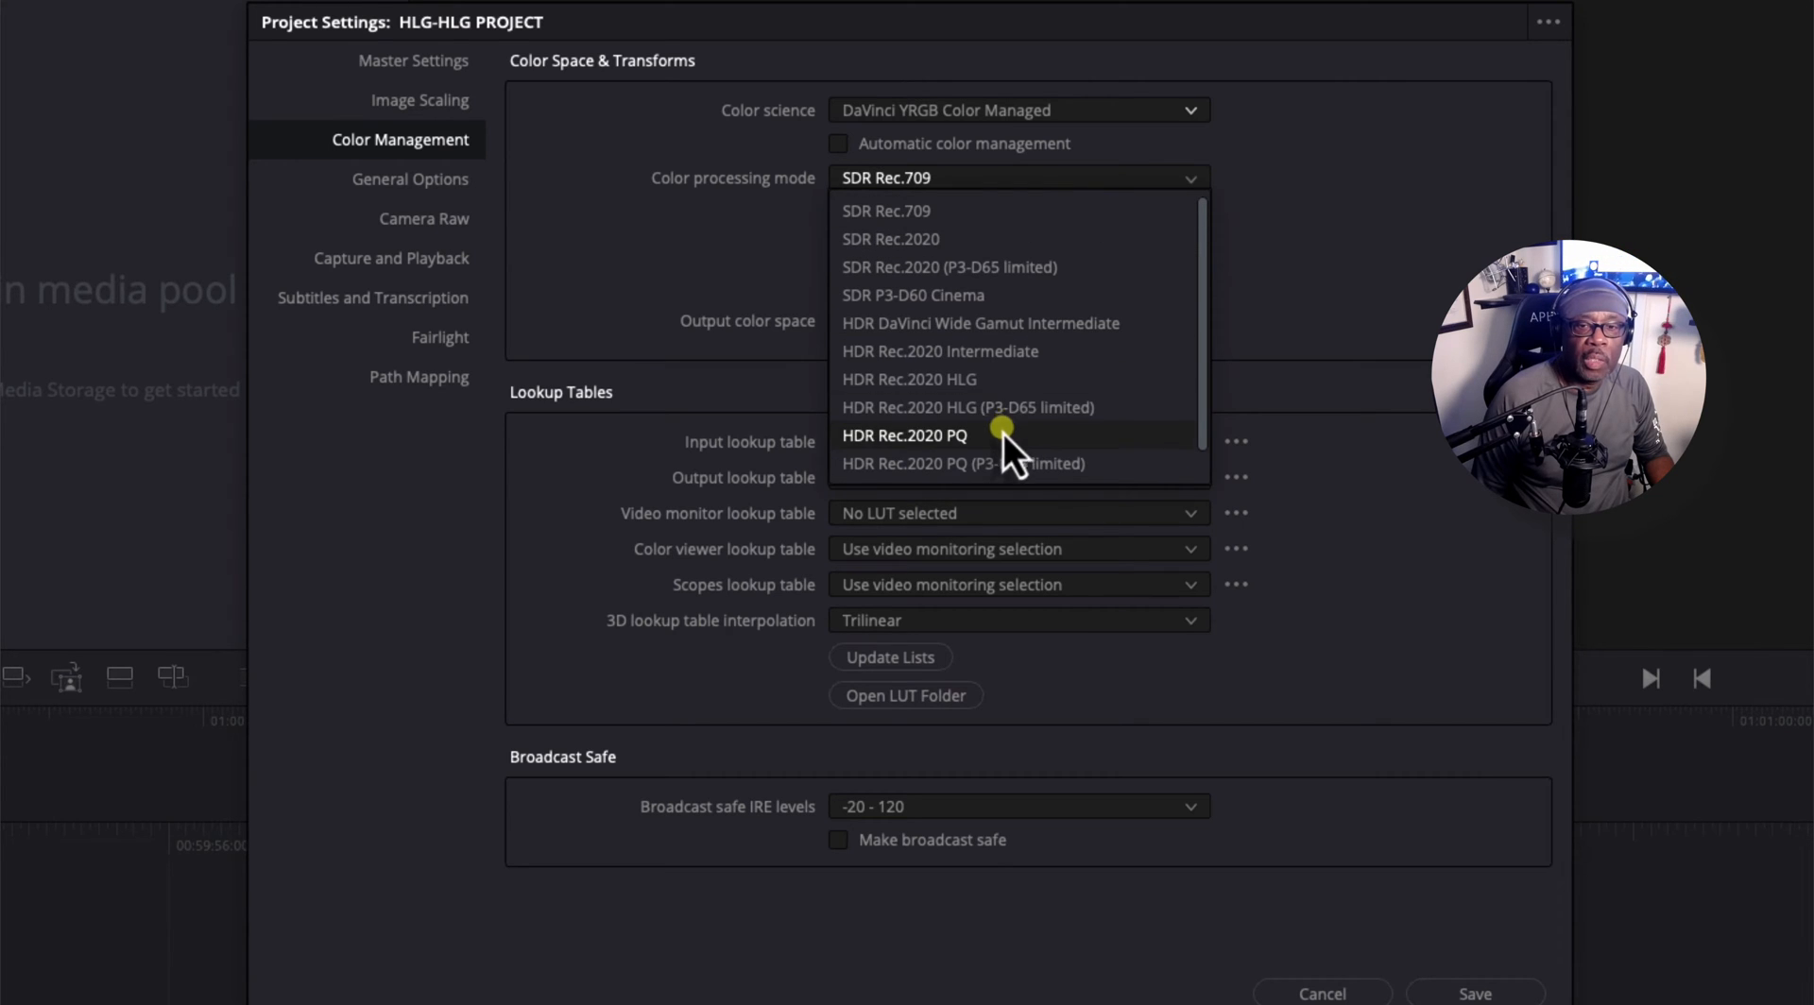
mouse_move(969, 407)
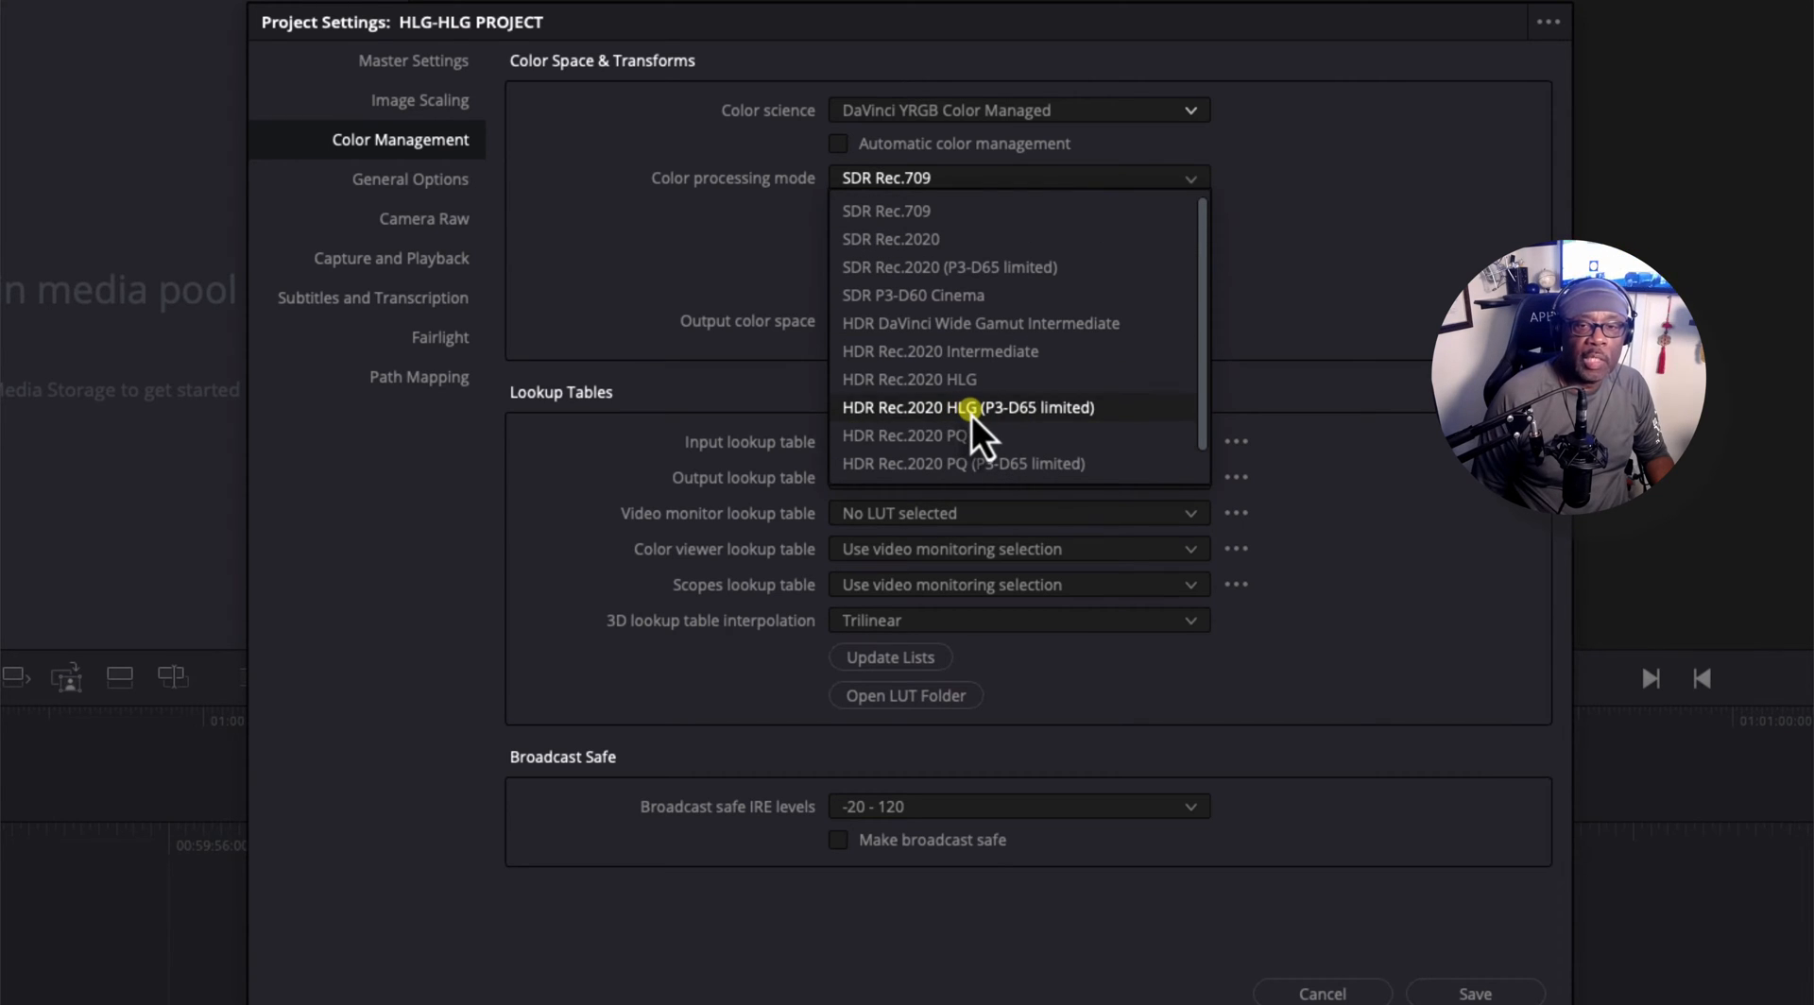
mouse_move(1021, 437)
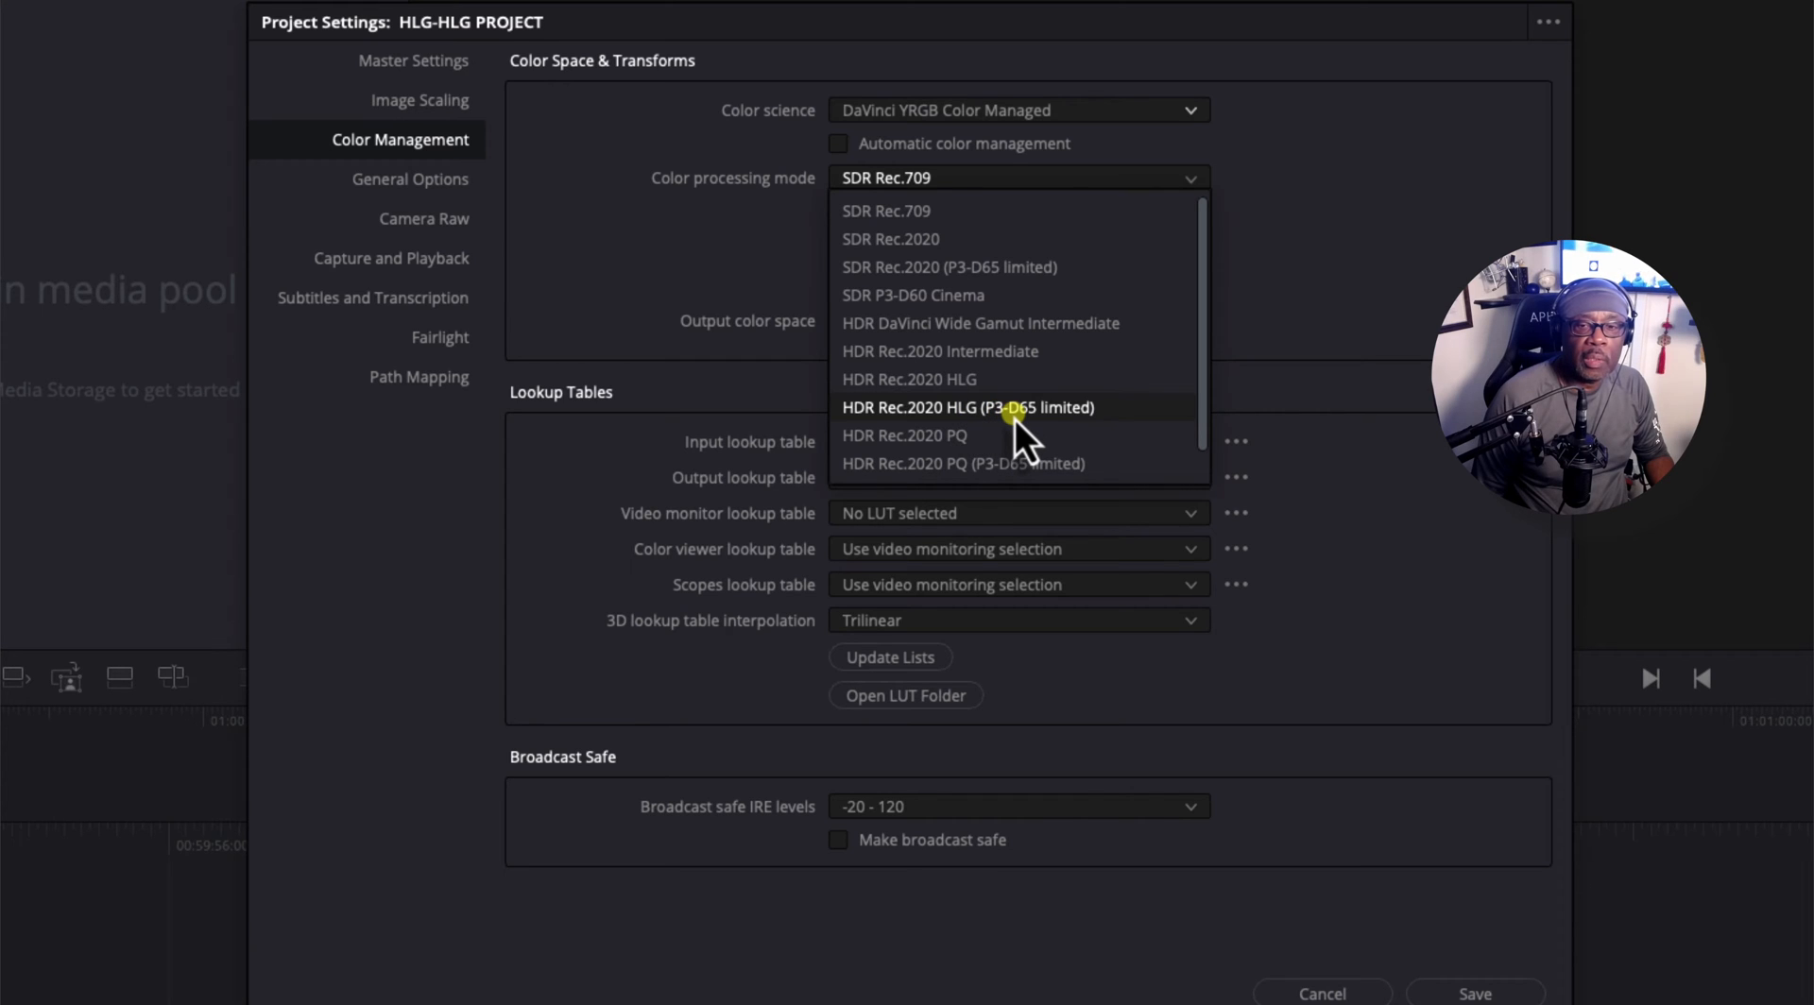
mouse_move(1076, 445)
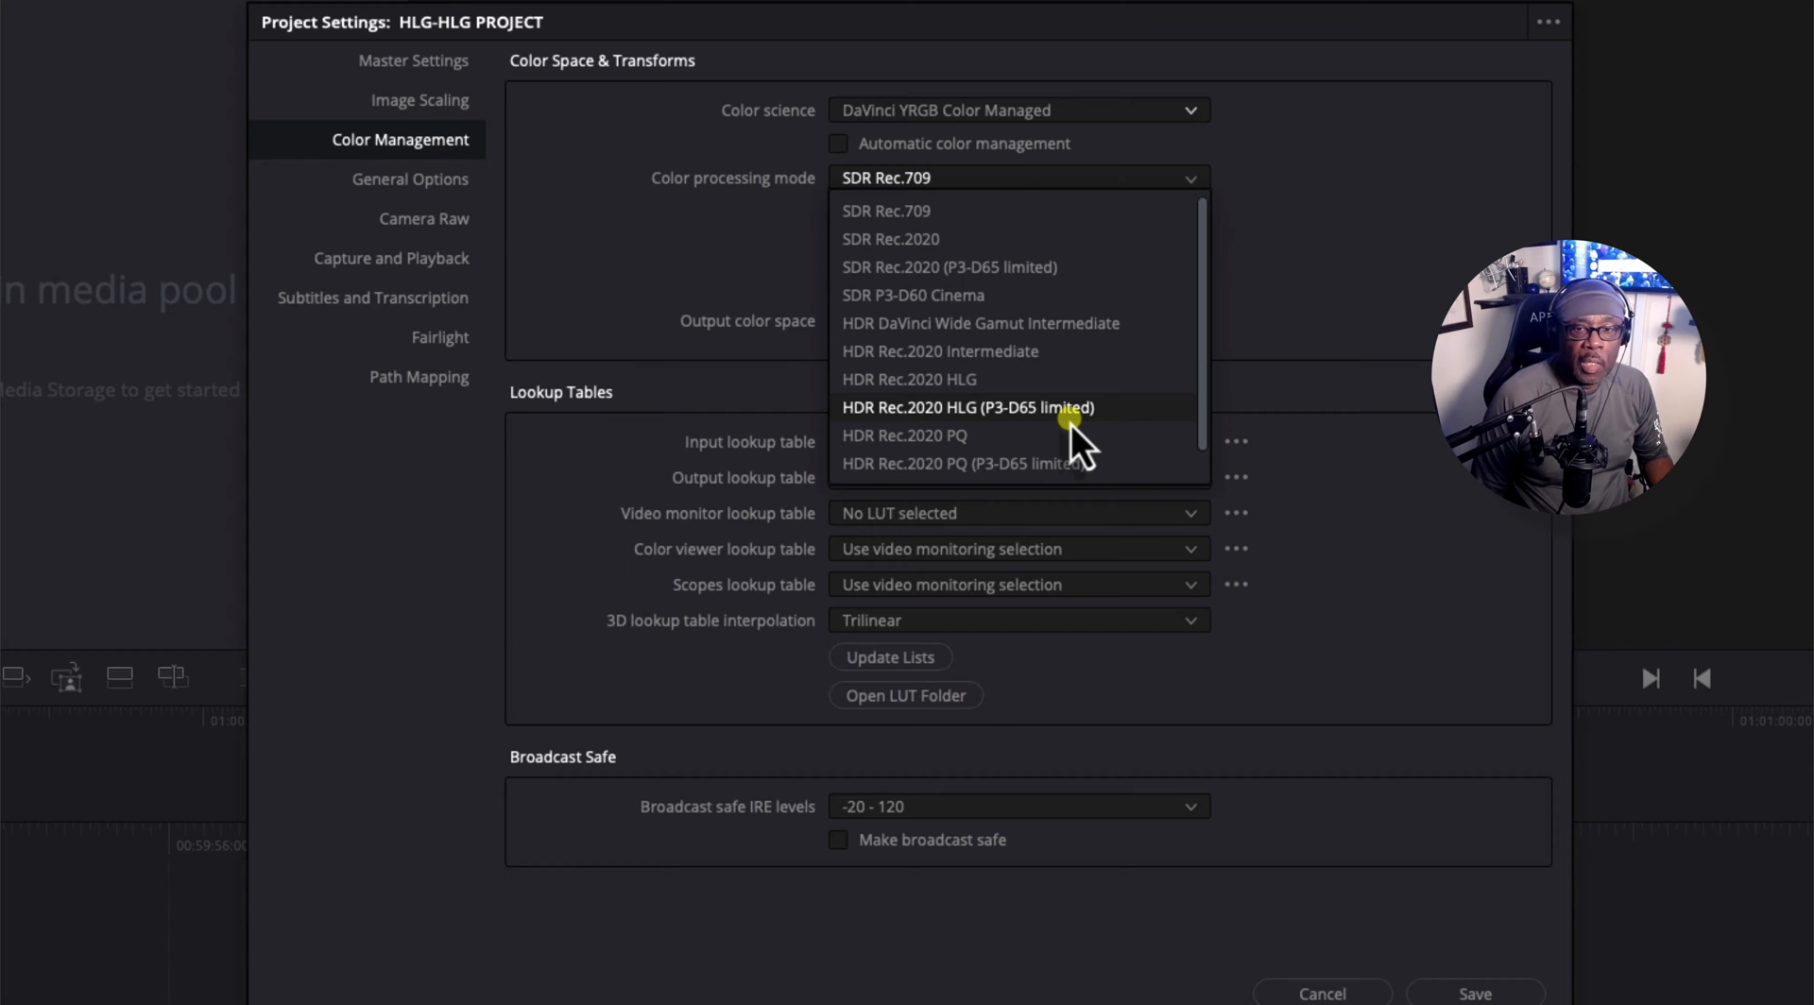
mouse_move(1077, 463)
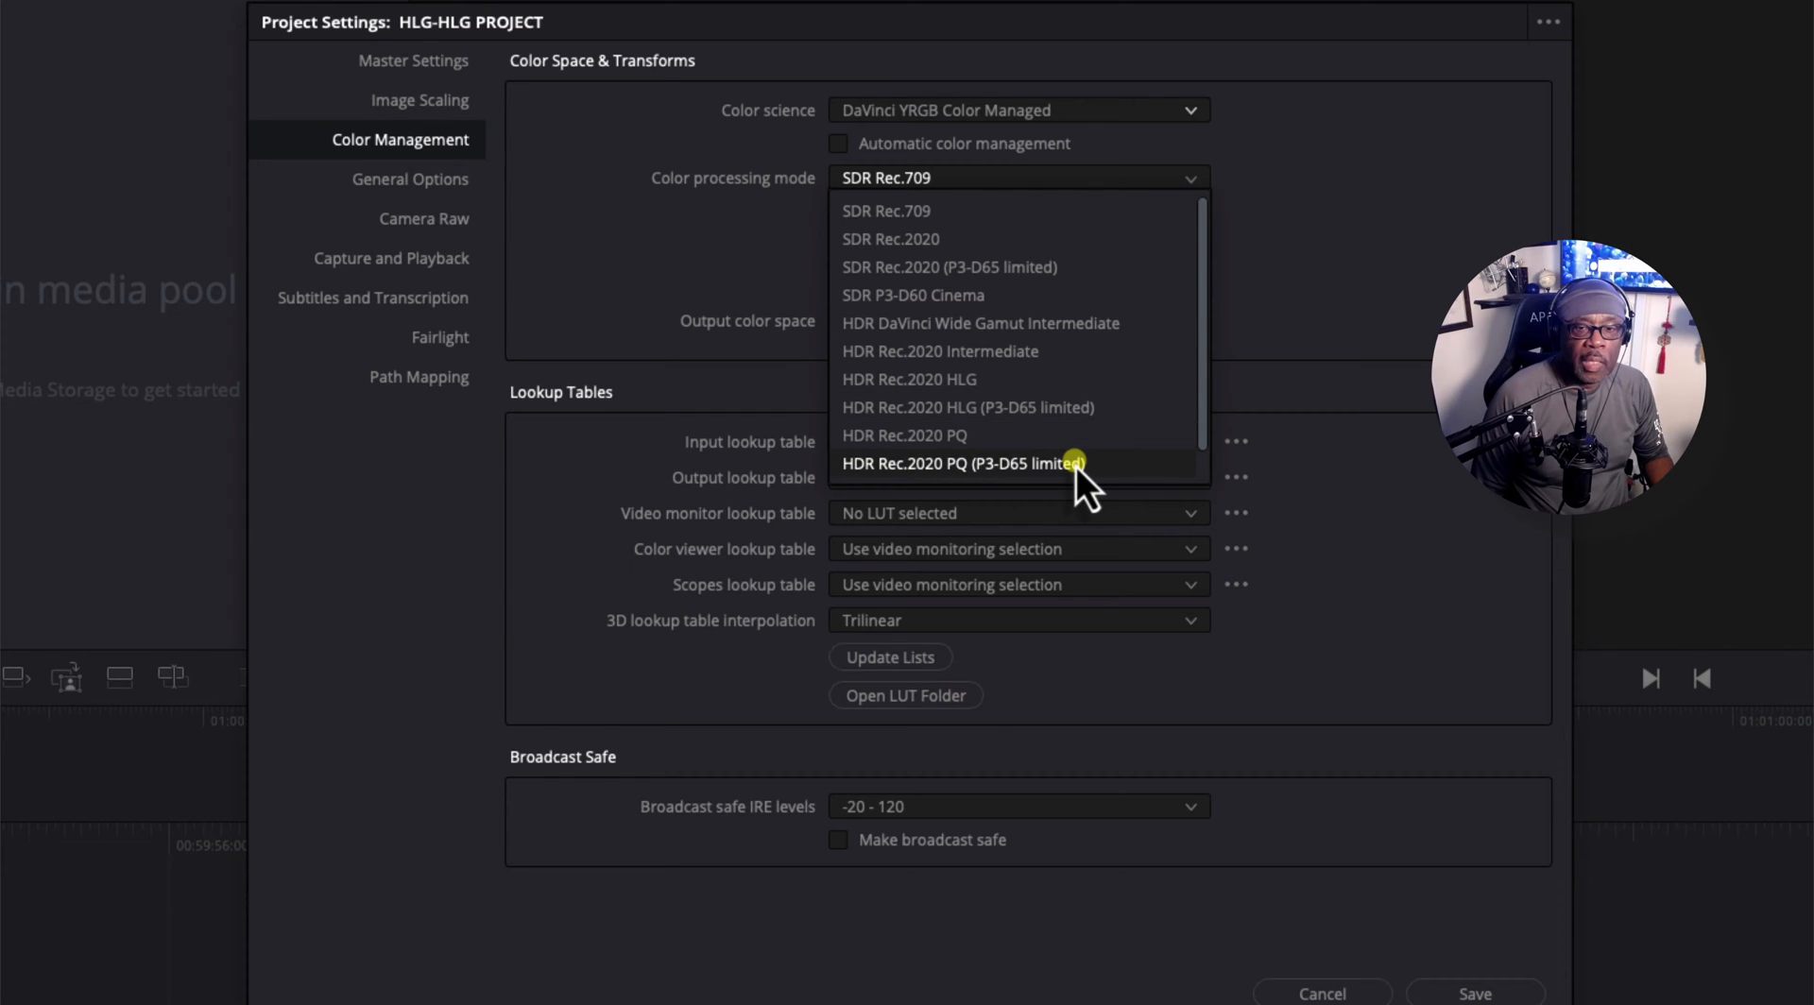
mouse_move(1001, 480)
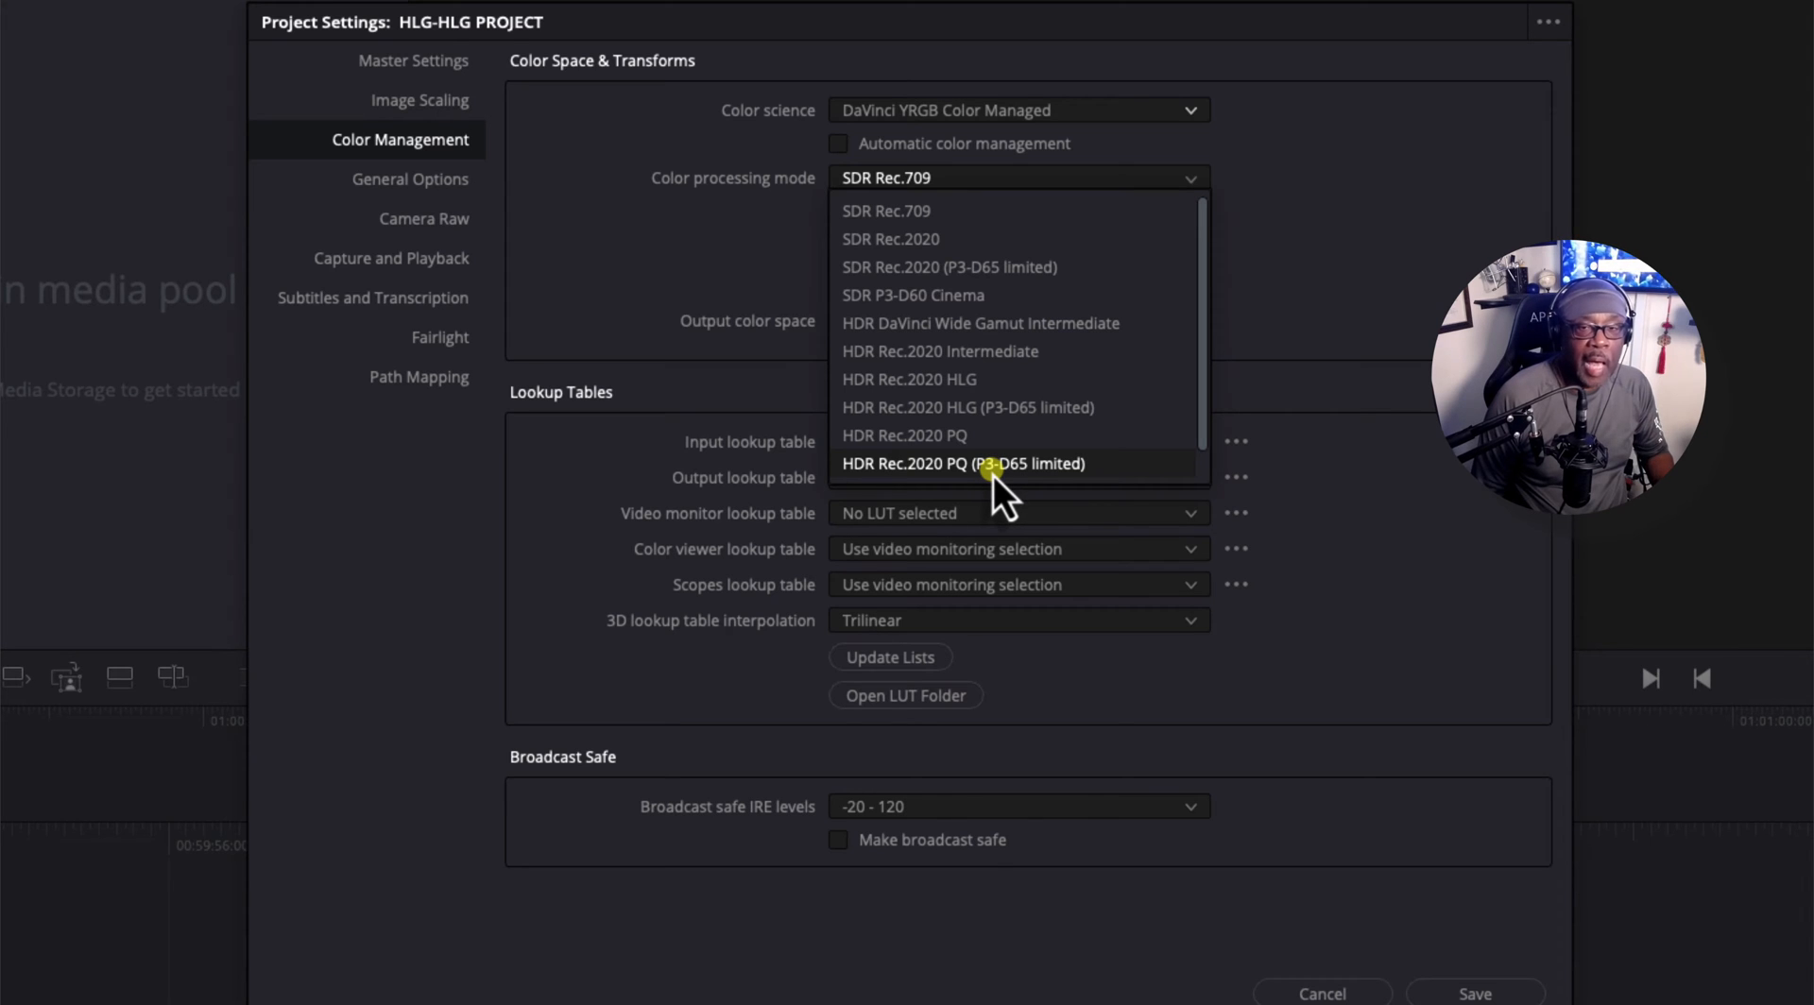
mouse_move(972, 435)
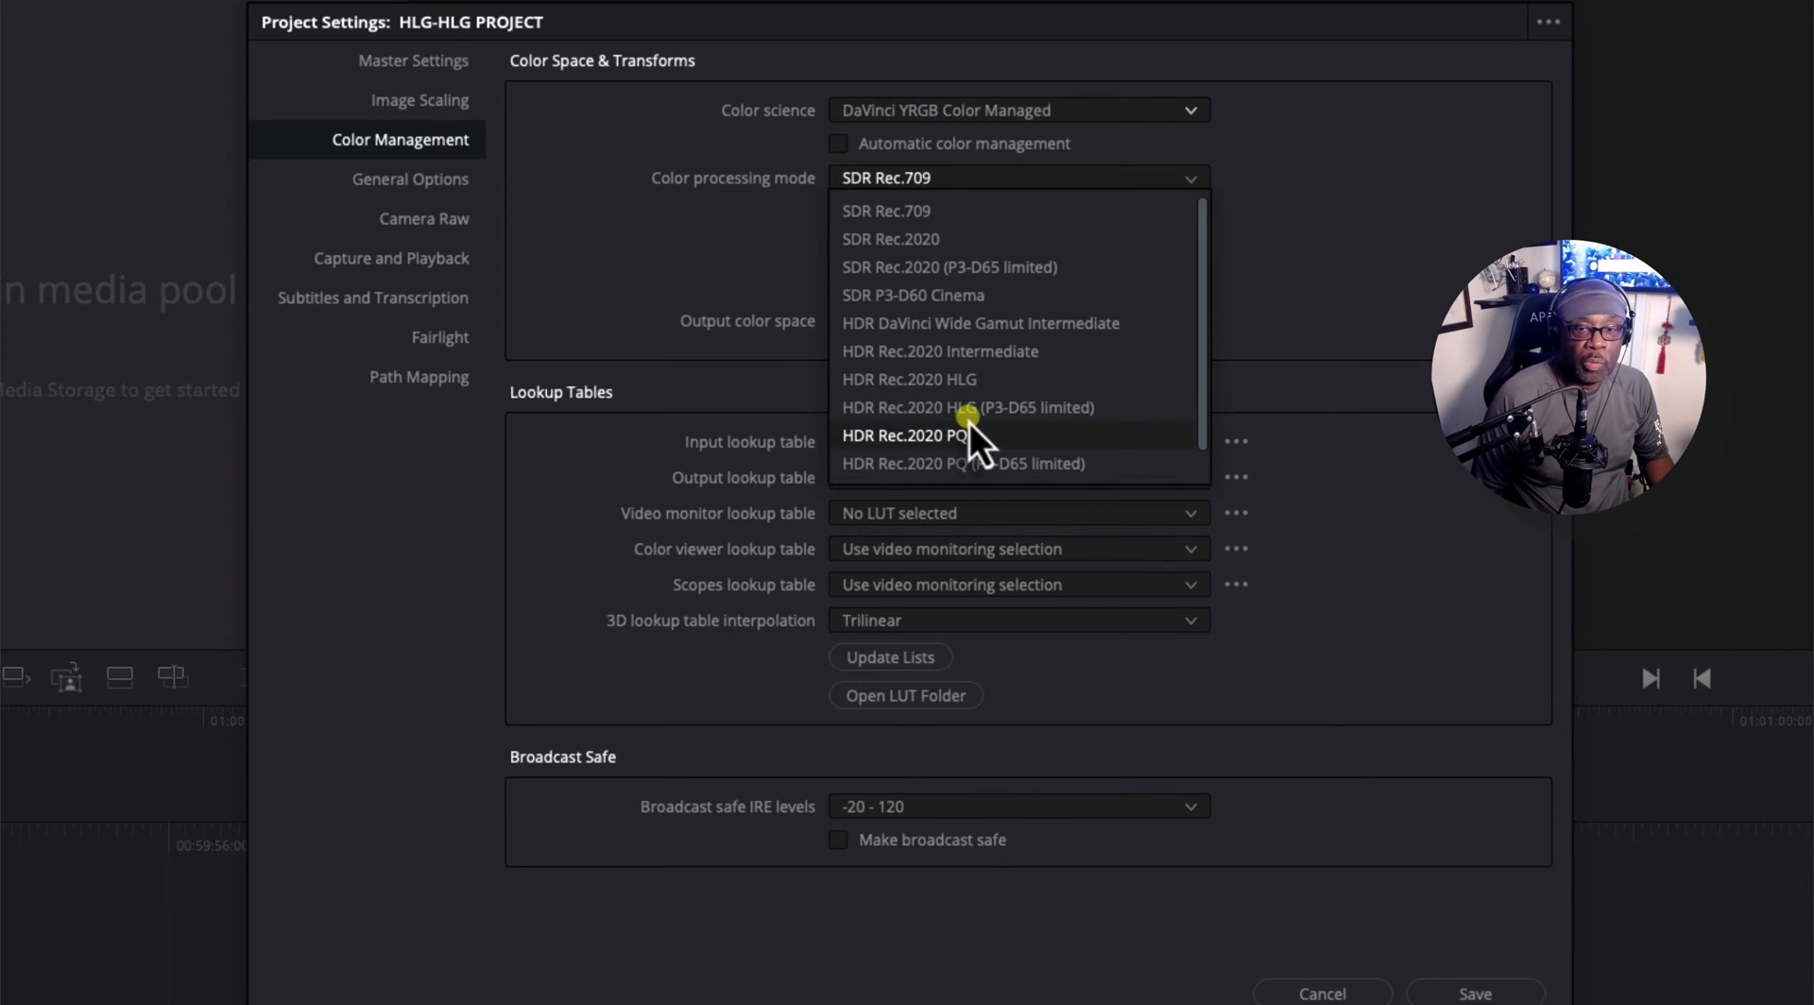
mouse_move(969, 407)
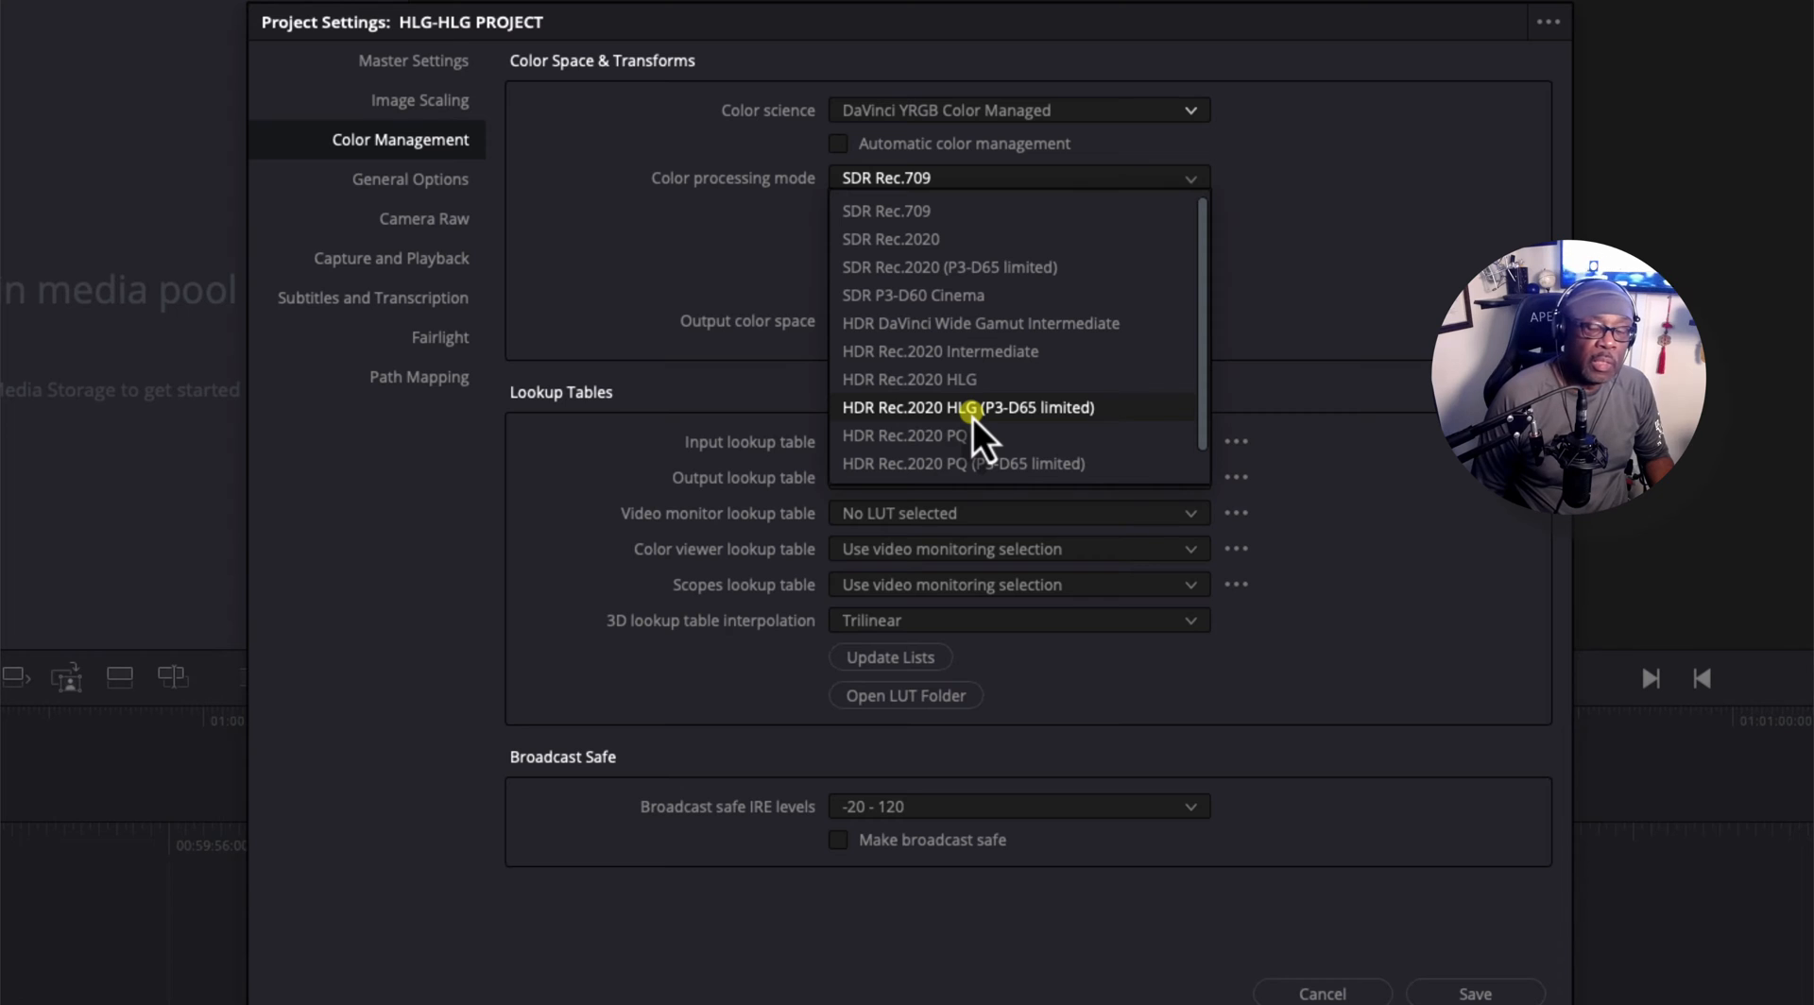
mouse_move(867, 440)
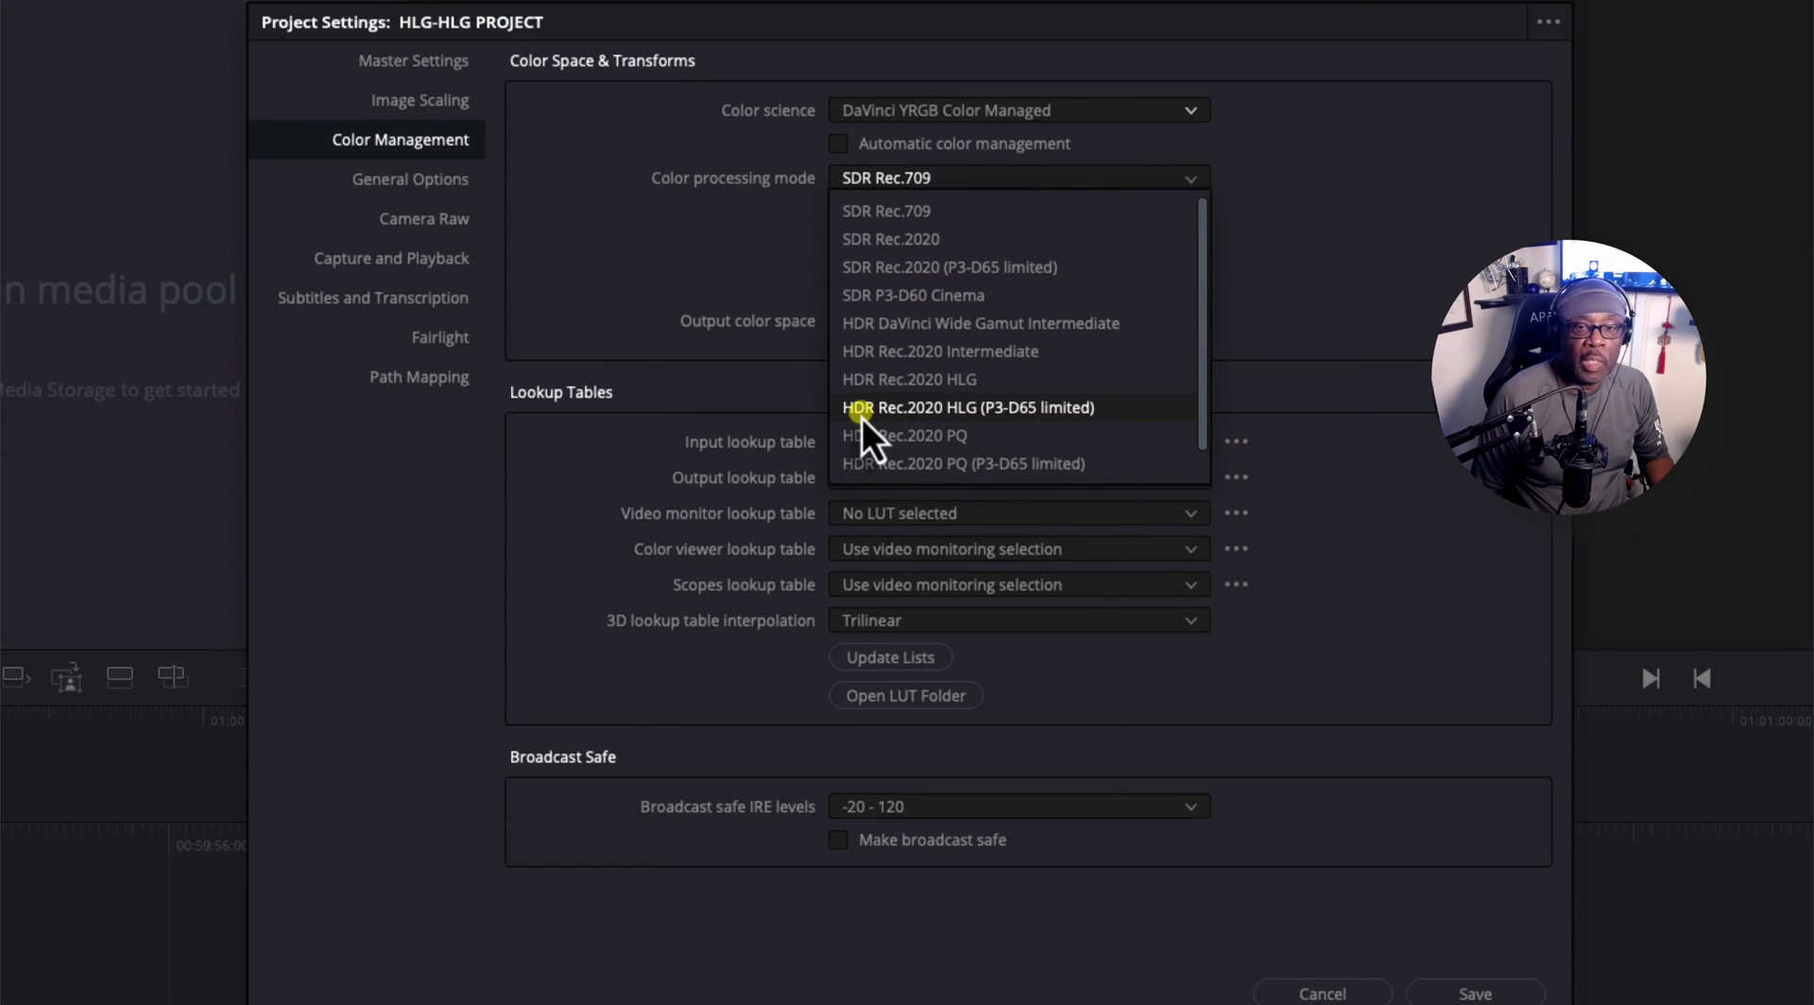
mouse_move(978, 439)
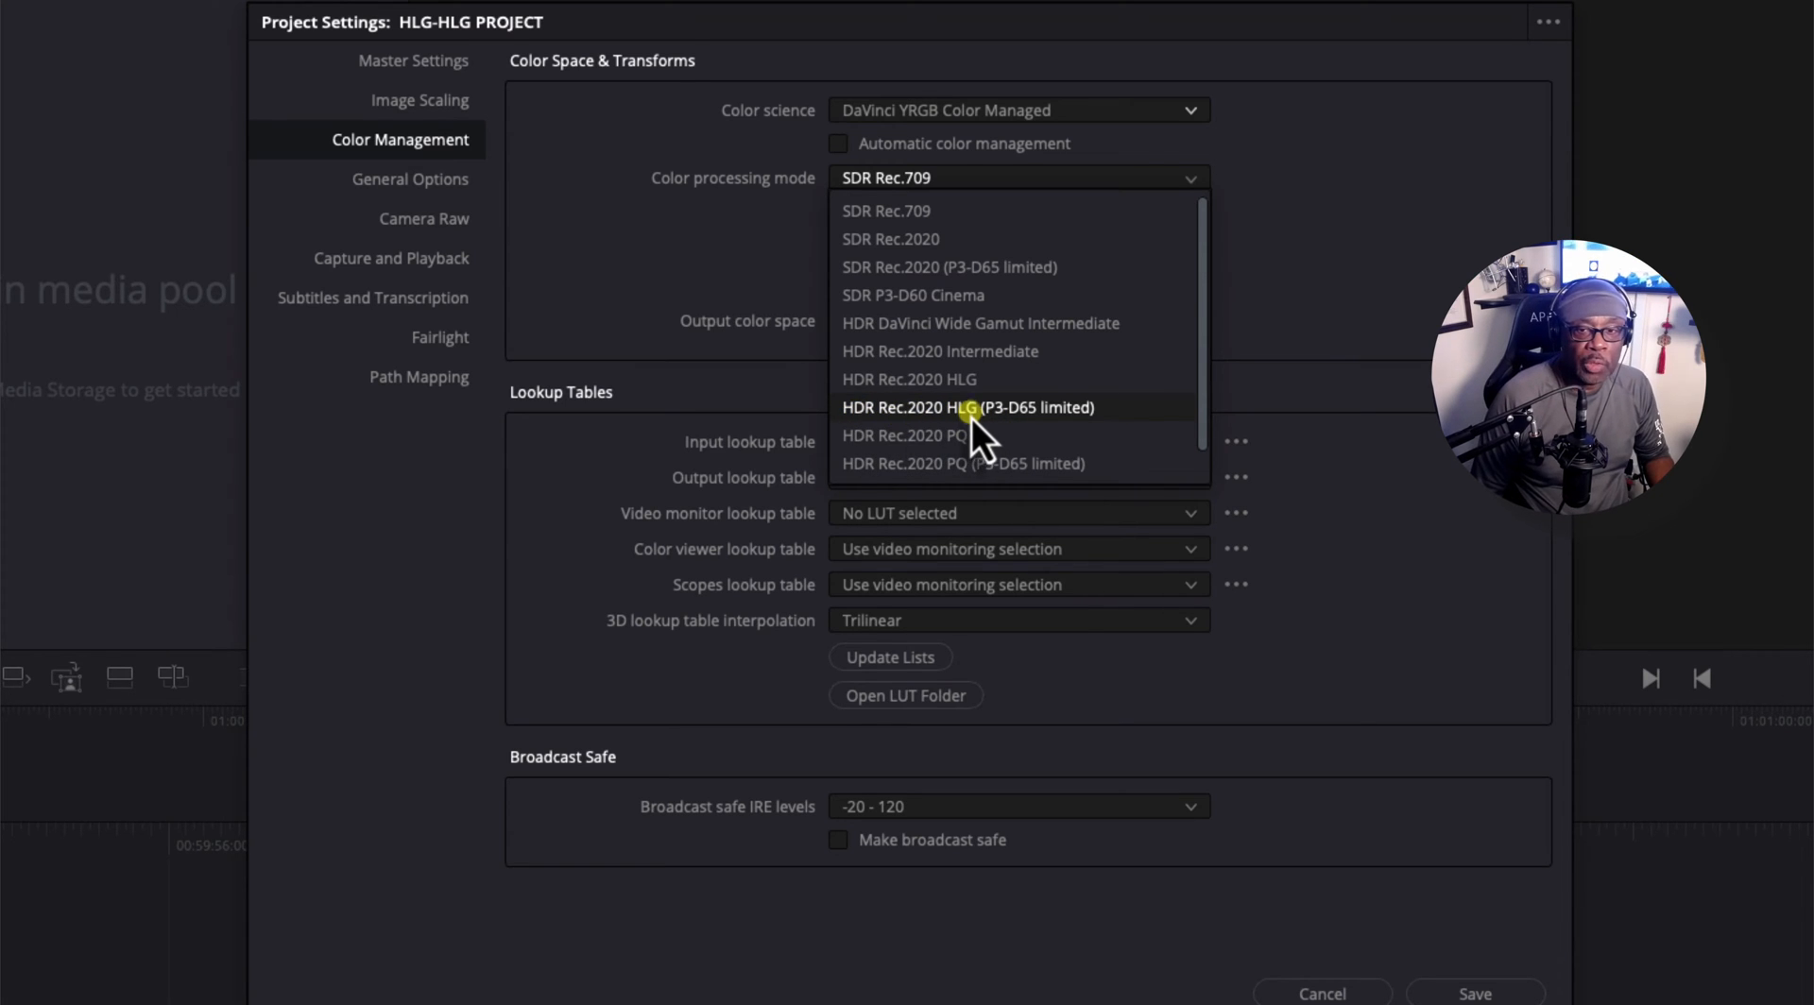
- Choose HDR Rec.2020 HLG (P3-D65 limited) processing and Rec.2020 ST2084 1000 nits output
click(967, 408)
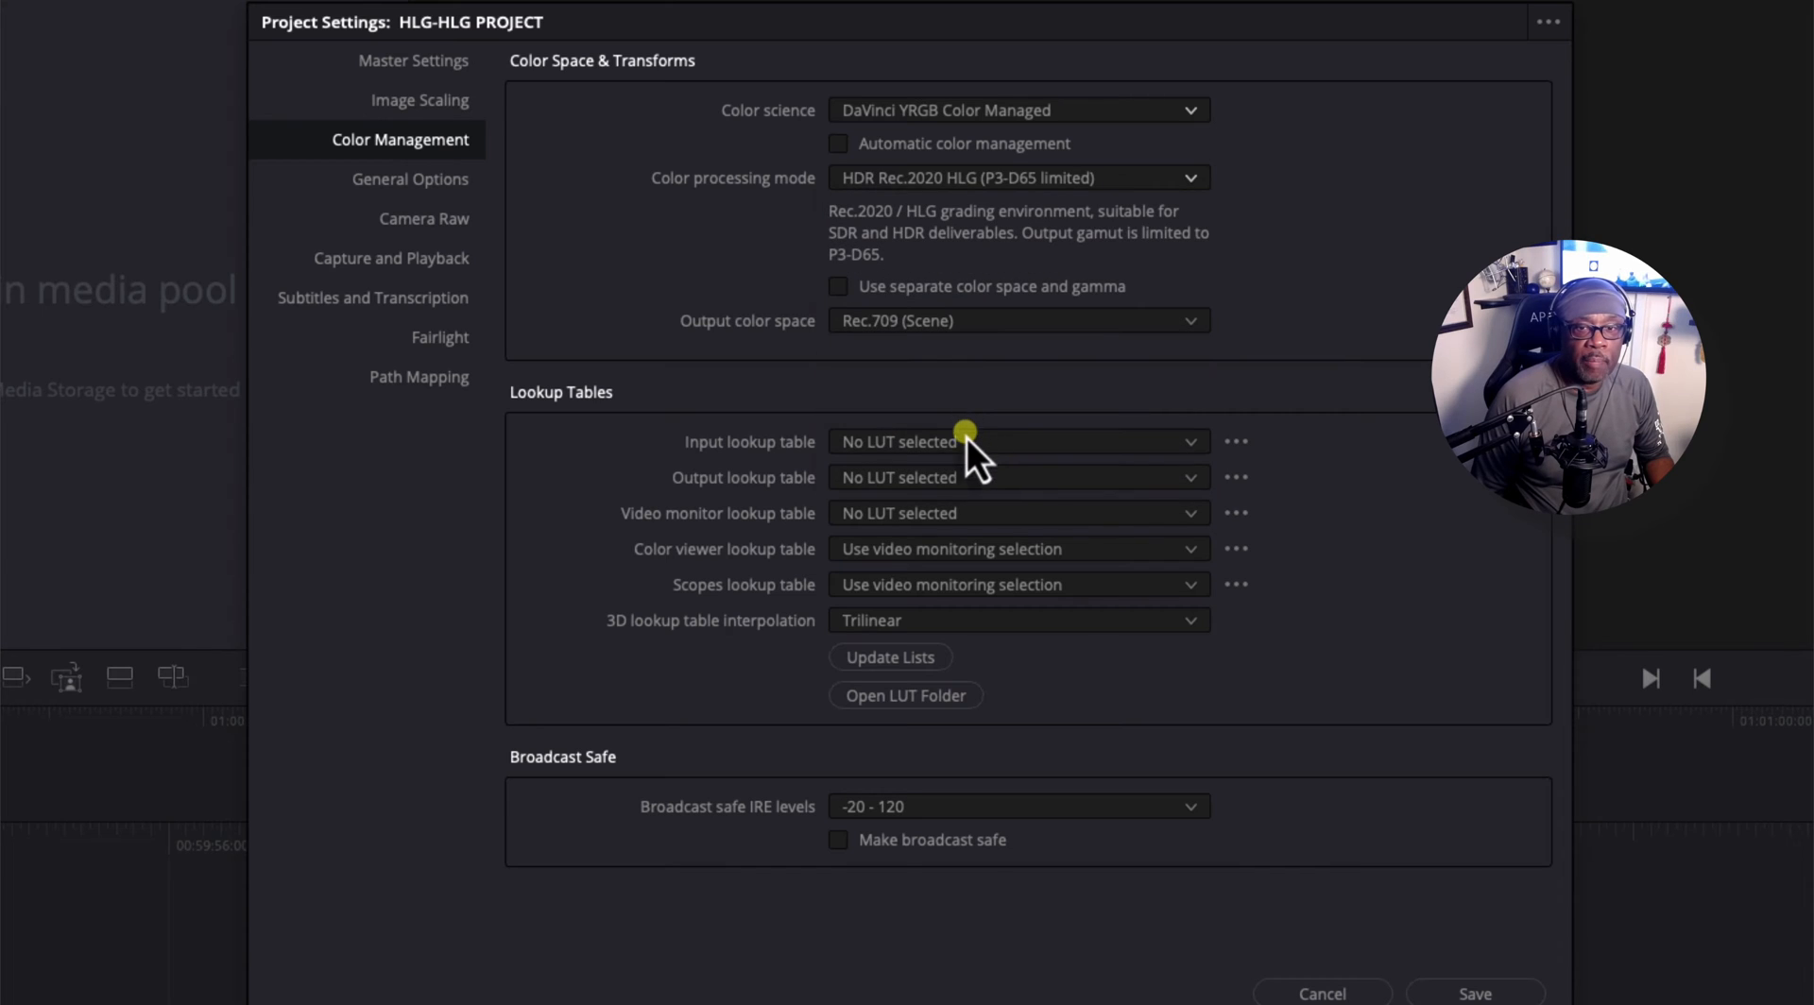
mouse_move(1186, 336)
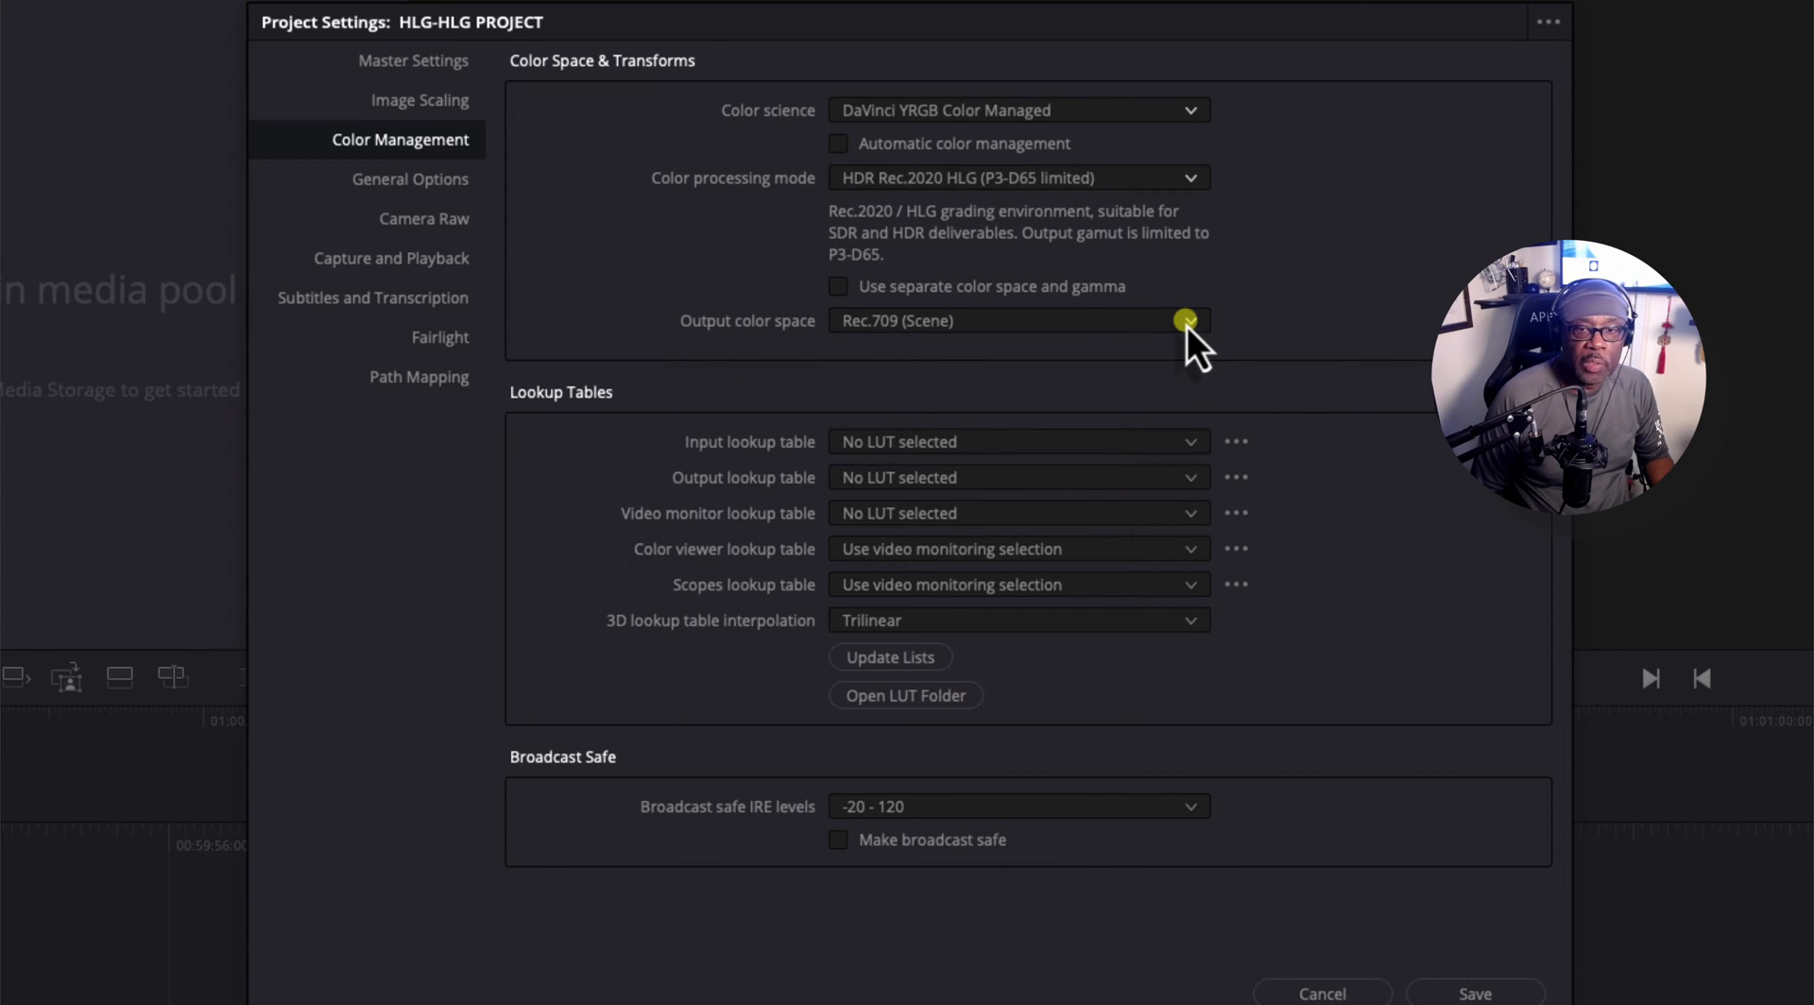
click(1190, 320)
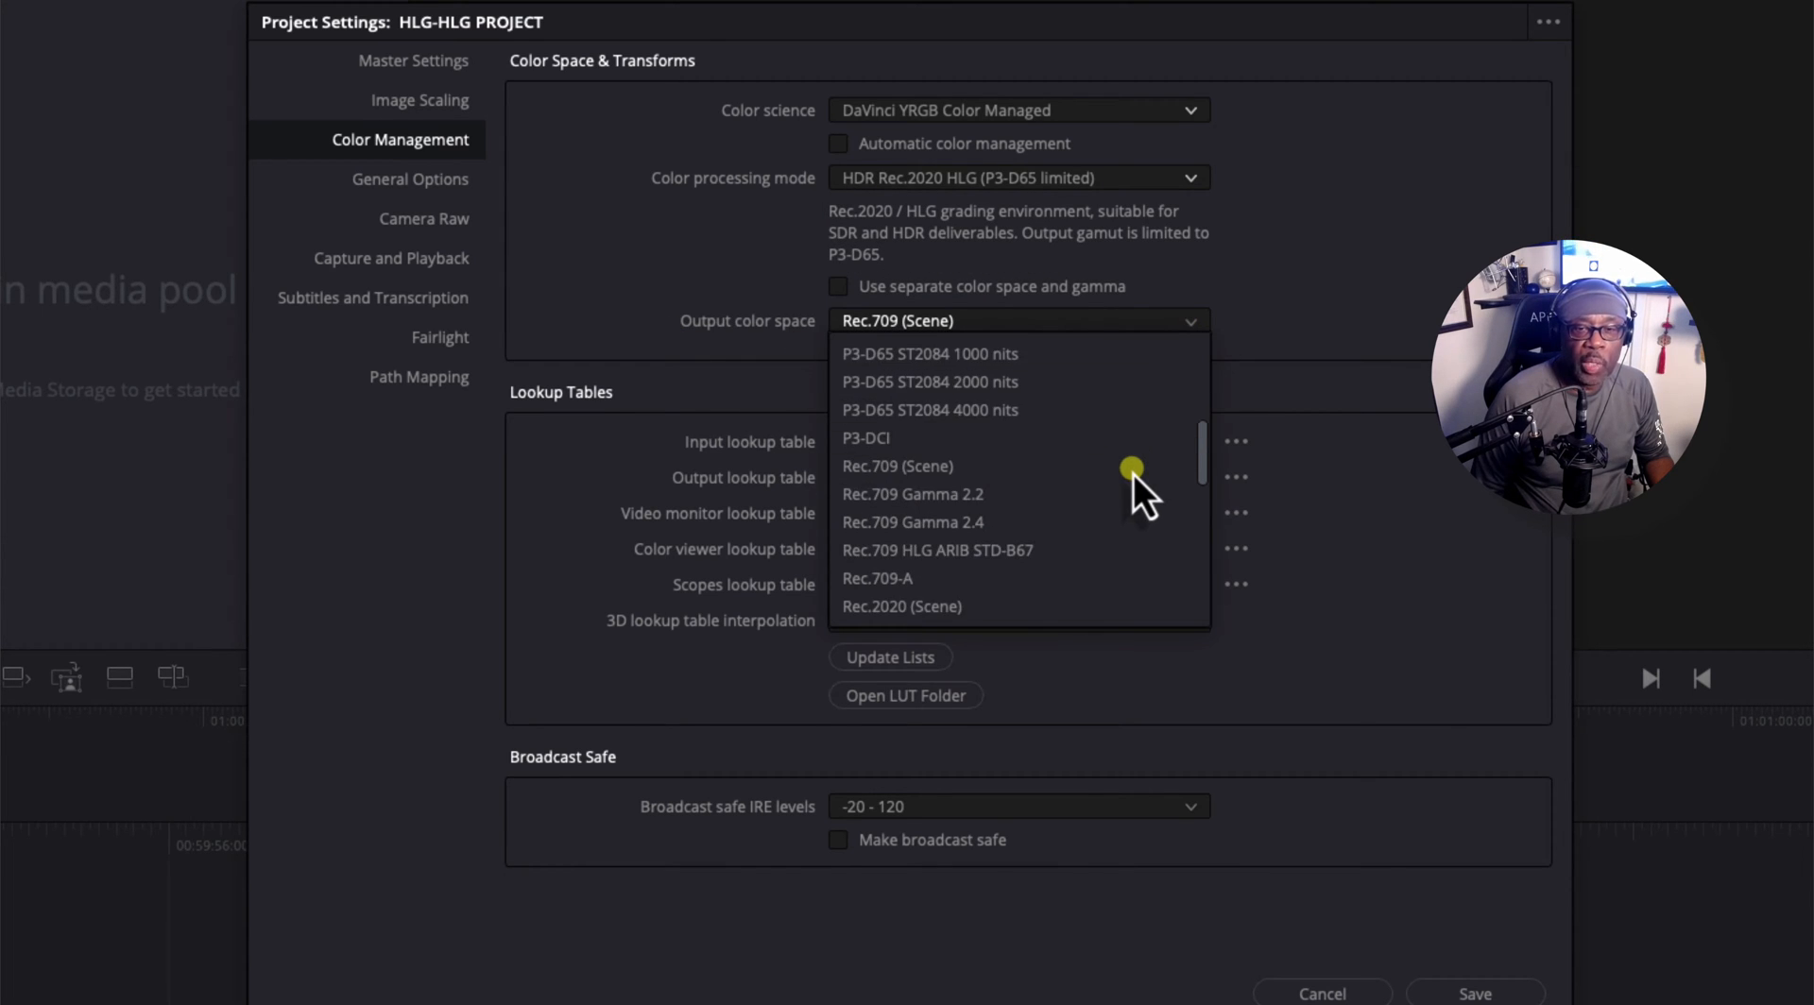
scroll(down, 3)
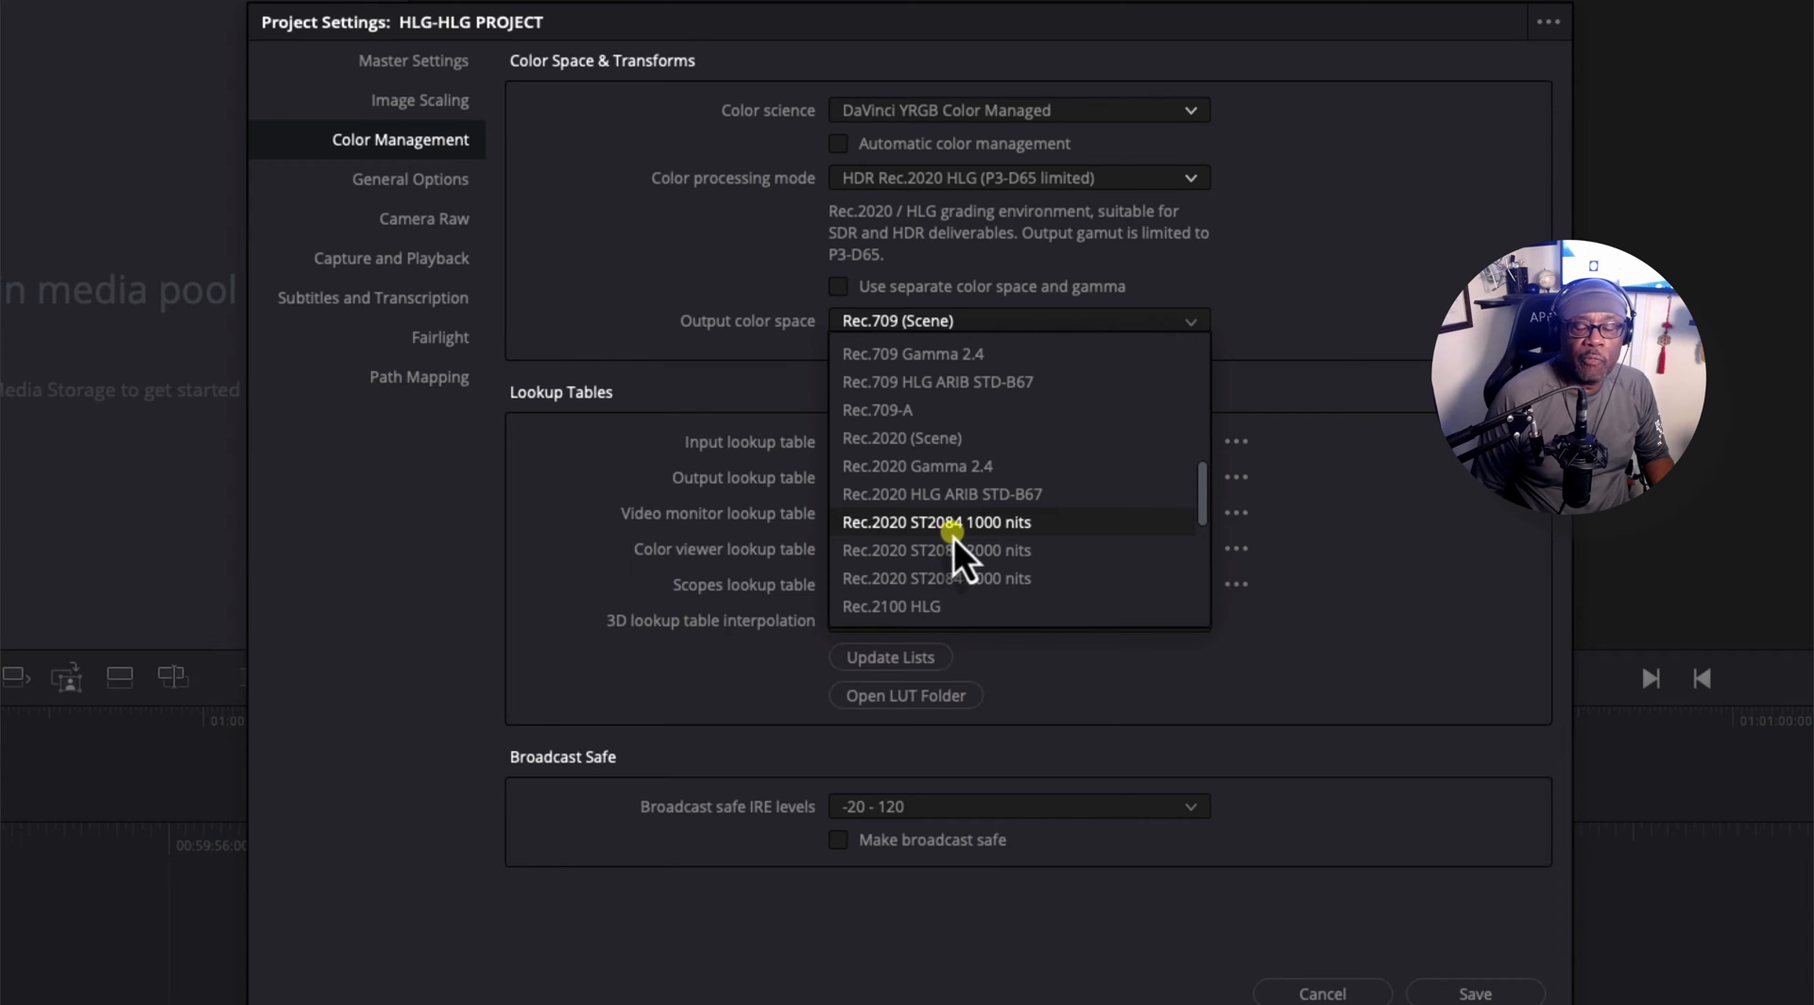
click(935, 522)
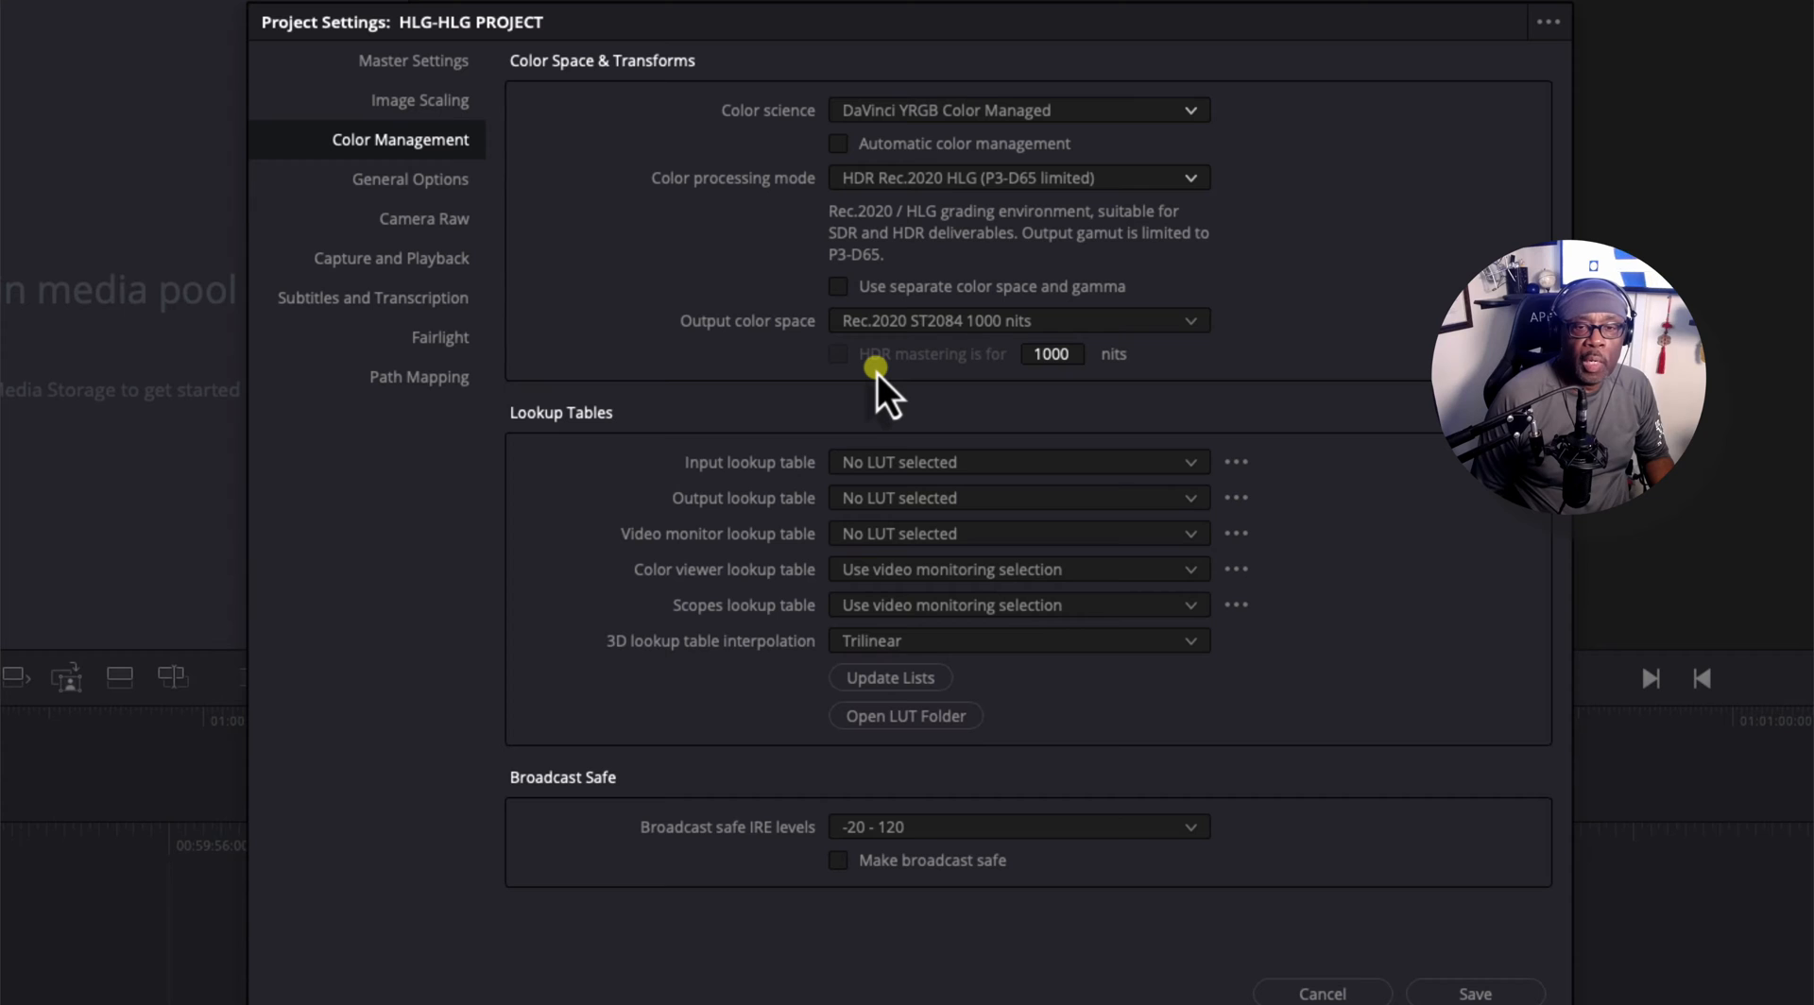
mouse_move(1024, 382)
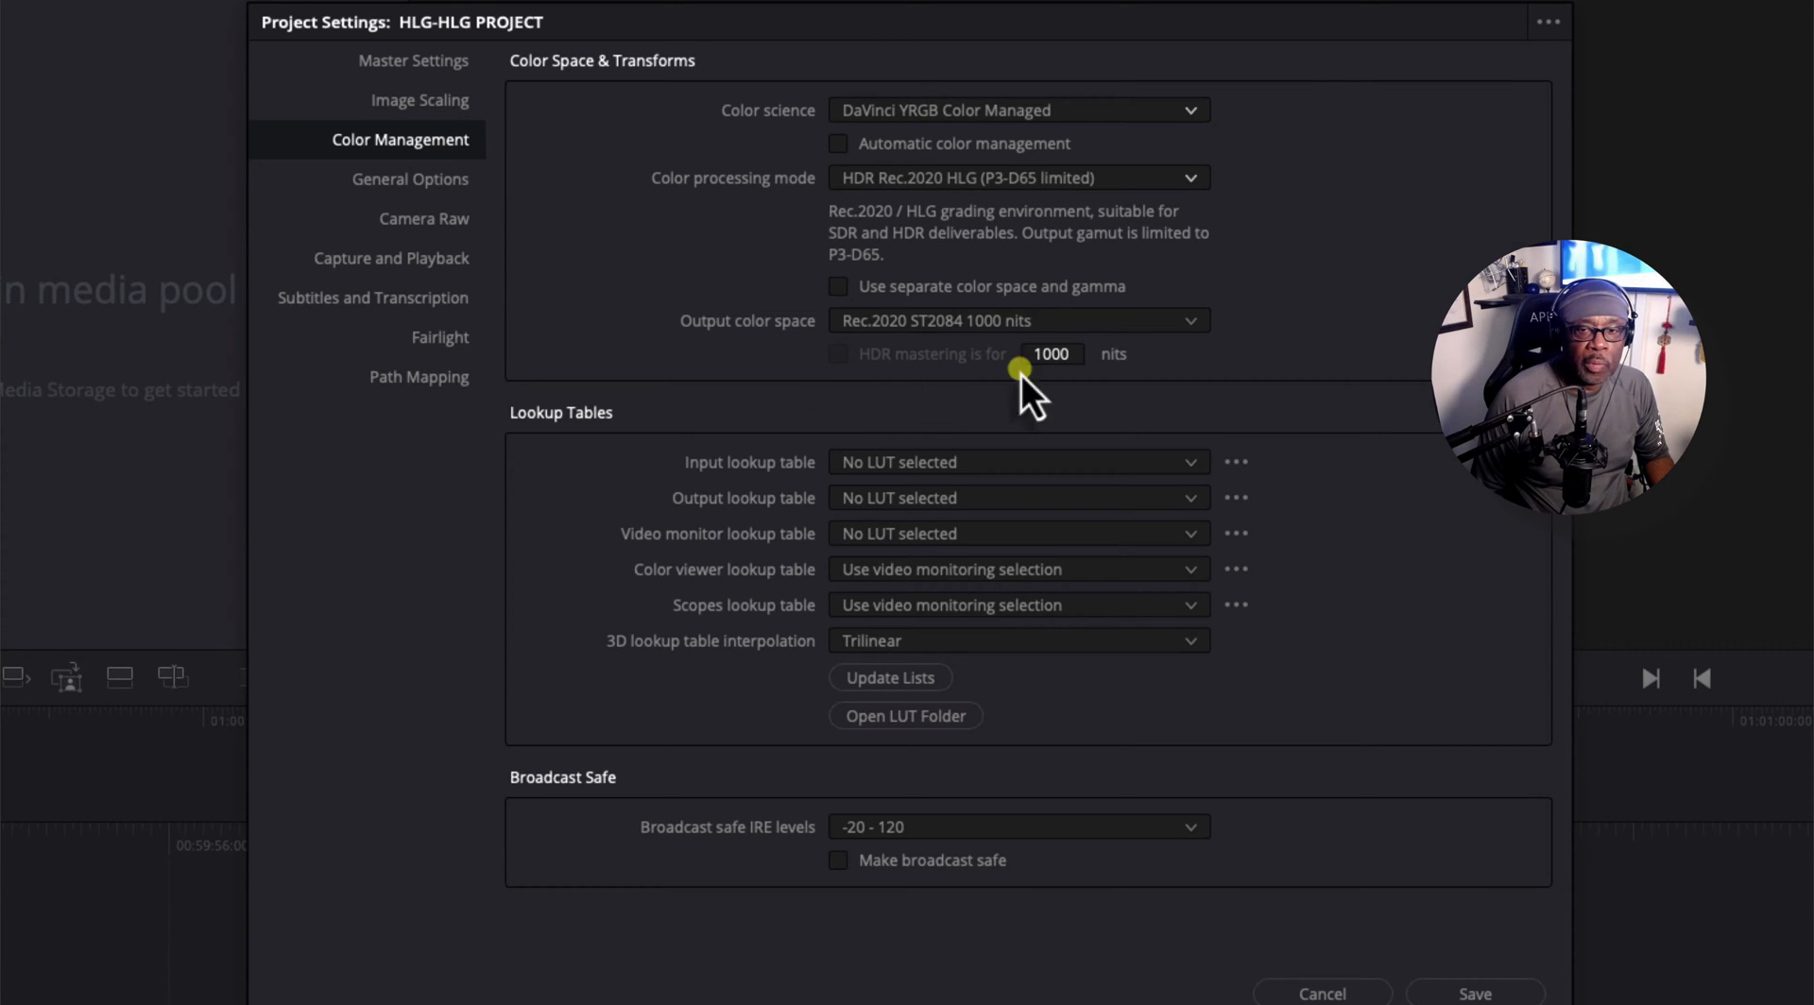
mouse_move(813, 372)
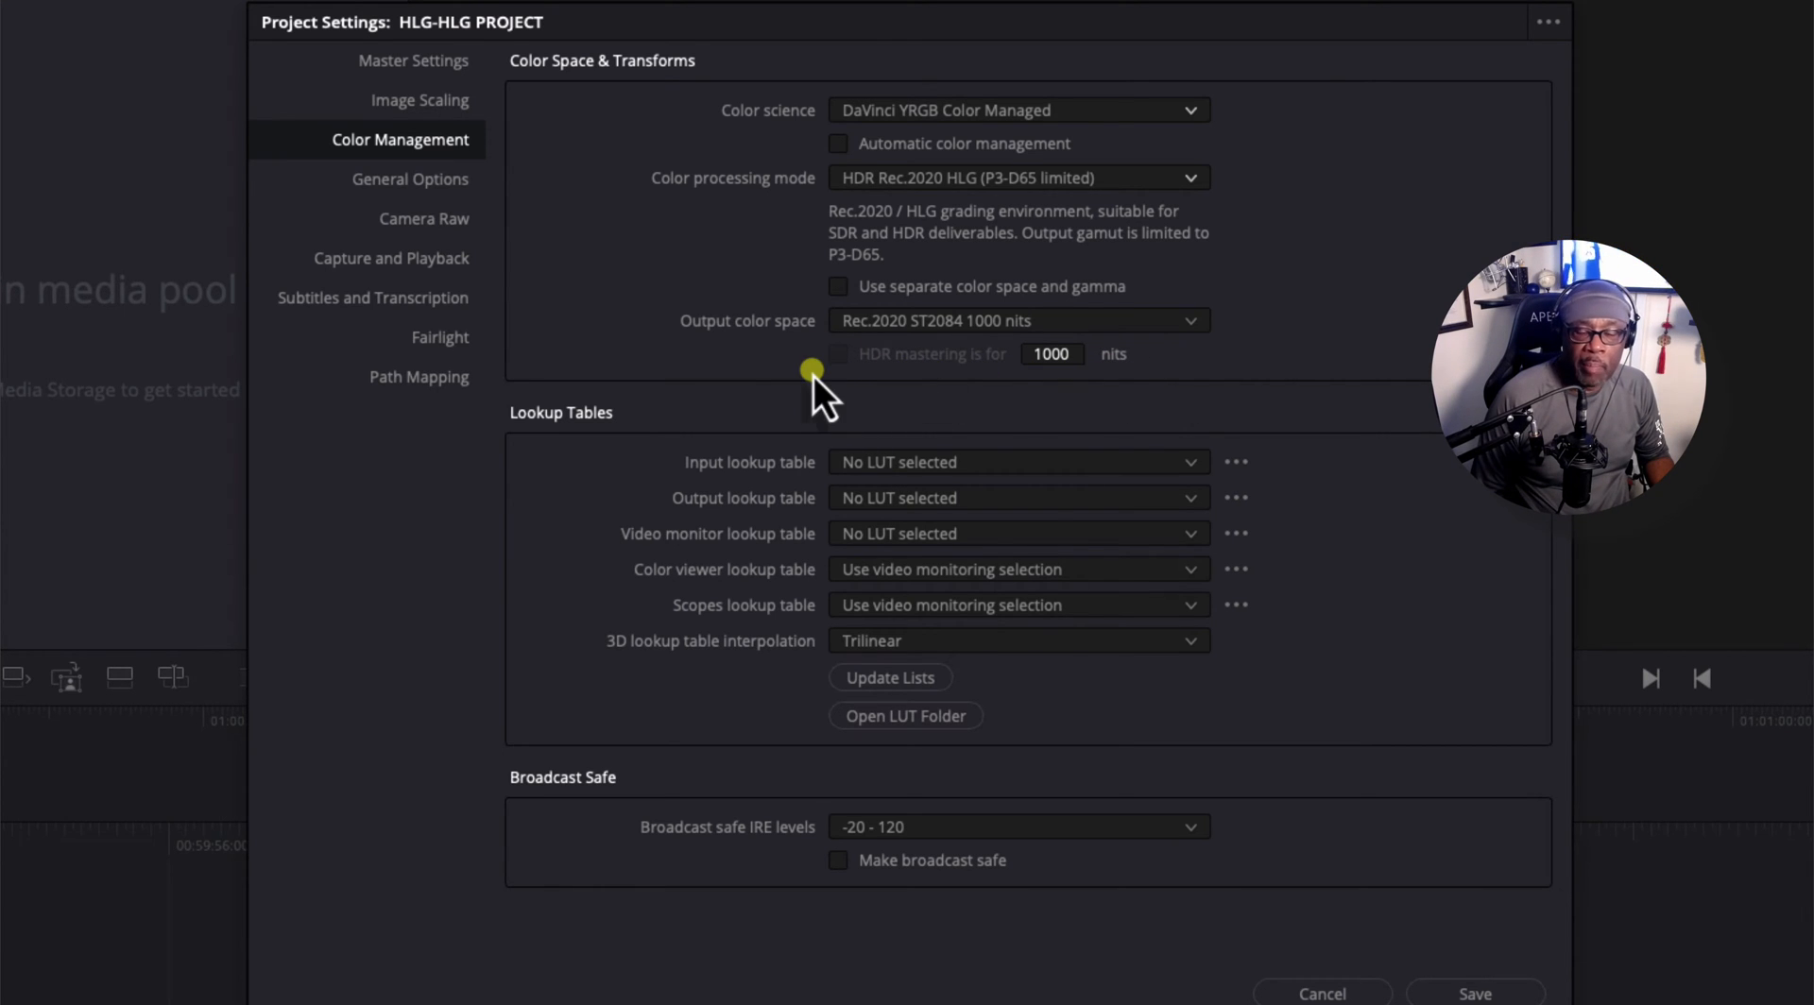
mouse_move(833, 382)
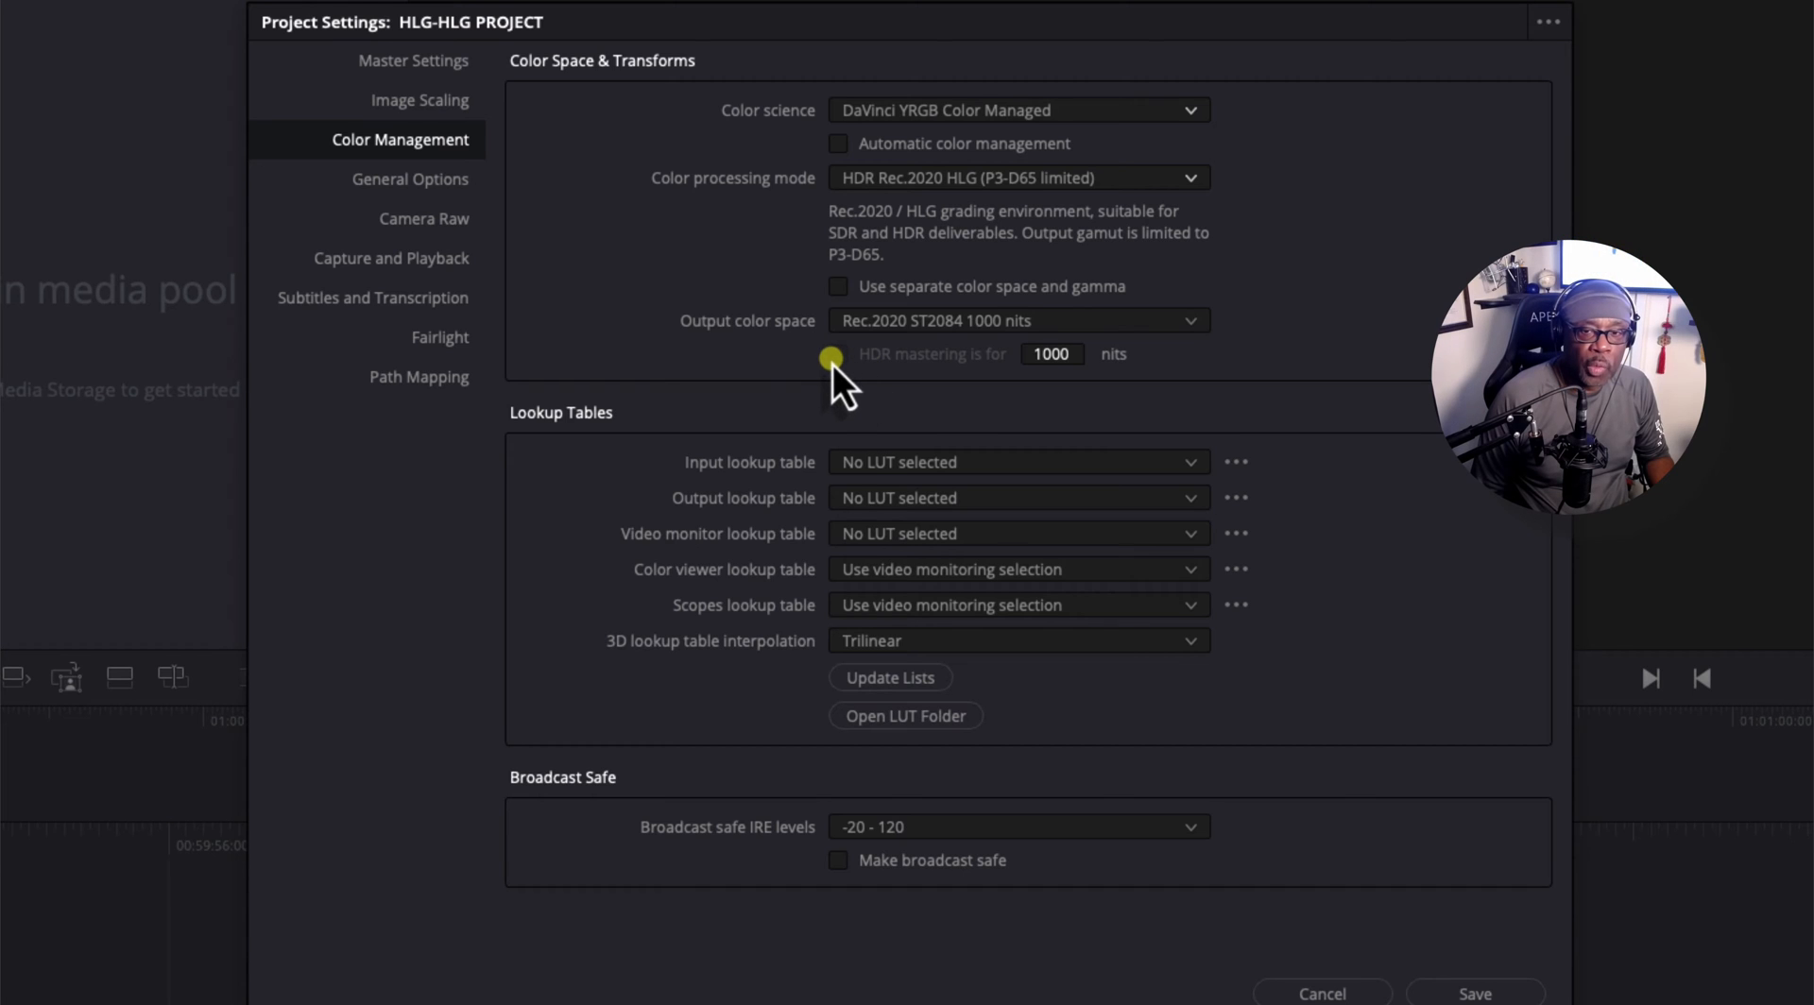
mouse_move(1051, 355)
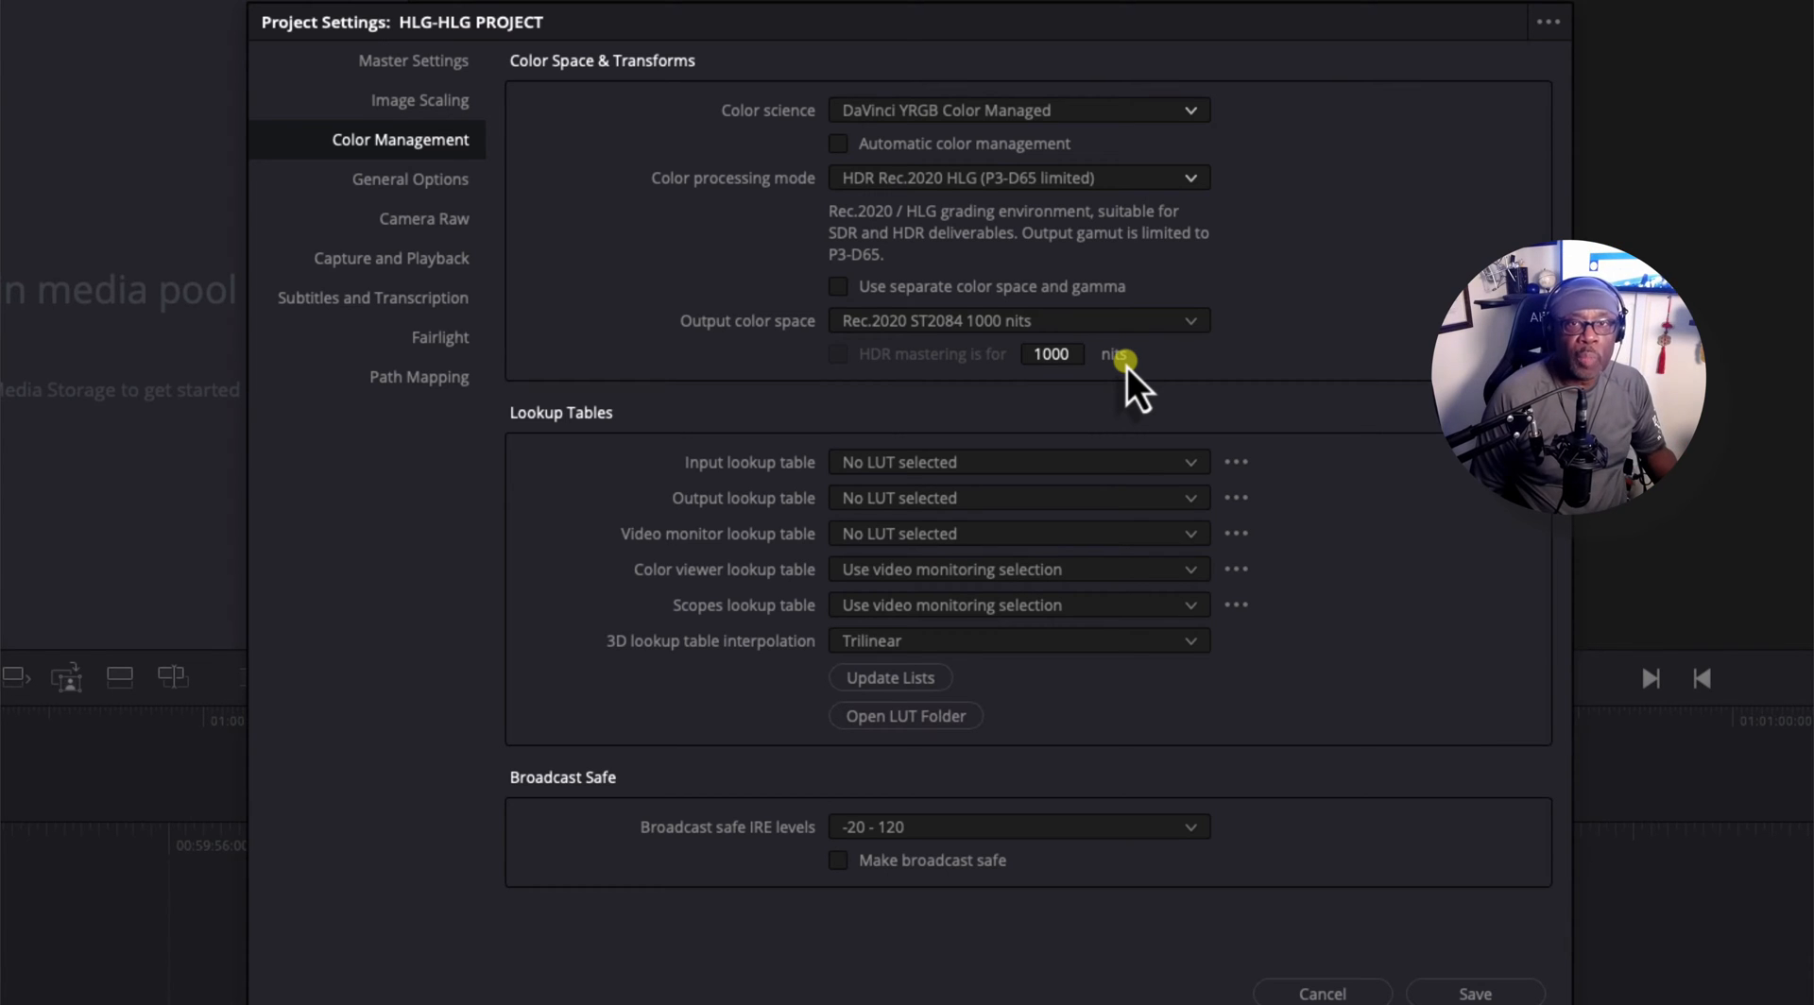
mouse_move(1210, 376)
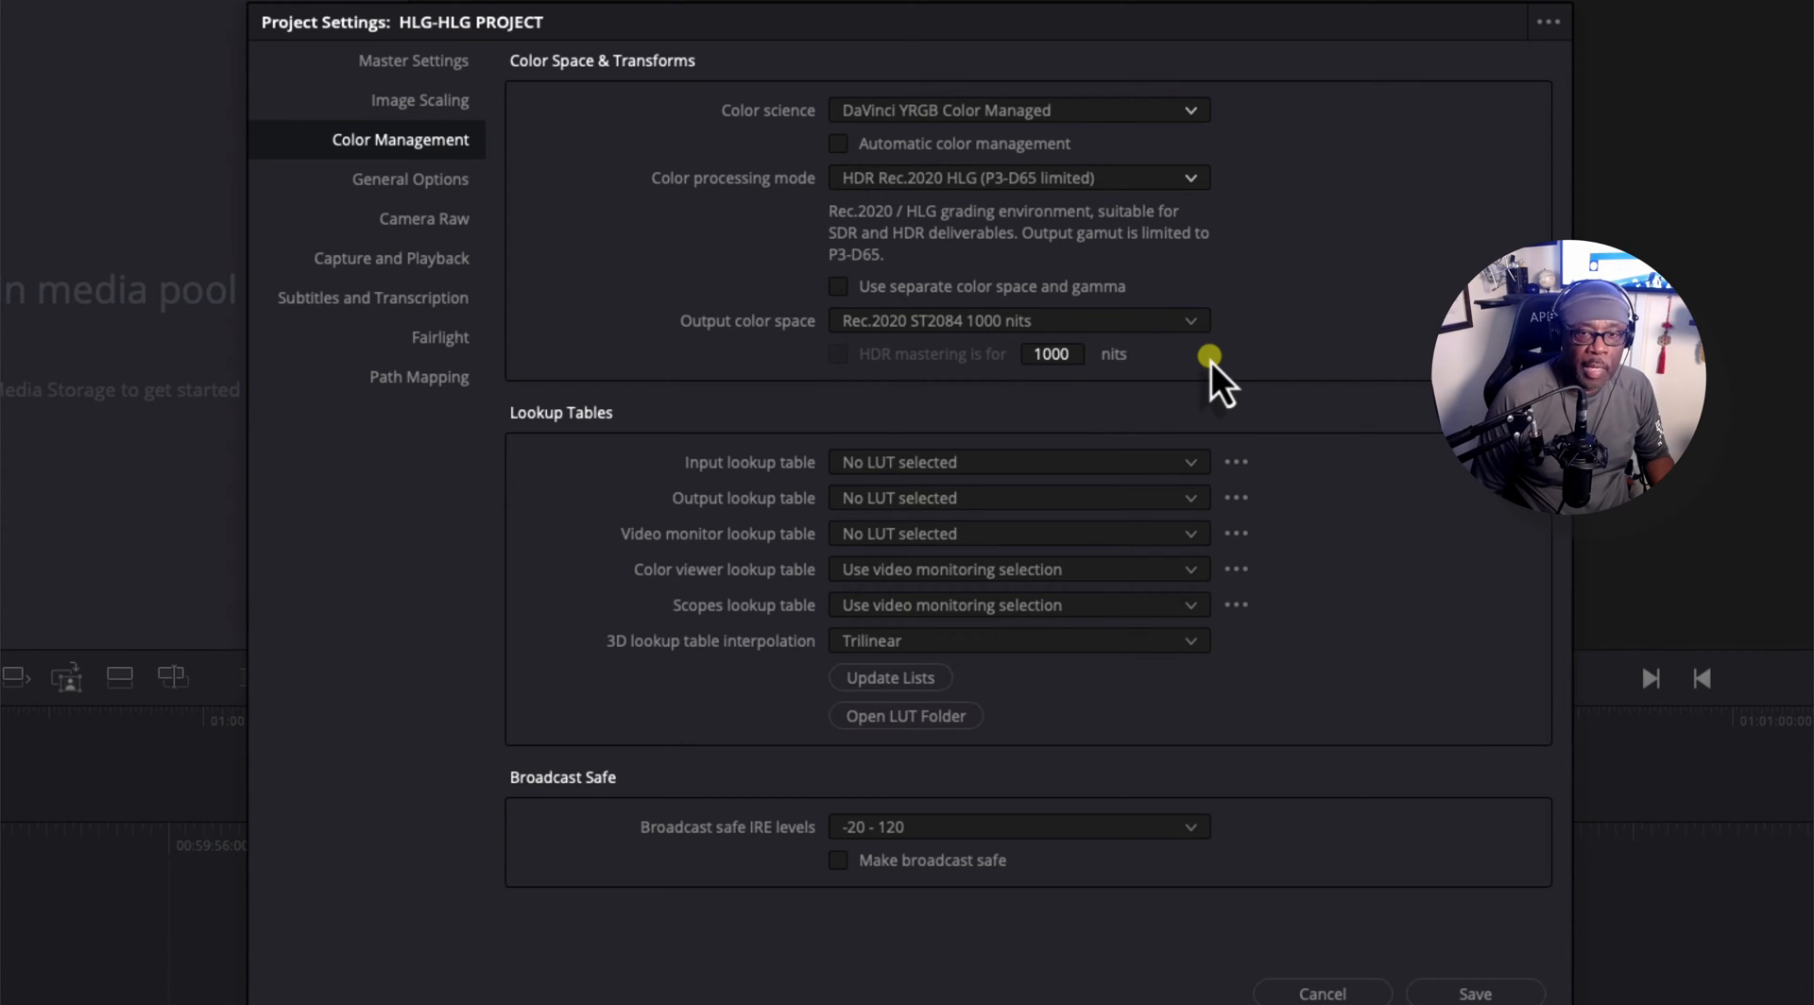
mouse_move(919, 221)
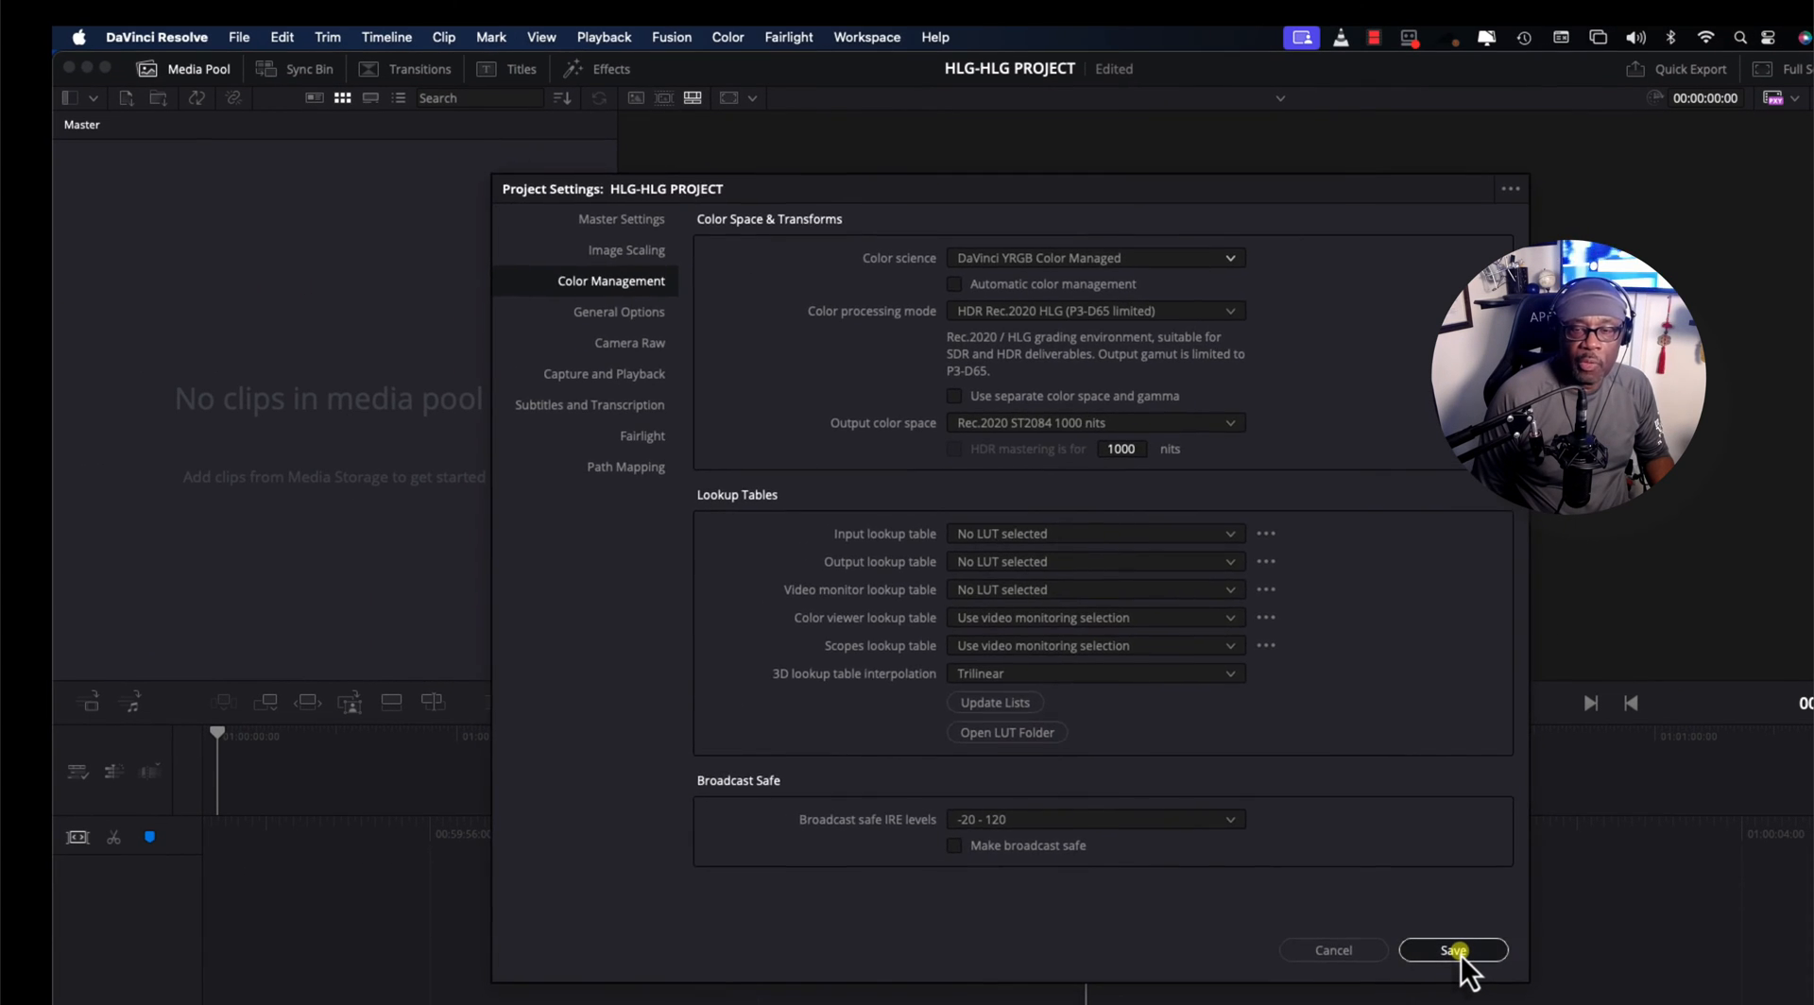
- Save the HDR project settings and accept changing the timeline frame rate to match the clips
click(1453, 949)
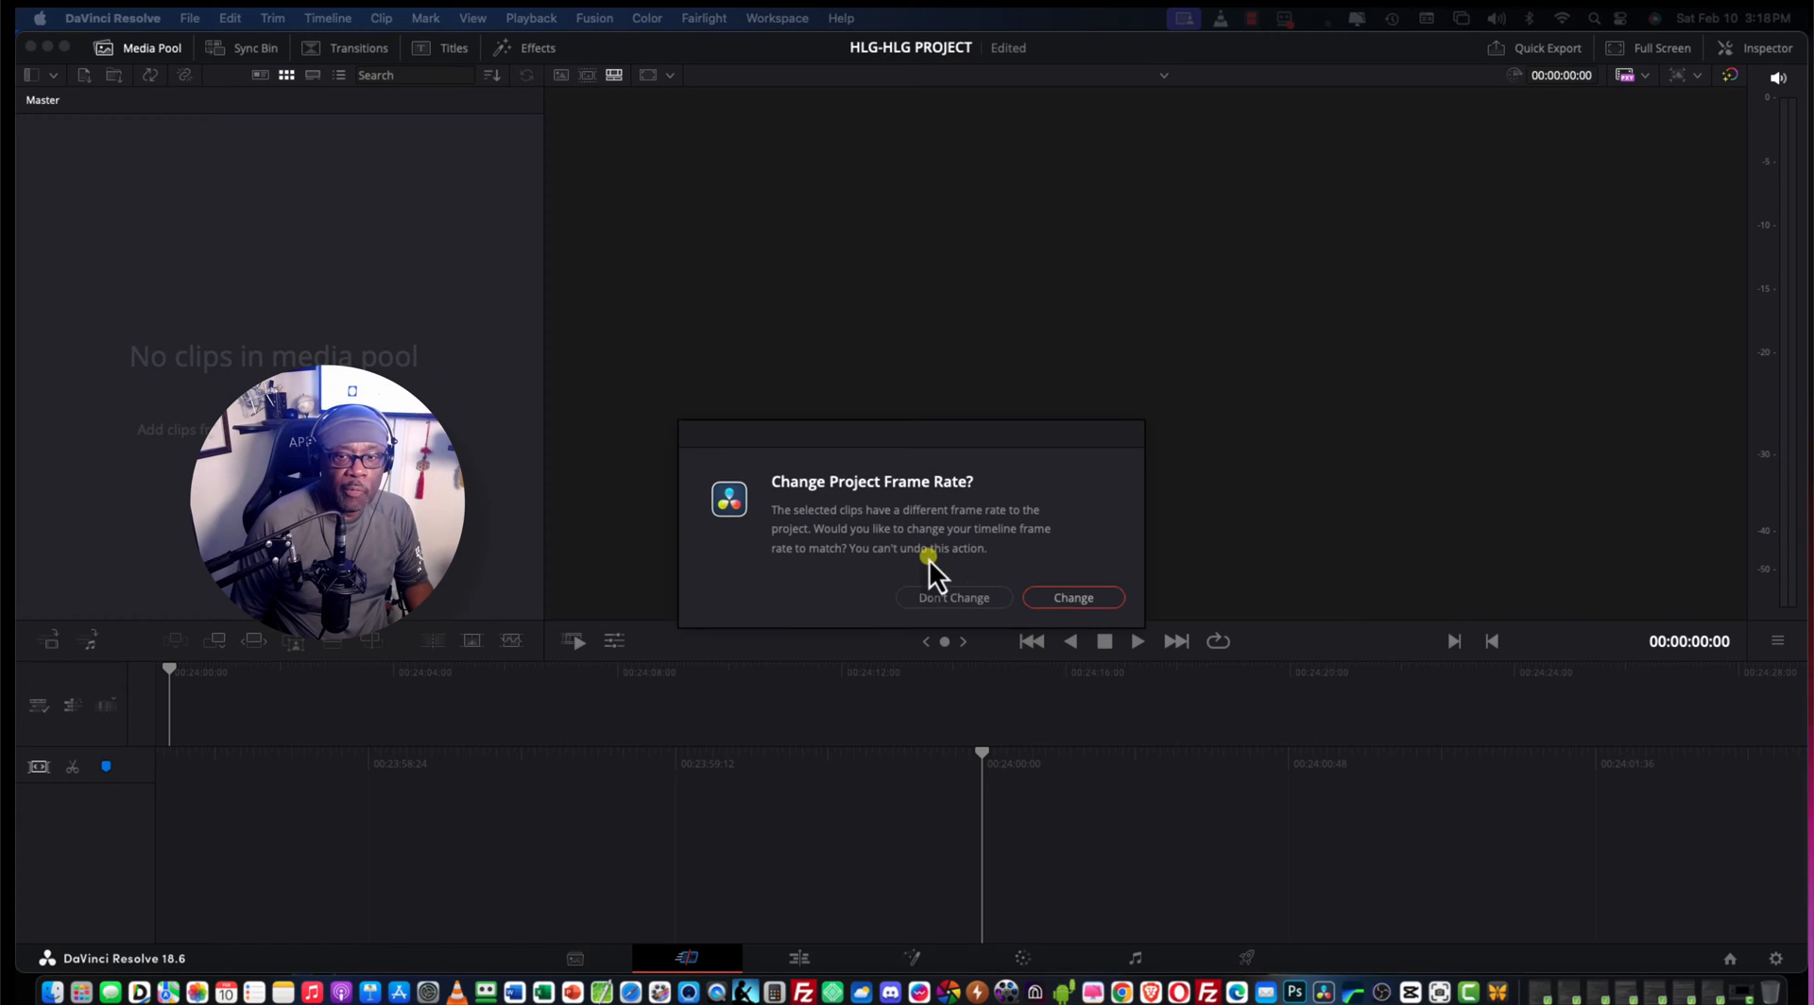
mouse_move(1072, 598)
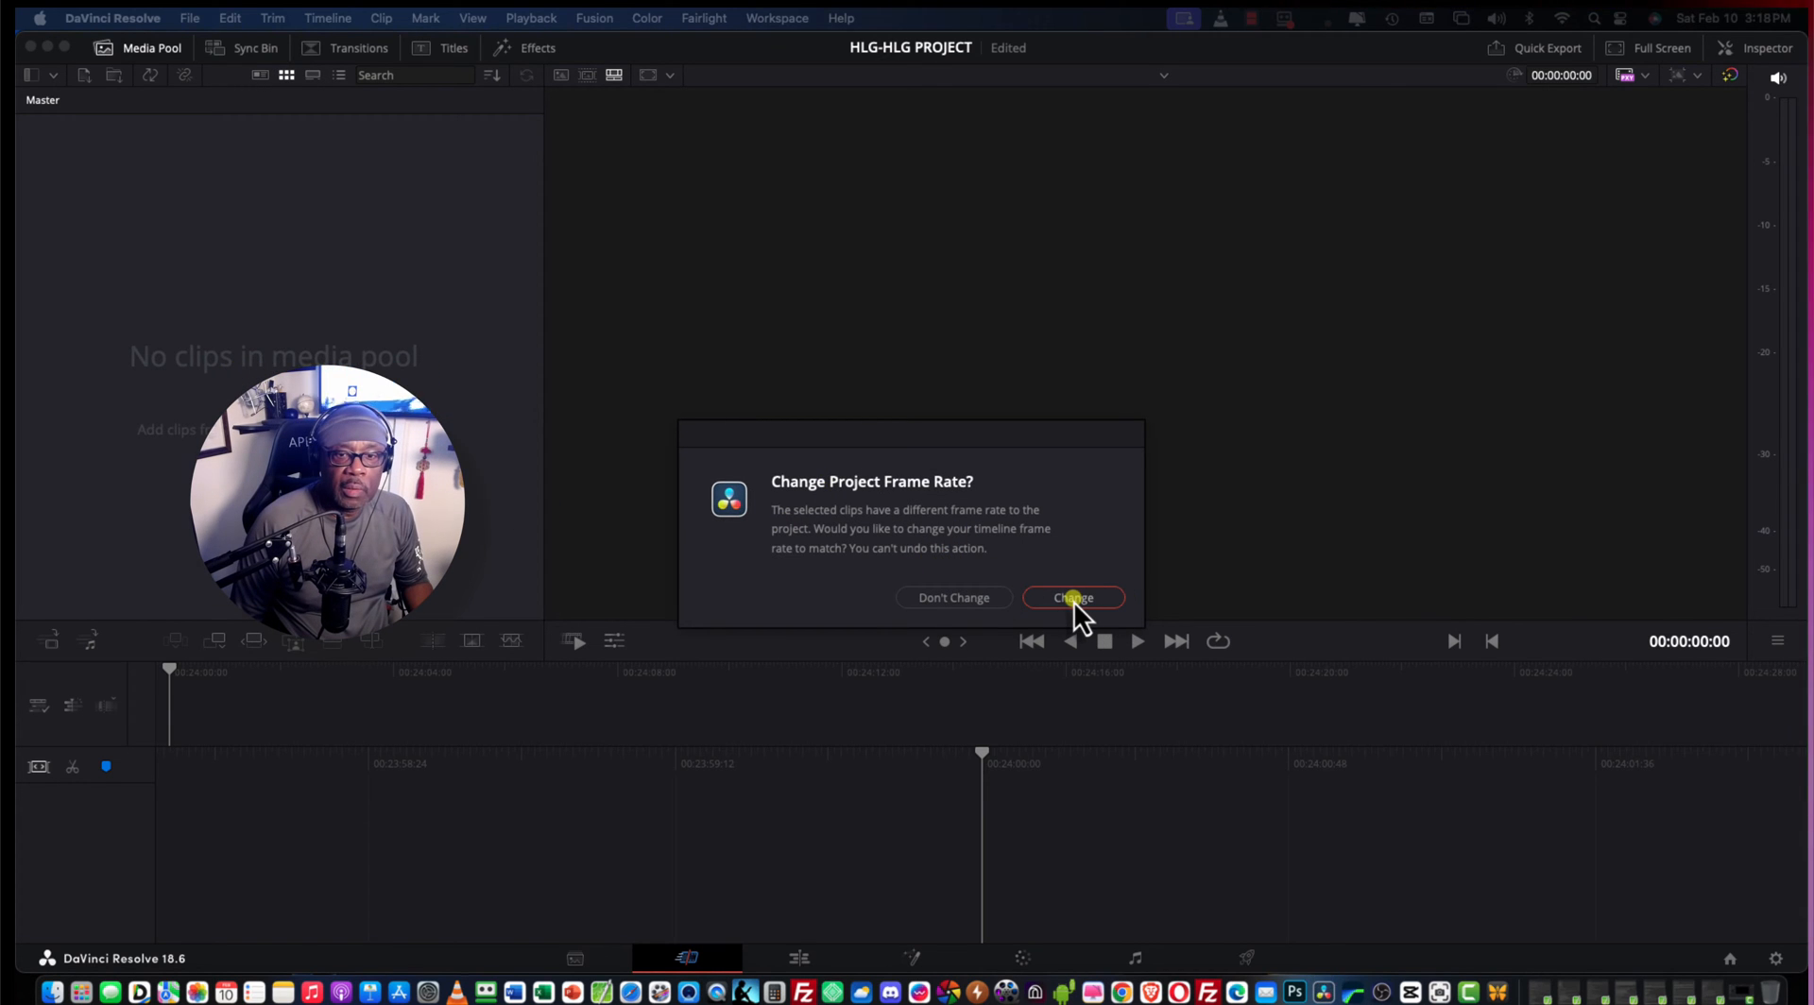
click(1073, 599)
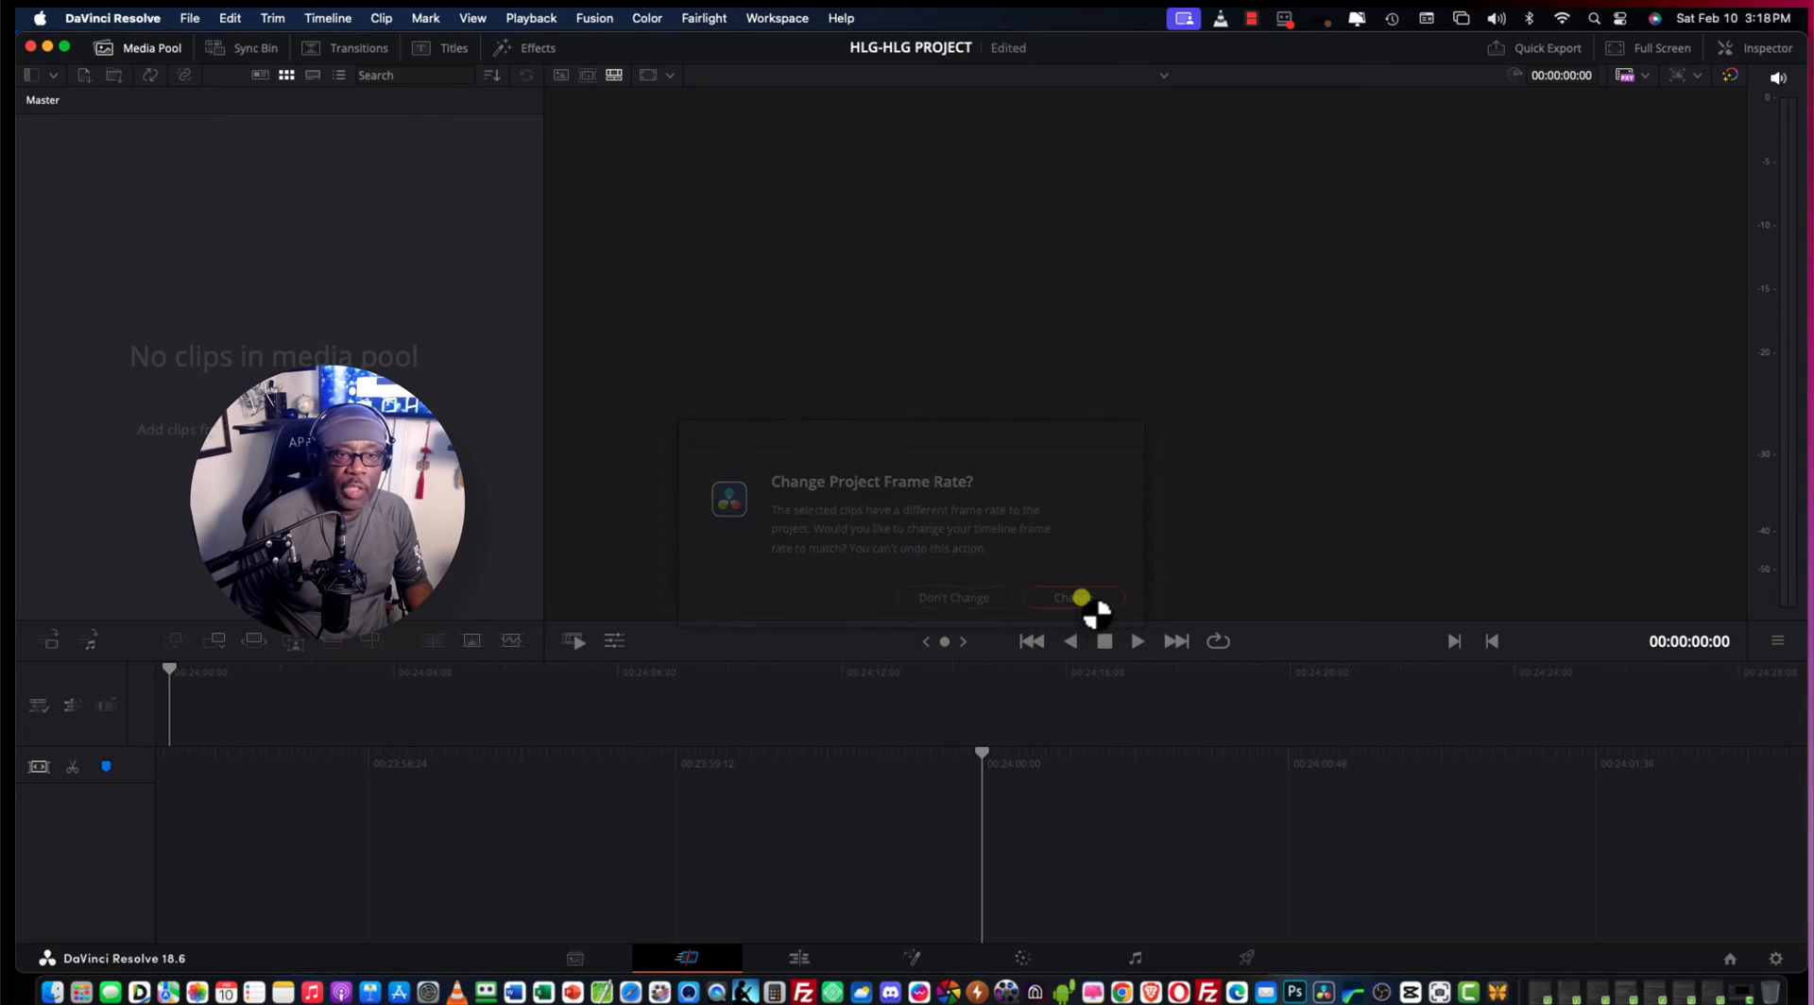
click(1071, 597)
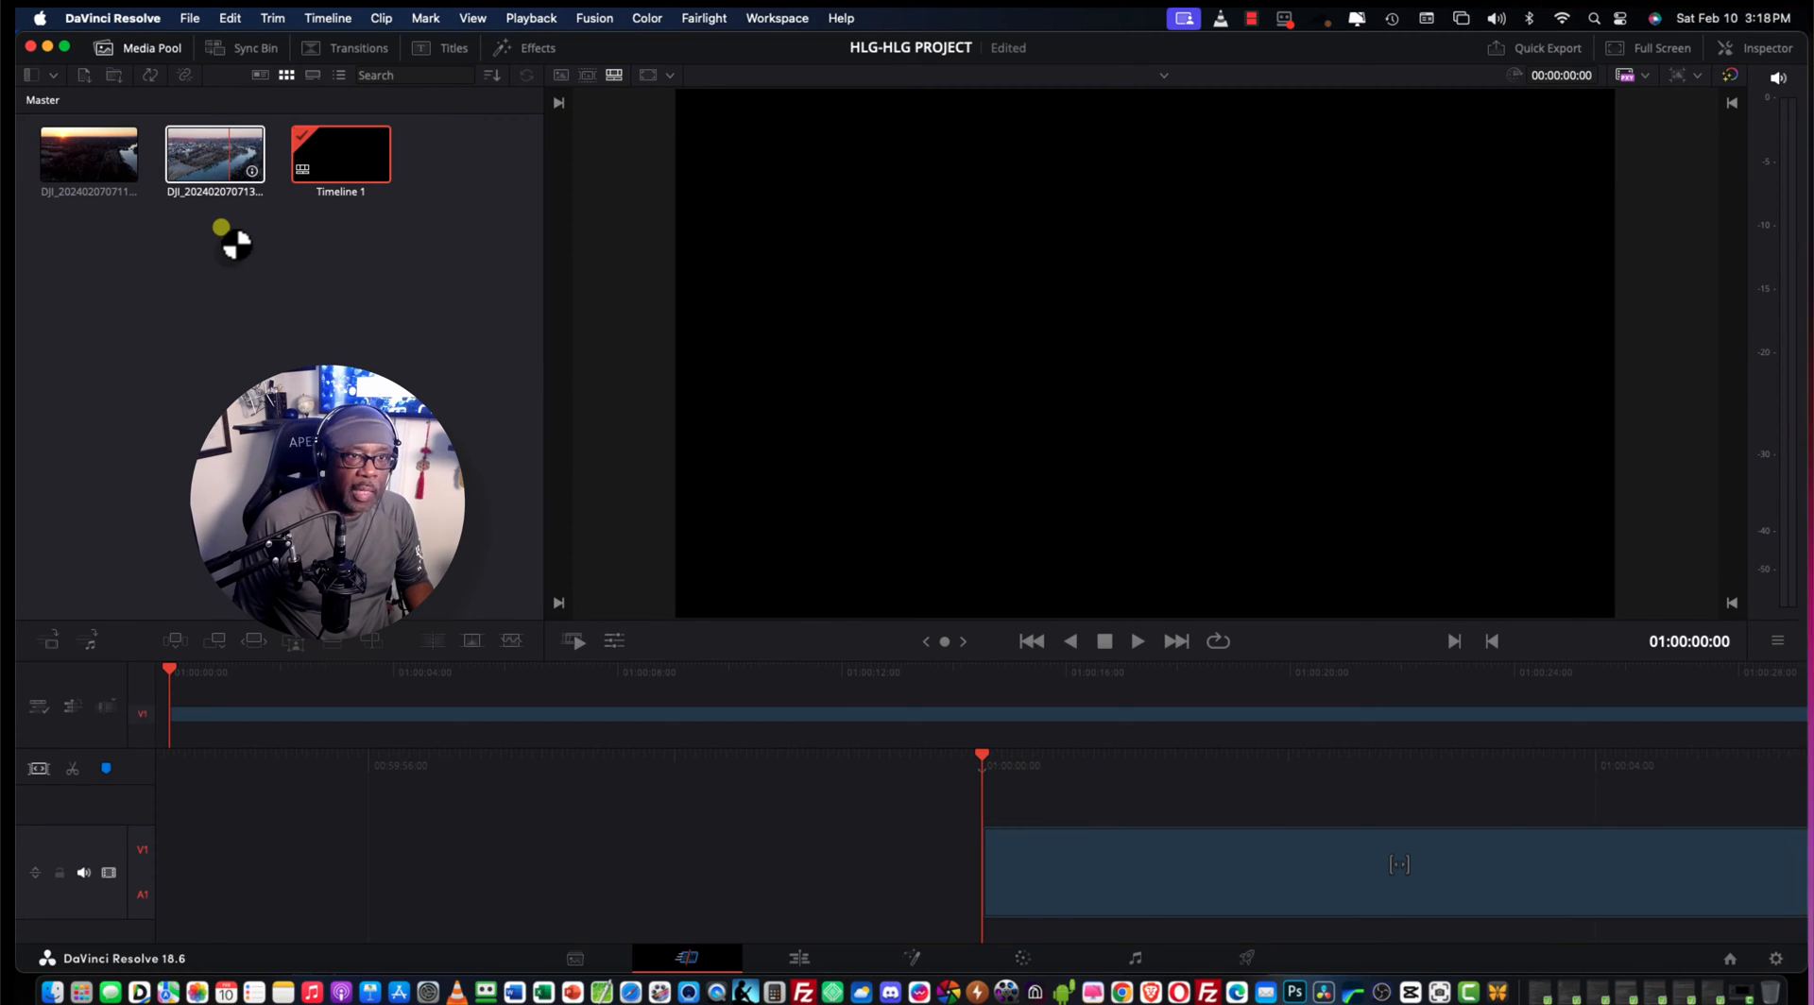
mouse_move(545, 445)
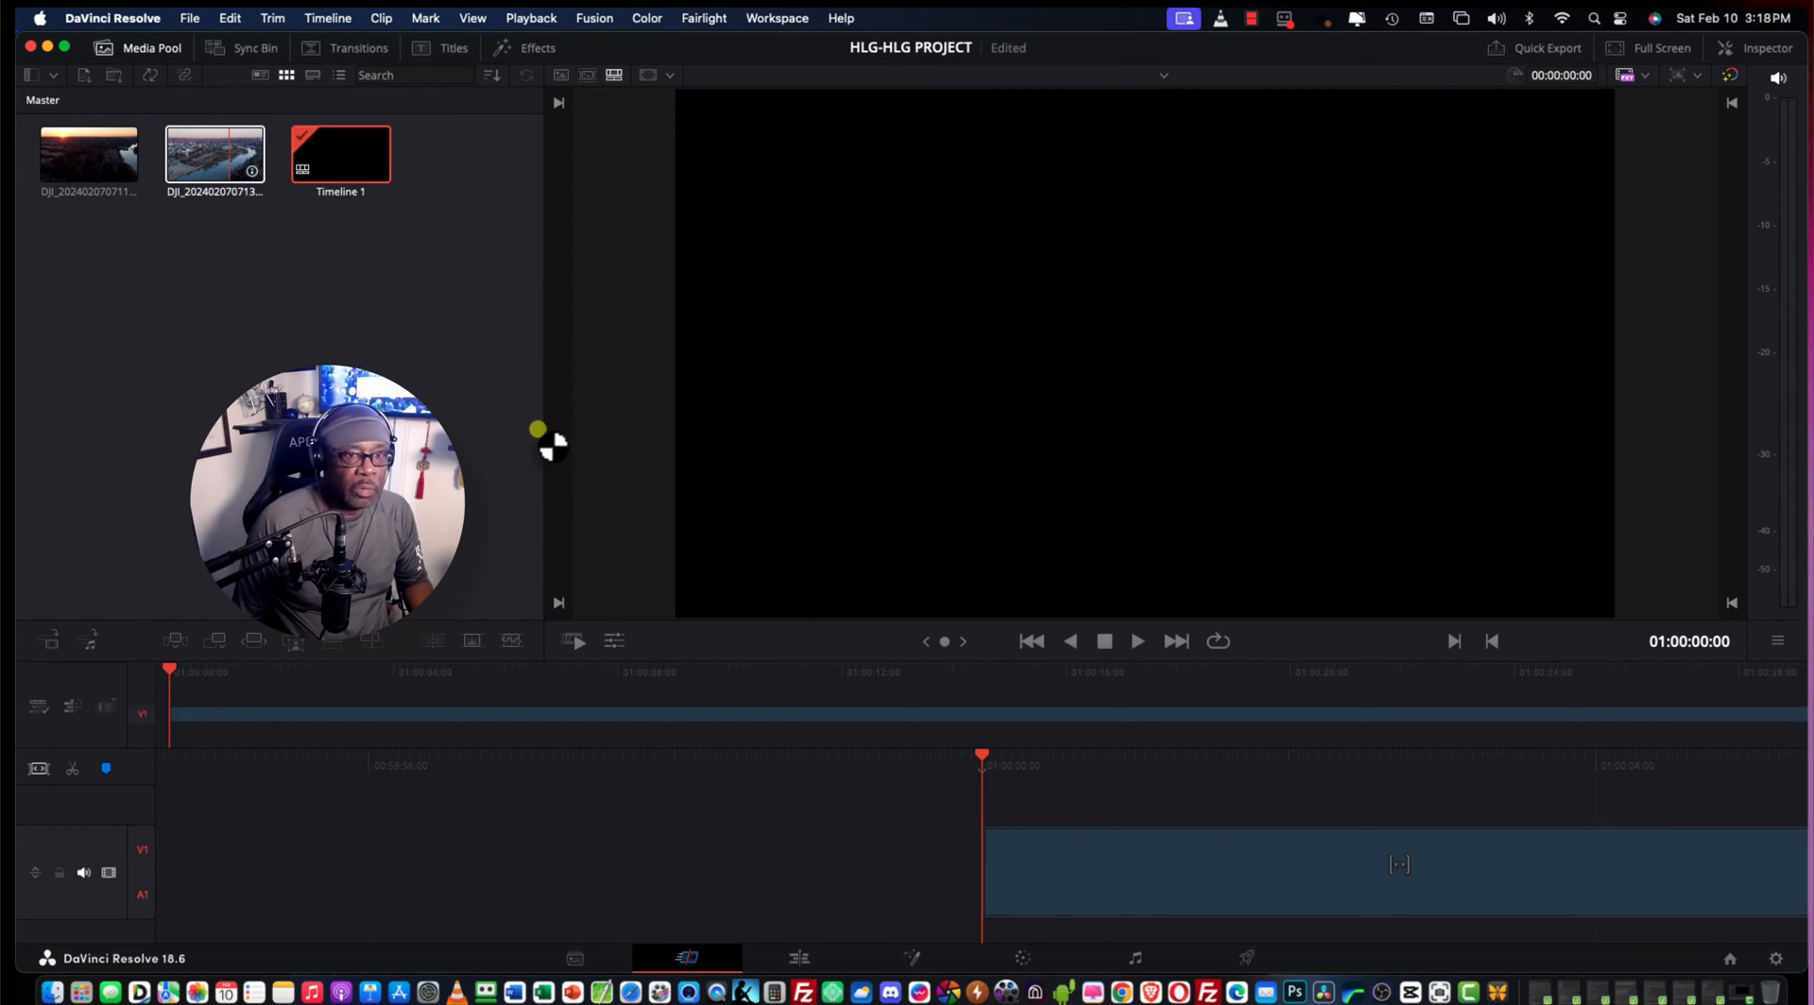
- Play the aerial river footage from Timeline 1 to about 22 seconds, then stop
click(1135, 640)
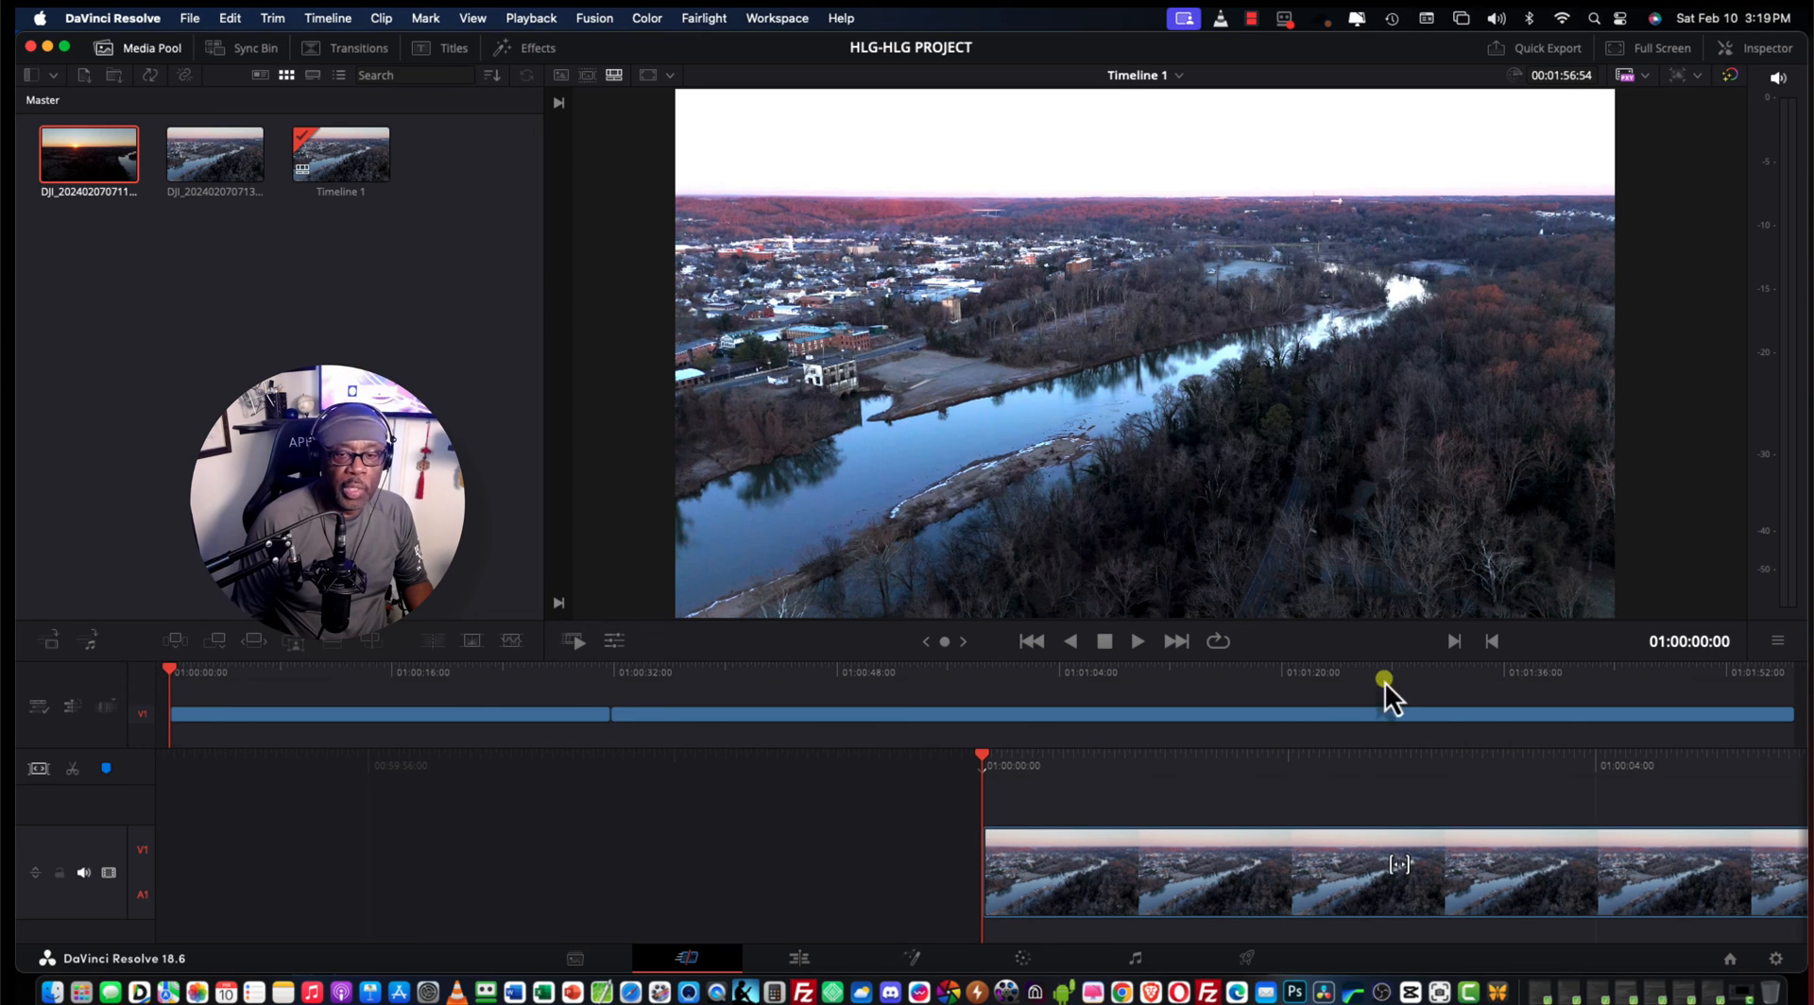
click(1137, 641)
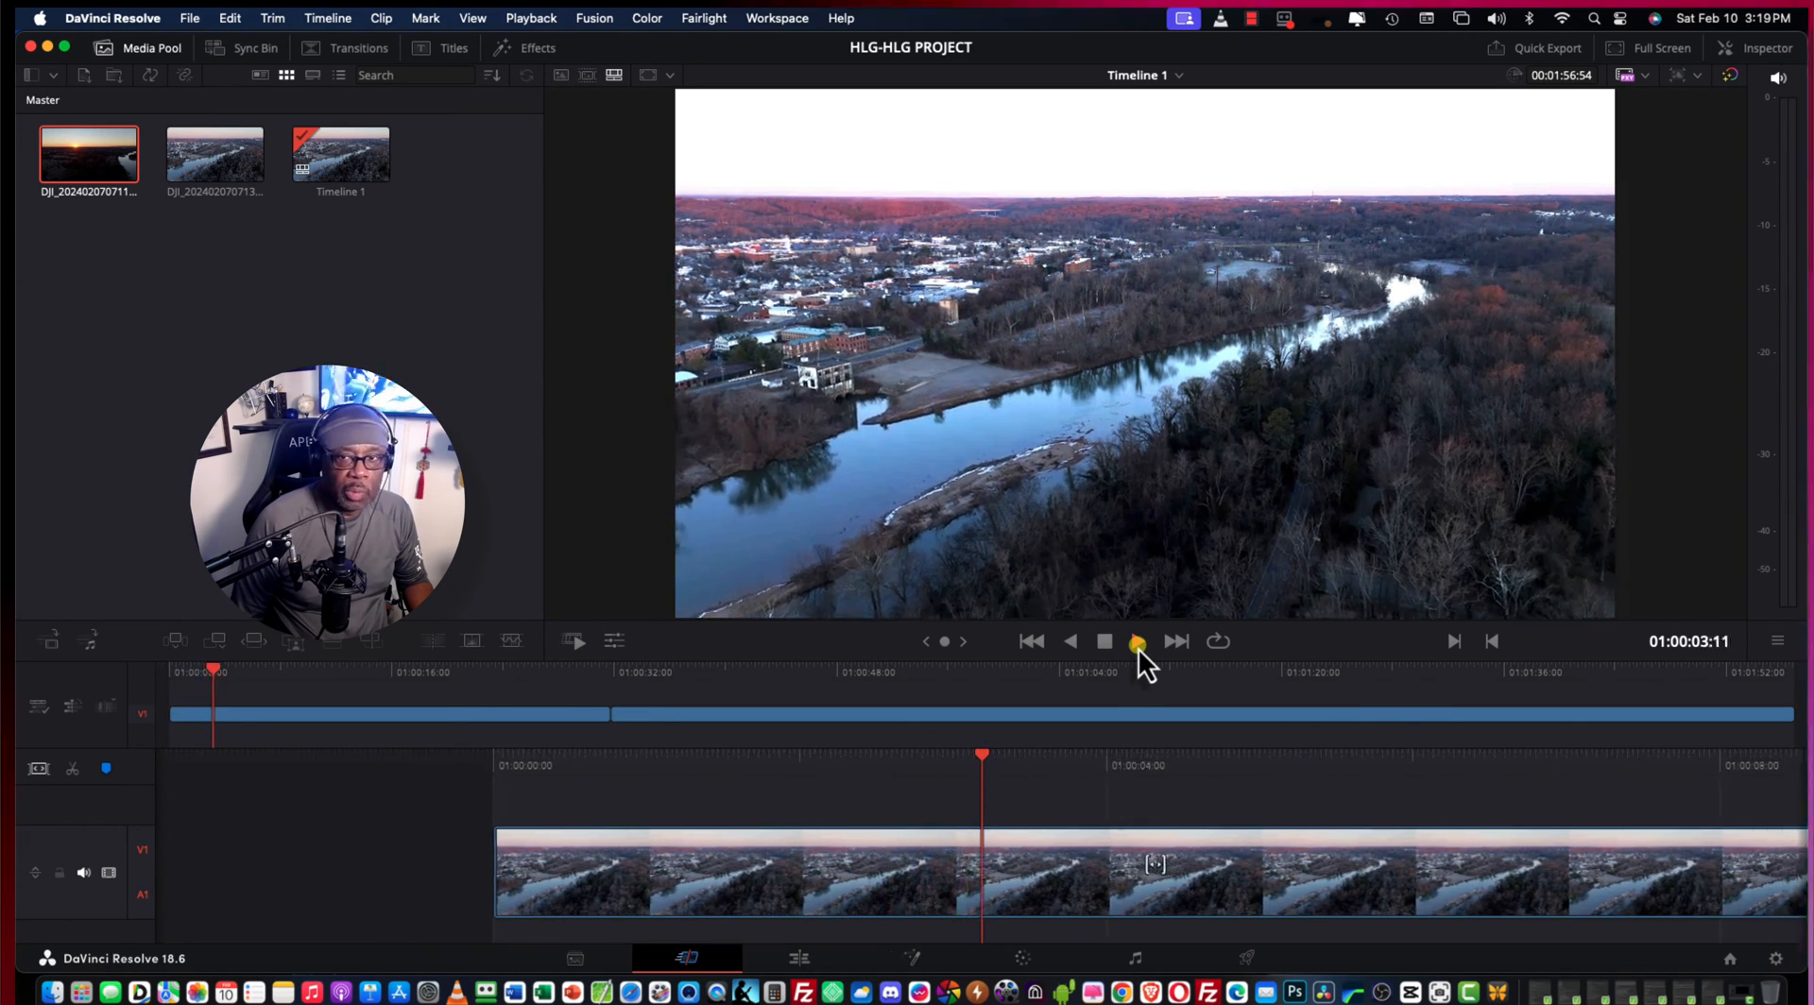
click(1135, 641)
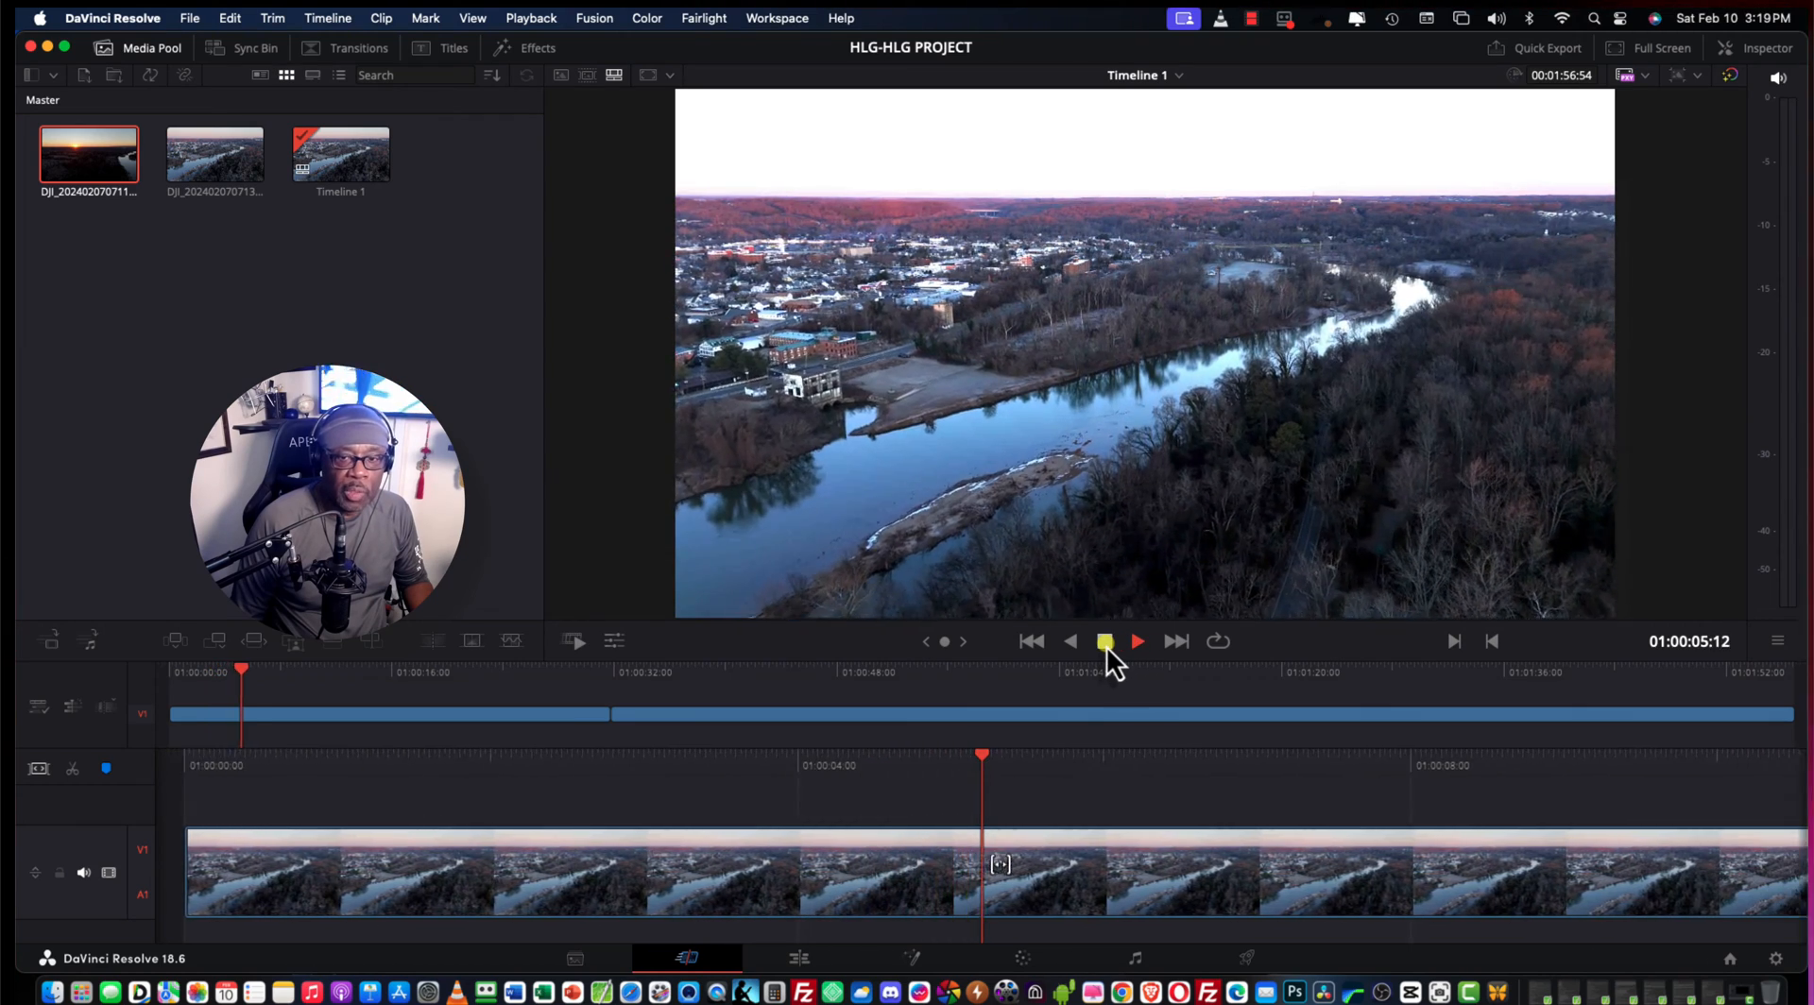
click(1136, 641)
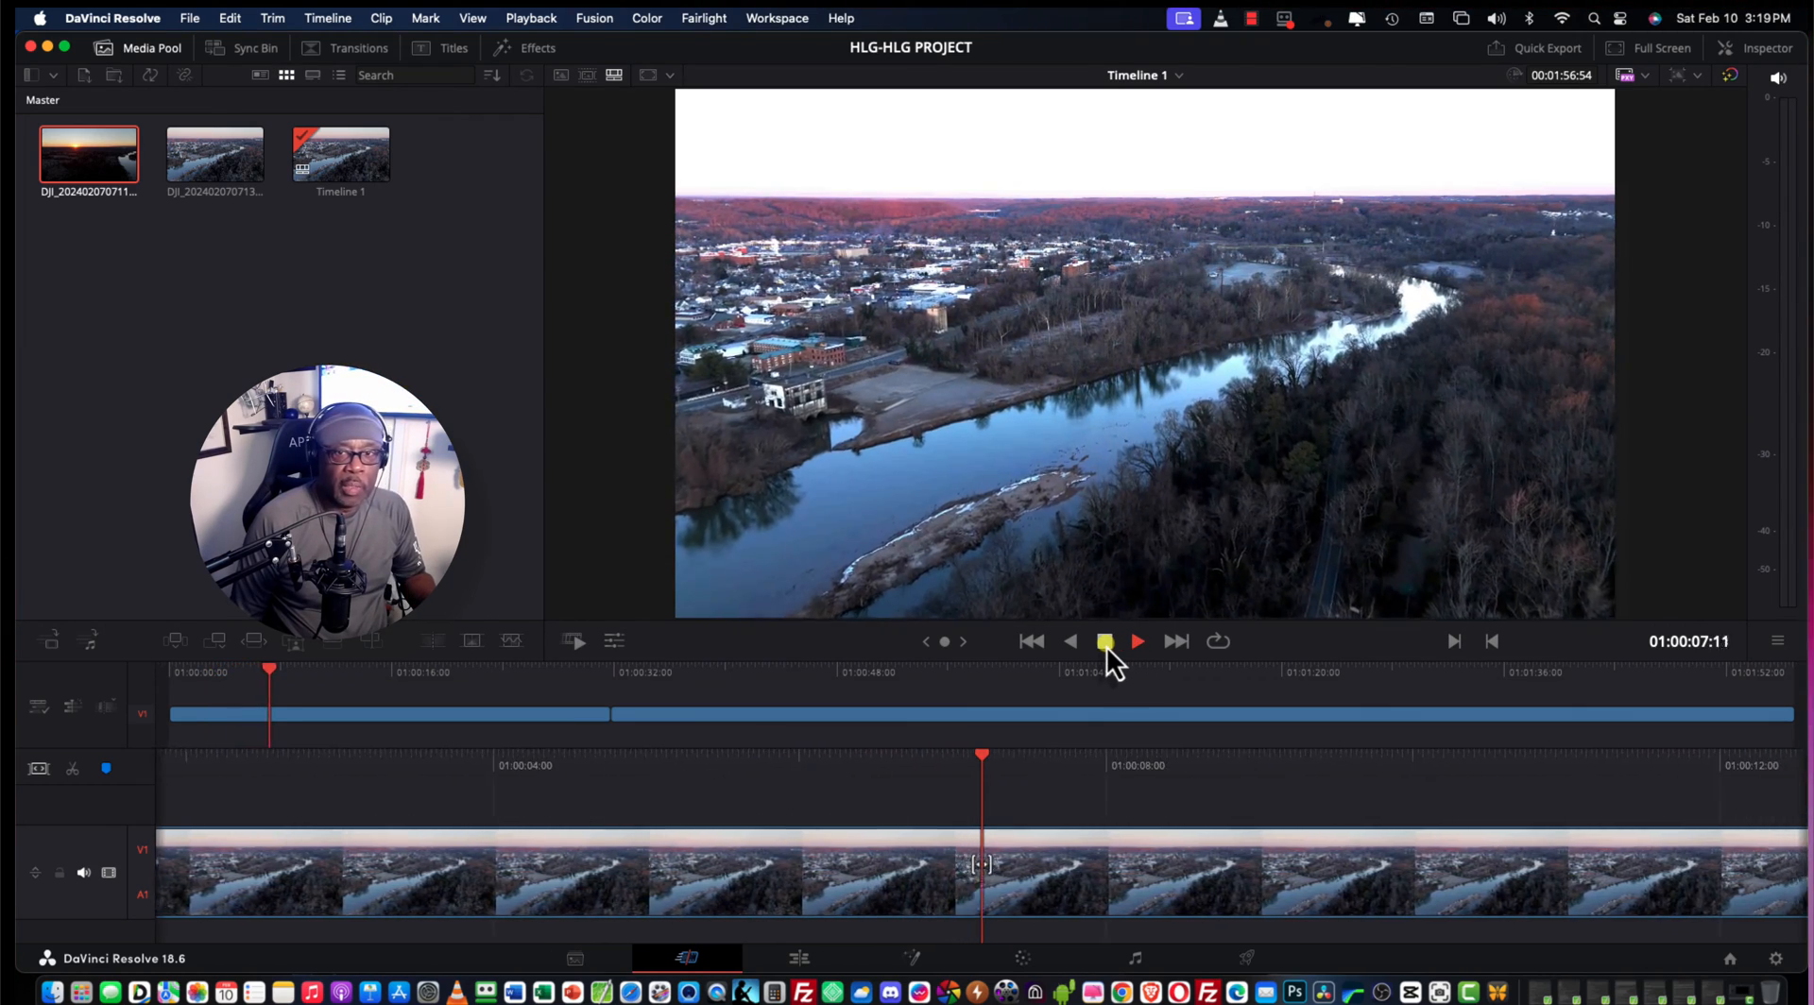
click(1135, 641)
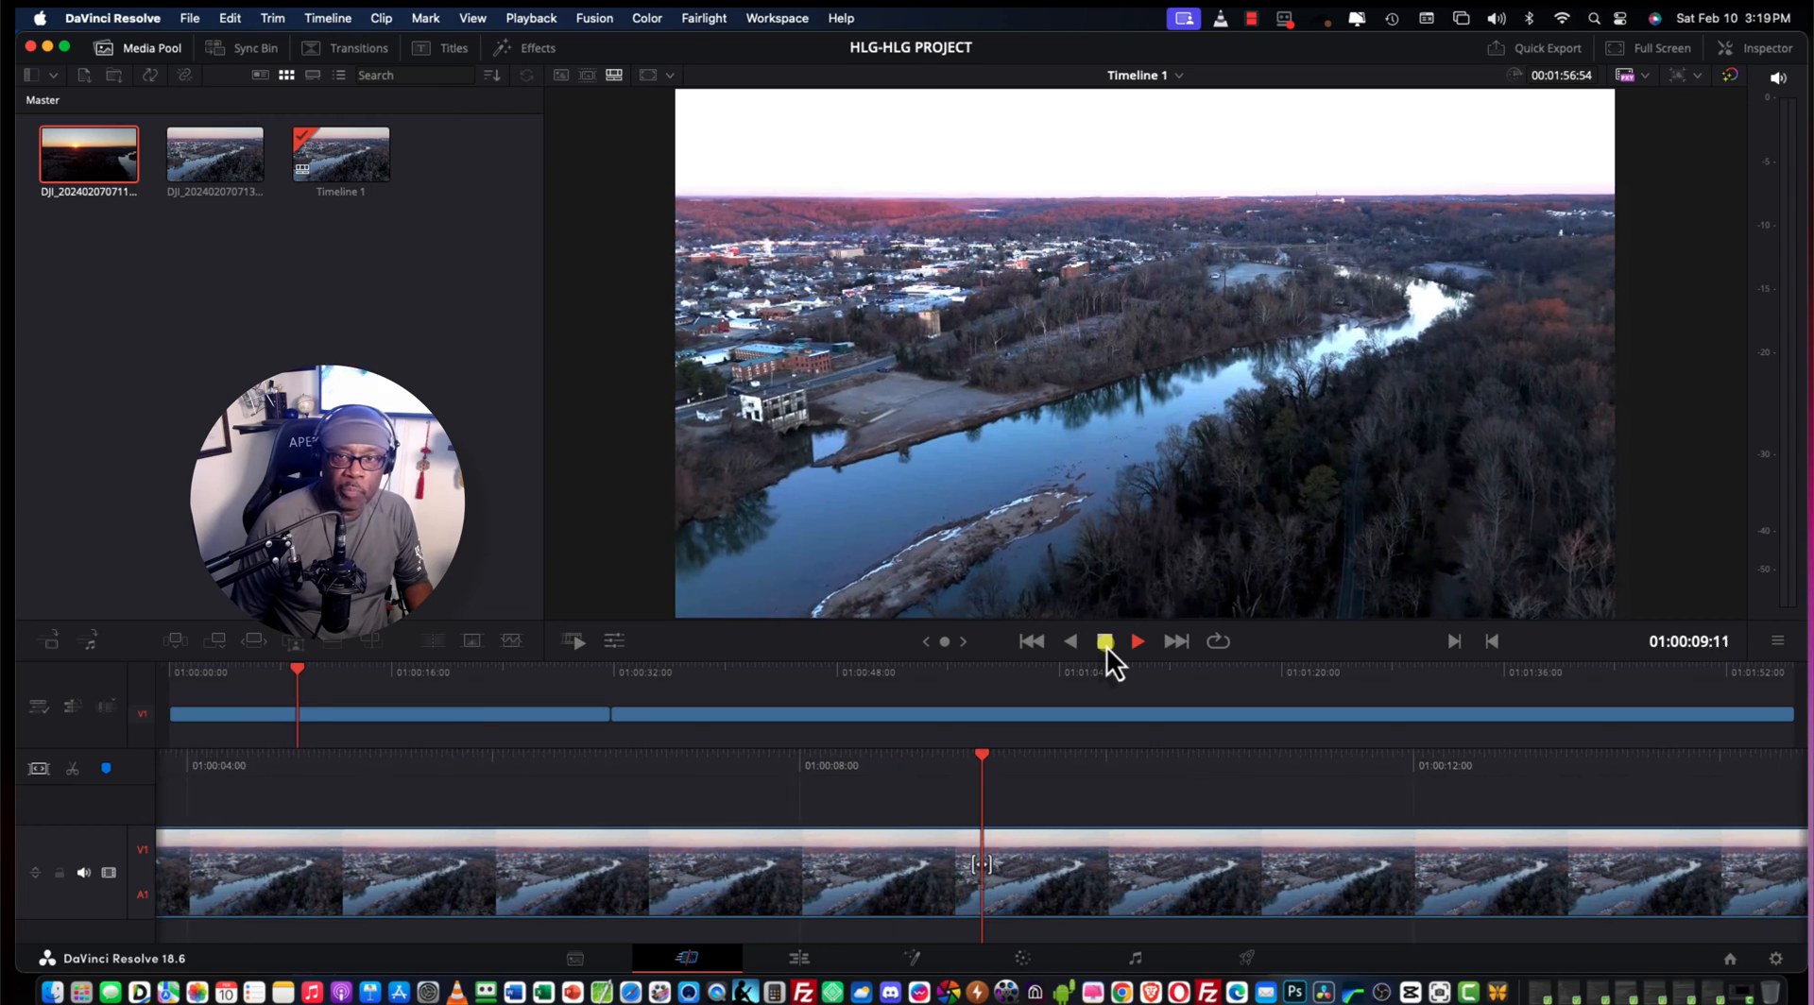
click(1135, 641)
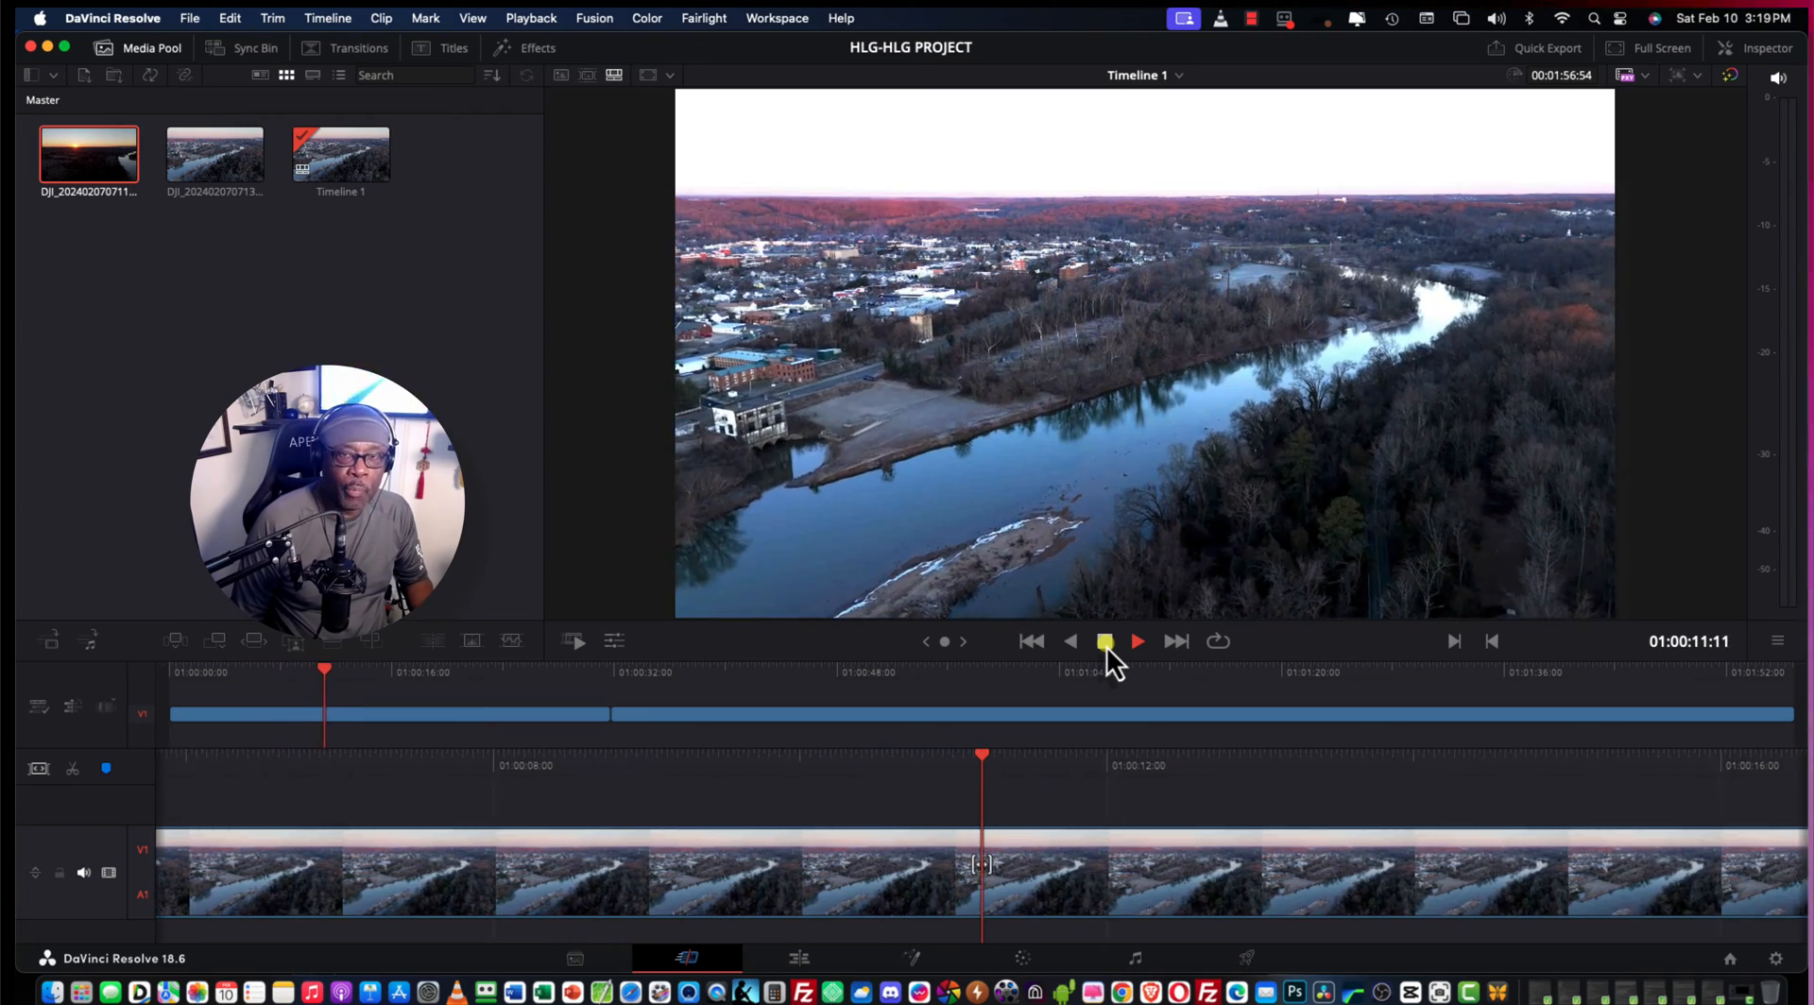
click(1135, 641)
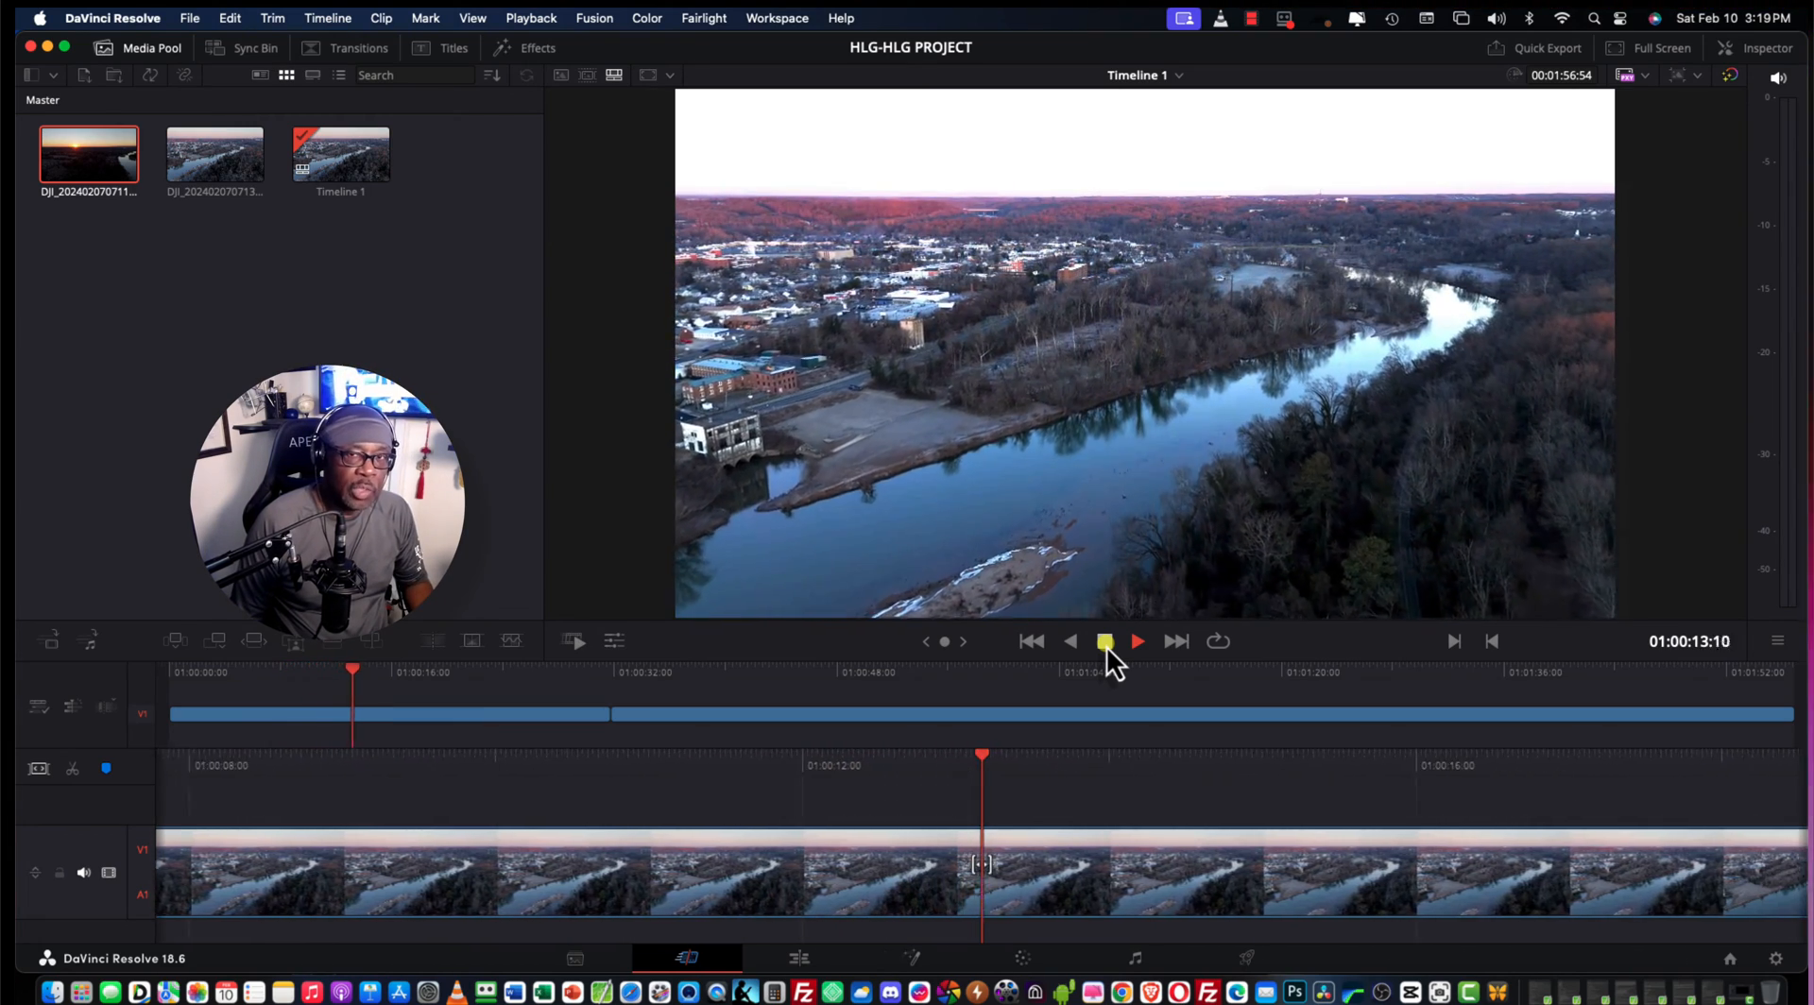
click(1135, 640)
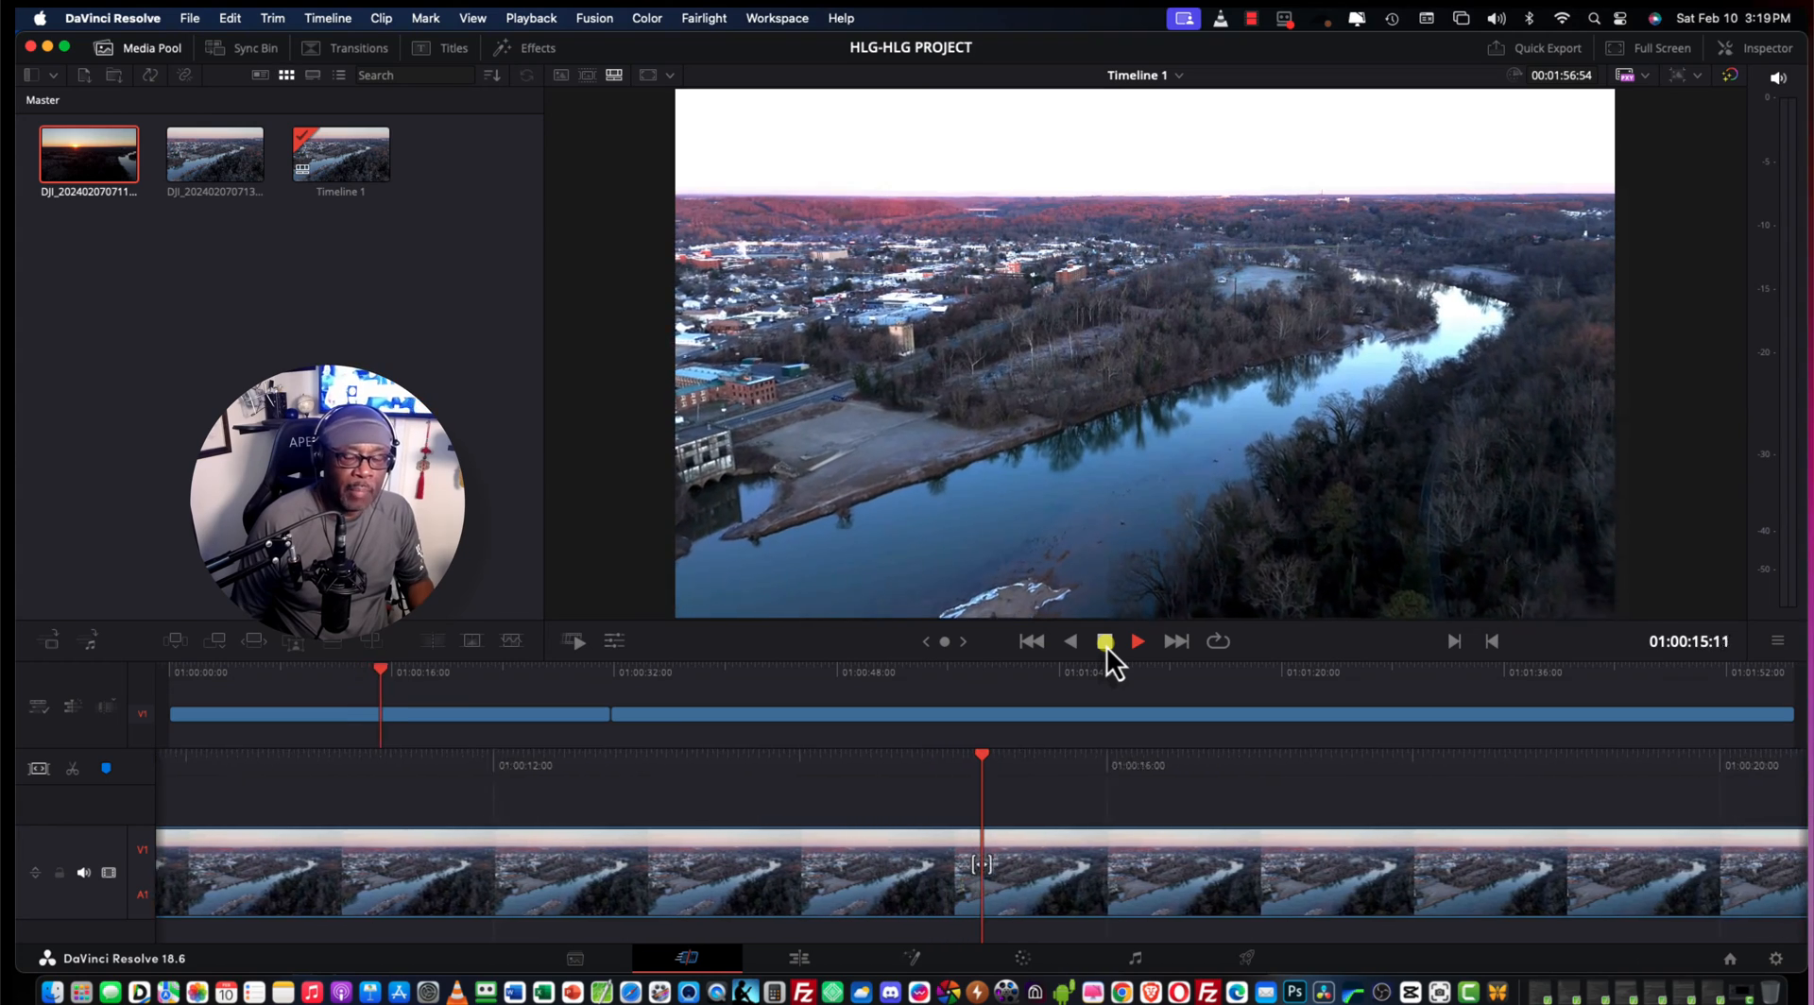
click(1136, 640)
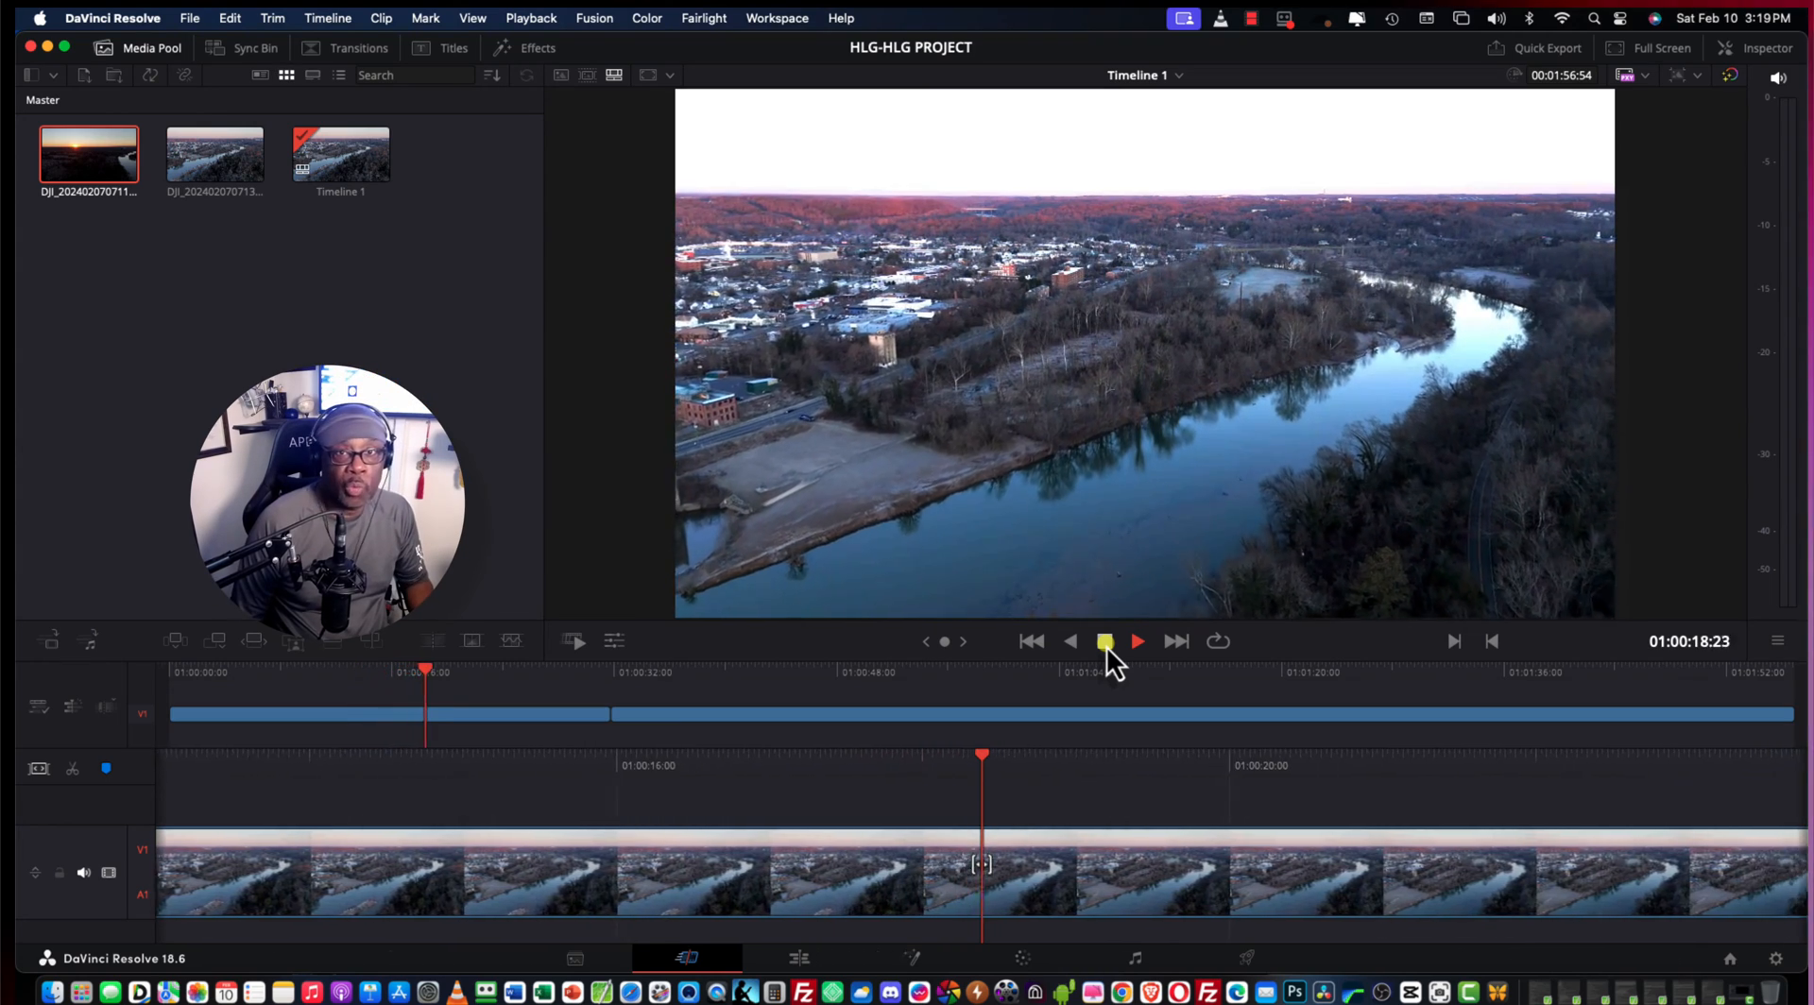
click(1136, 641)
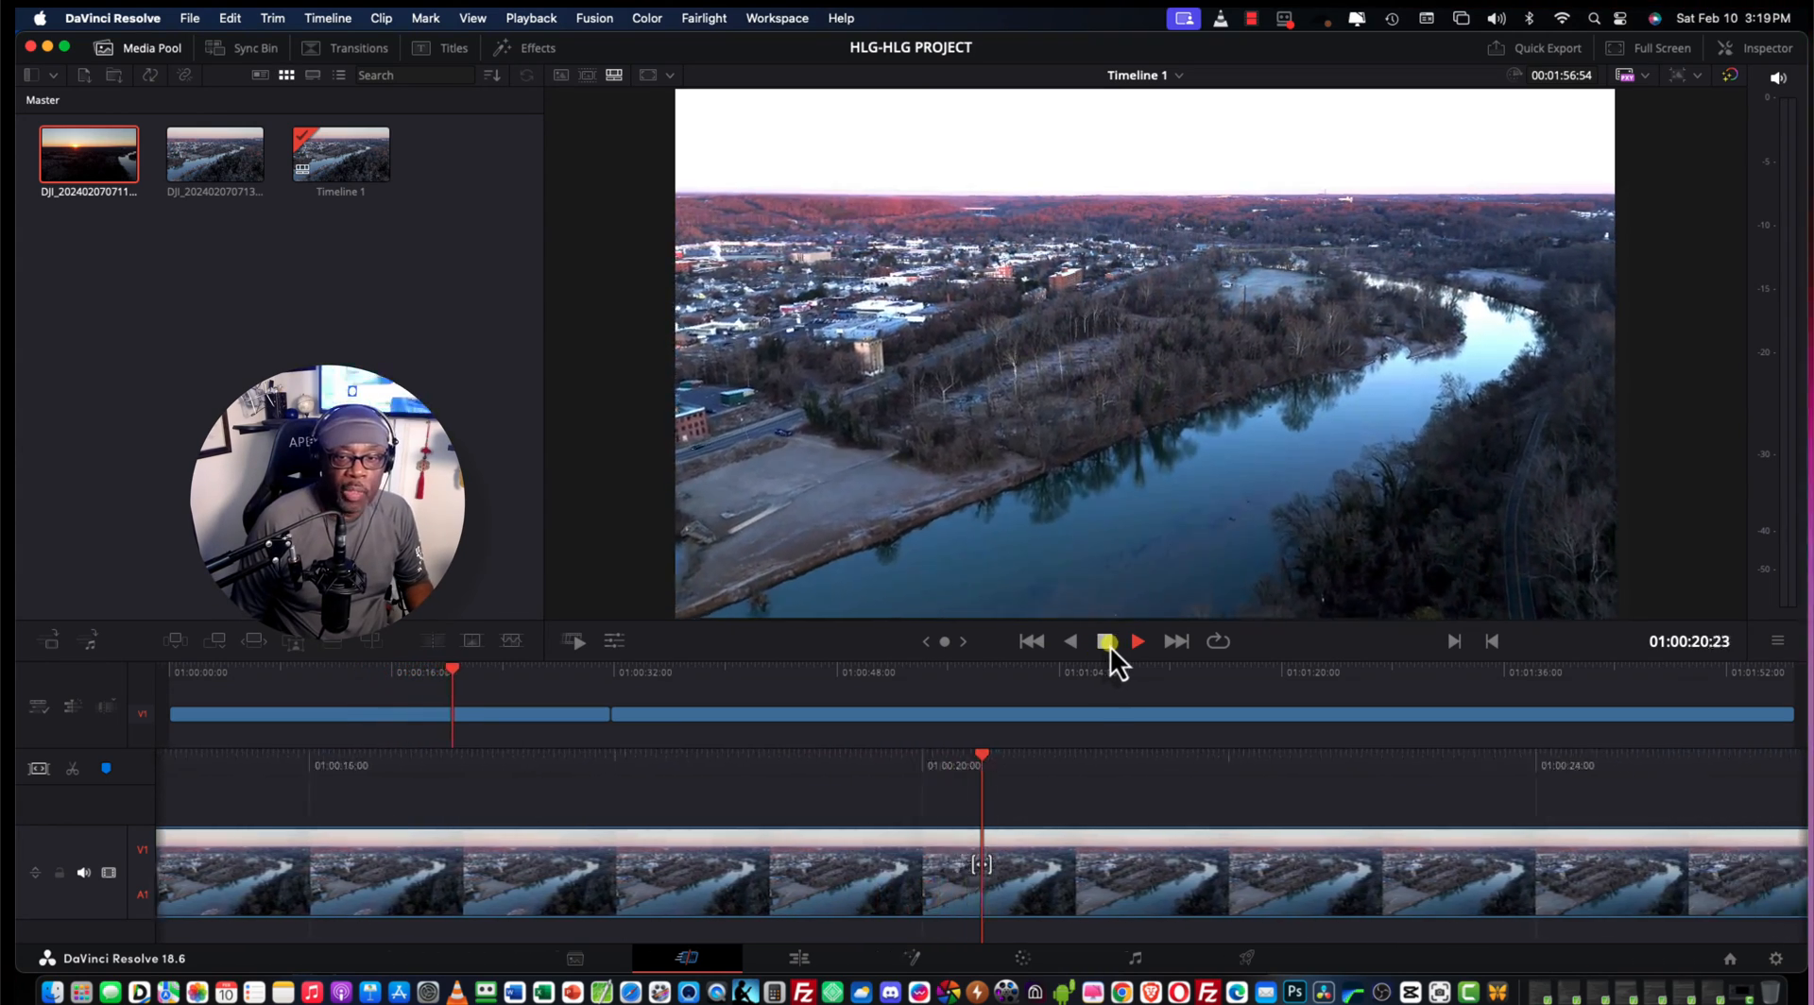
click(1105, 641)
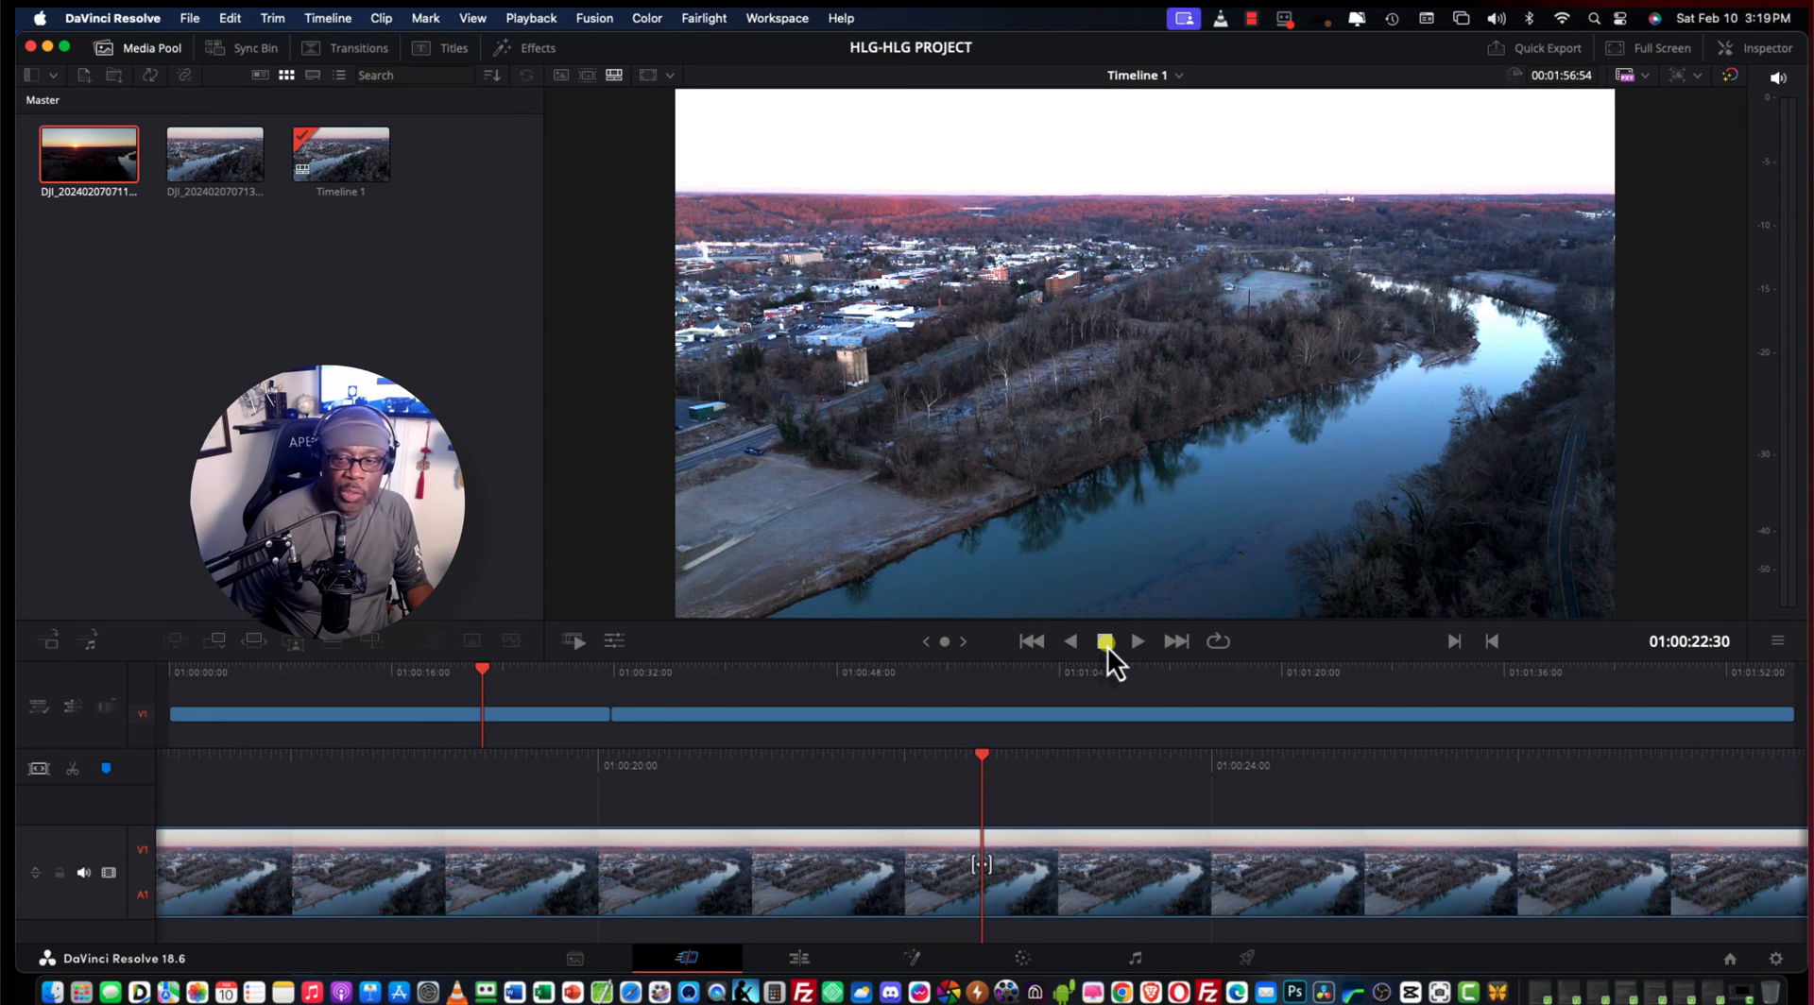
- On the Deliver page, start a Custom Export named 'HLG-HDR TEST' and browse for a location
click(1135, 641)
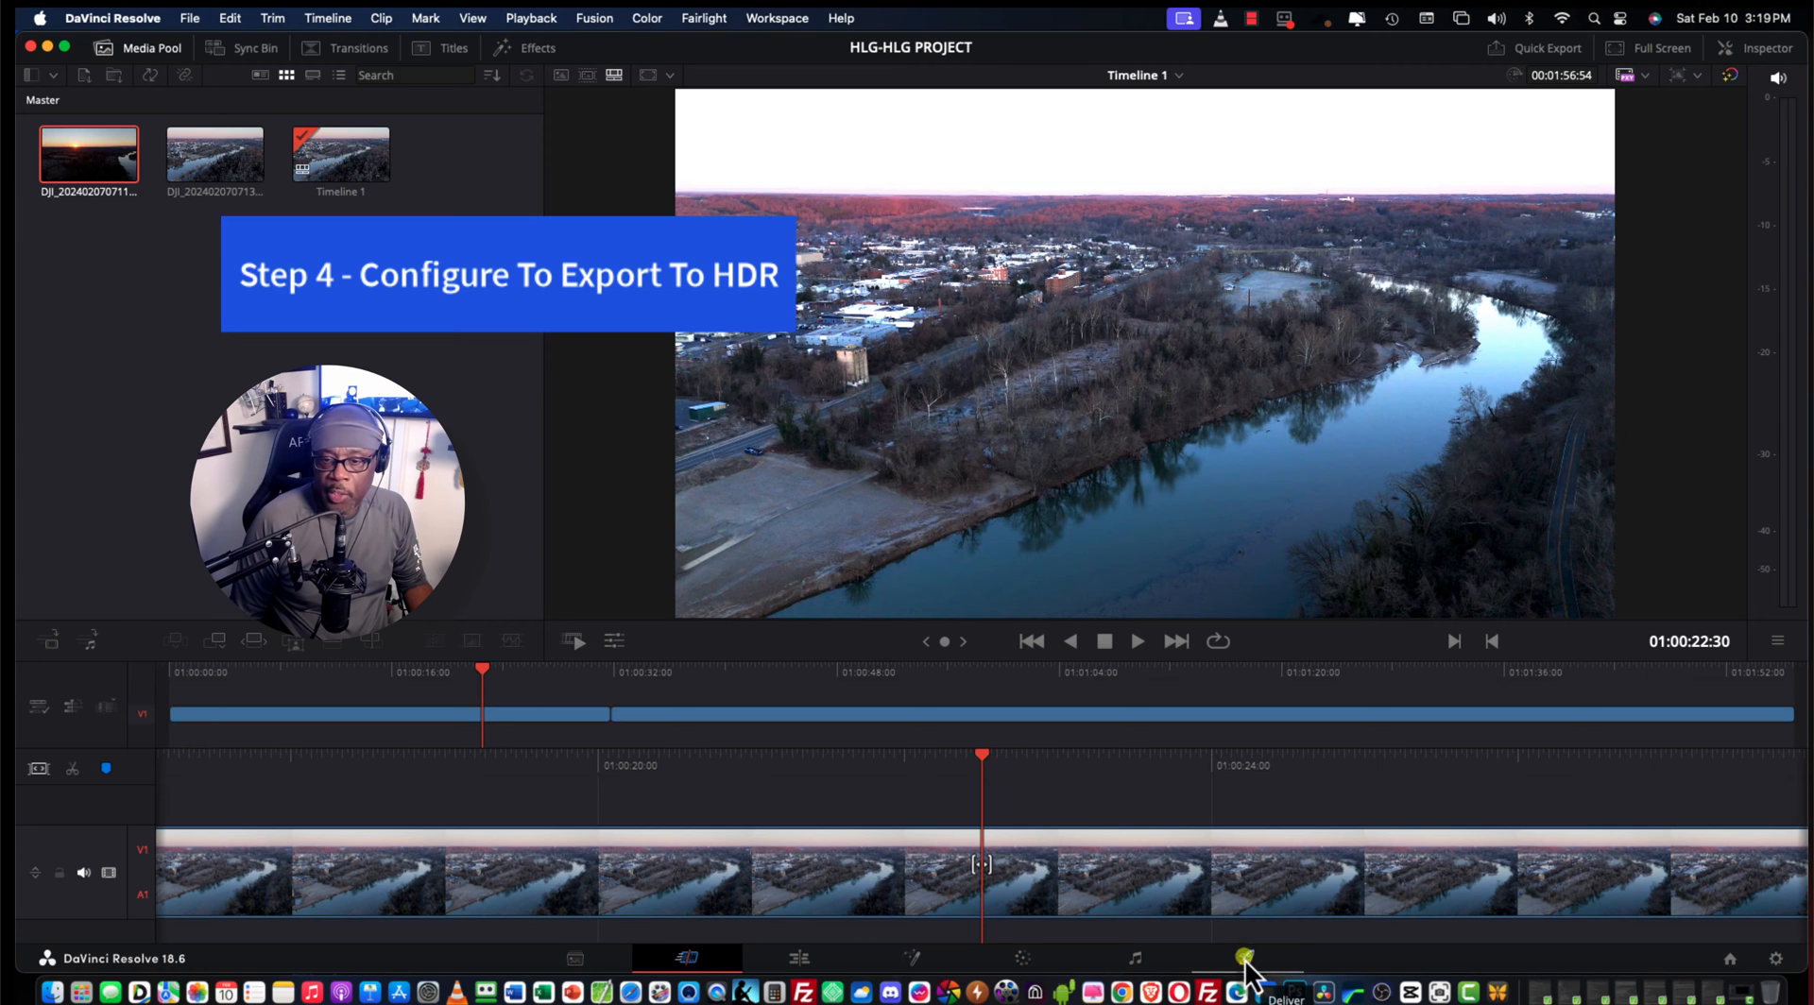
click(1248, 964)
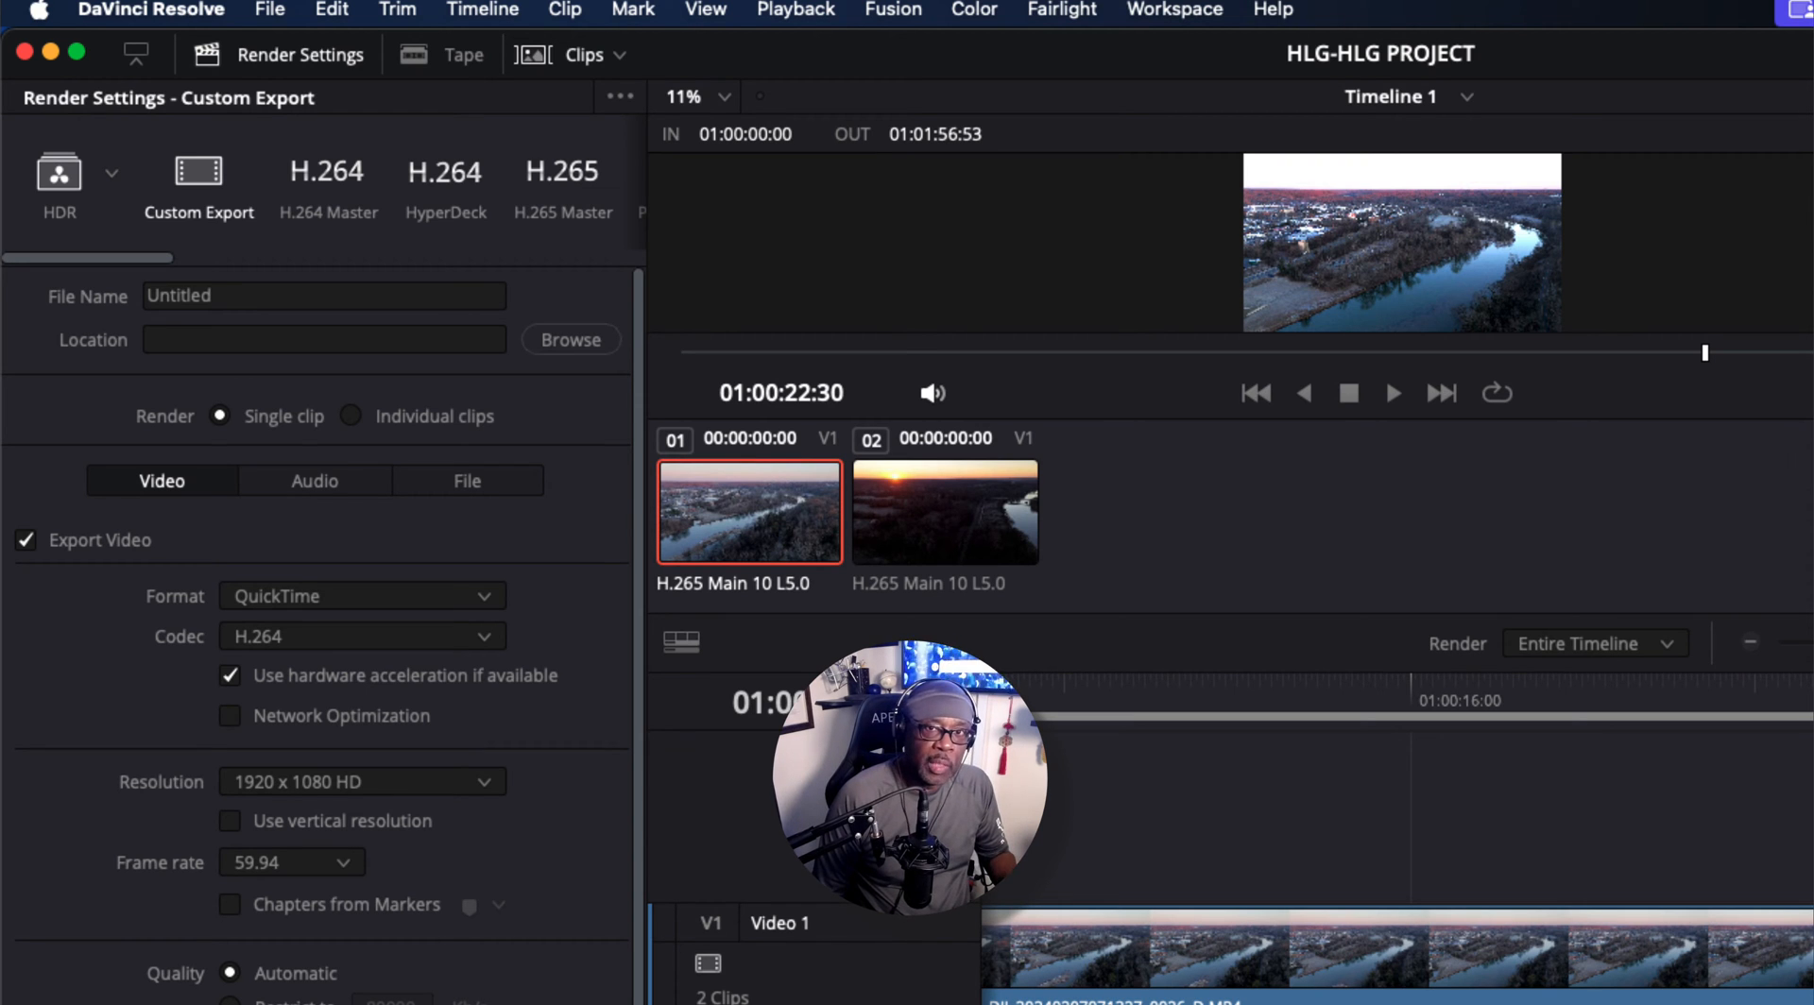
mouse_move(208, 203)
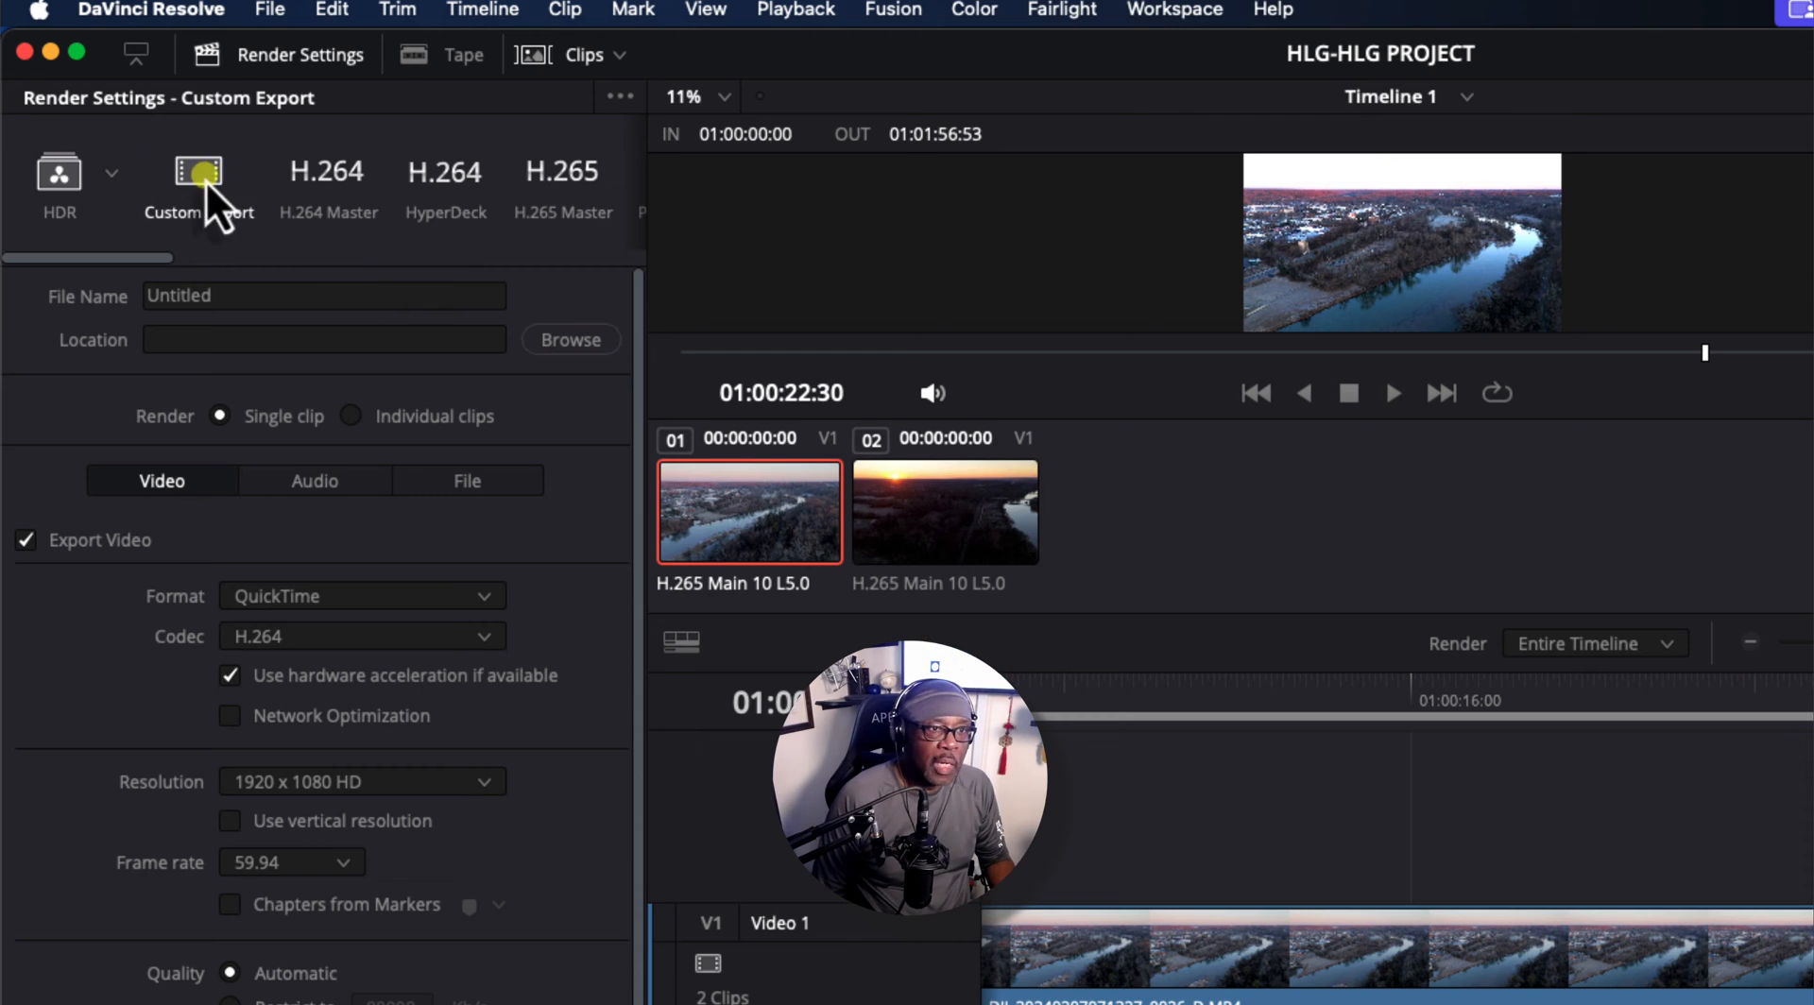
click(361, 781)
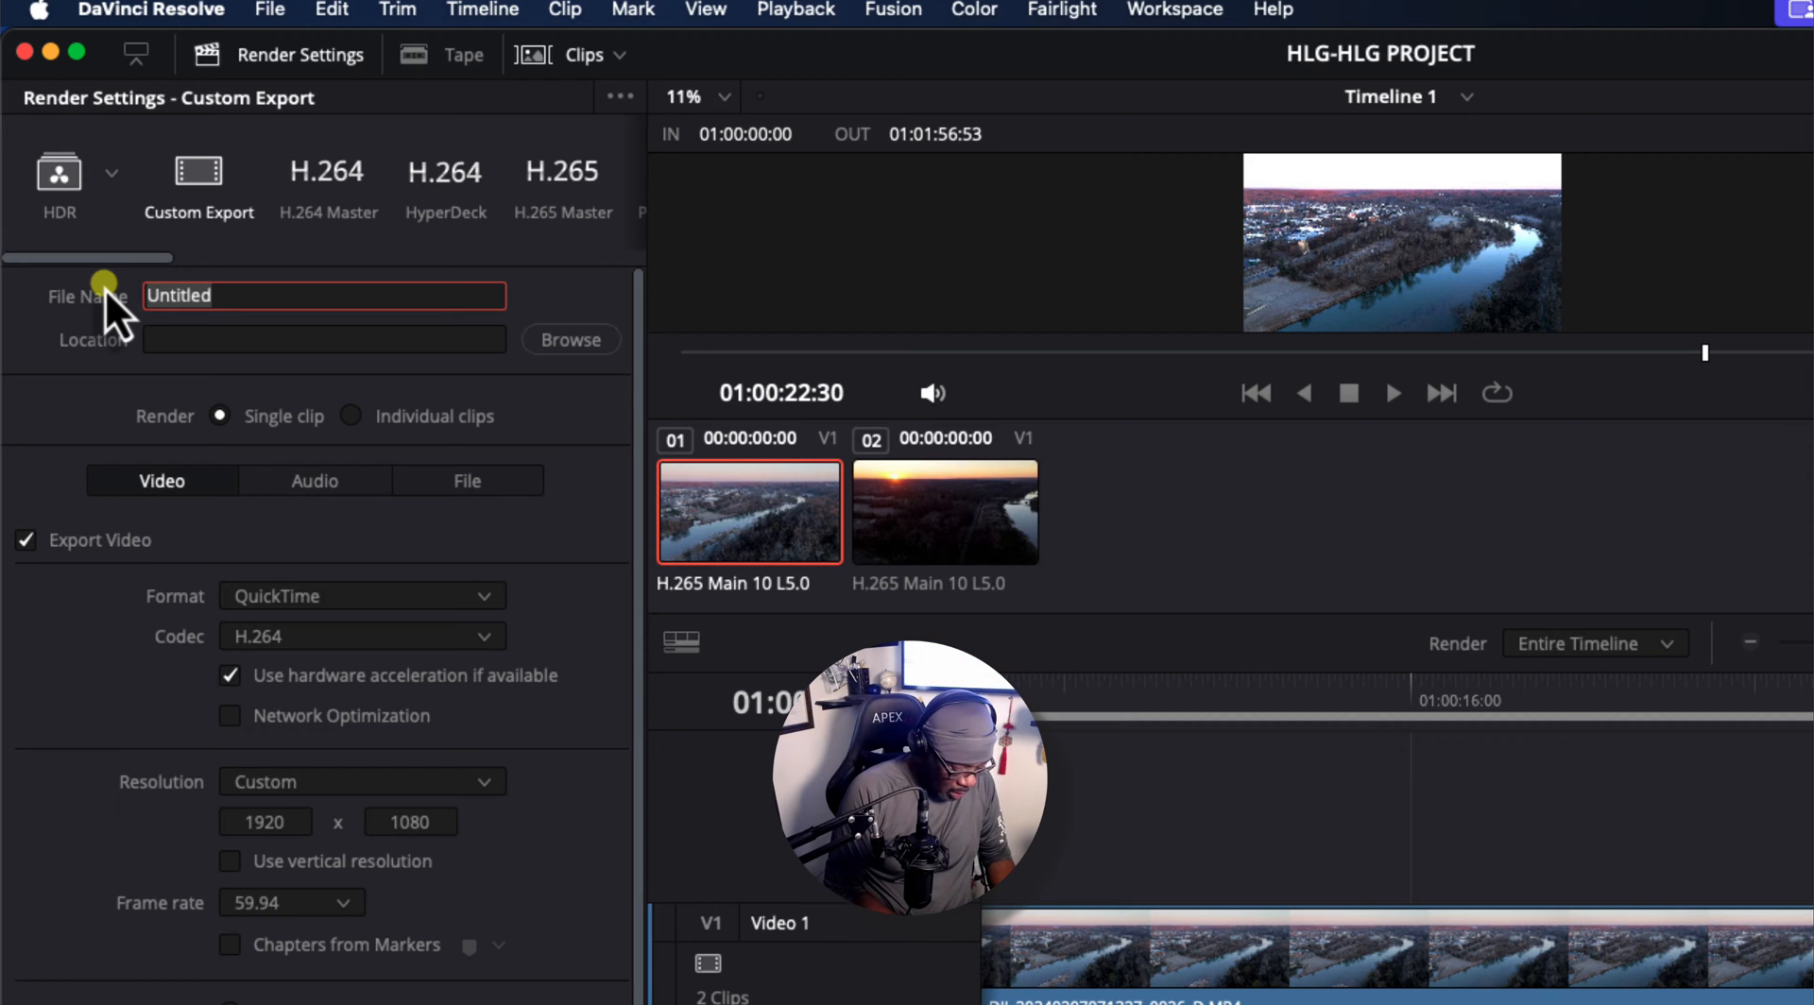
text(HLG-)
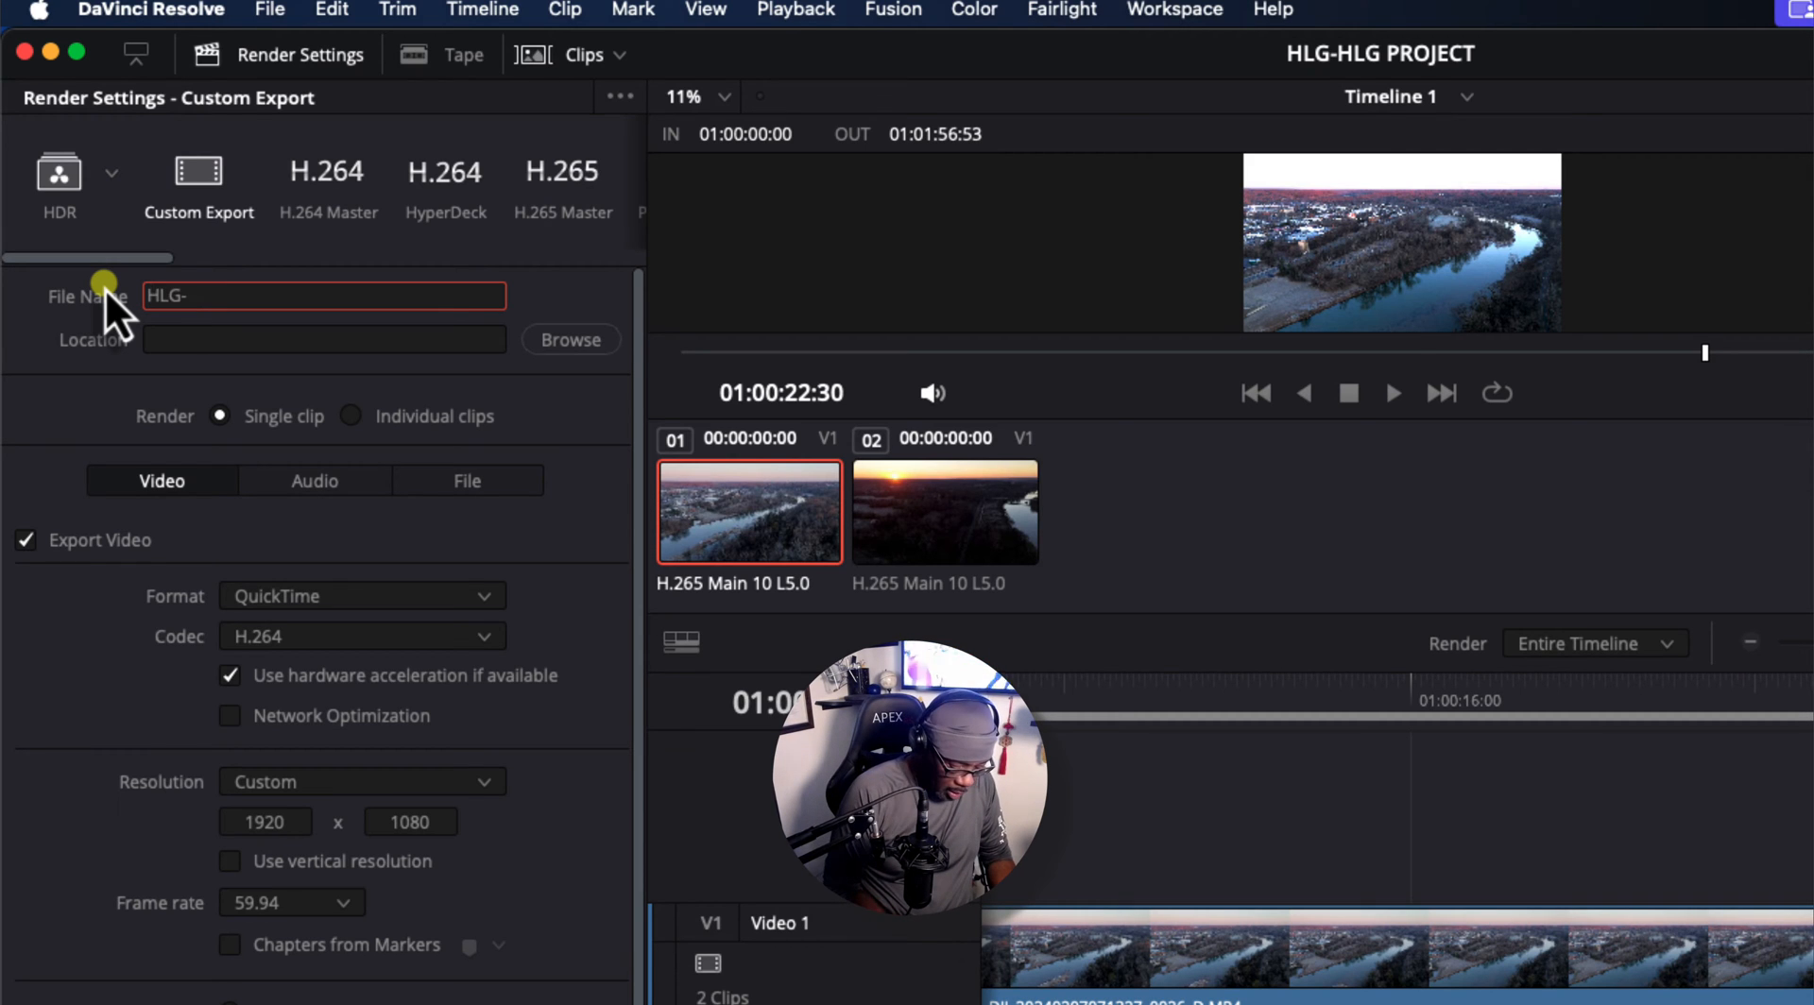
text(HDR TEST)
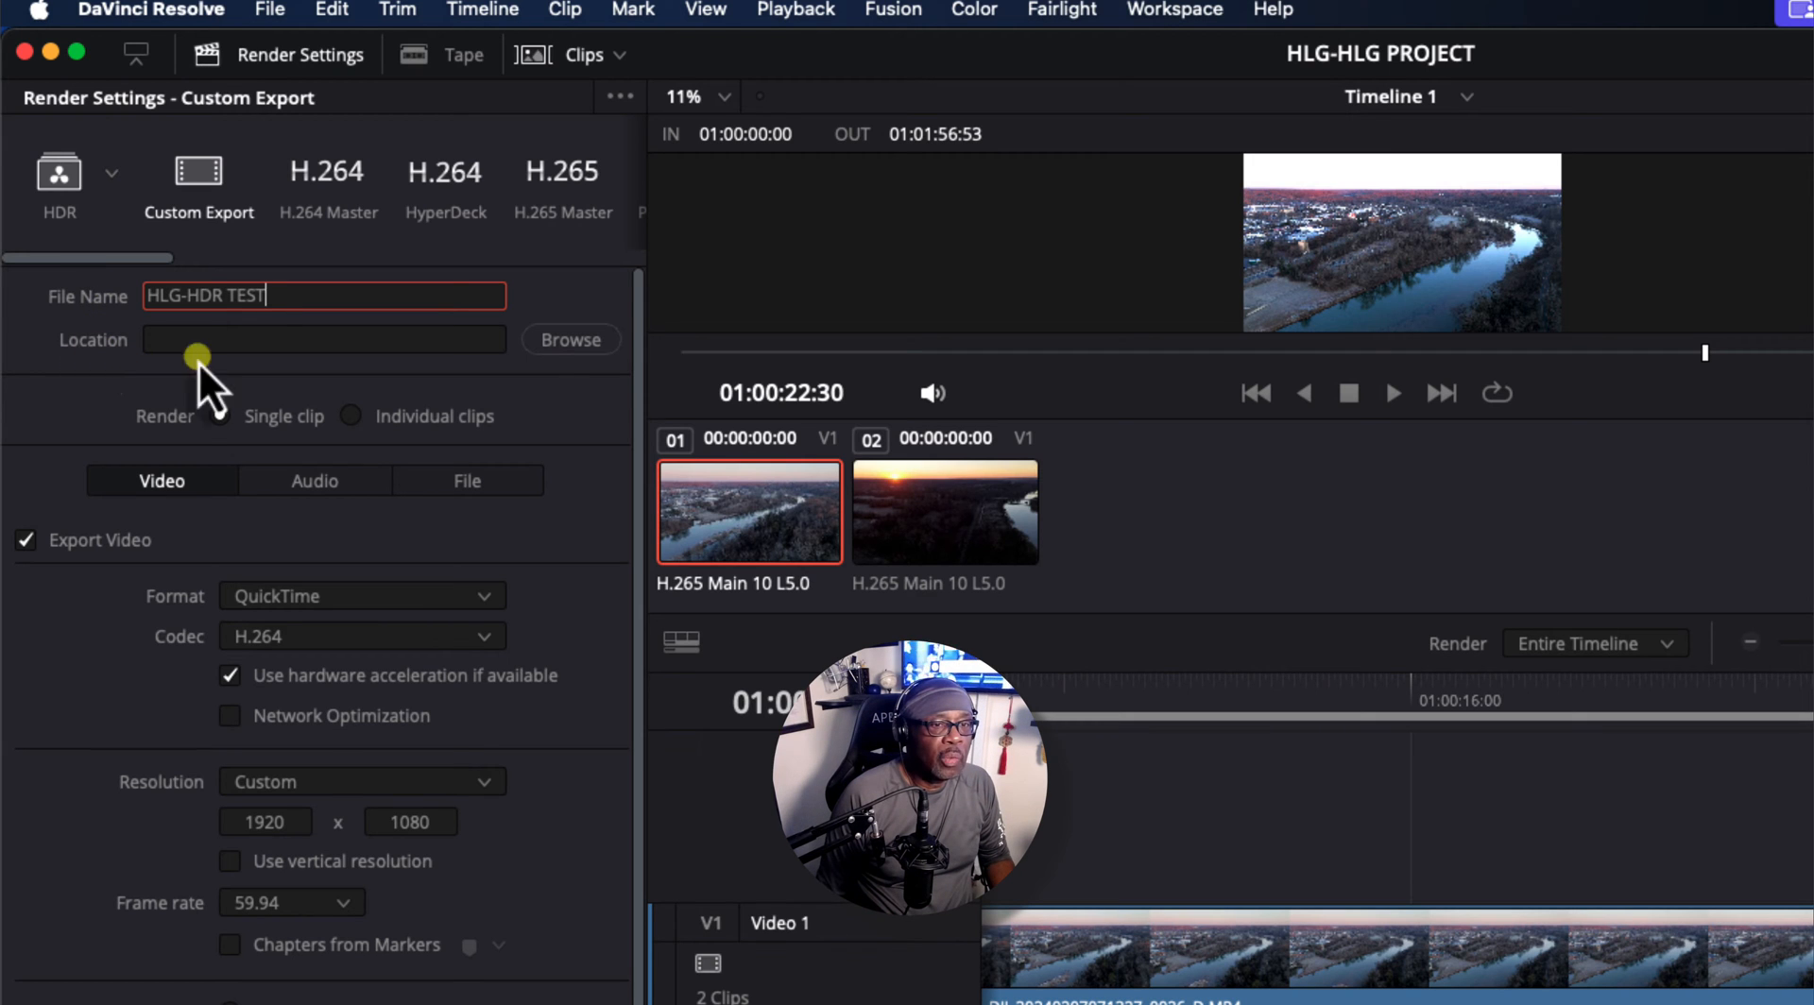
click(569, 339)
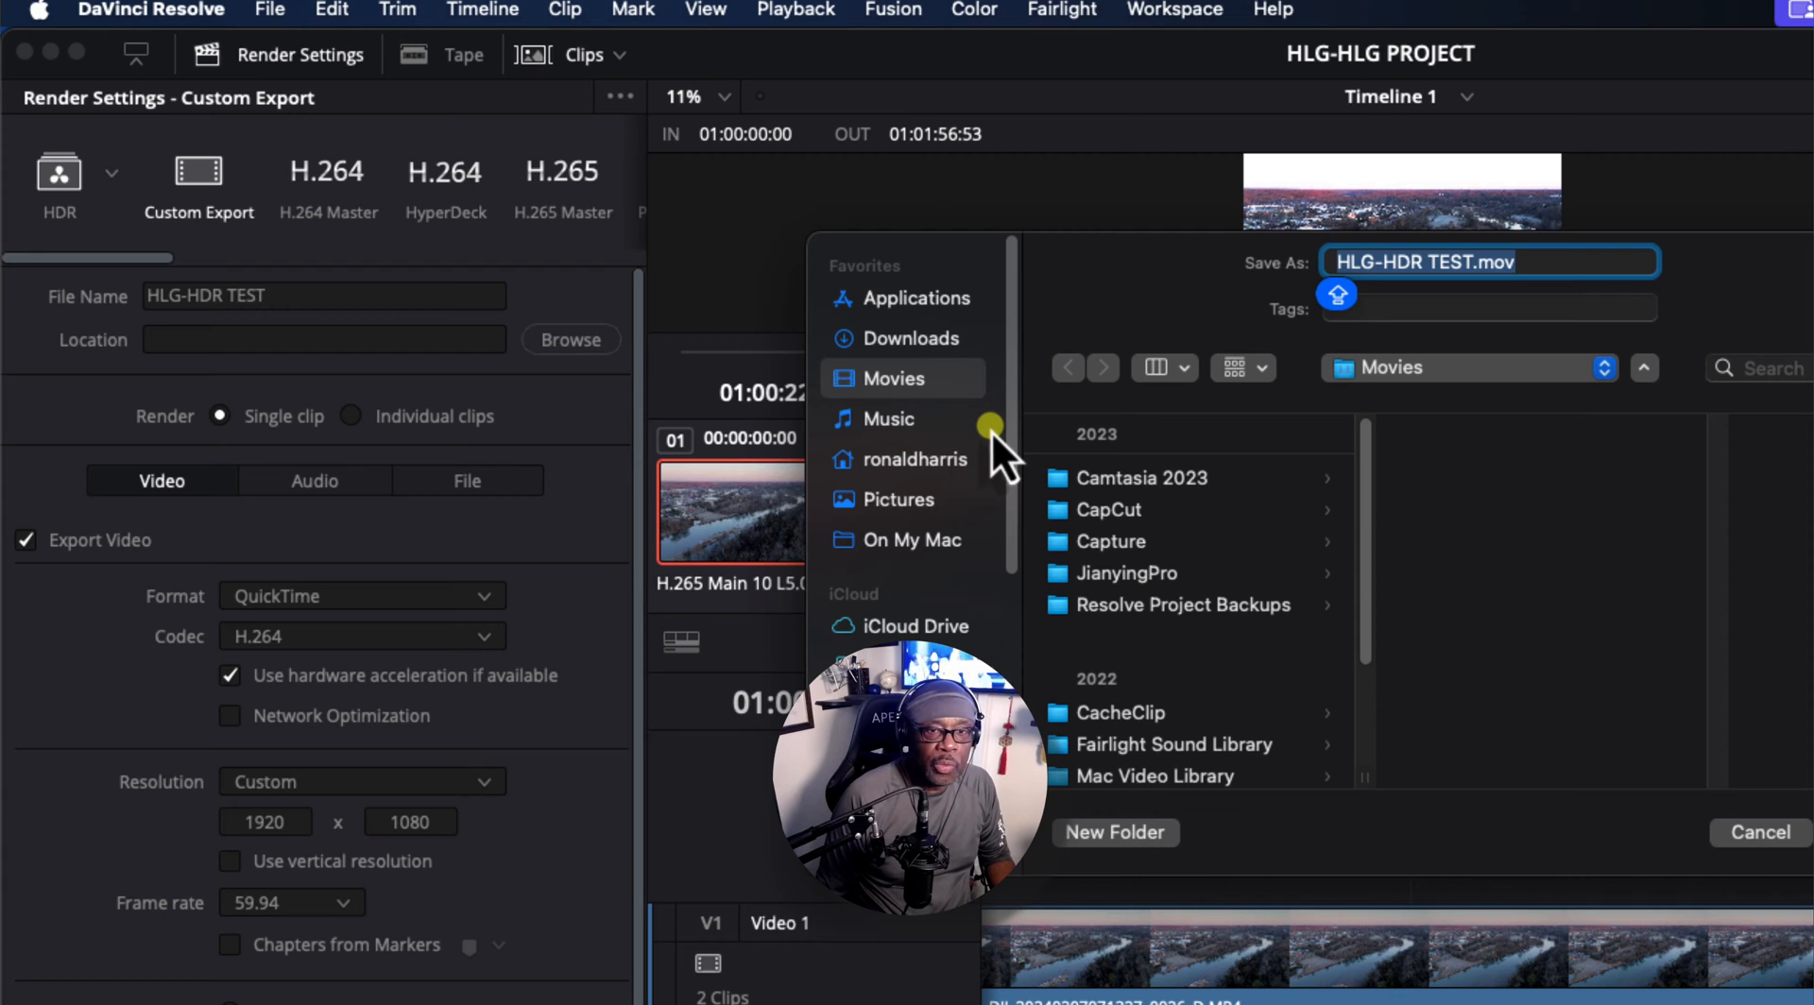
mouse_move(1006, 457)
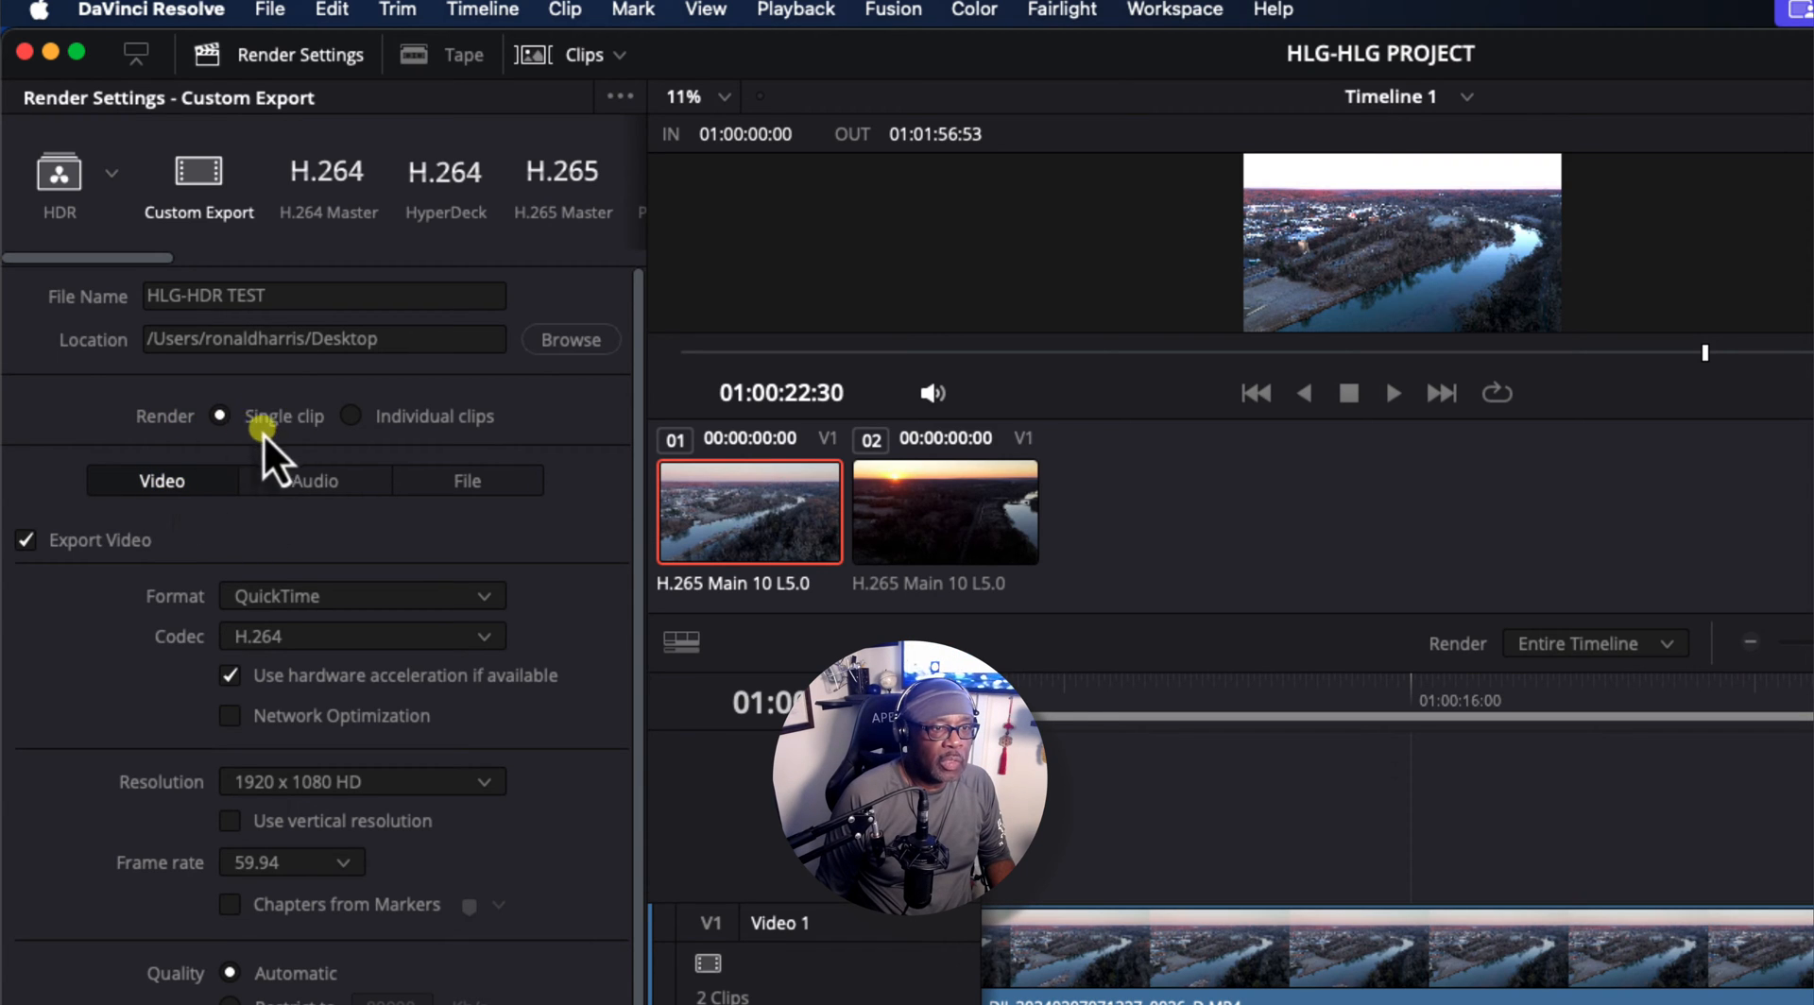
mouse_move(76, 561)
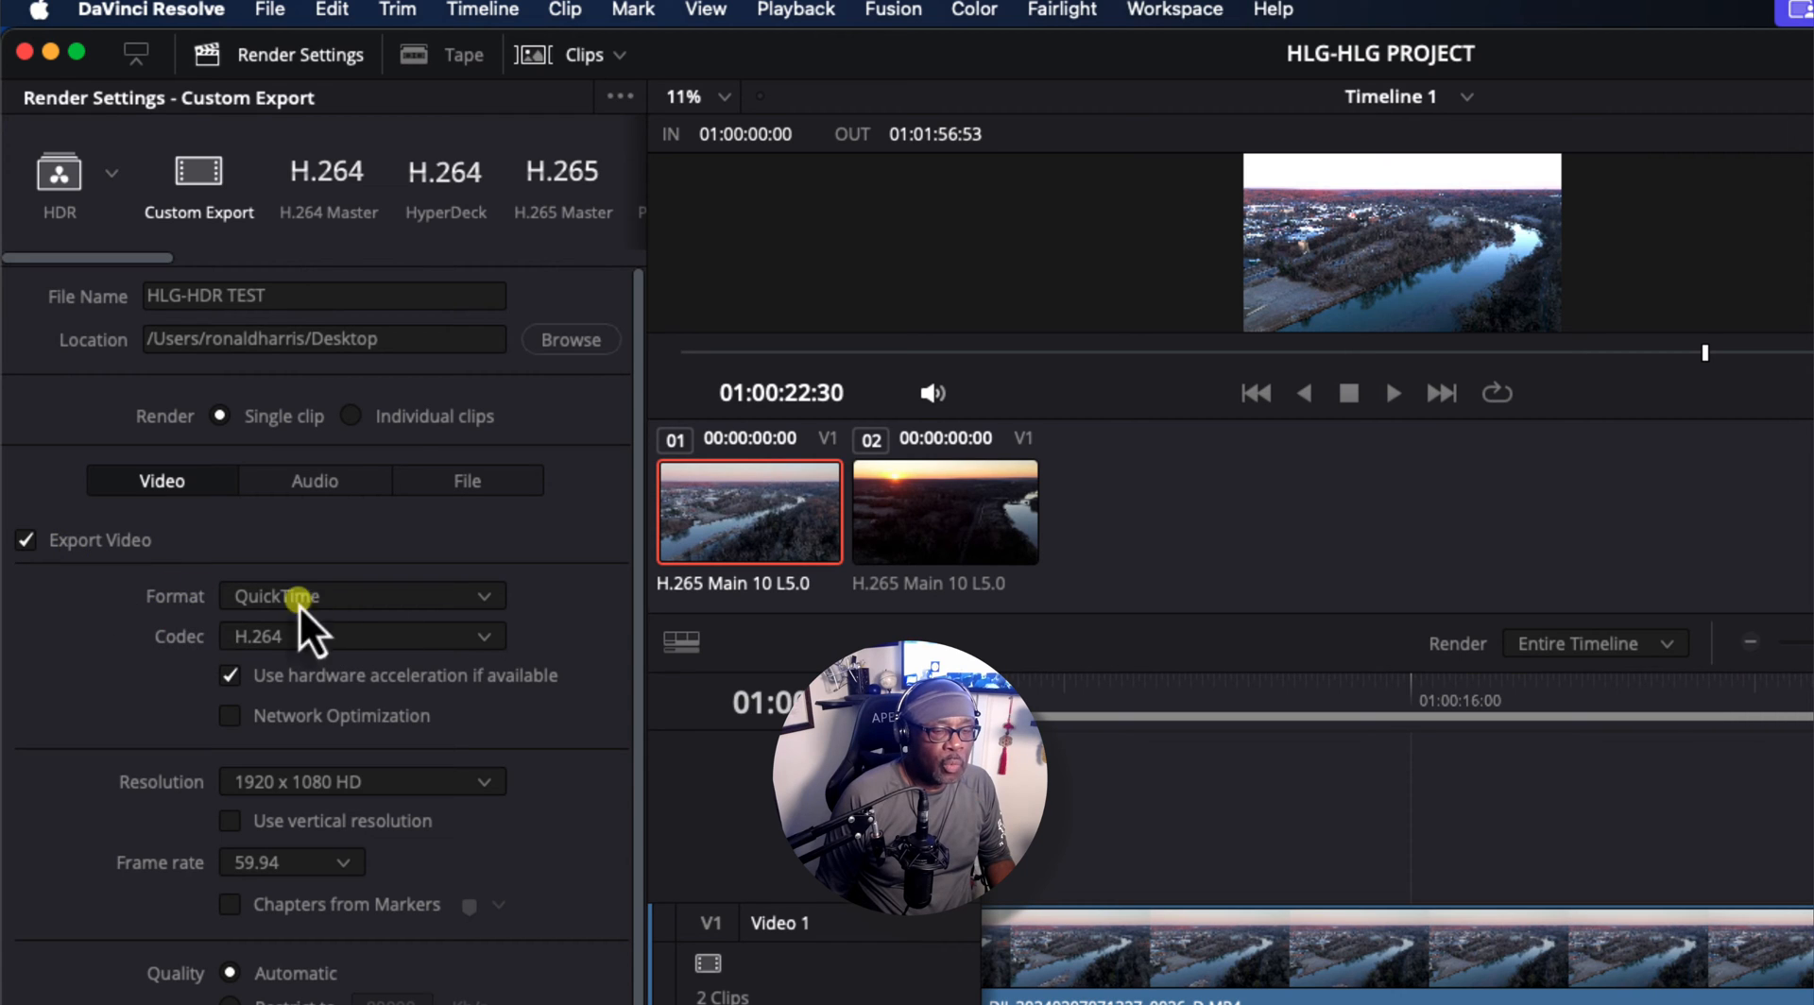
- Set the render format to MP4, codec H.265, resolution 3840 x 2160 Ultra HD
click(361, 597)
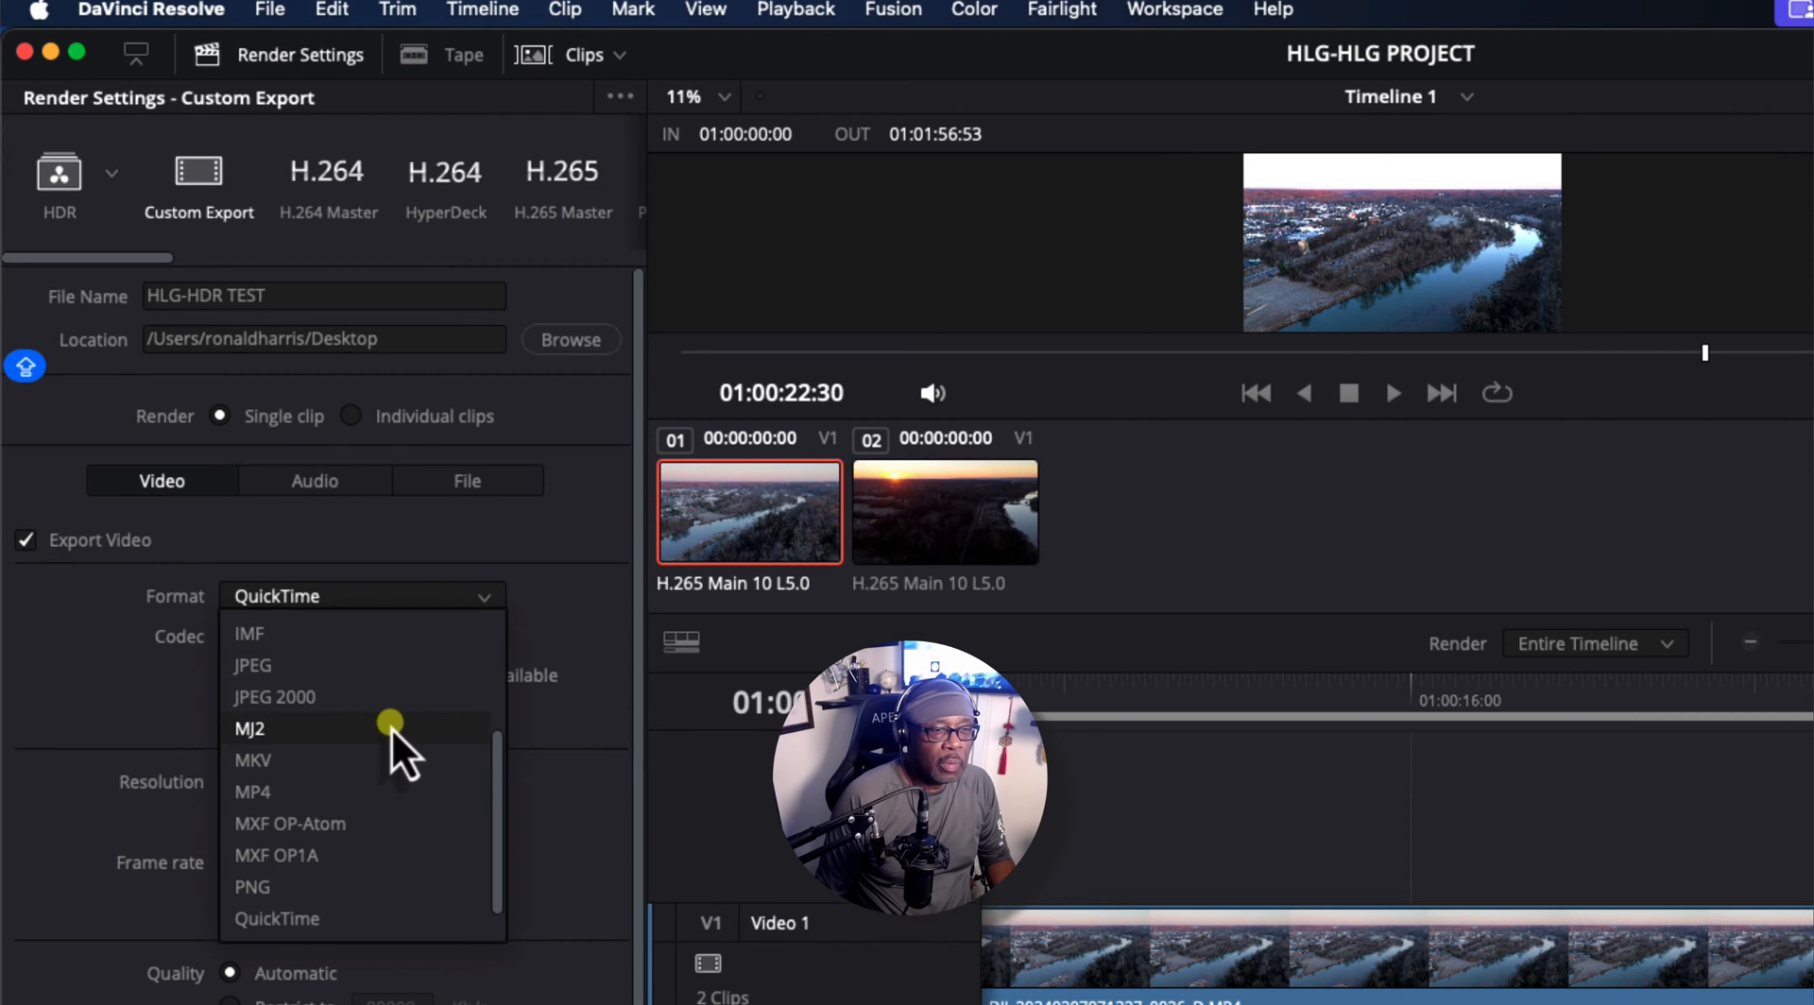
click(252, 791)
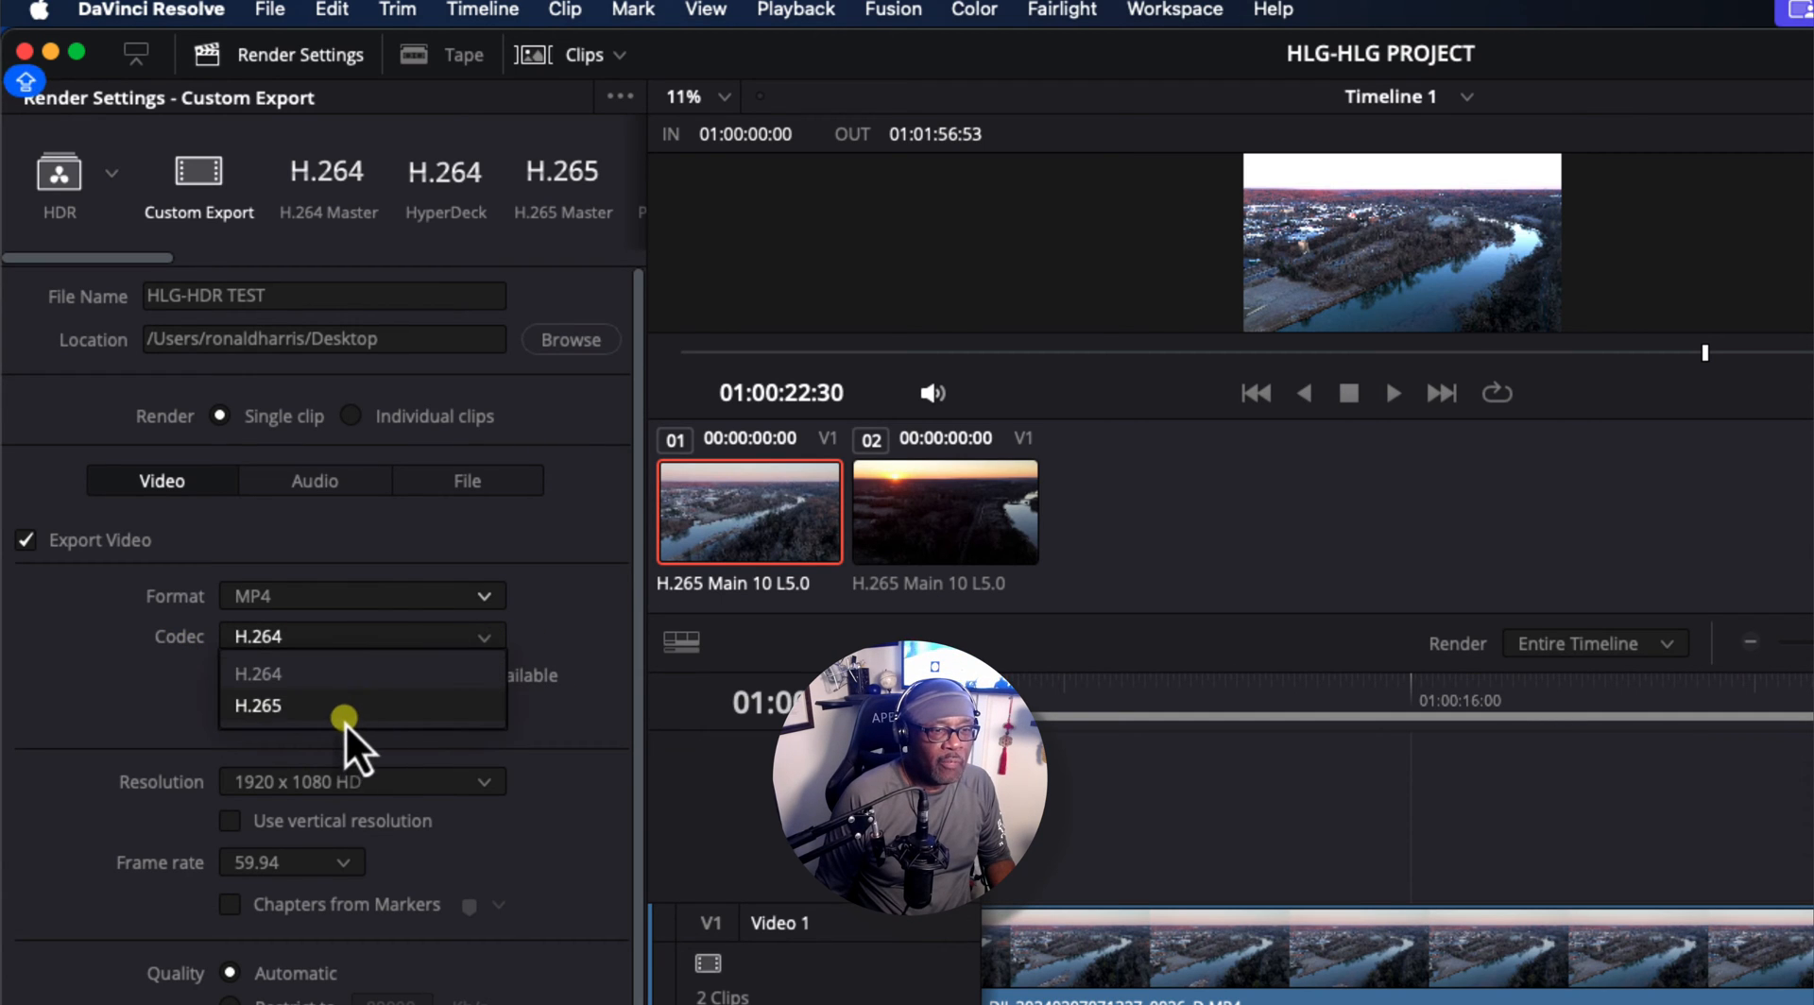
click(258, 706)
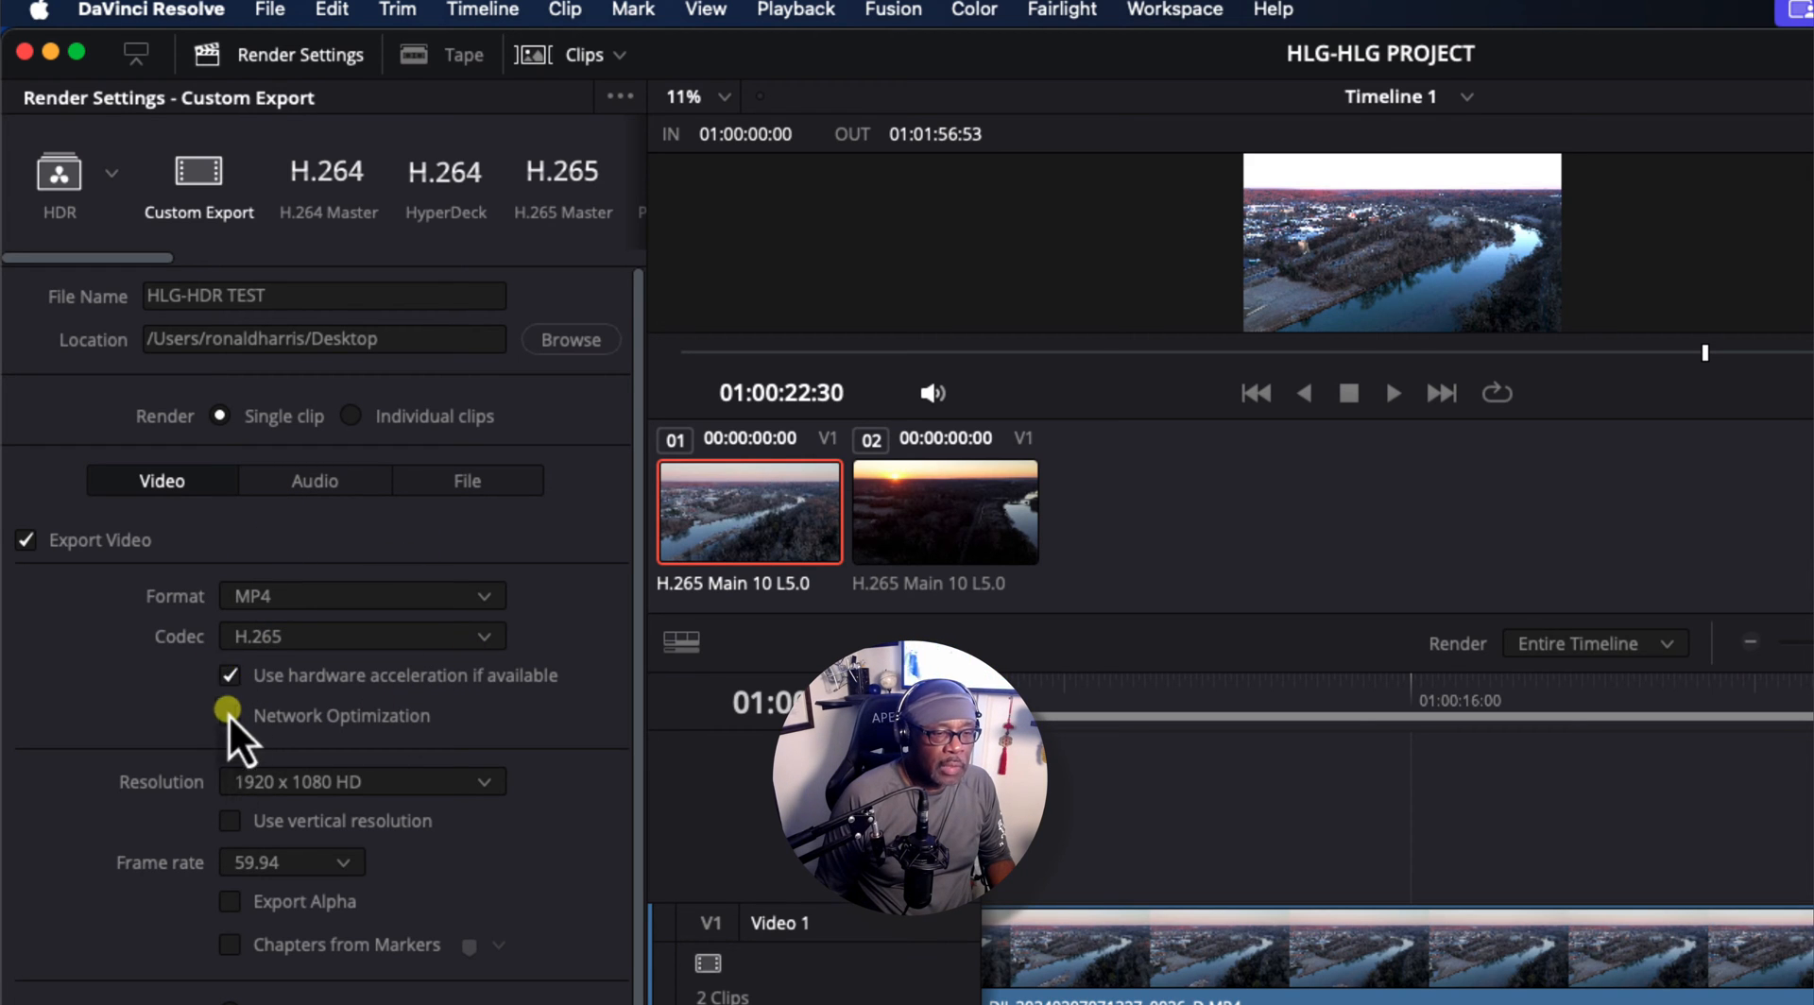
mouse_move(256, 810)
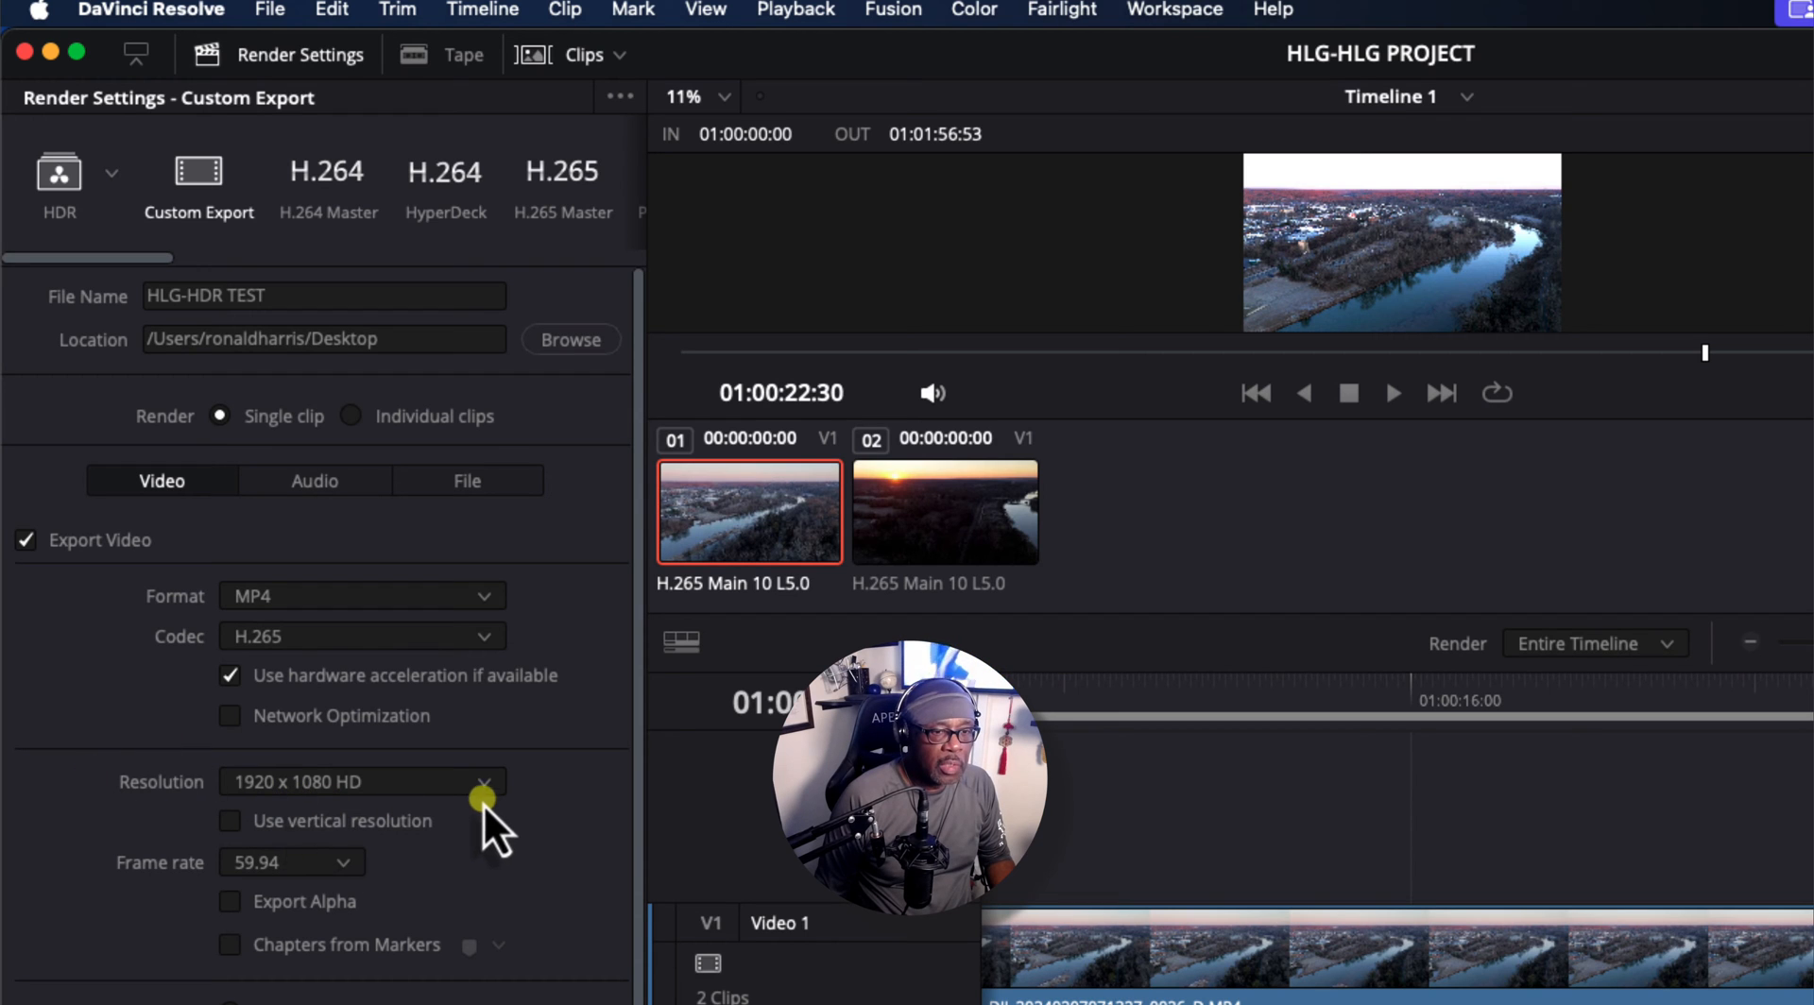
click(481, 781)
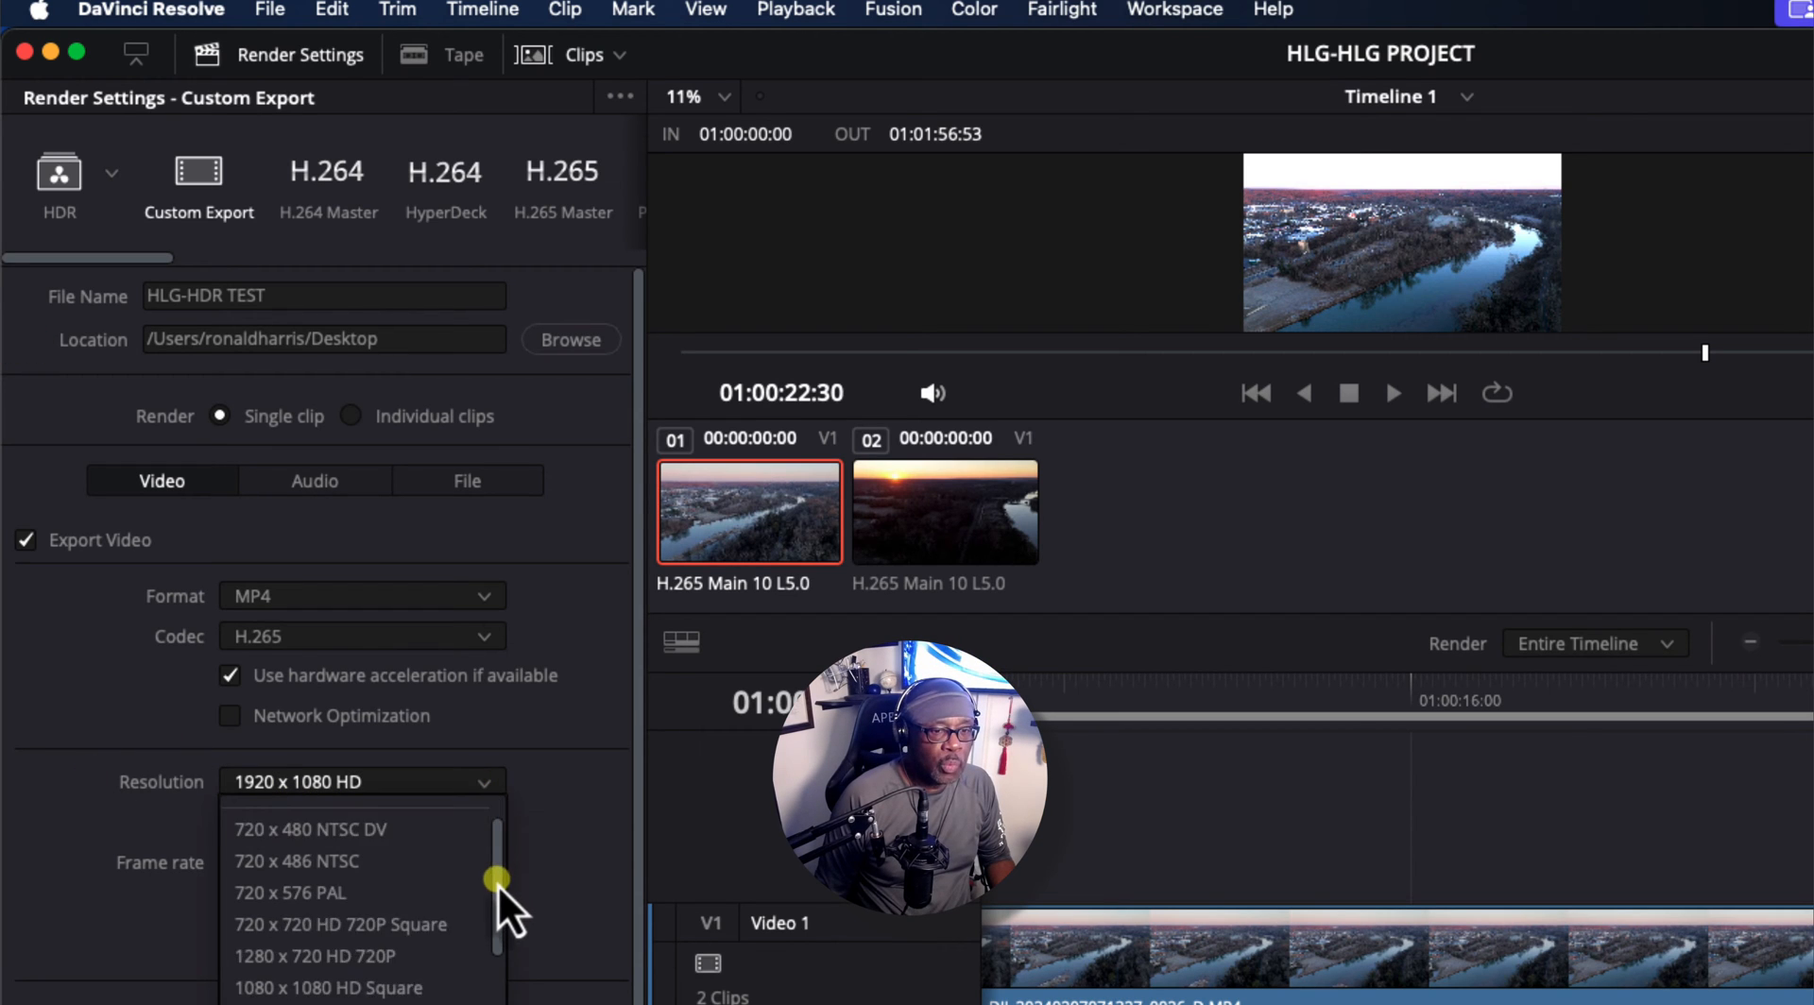
scroll(down, 3)
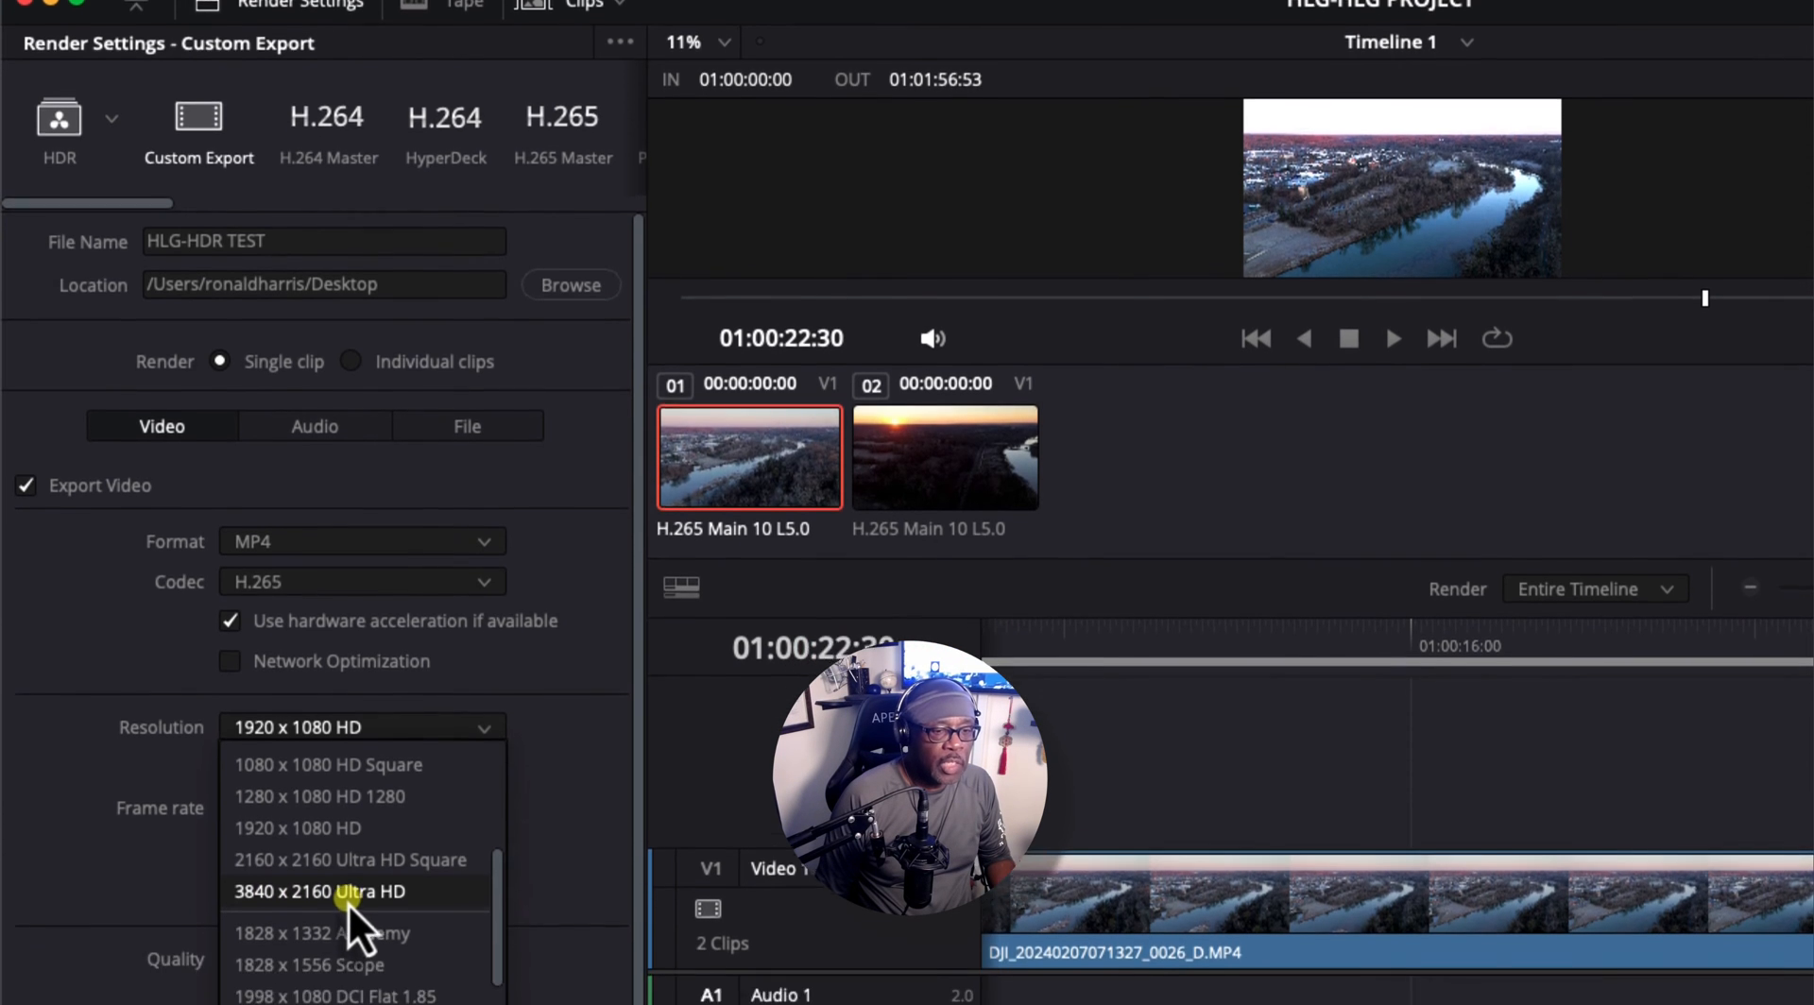
click(318, 891)
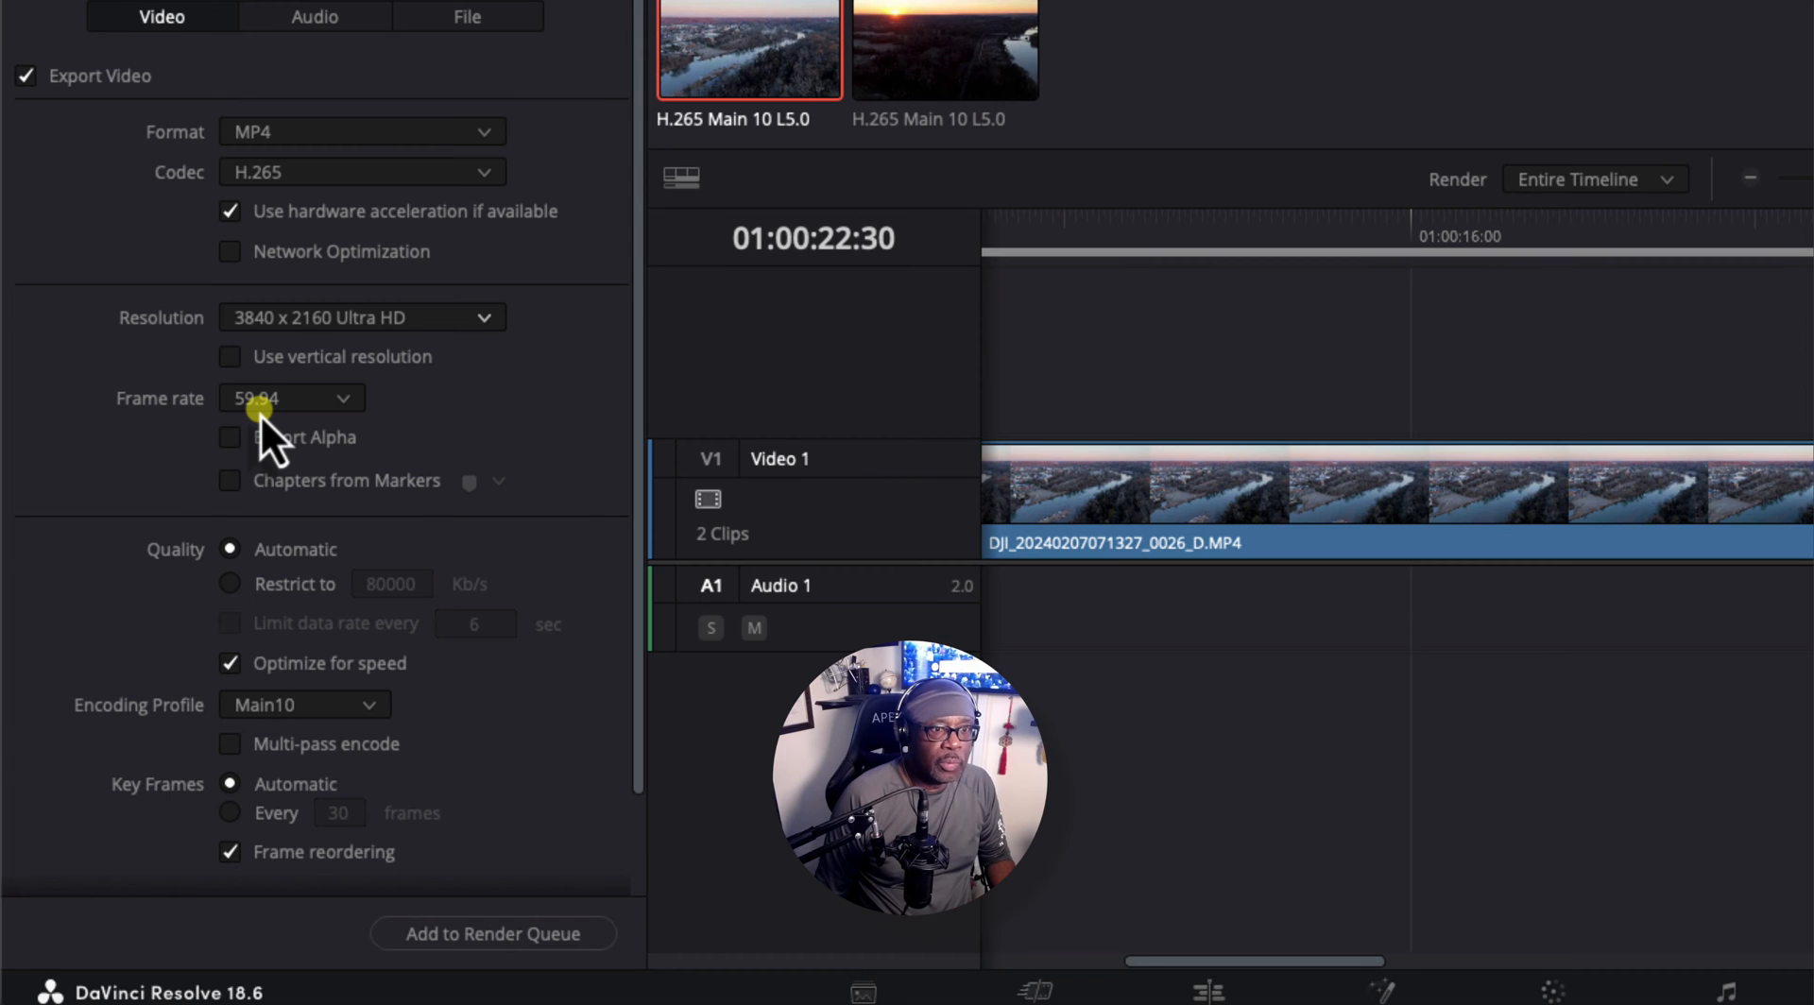
mouse_move(226, 417)
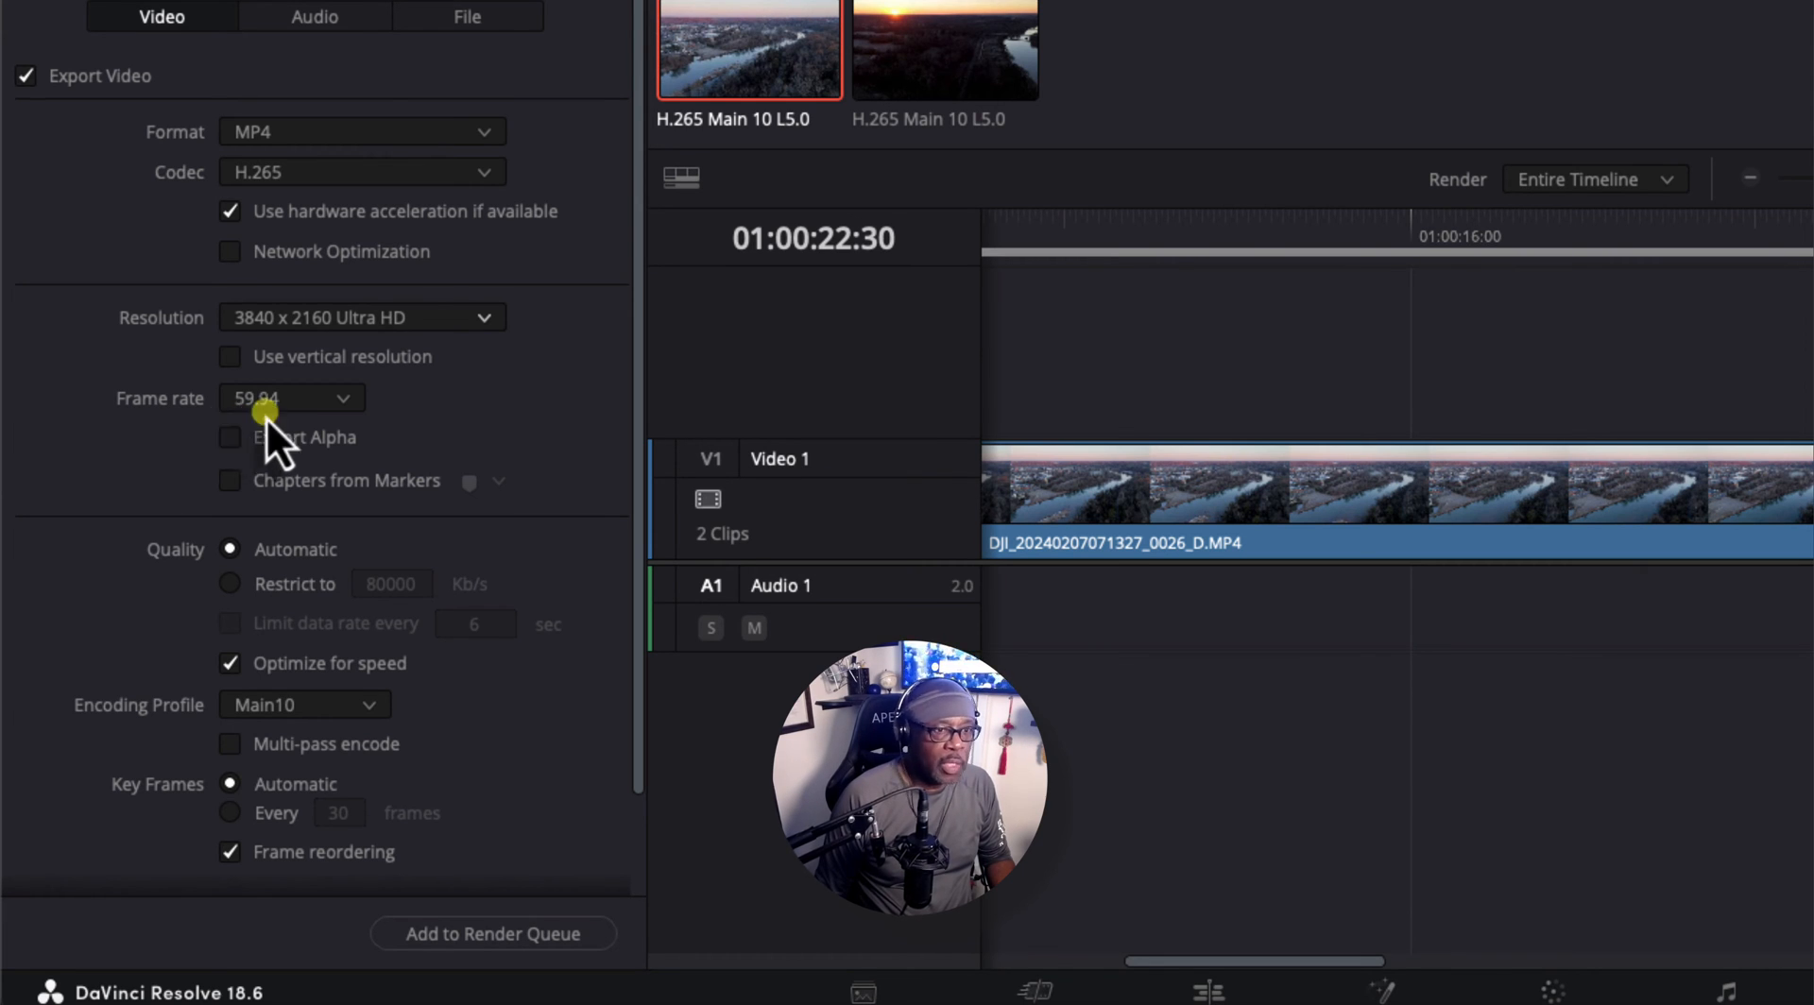
mouse_move(104, 452)
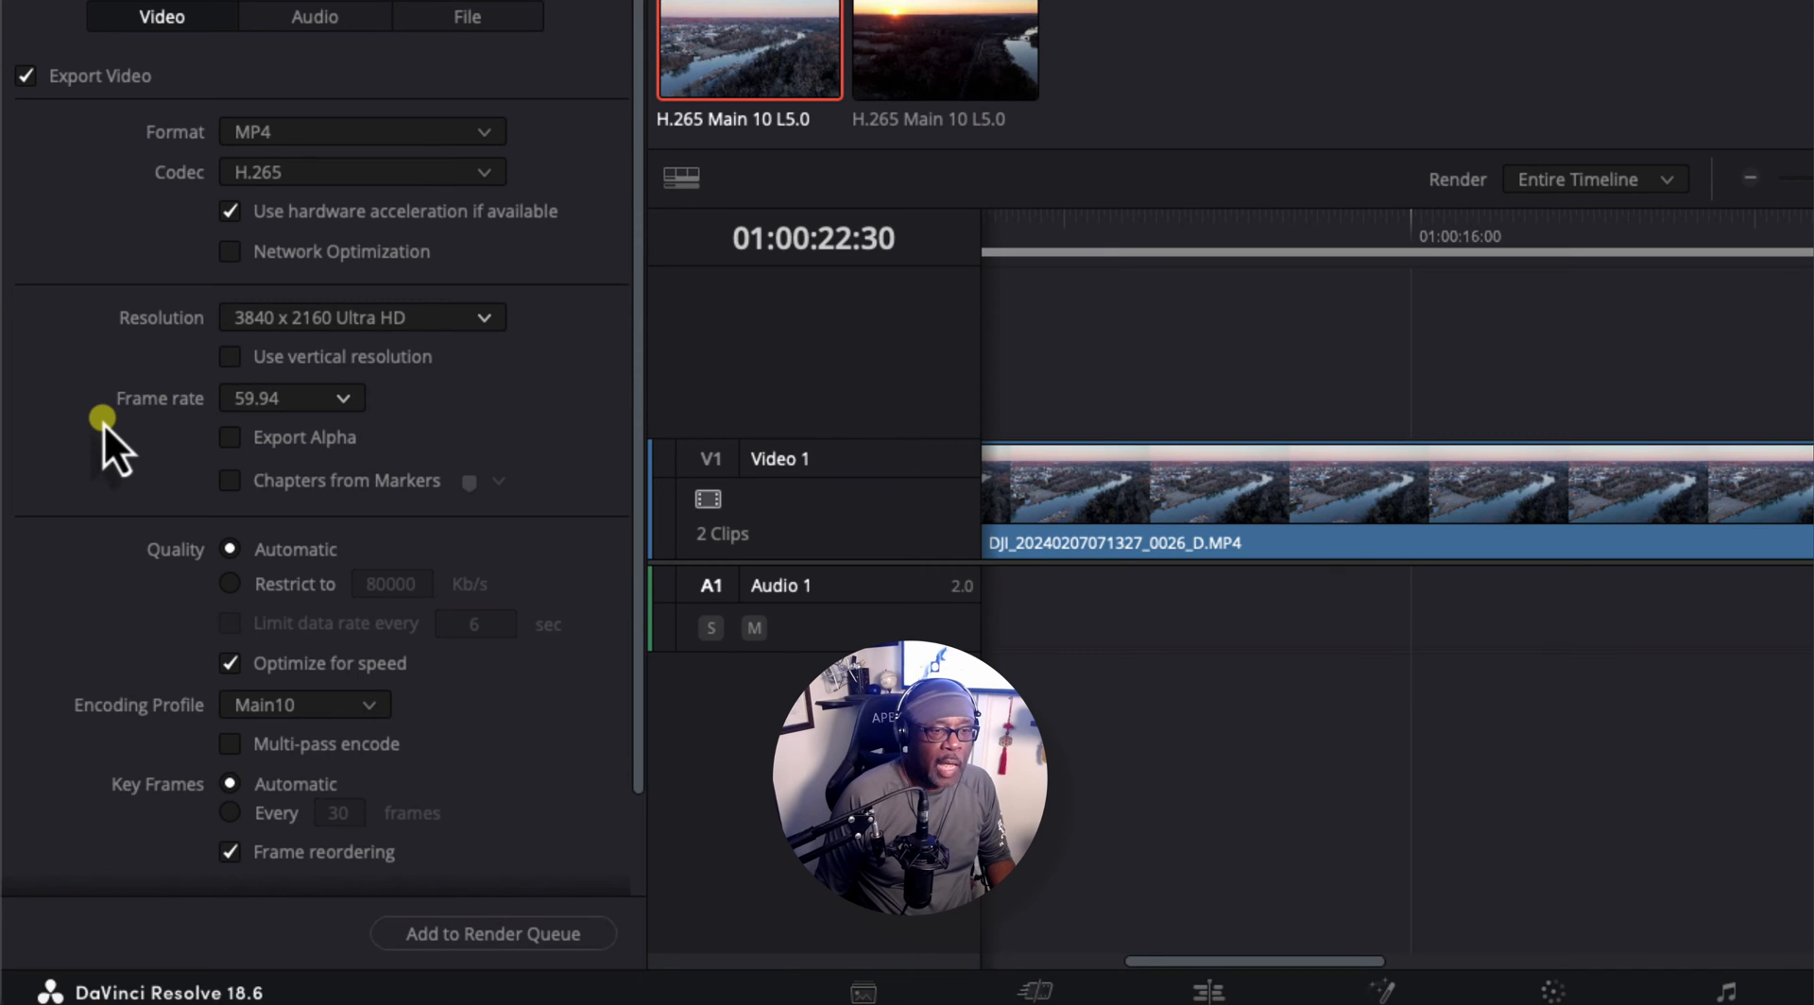
mouse_move(341, 445)
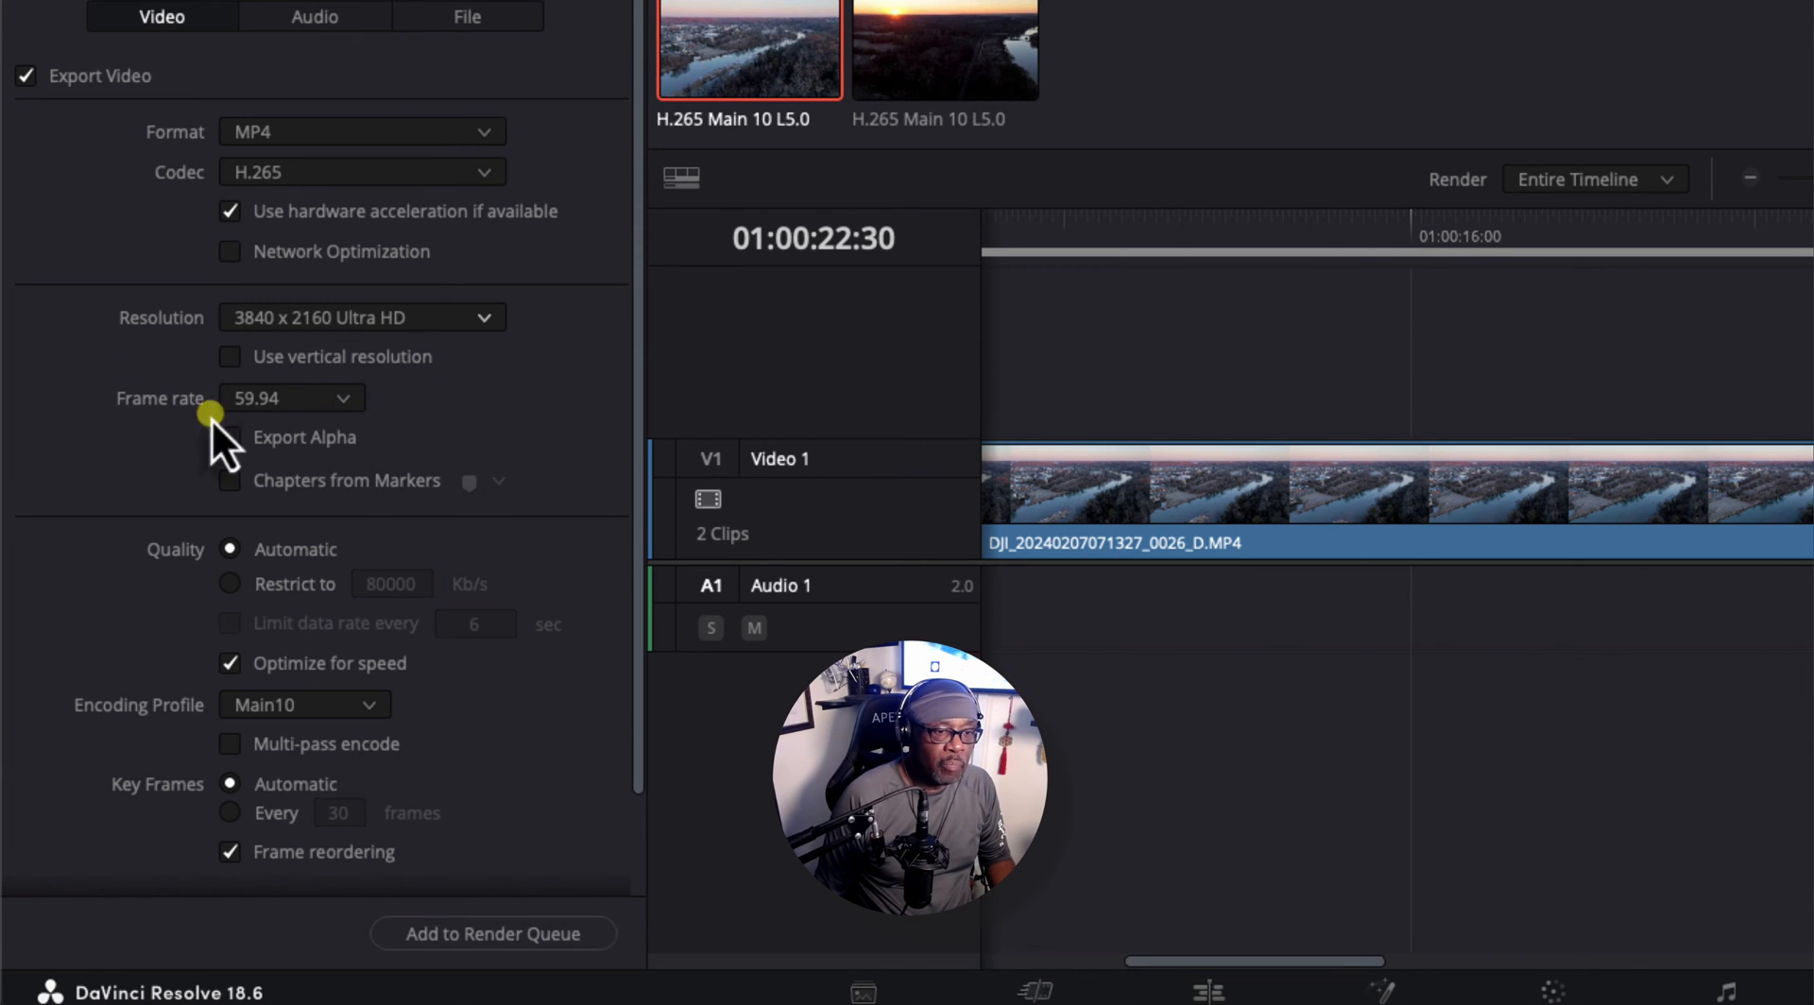
mouse_move(206, 550)
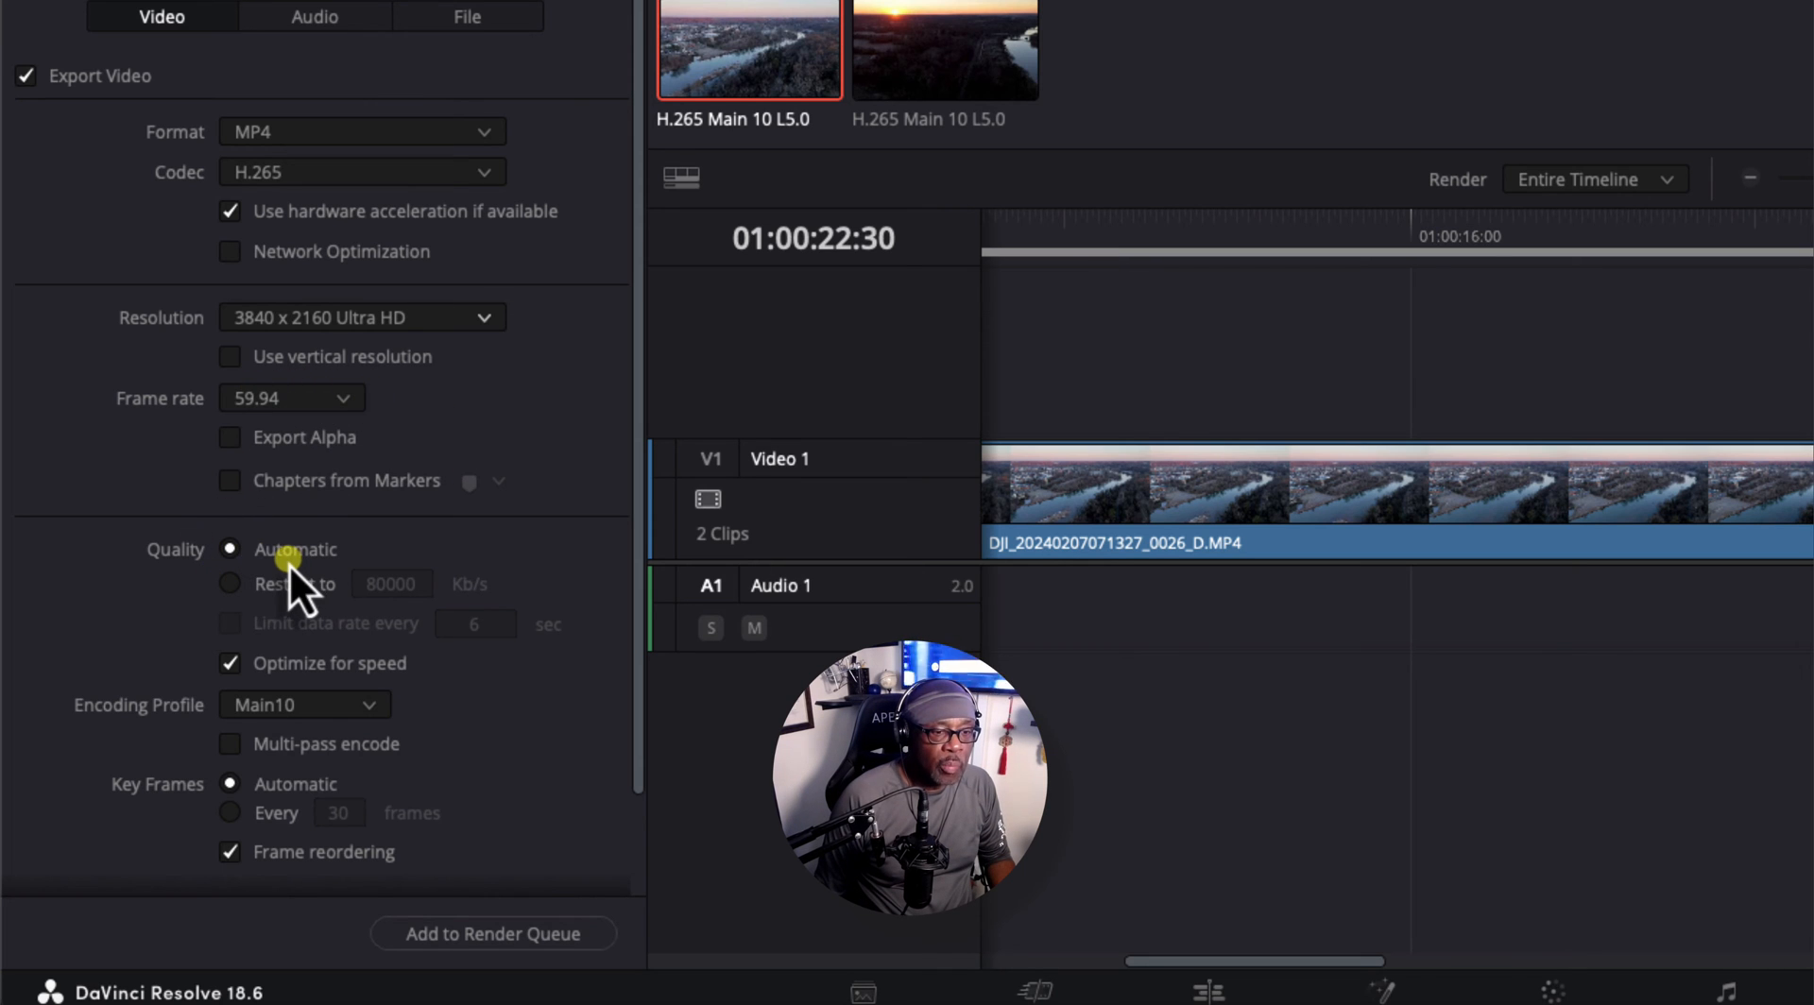
- Restrict quality to 100000 Kb/s and disable Optimize for speed, keeping Main10
click(228, 583)
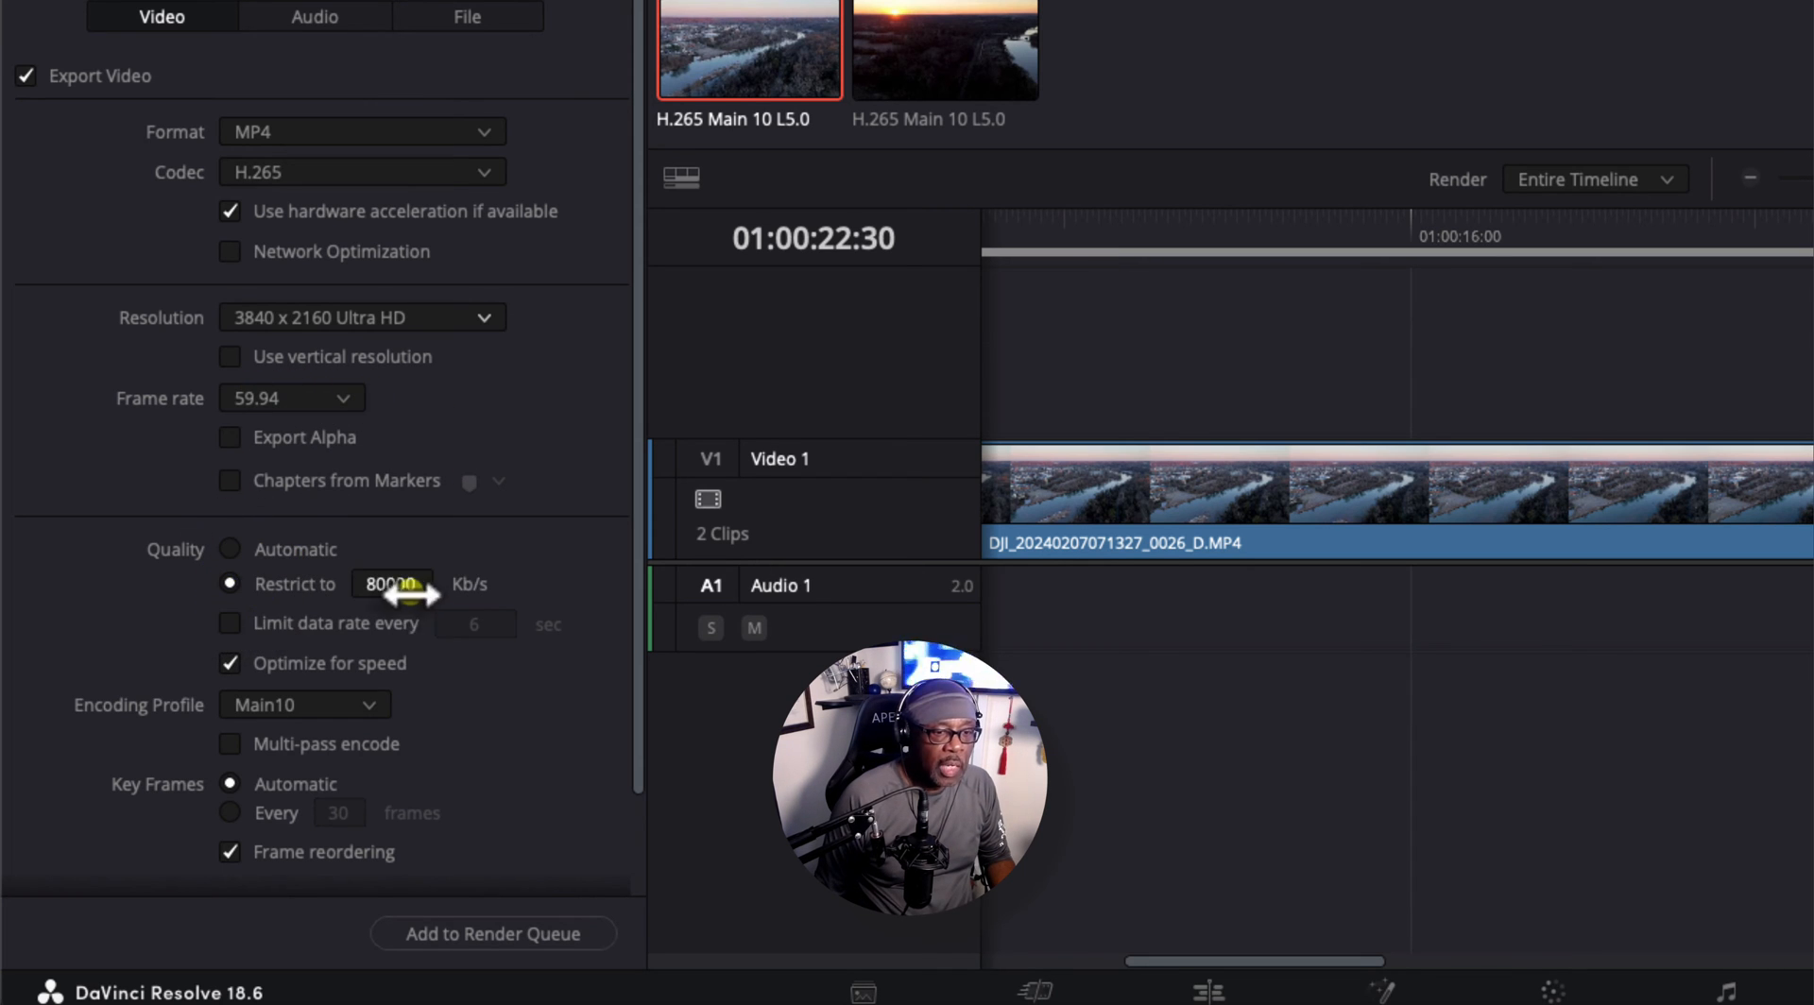
triple_click(391, 583)
text(100000)
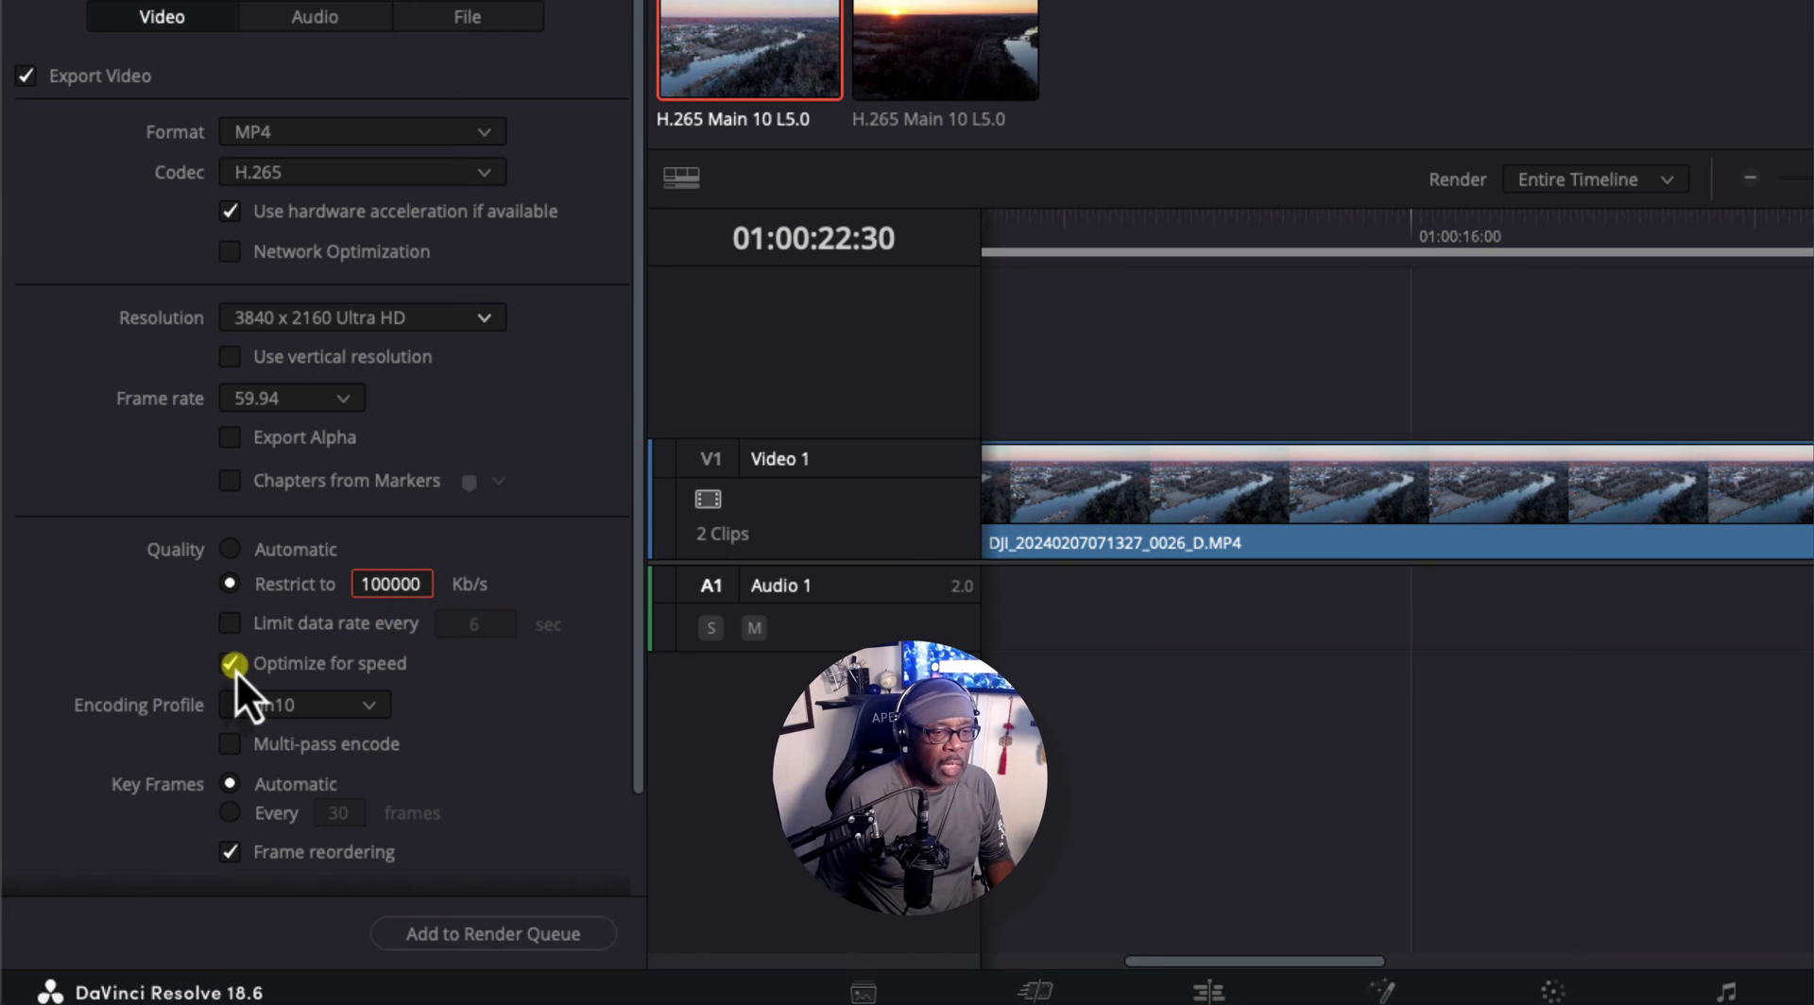
click(228, 663)
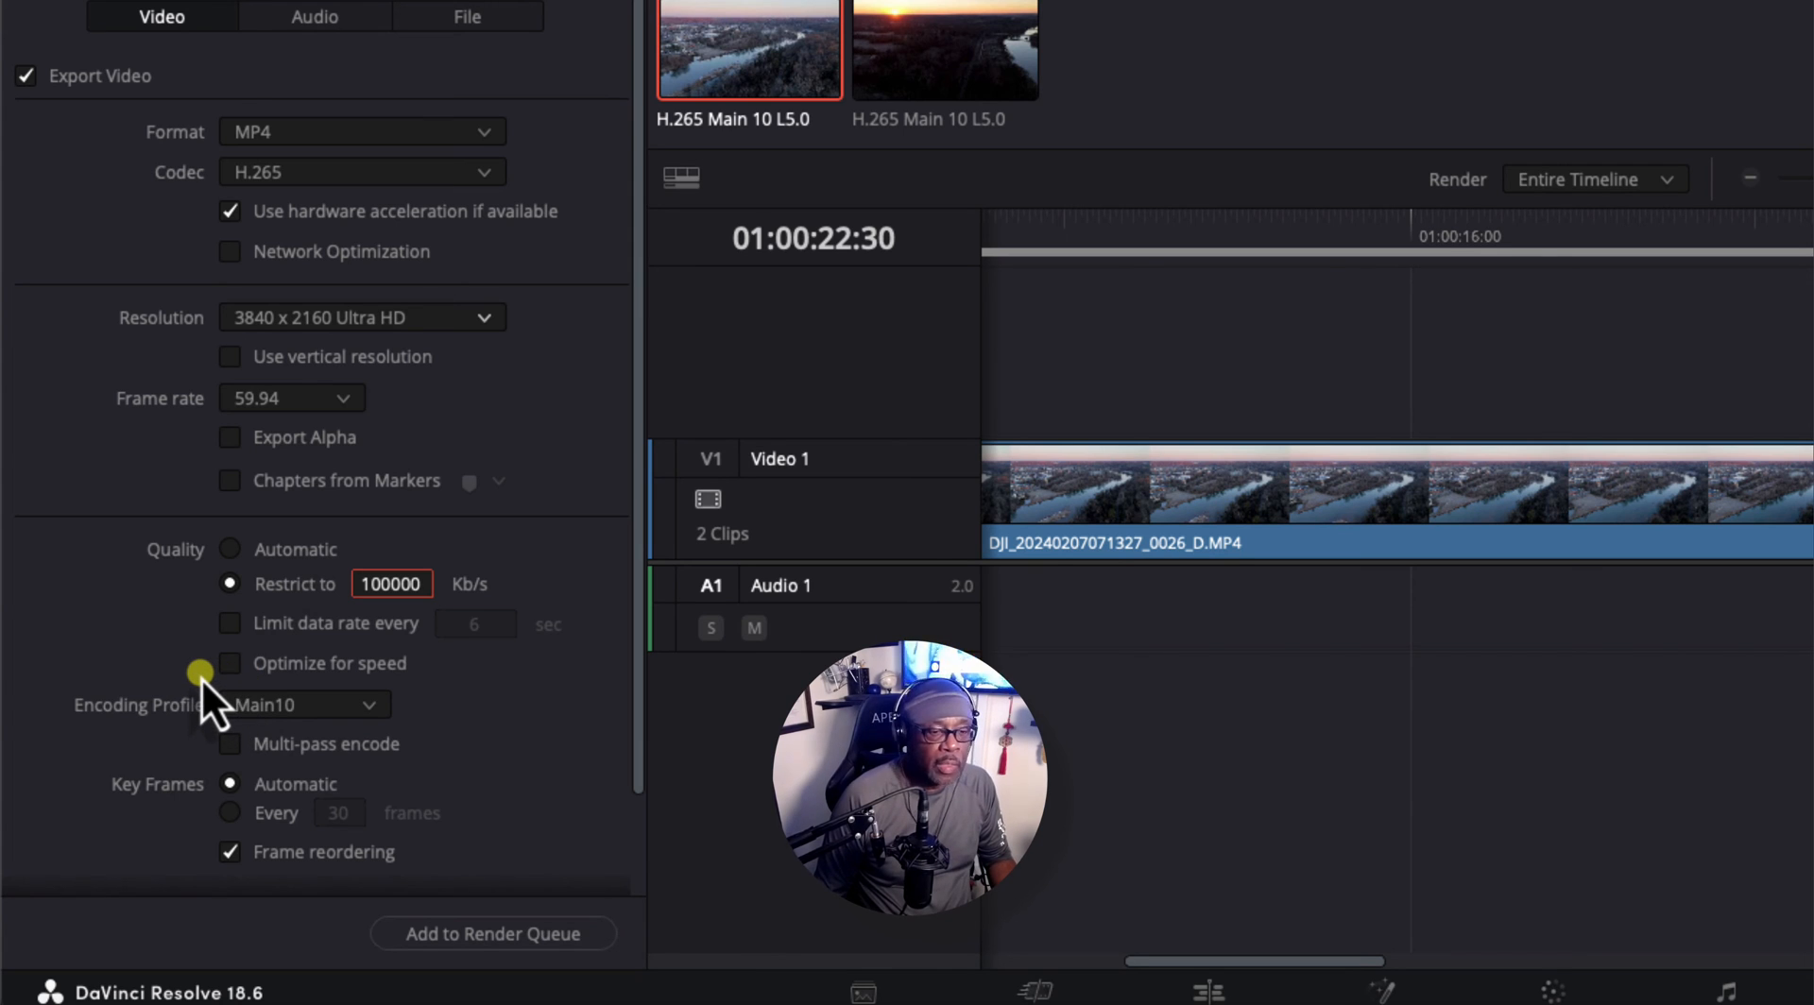
mouse_move(292, 729)
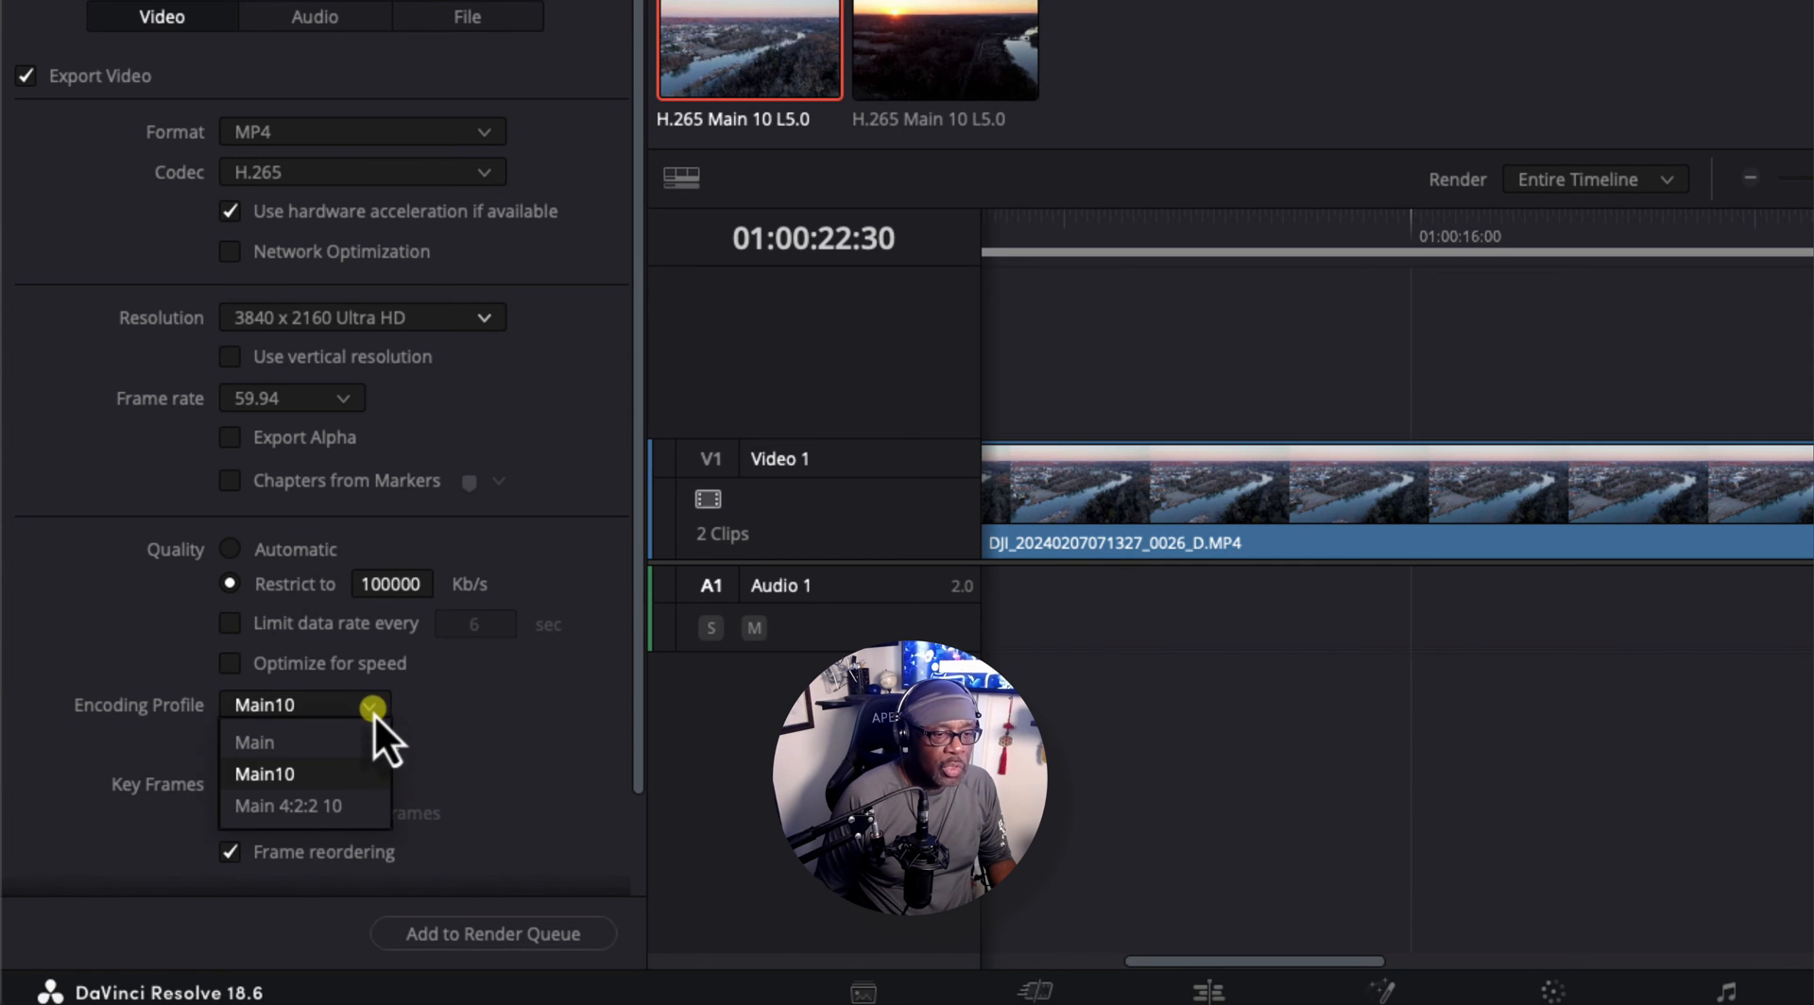
mouse_move(300, 834)
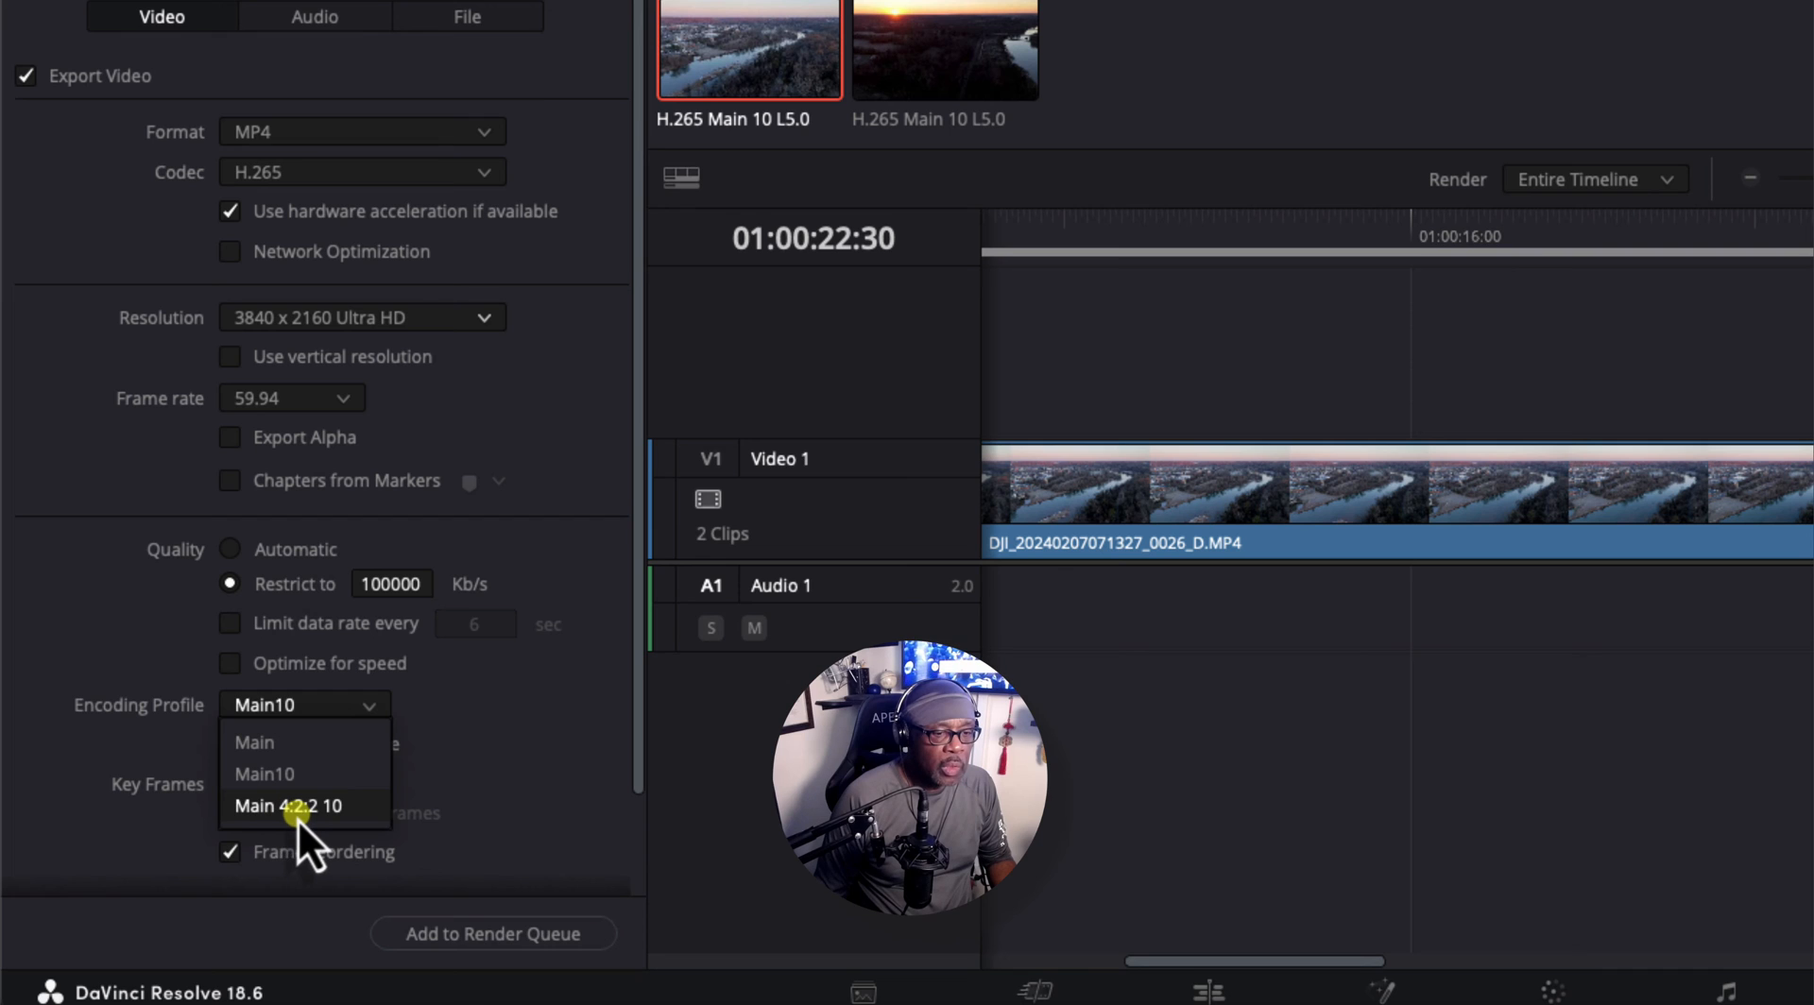
mouse_move(278, 742)
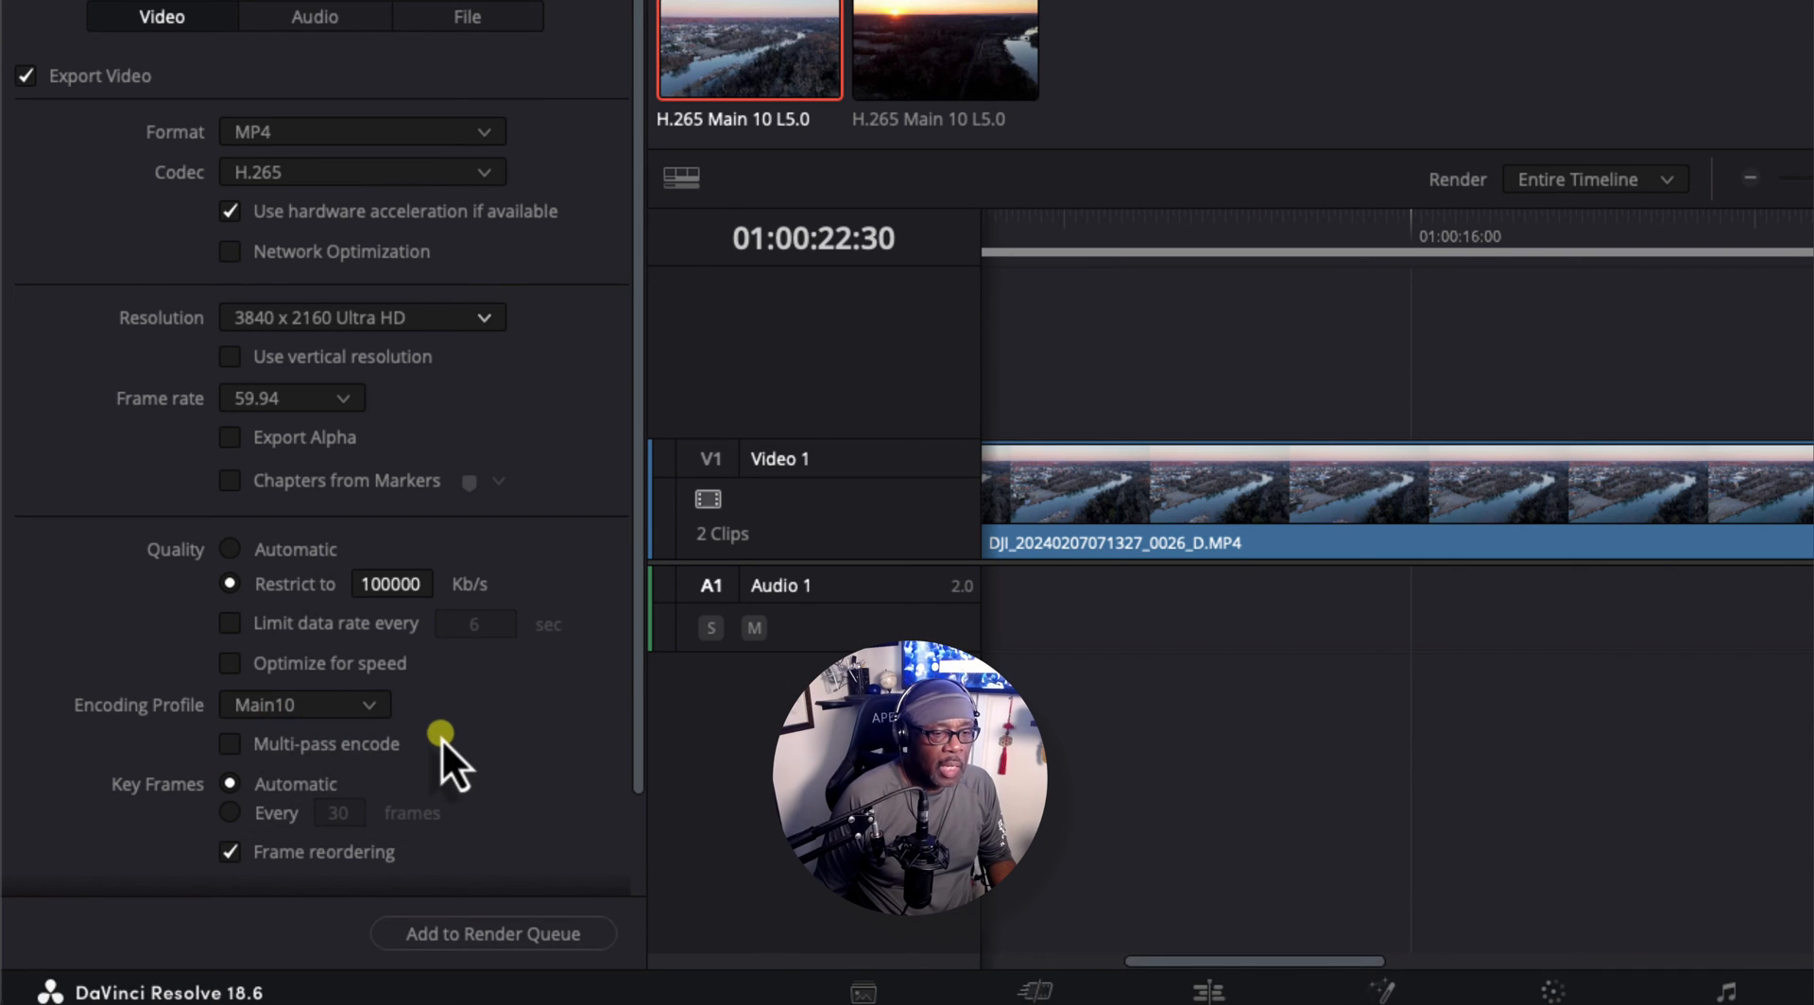
scroll(down, 3)
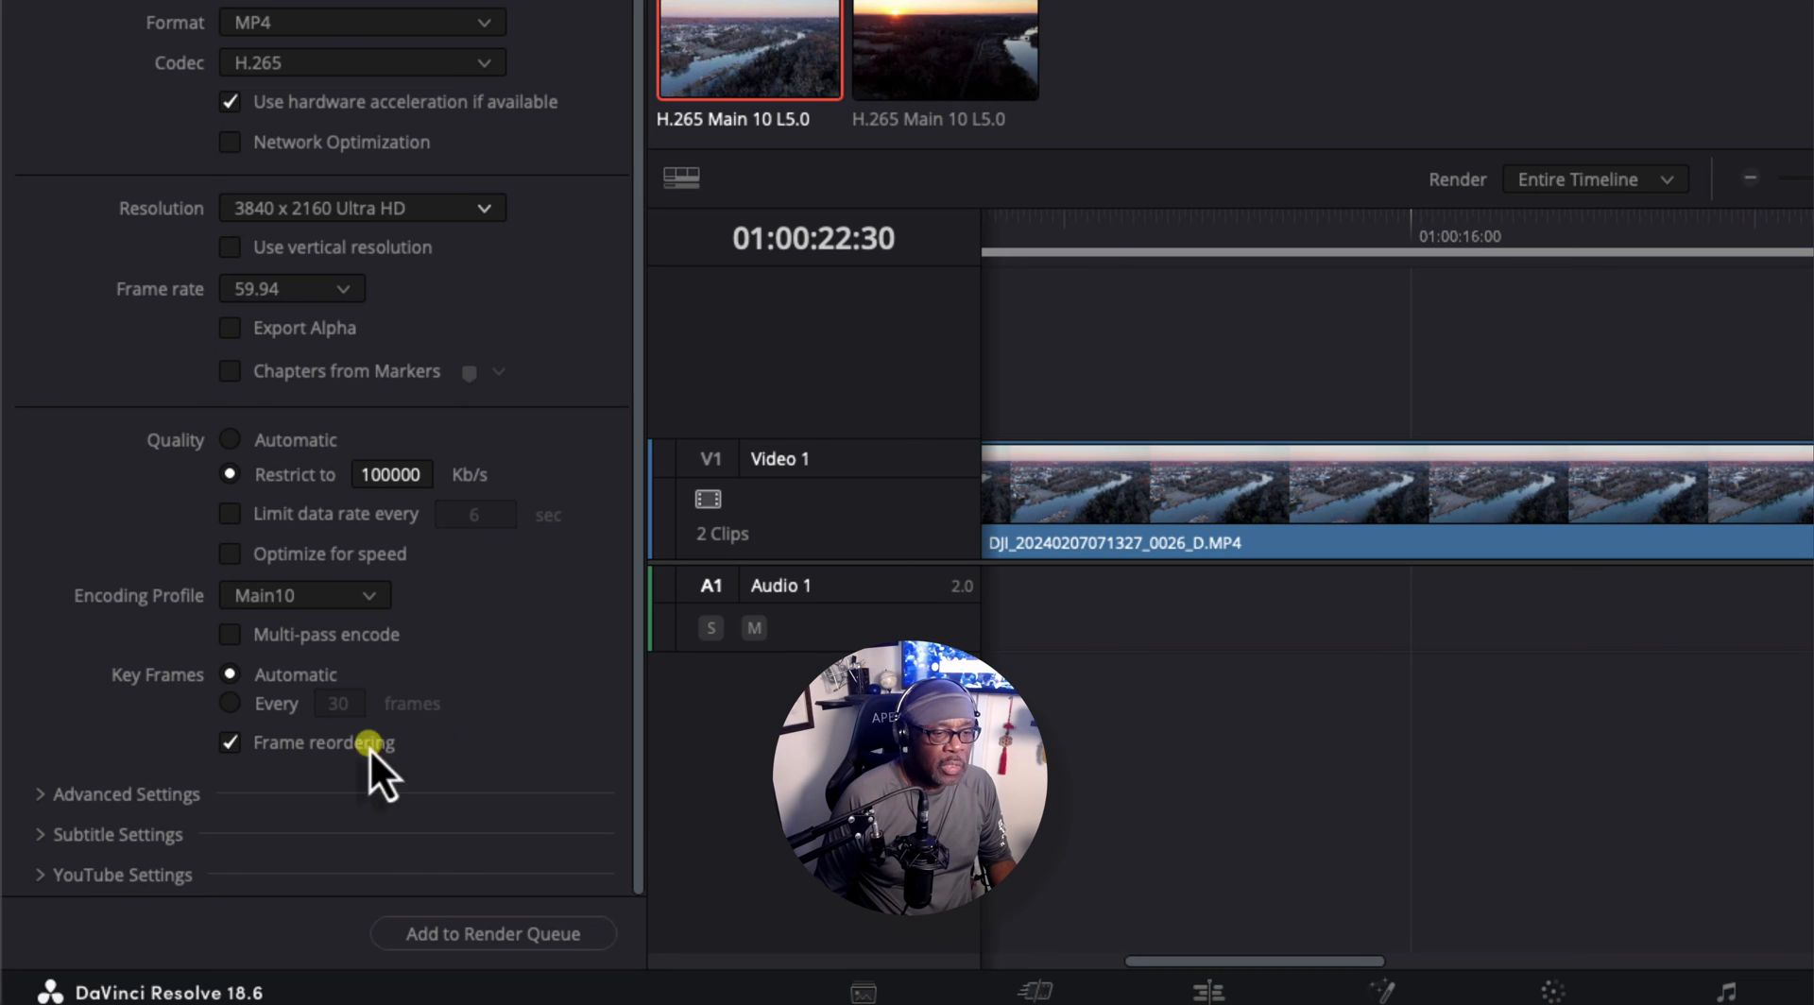
mouse_move(46, 891)
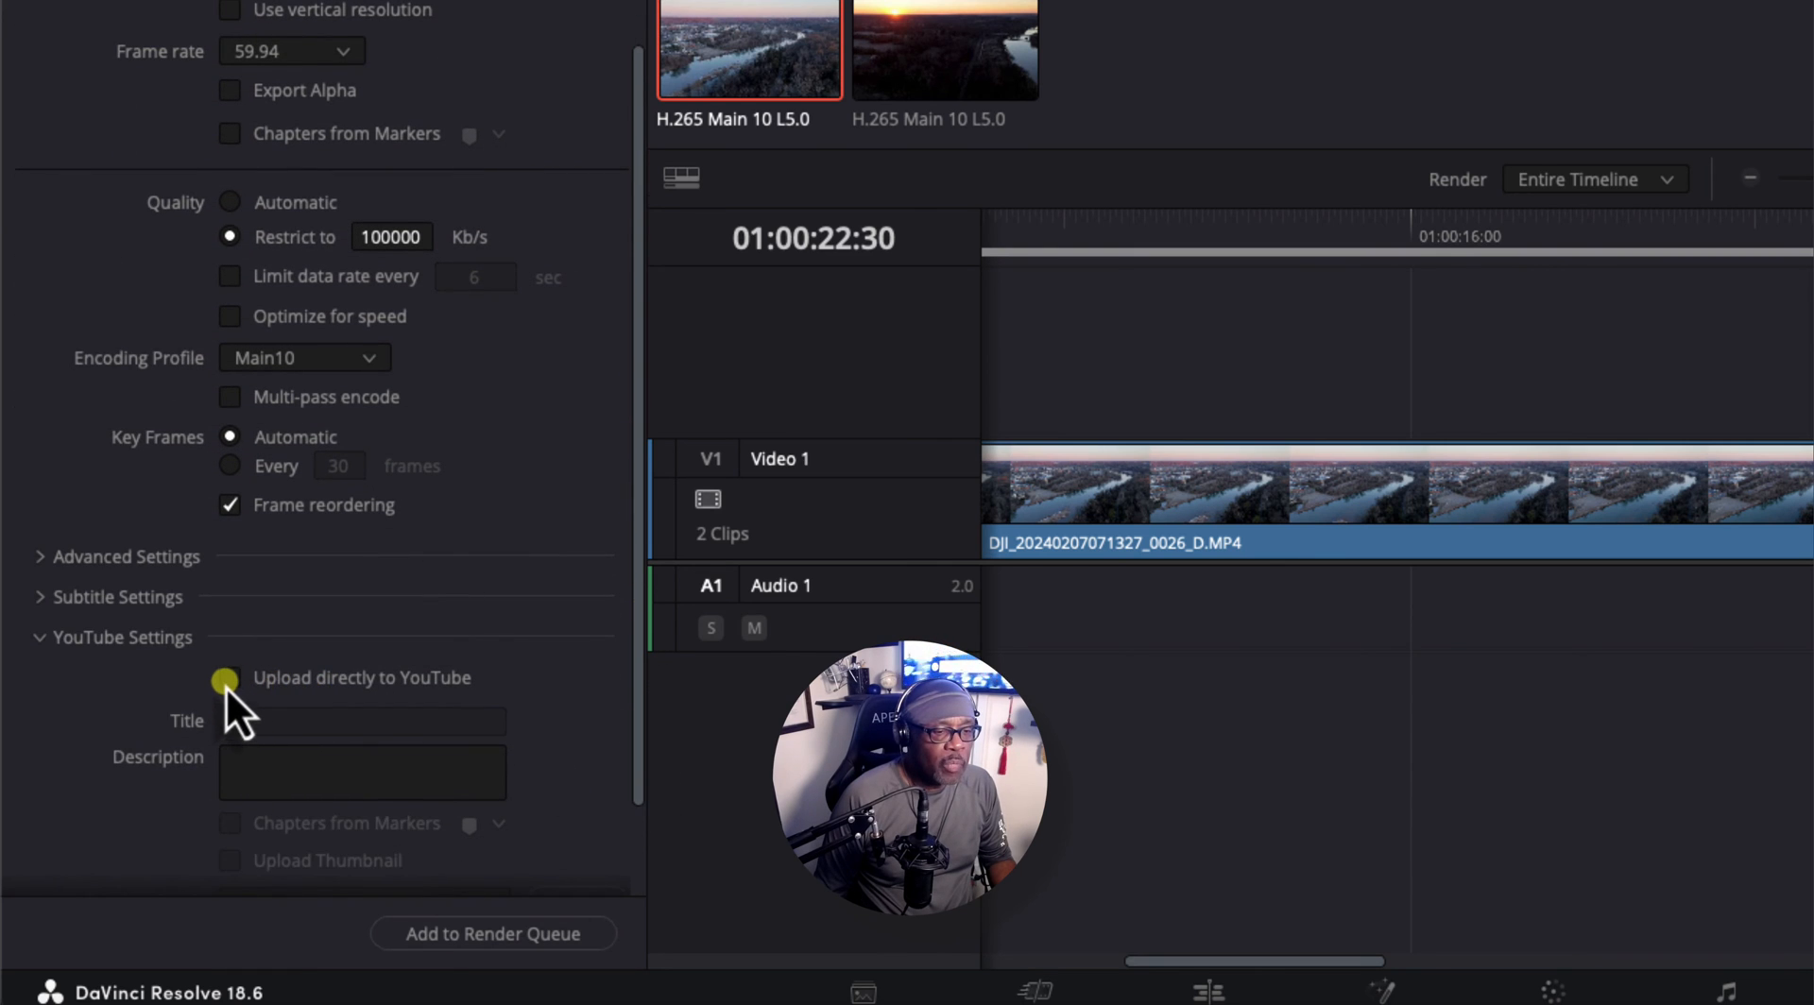
- Toggle 'Upload directly to YouTube' on and back off to expose the YouTube options
click(228, 678)
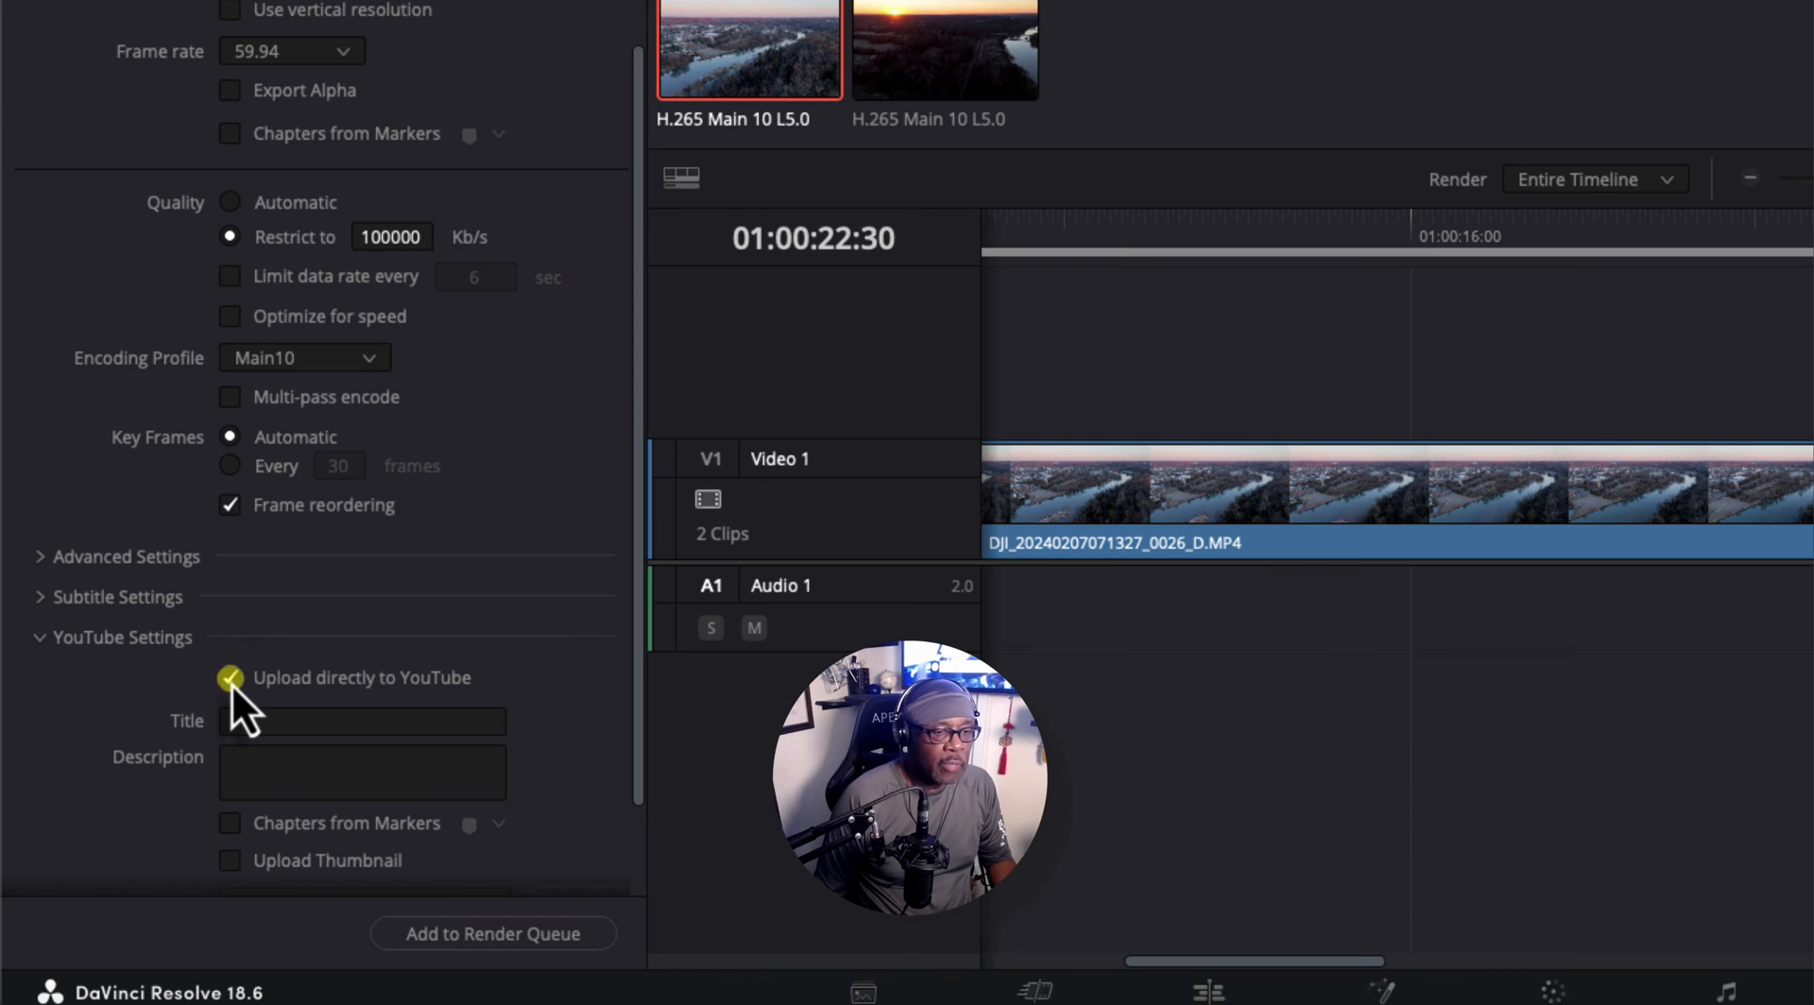
click(229, 677)
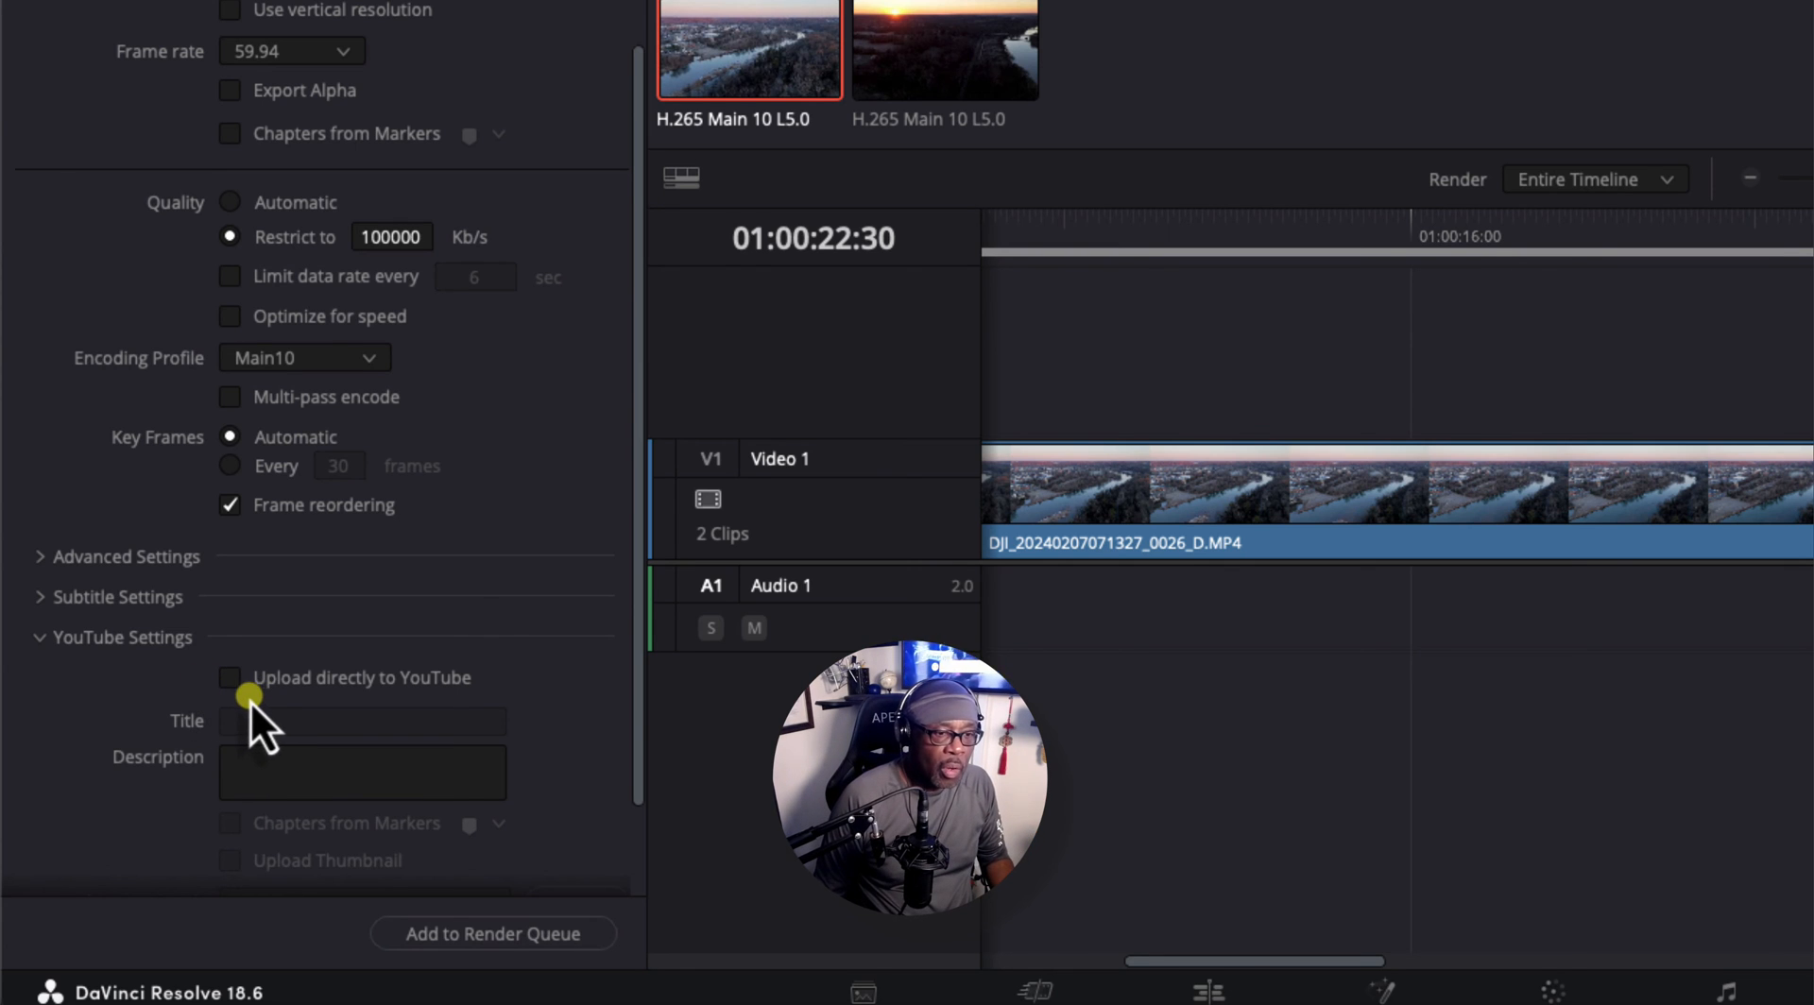
mouse_move(480, 834)
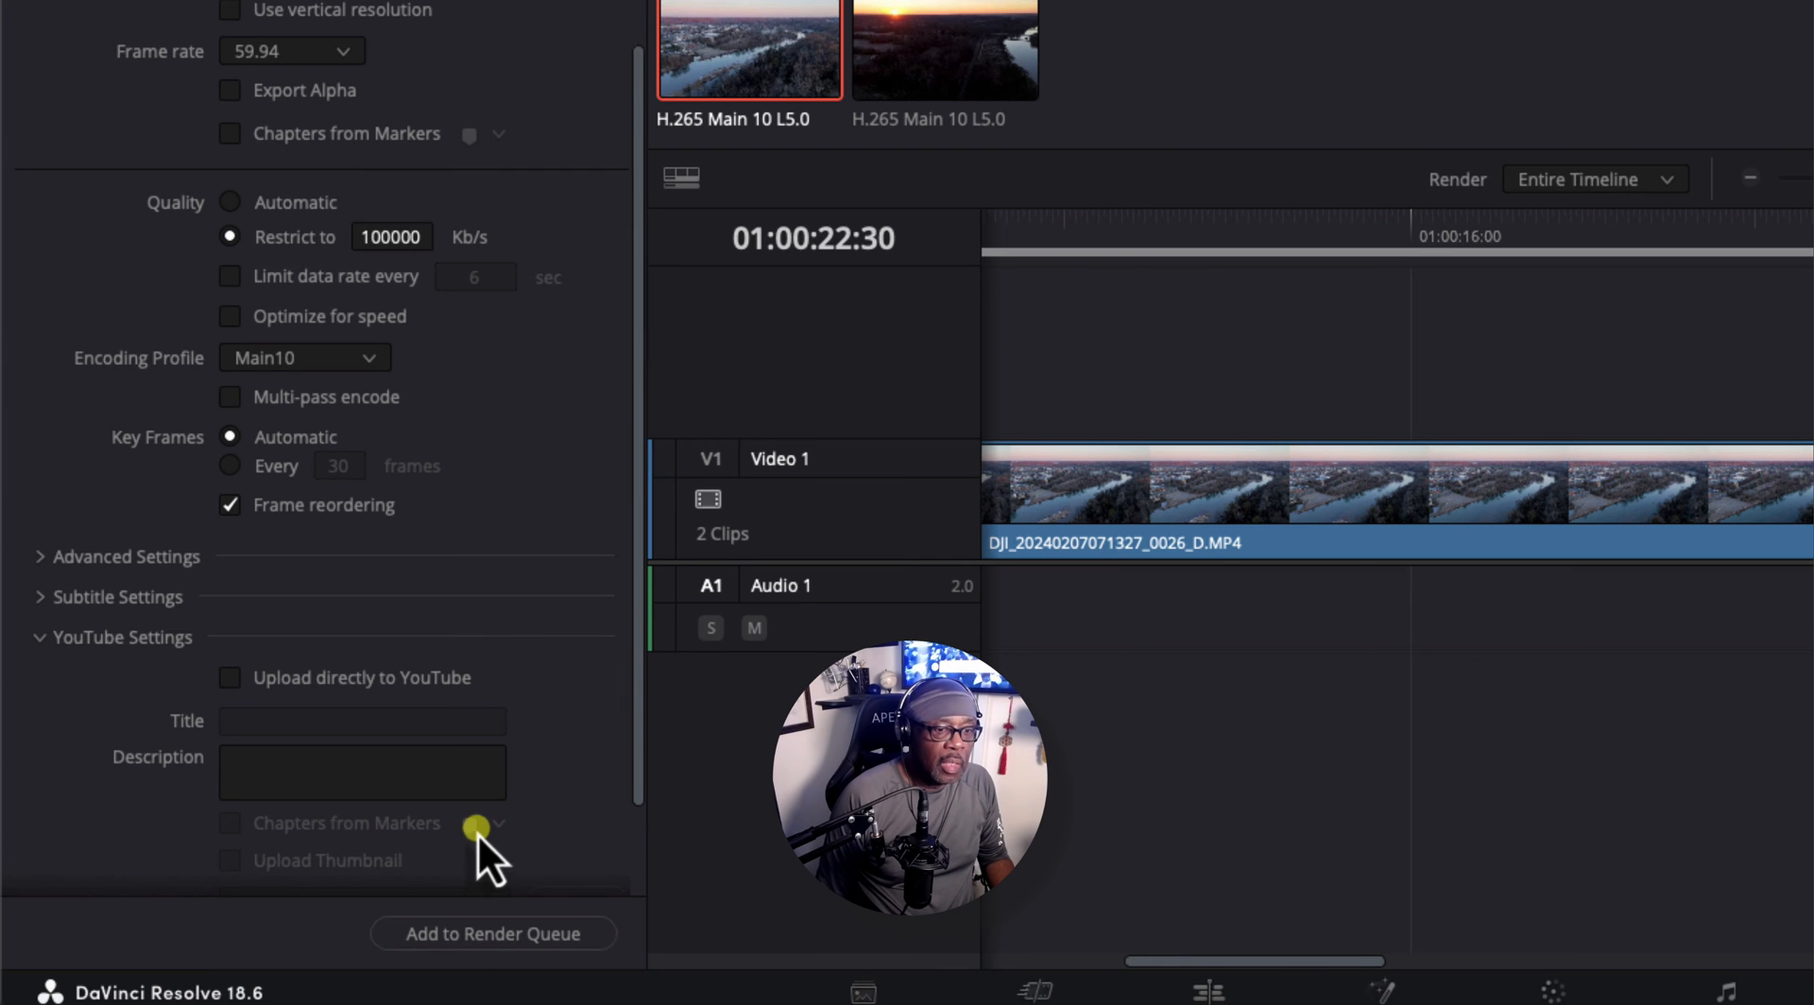
mouse_move(545, 934)
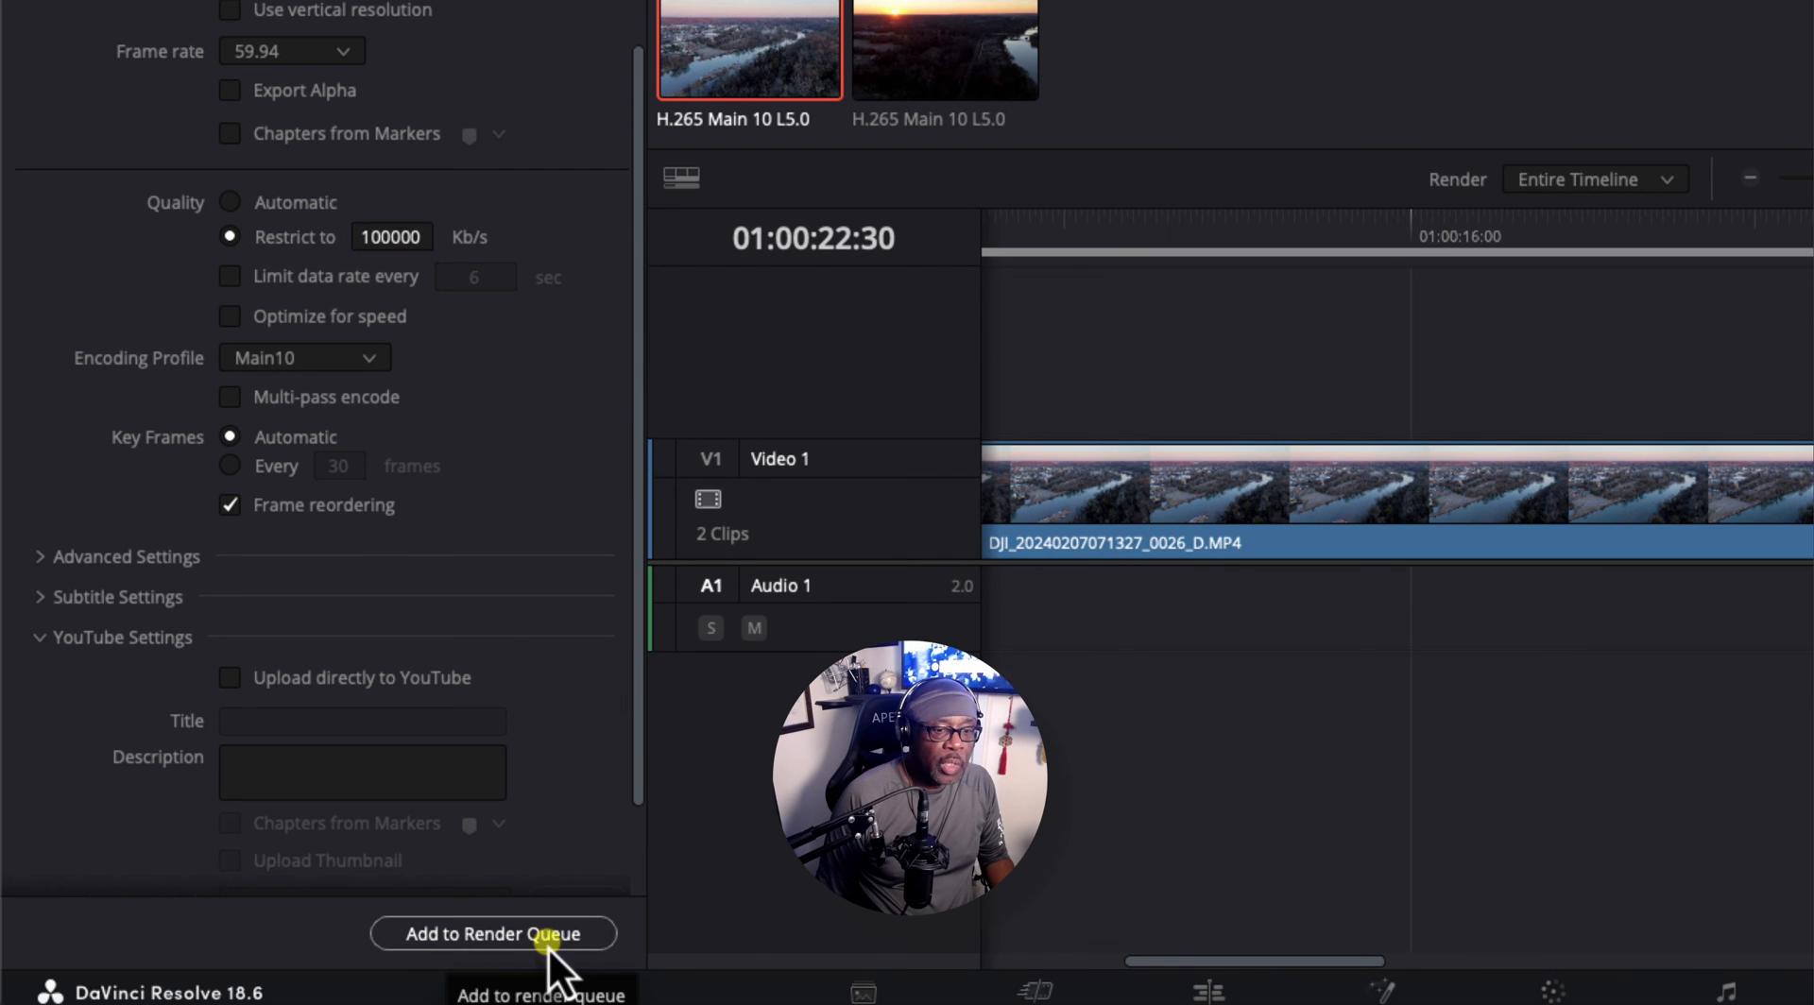
- Queue the HLG-HDR TEST render job and render all until Job 1 completes
click(493, 934)
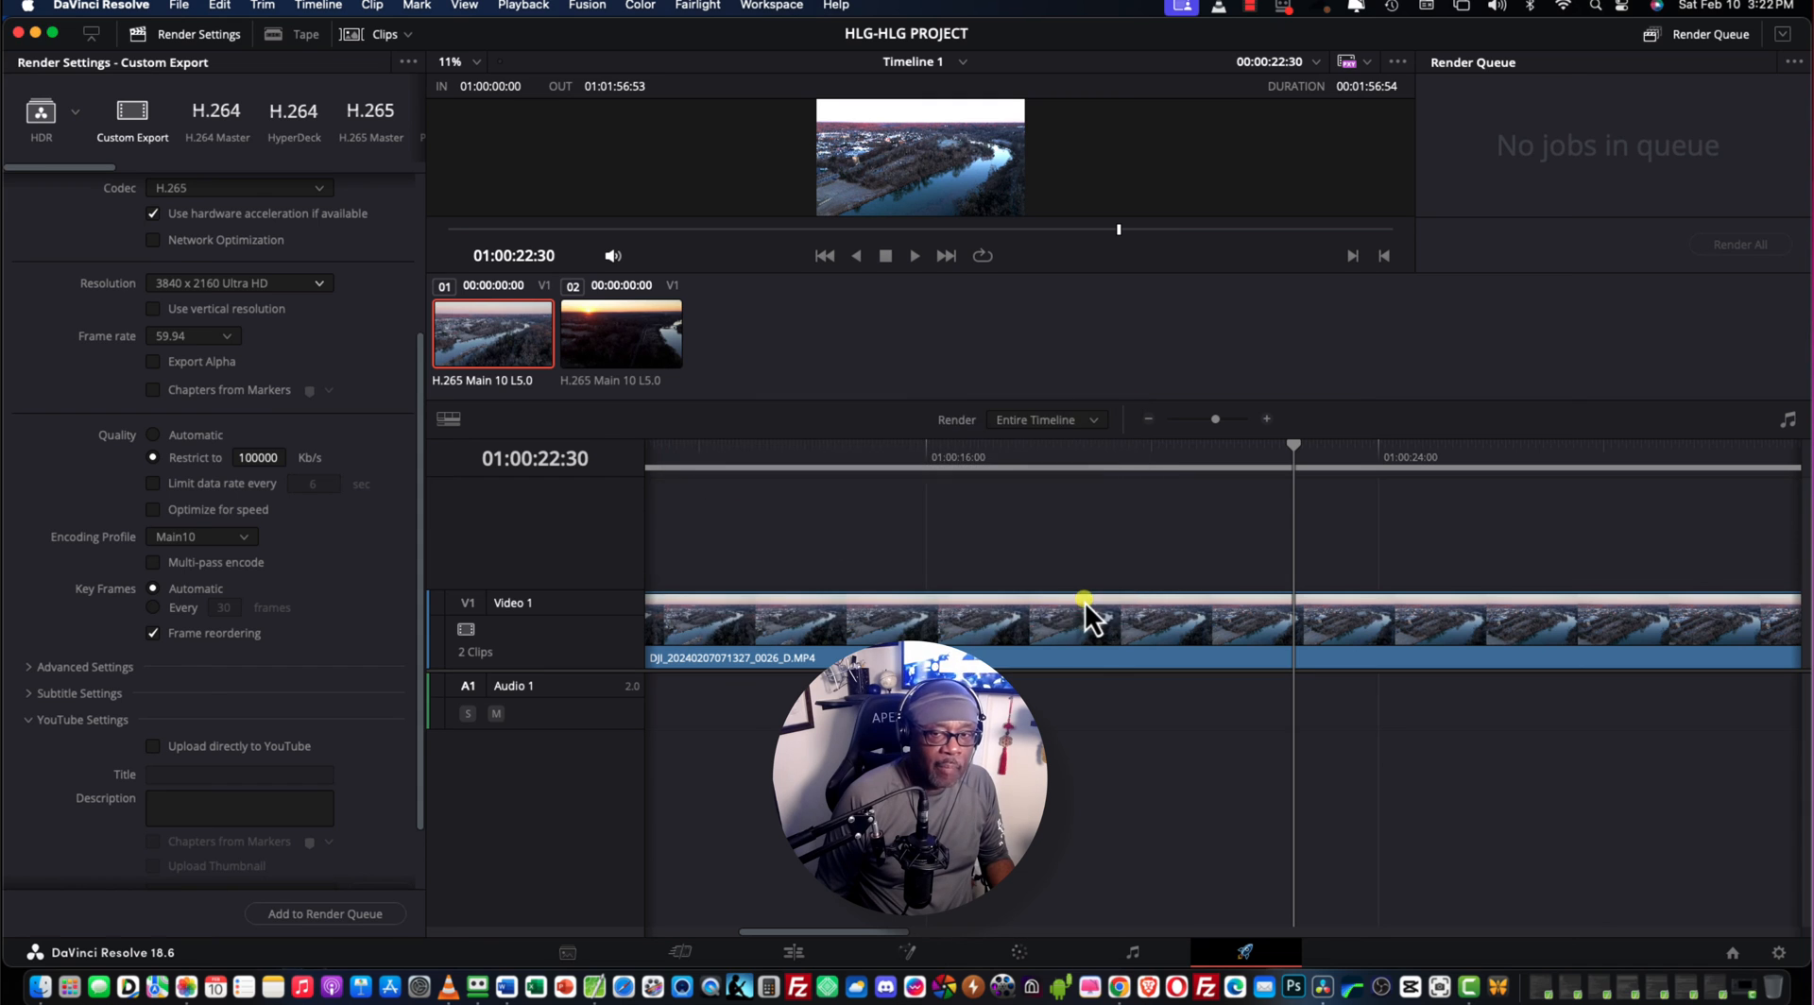
click(326, 914)
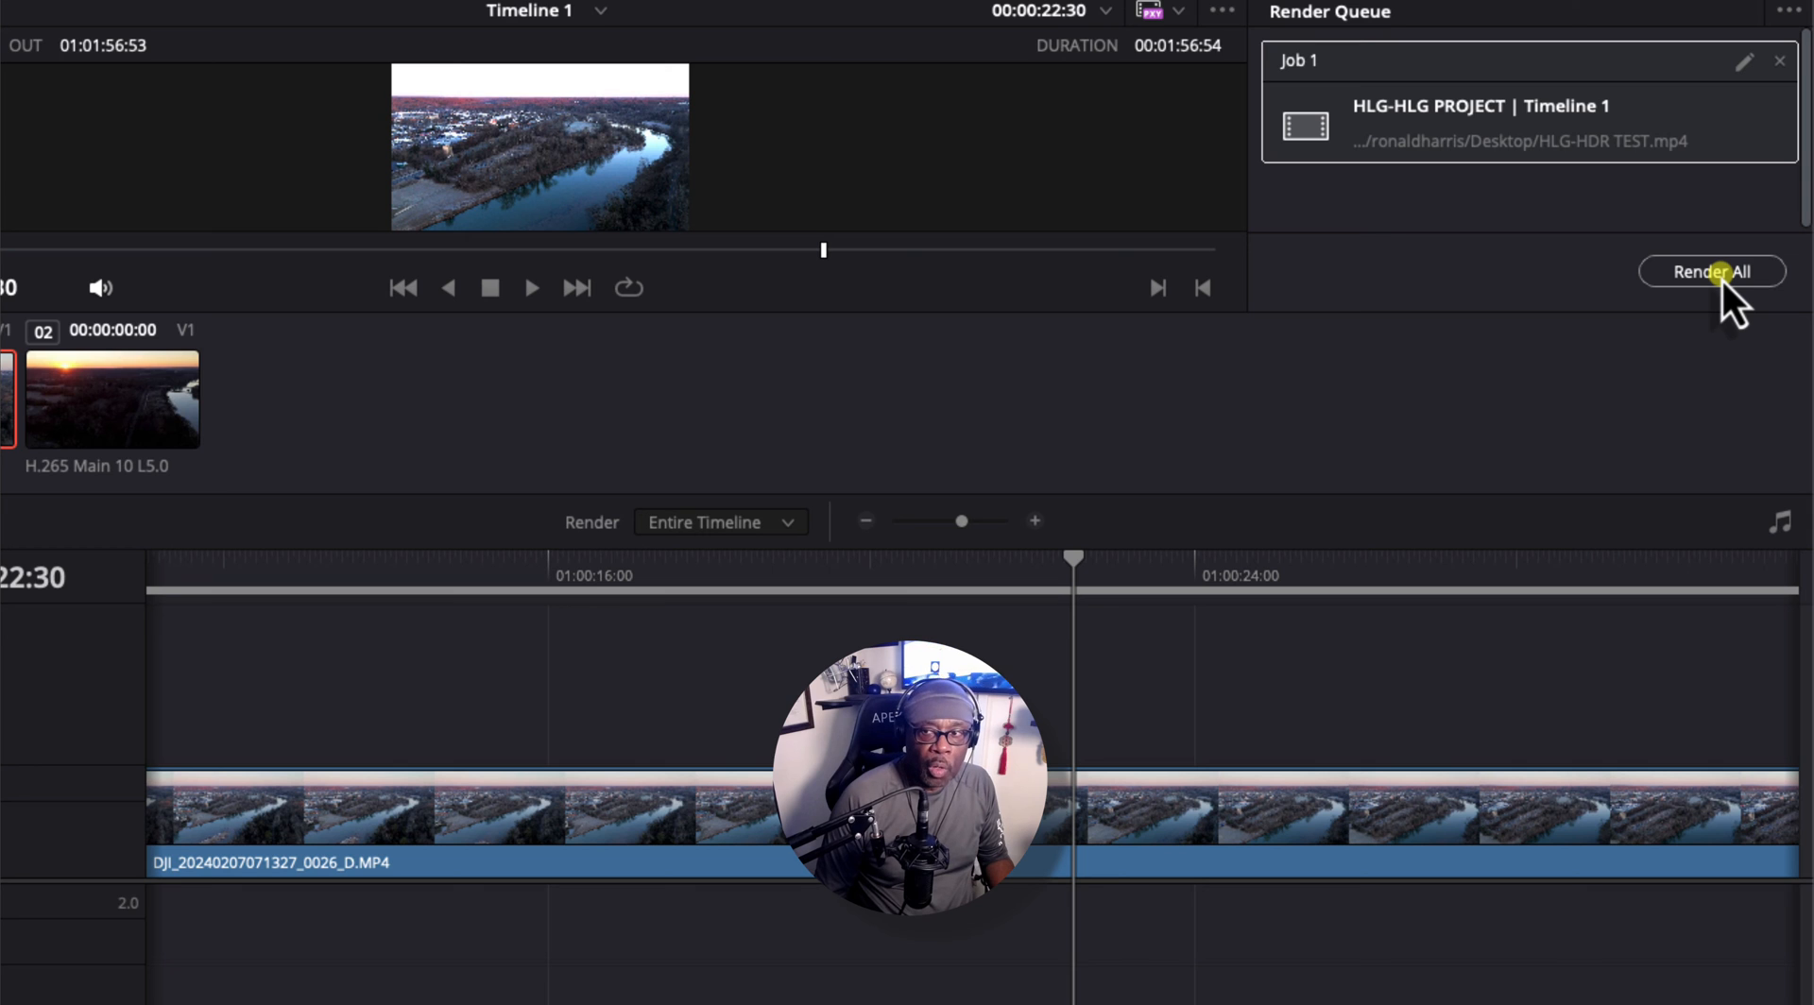
click(1712, 271)
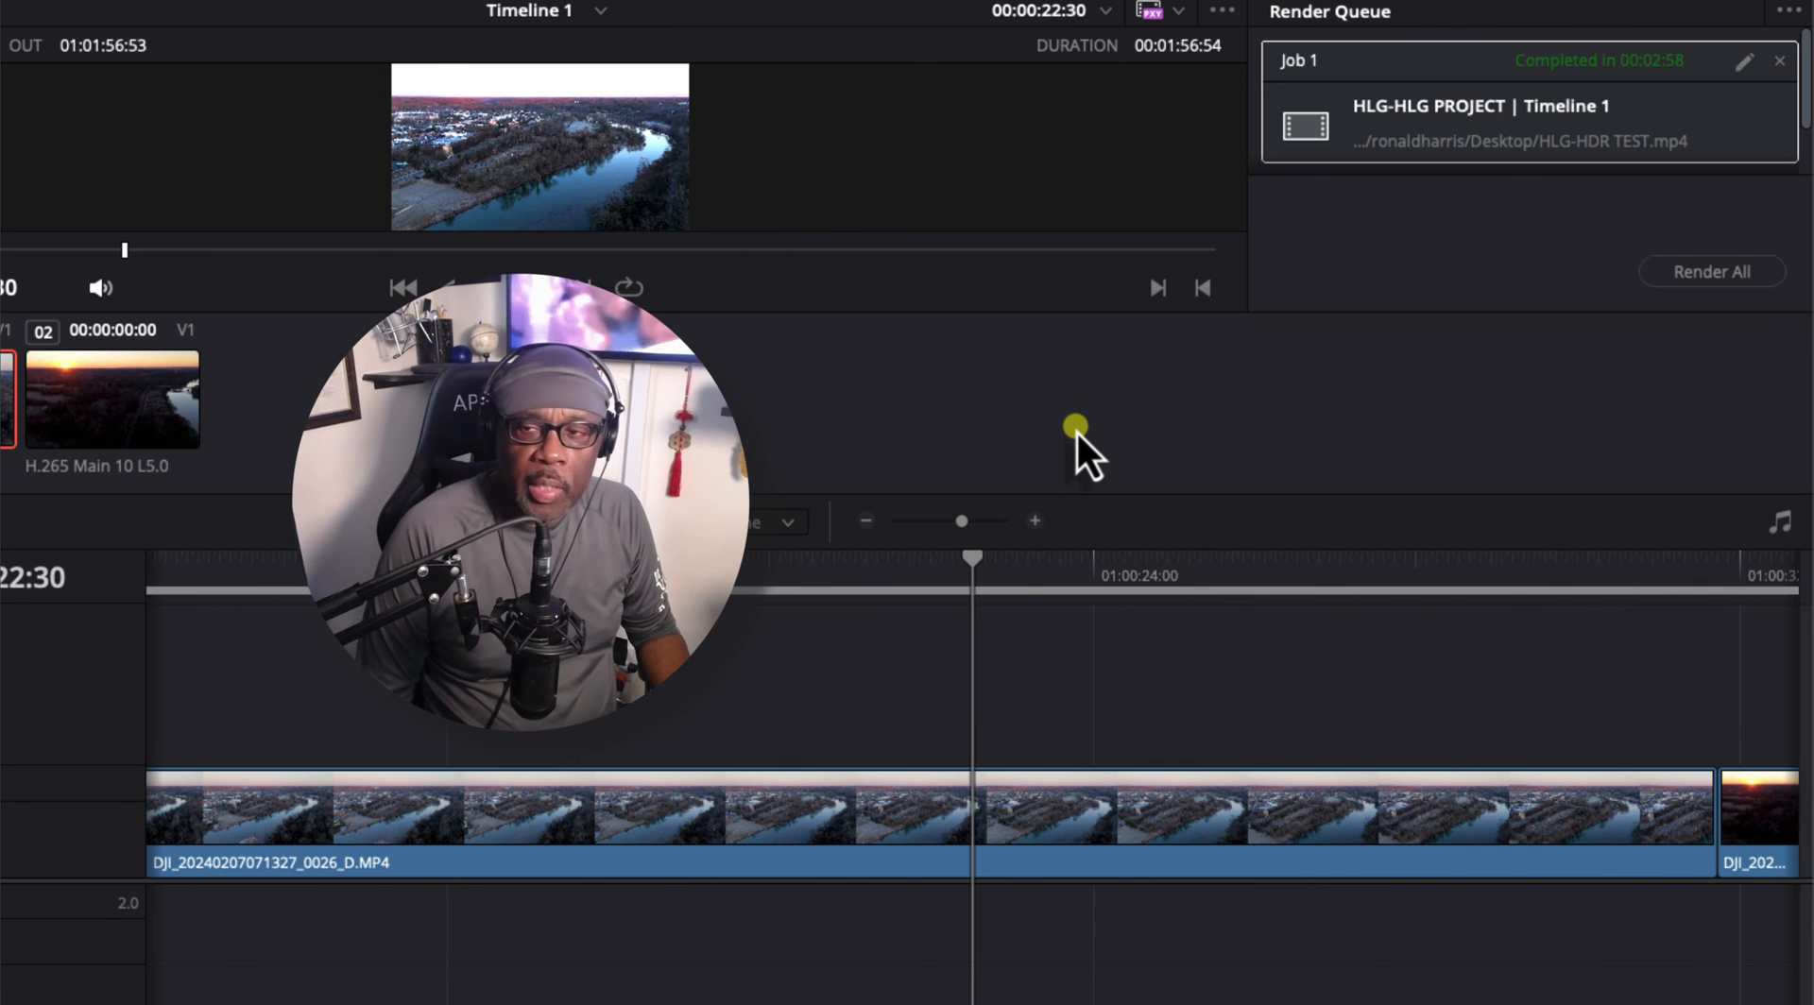
mouse_move(1493, 203)
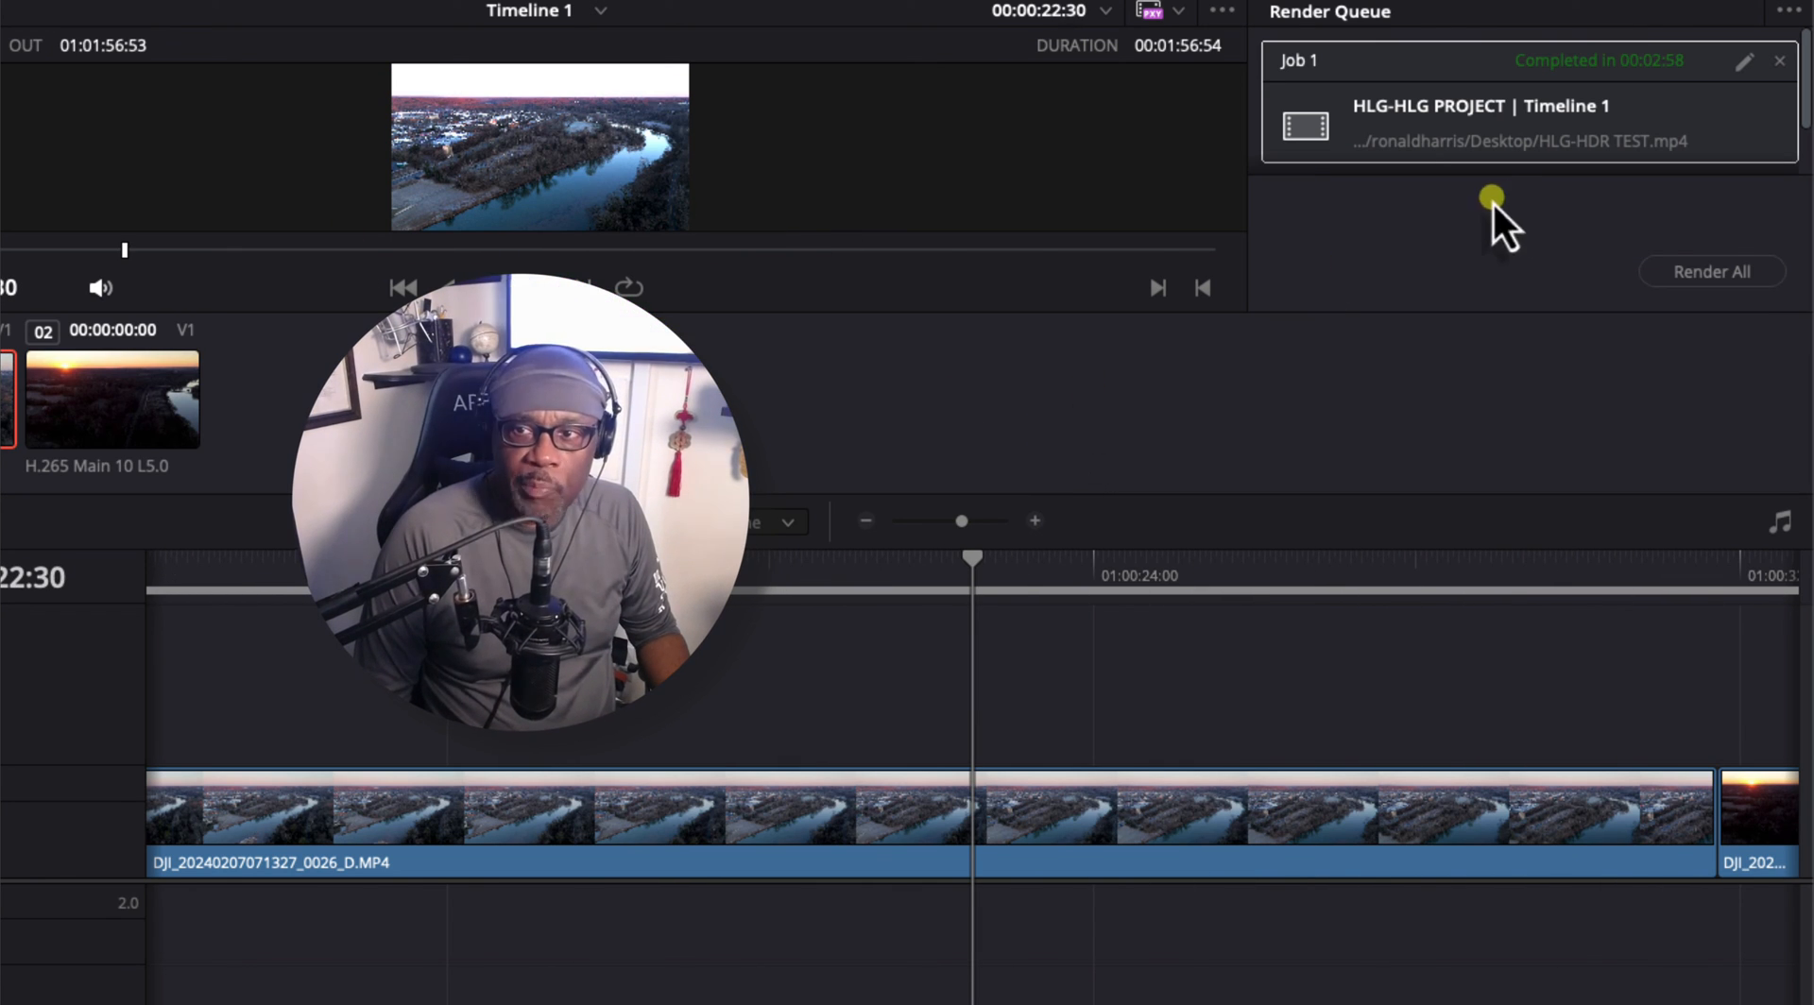
mouse_move(1608, 110)
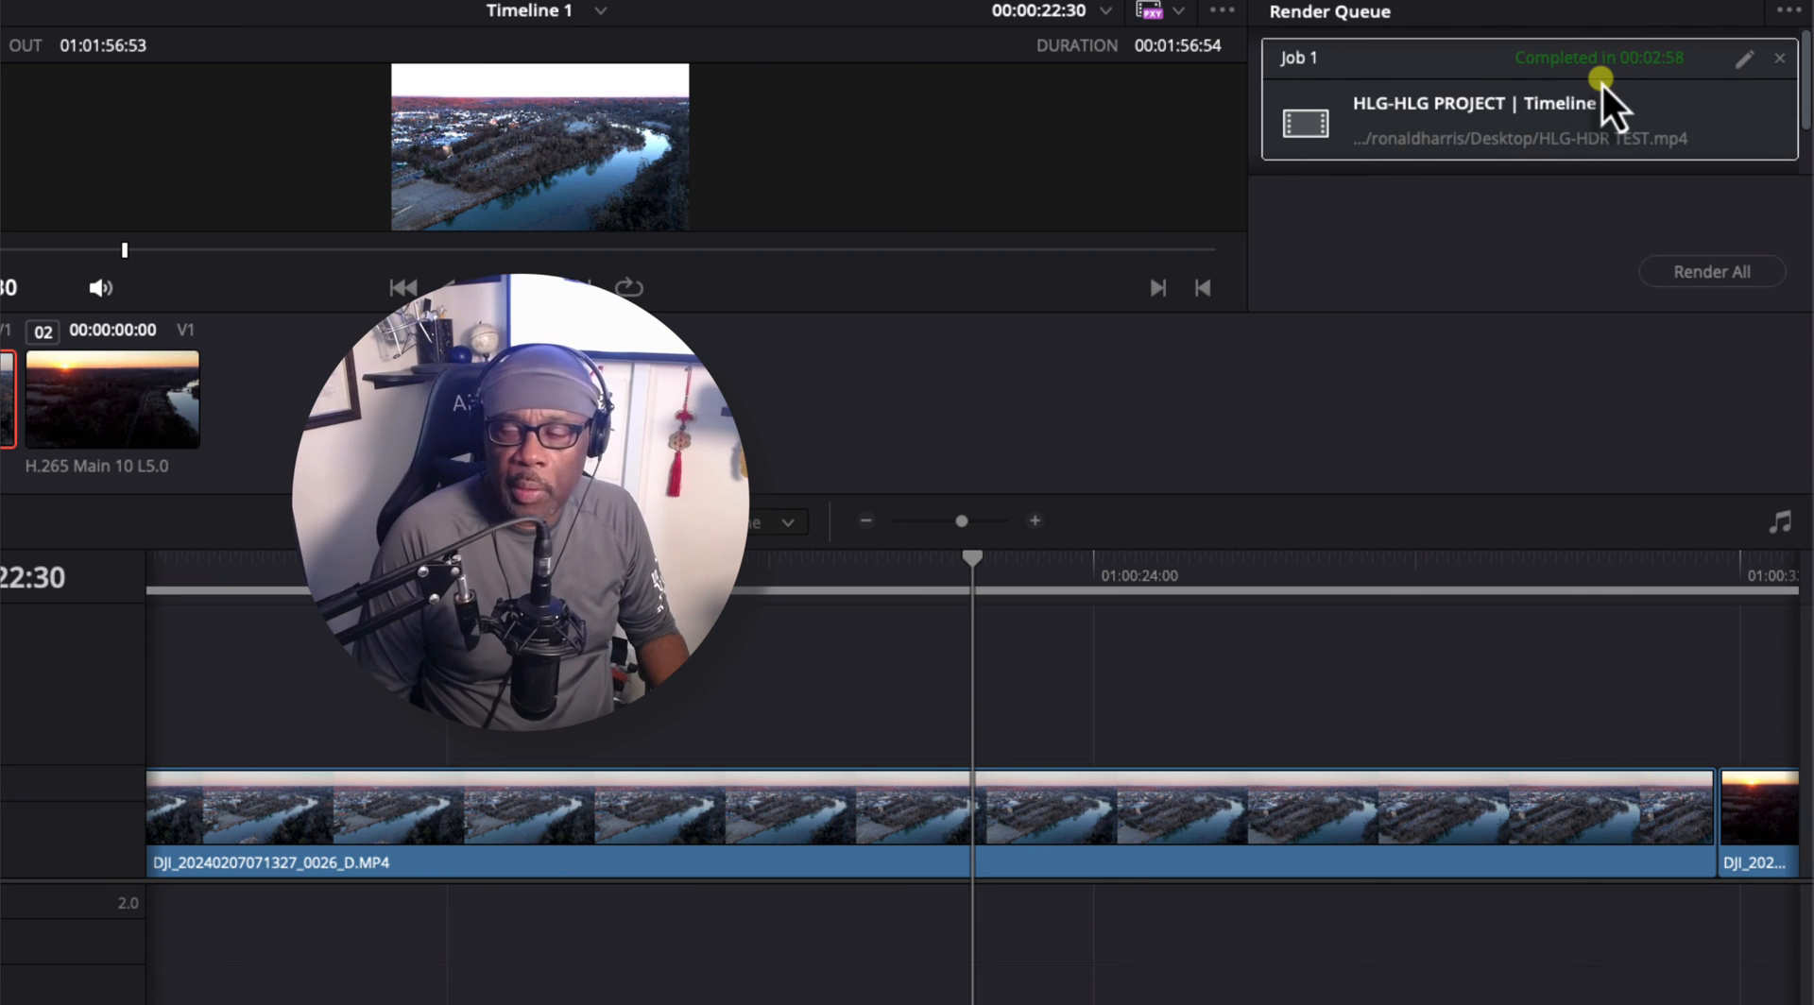
mouse_move(1078, 104)
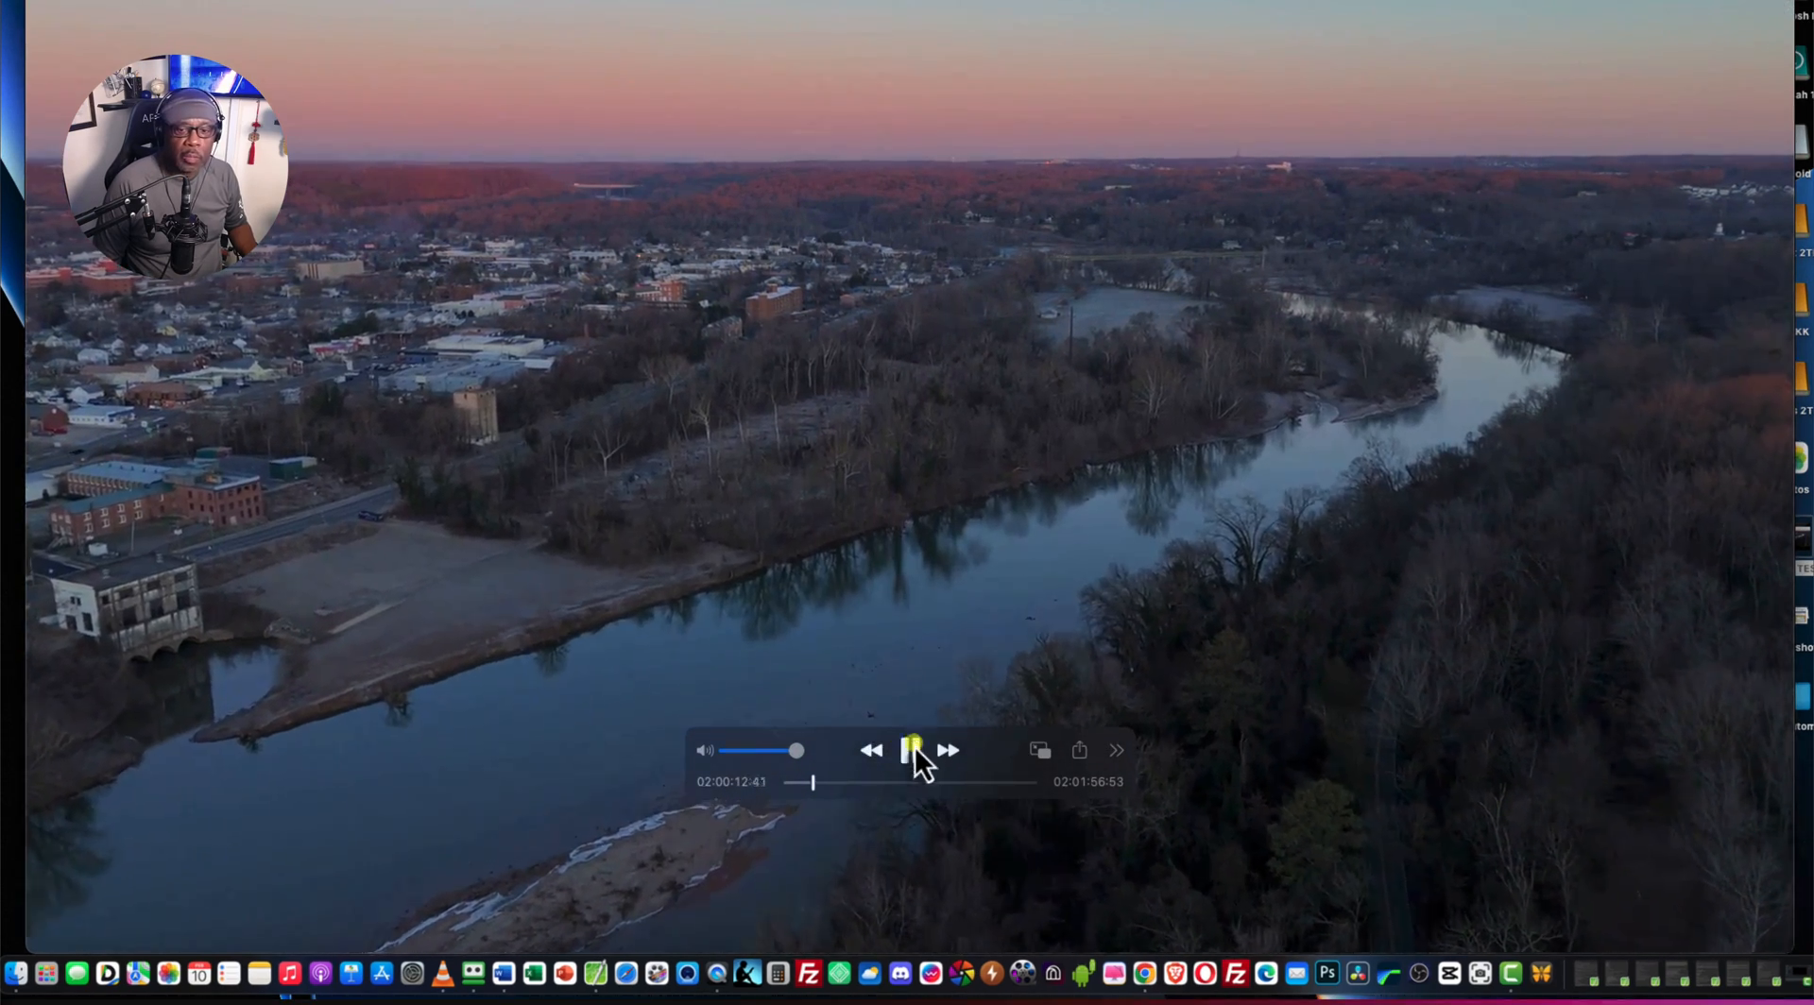
- Play, then pause, the rendered HLG-HDR TEST.mp4 river sunset clip
click(911, 751)
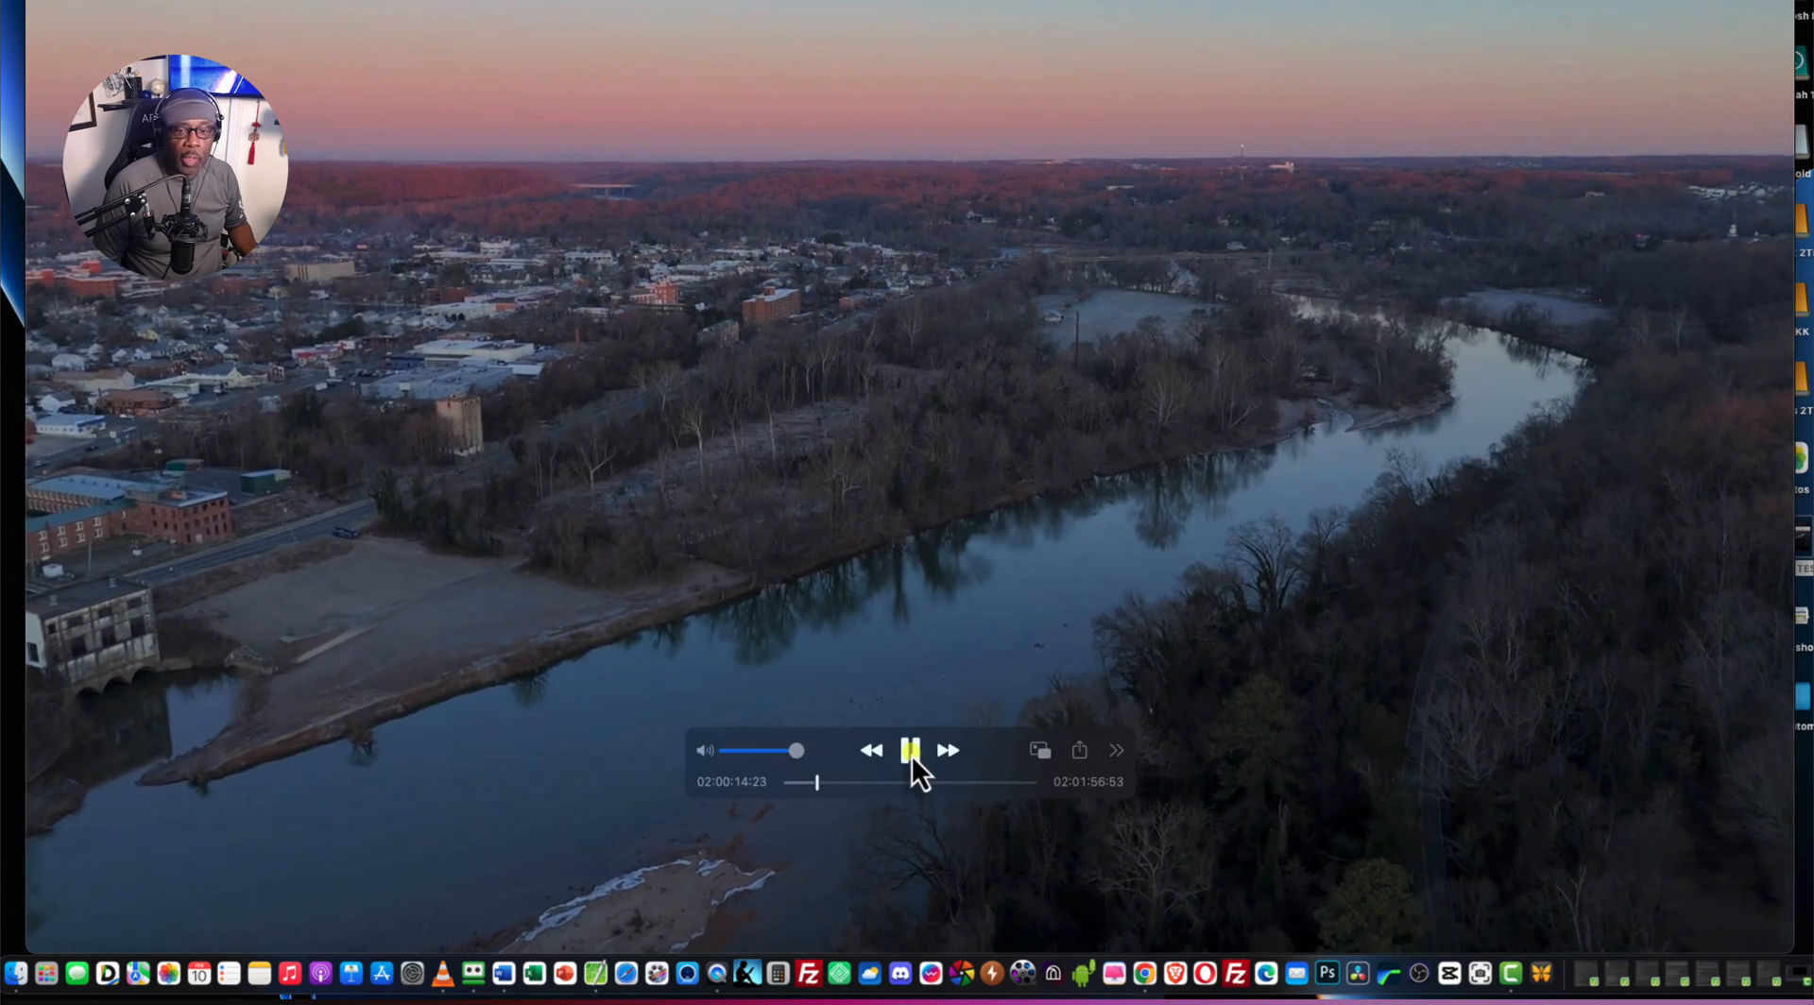
click(911, 750)
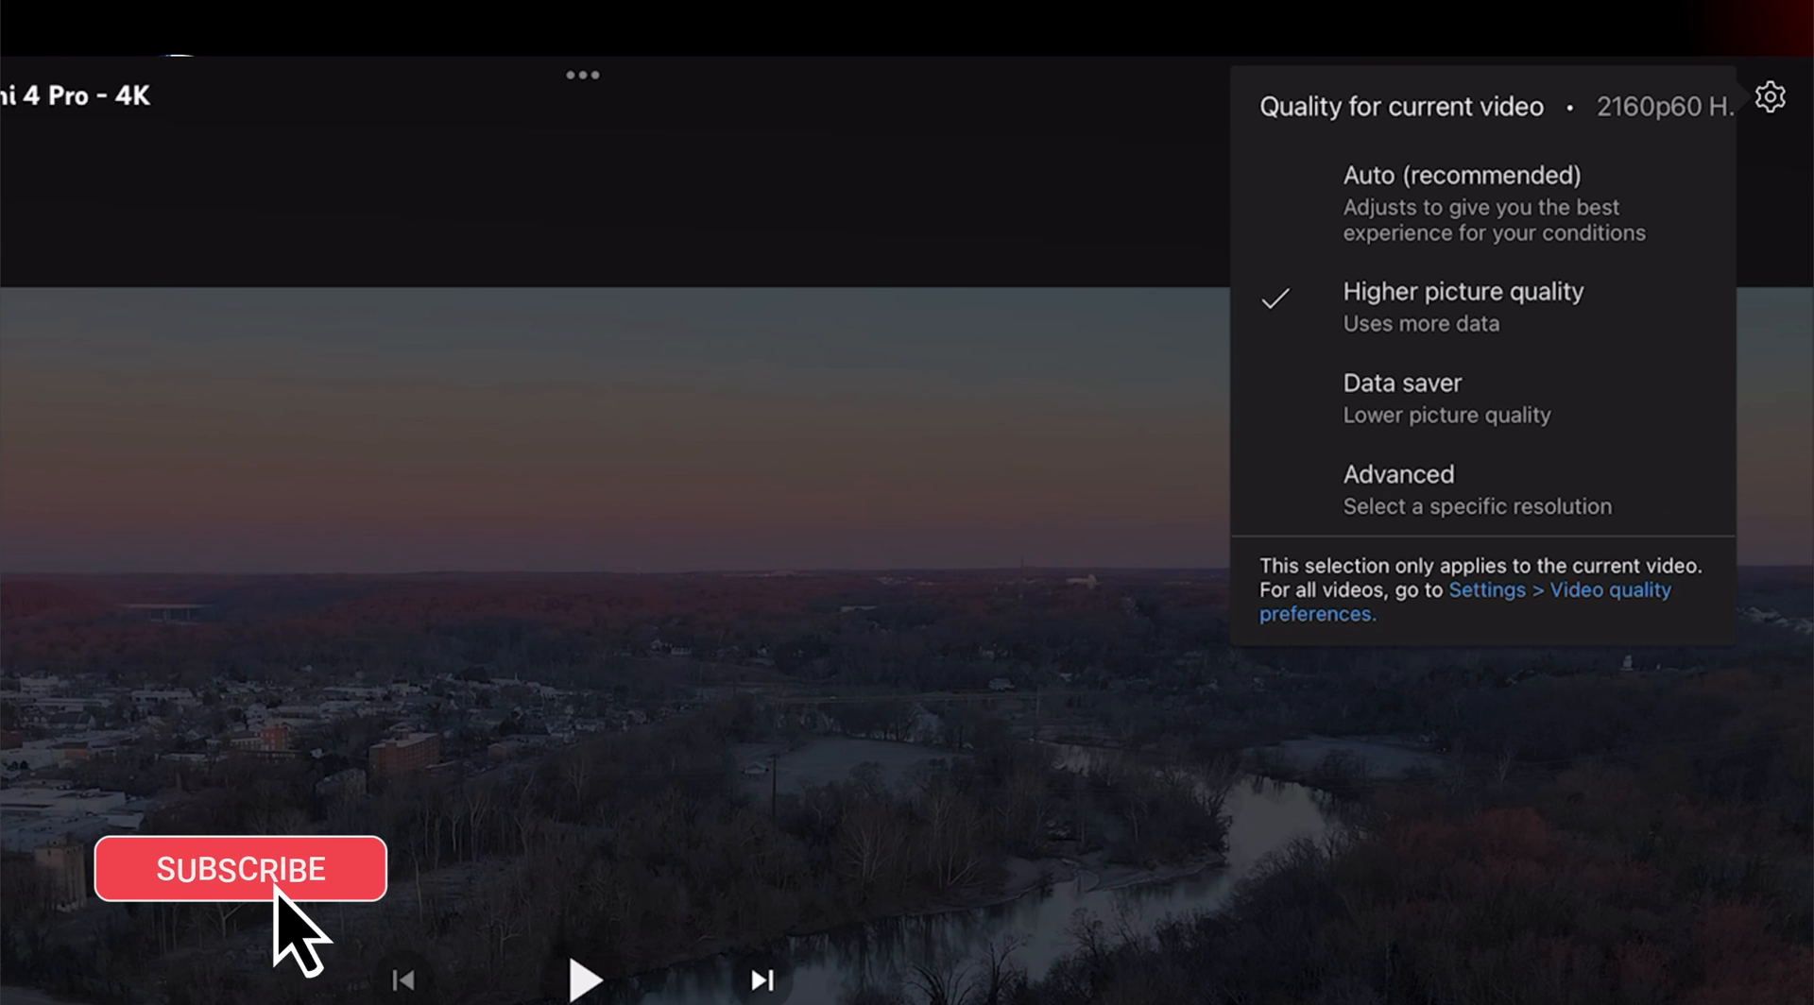
- Expand YouTube's Quality menu to list HDR resolutions from 2160p60 HDR down
click(1399, 474)
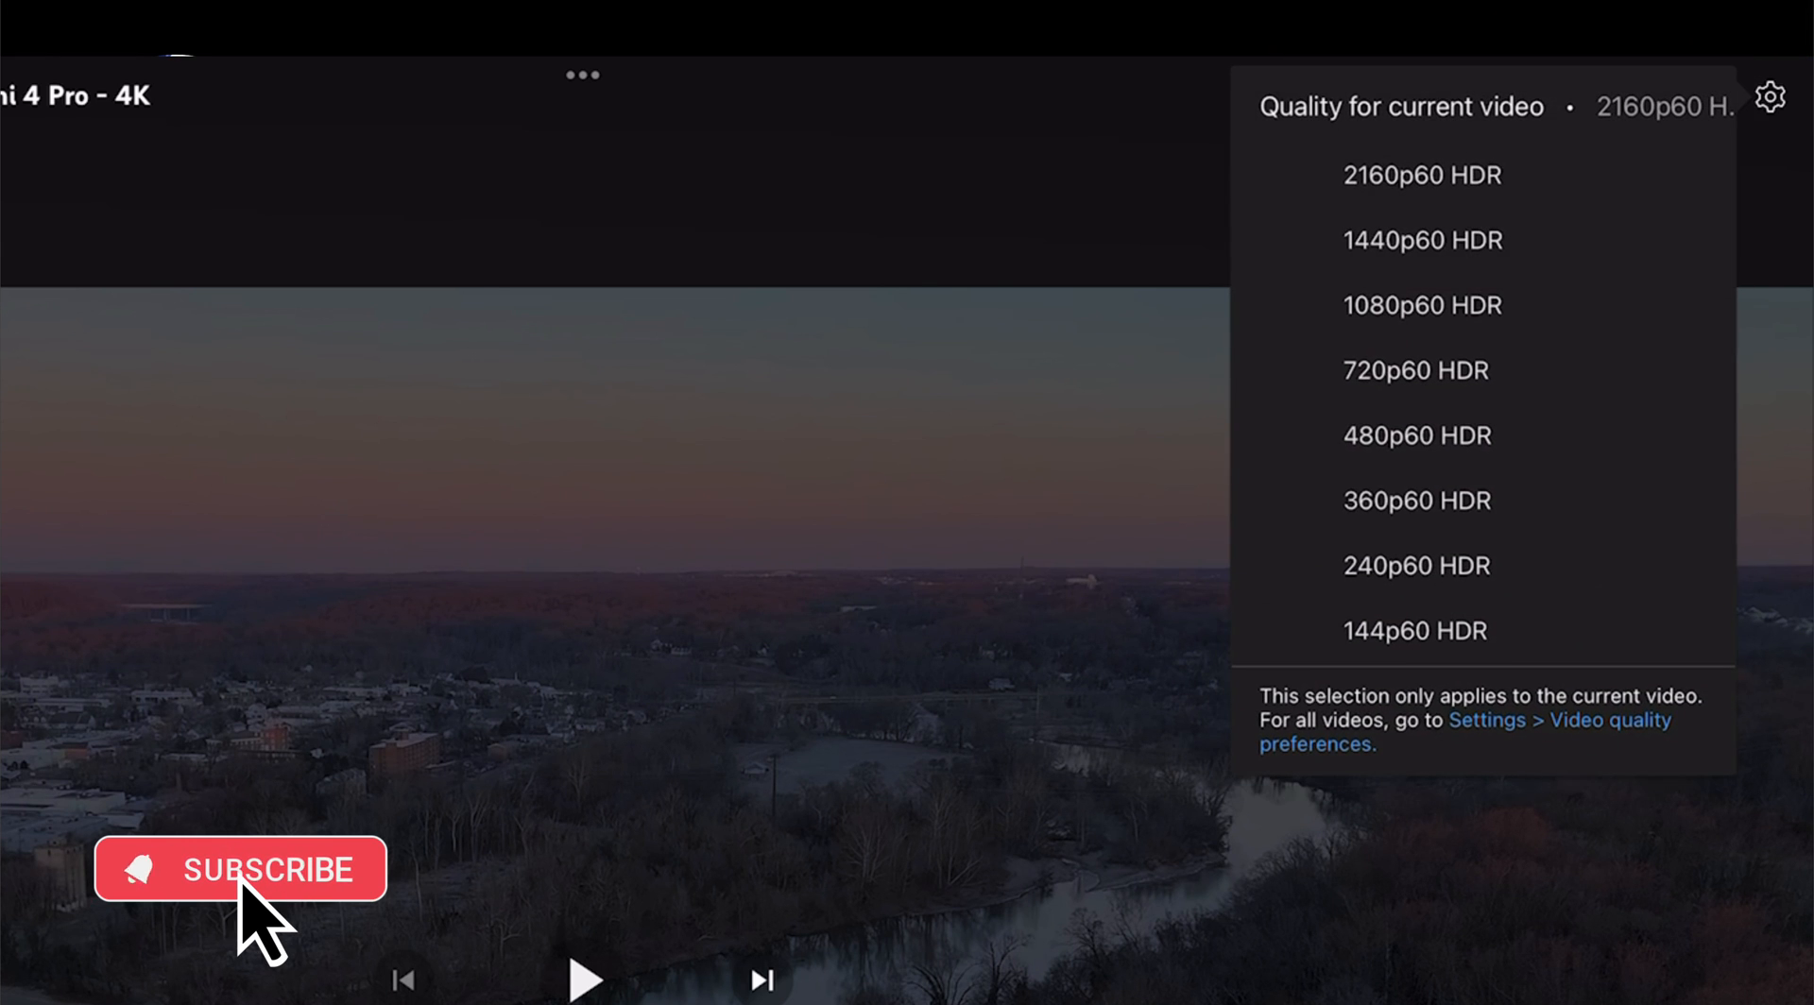